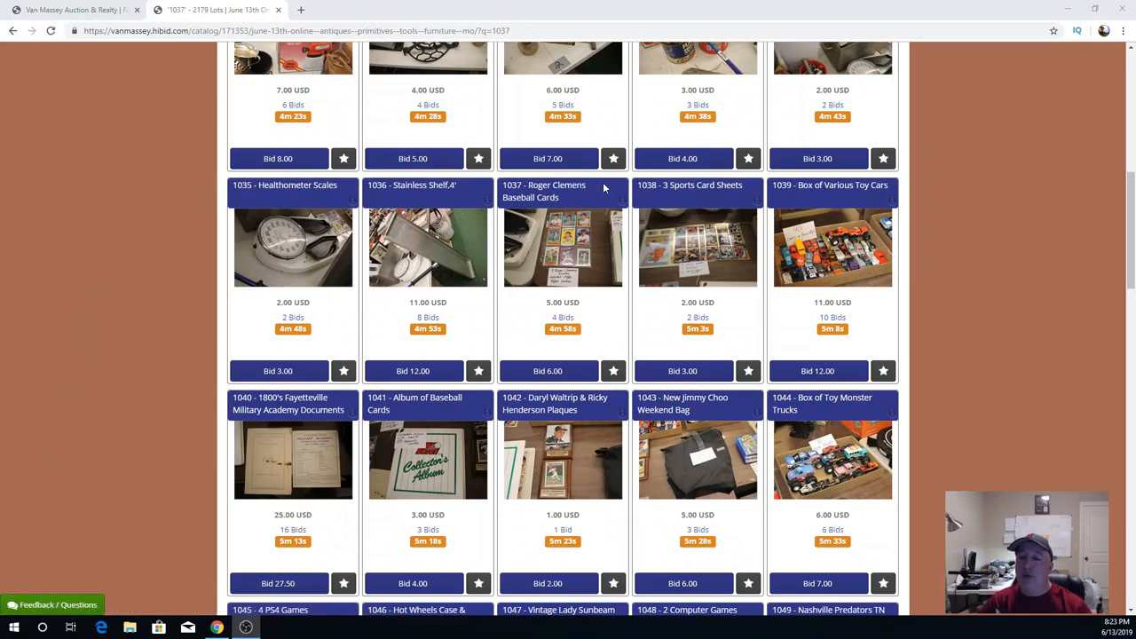
mouse_move(941, 147)
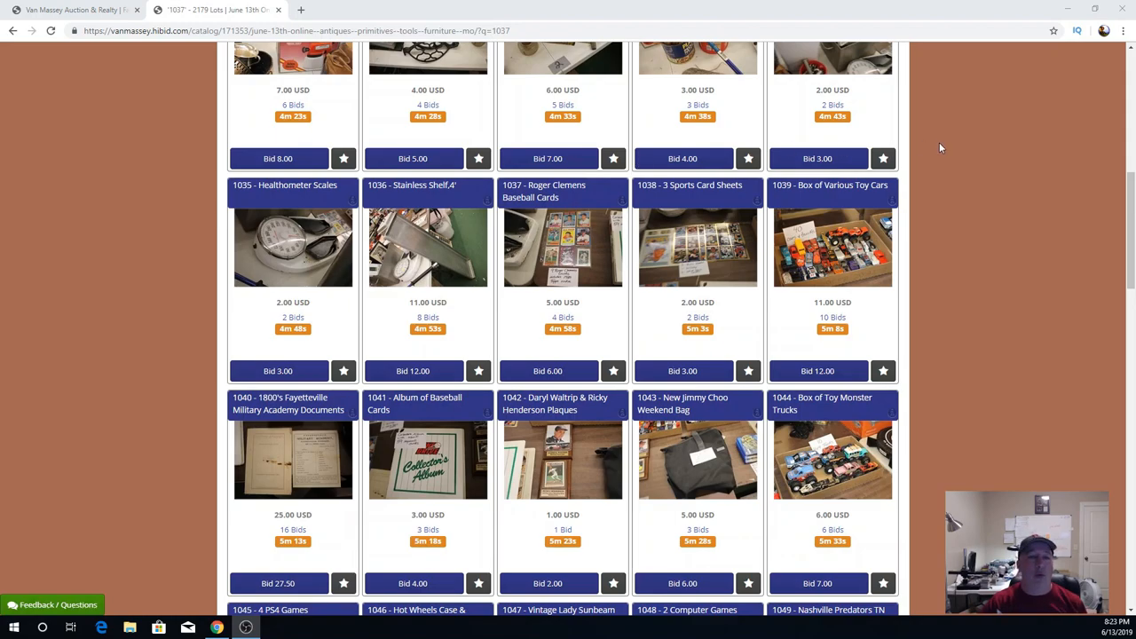
mouse_move(987, 210)
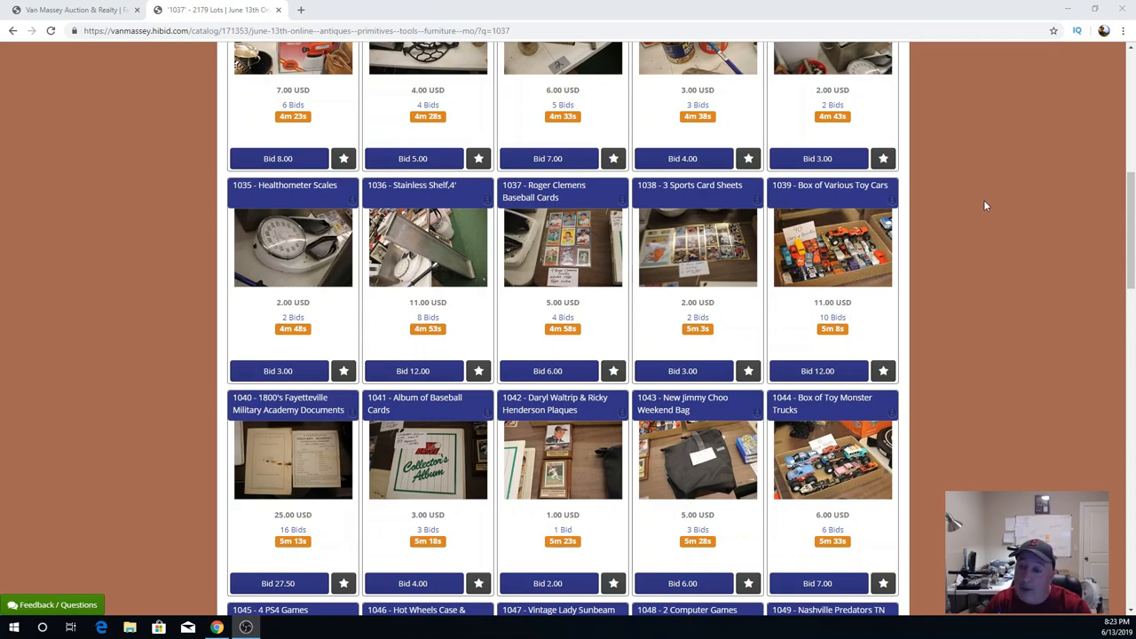
mouse_move(973, 187)
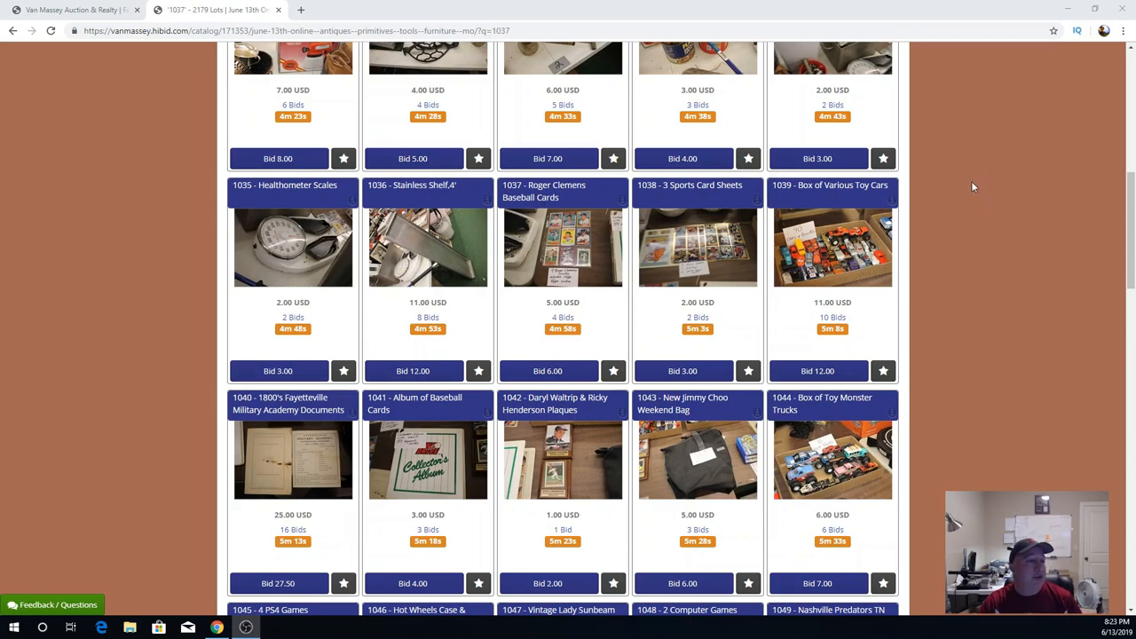
mouse_move(958, 181)
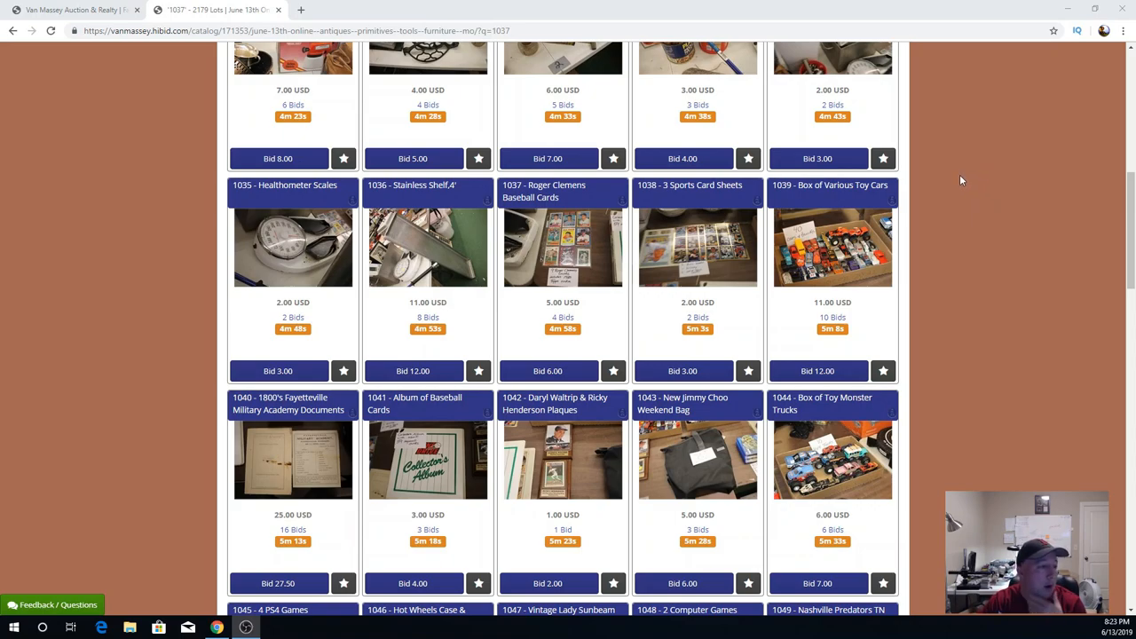
mouse_move(920, 195)
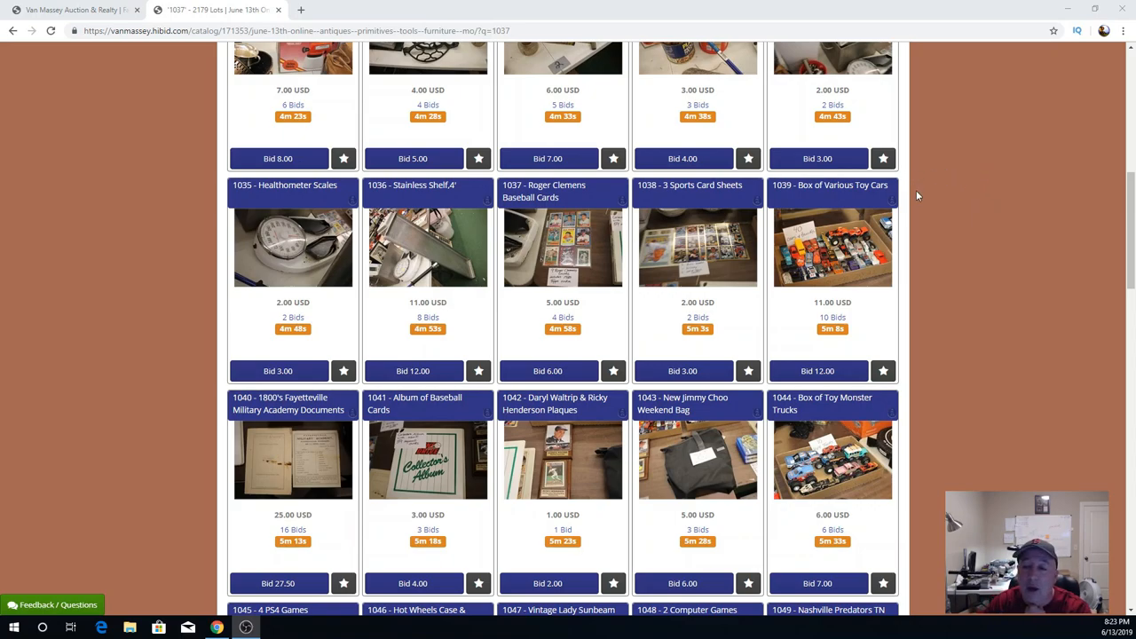
mouse_move(958, 220)
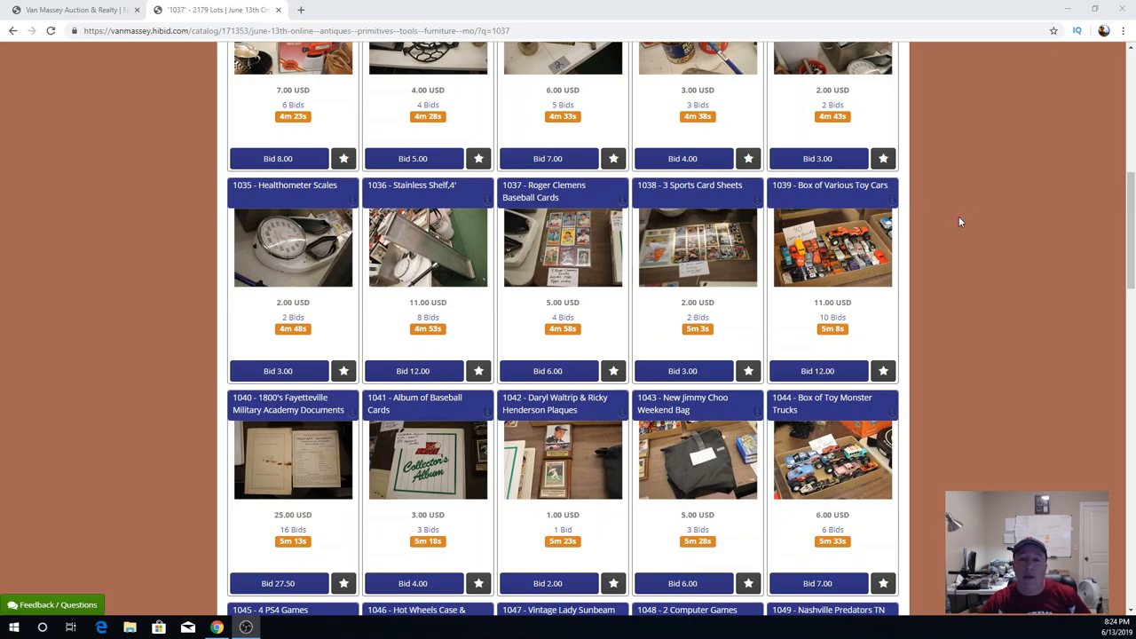
mouse_move(673, 240)
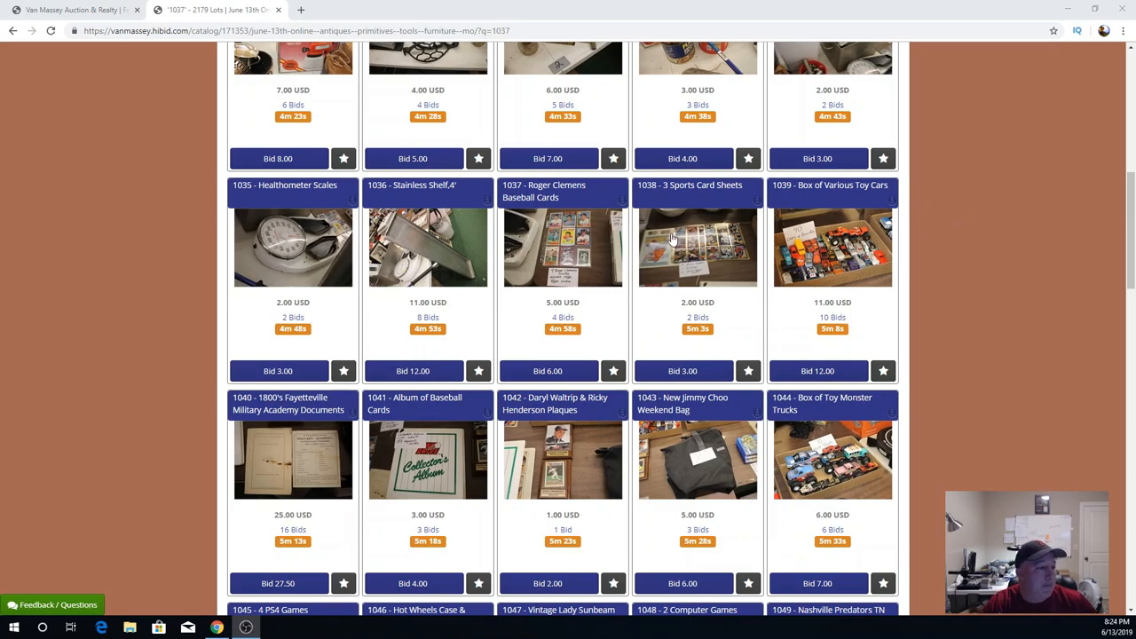
mouse_move(625, 245)
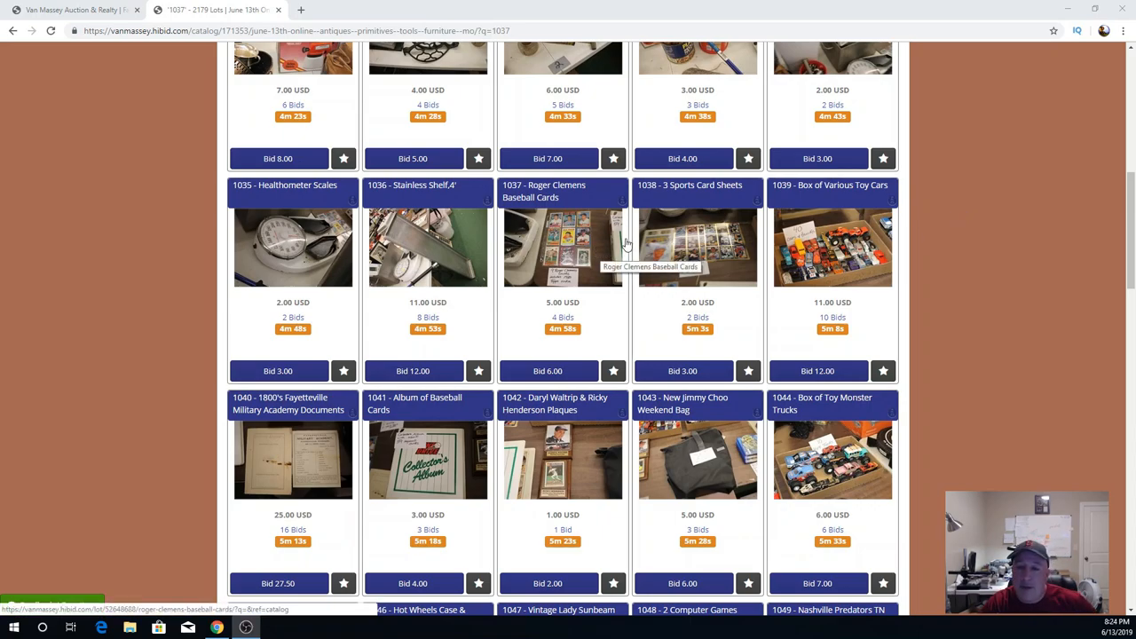
mouse_move(601, 247)
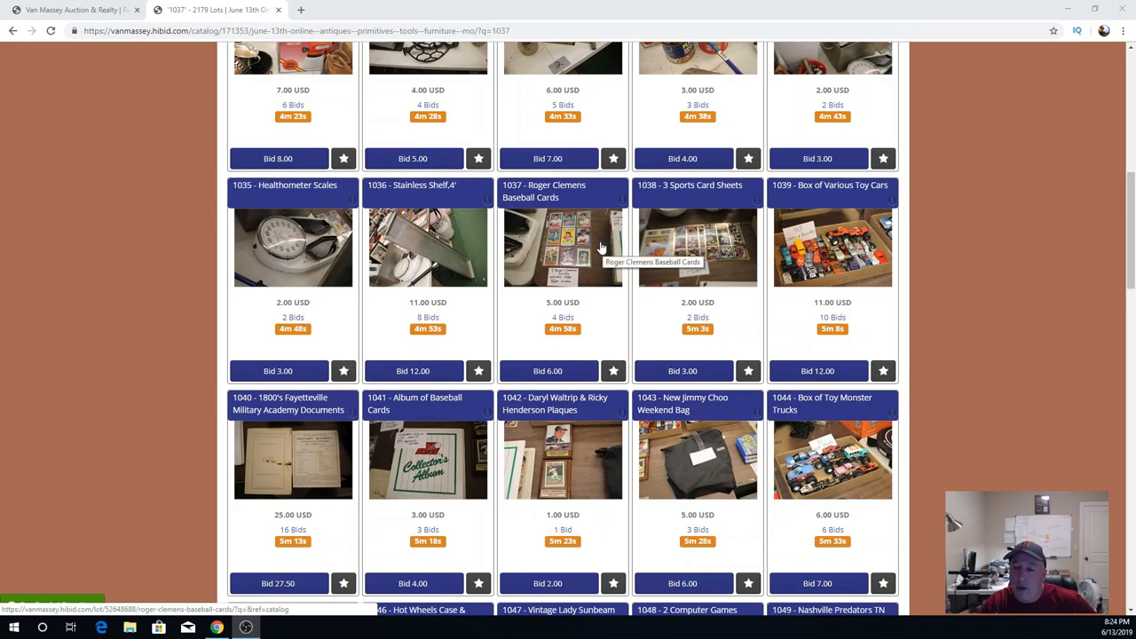
Scroll the catalog down to reveal lots 1050–1054, from the Hot Rod Garage Hanger to the Keurig Coffee Maker.
left_click(562, 249)
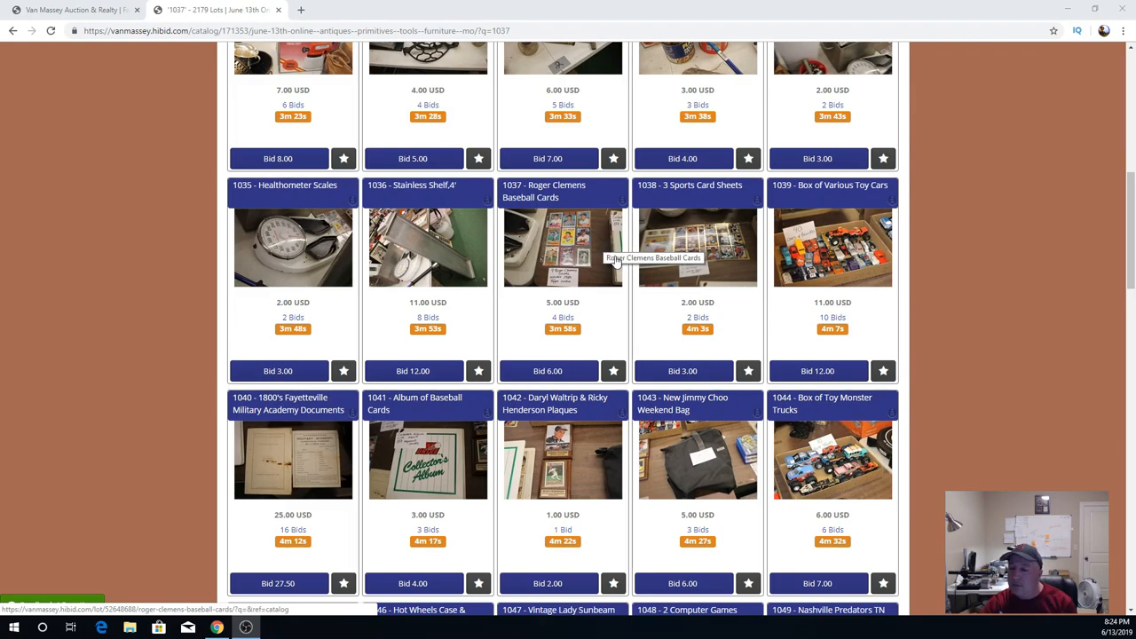
mouse_move(633, 246)
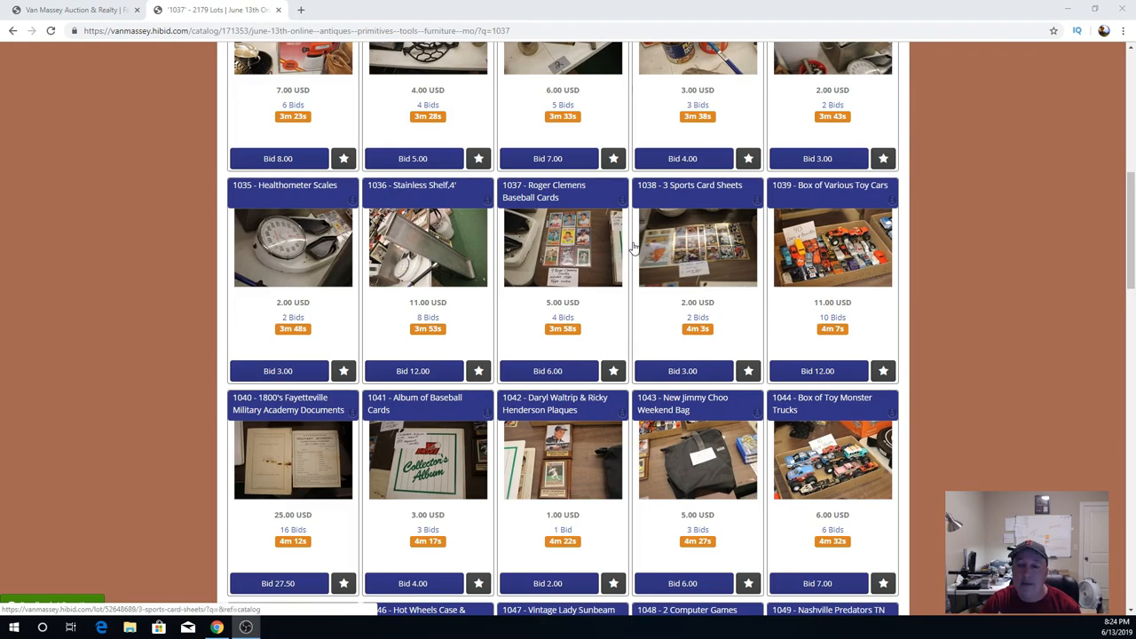
mouse_move(678, 258)
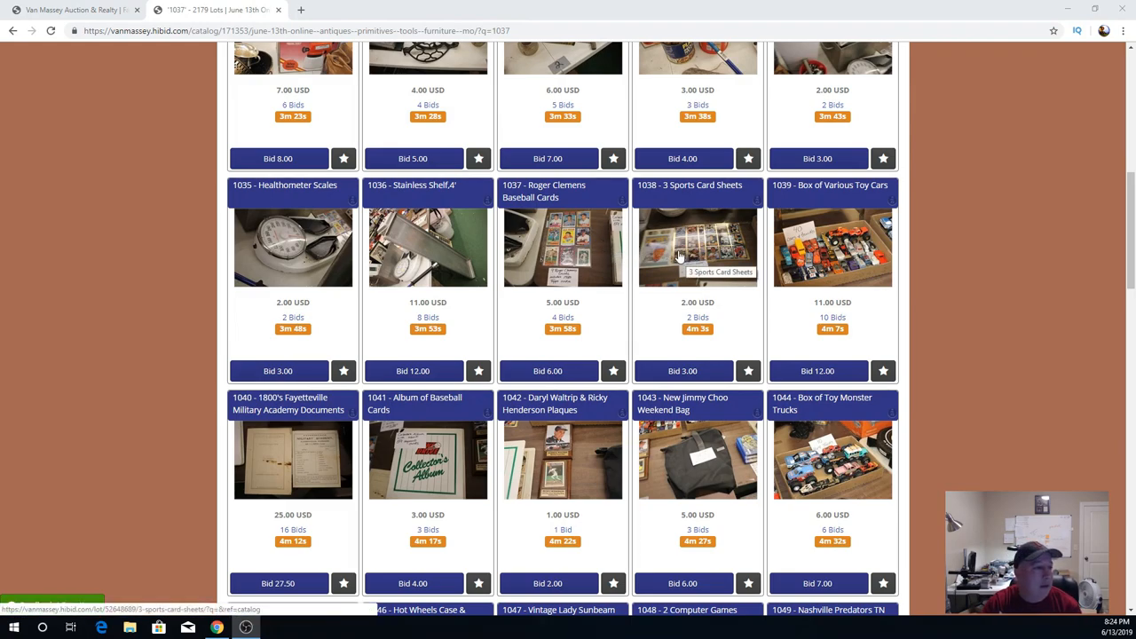
mouse_move(563, 248)
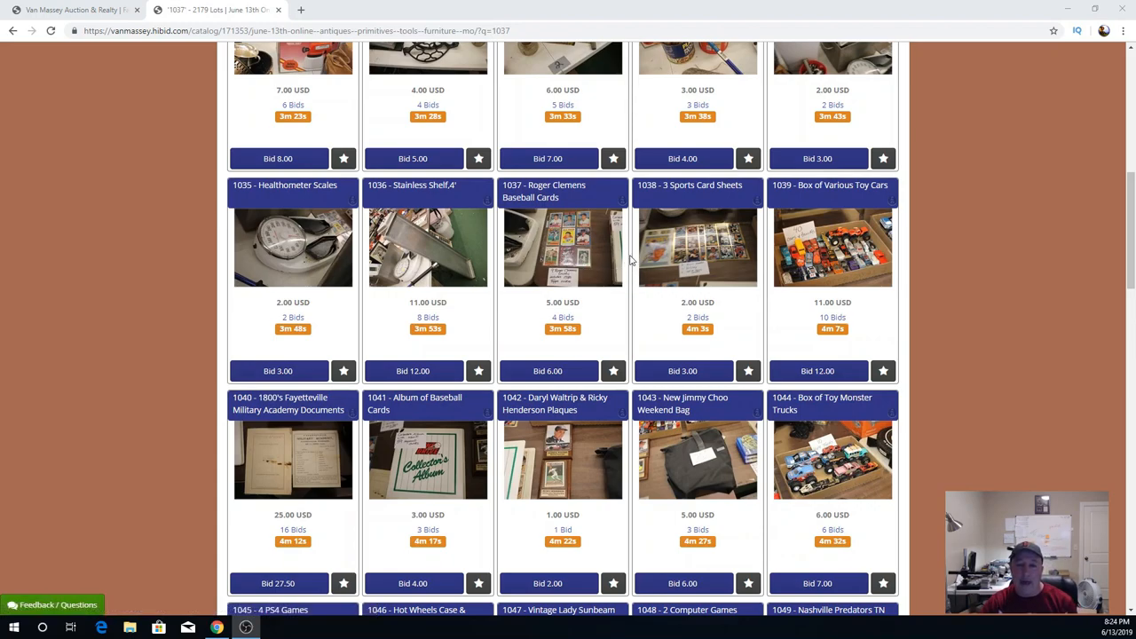
mouse_move(583, 252)
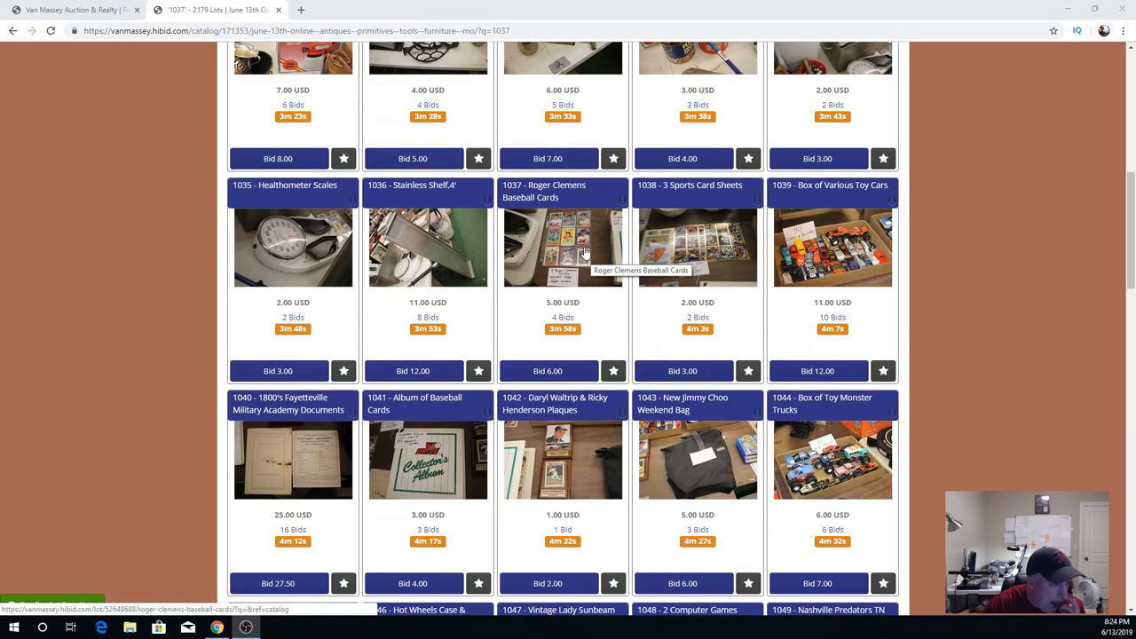
mouse_move(607, 252)
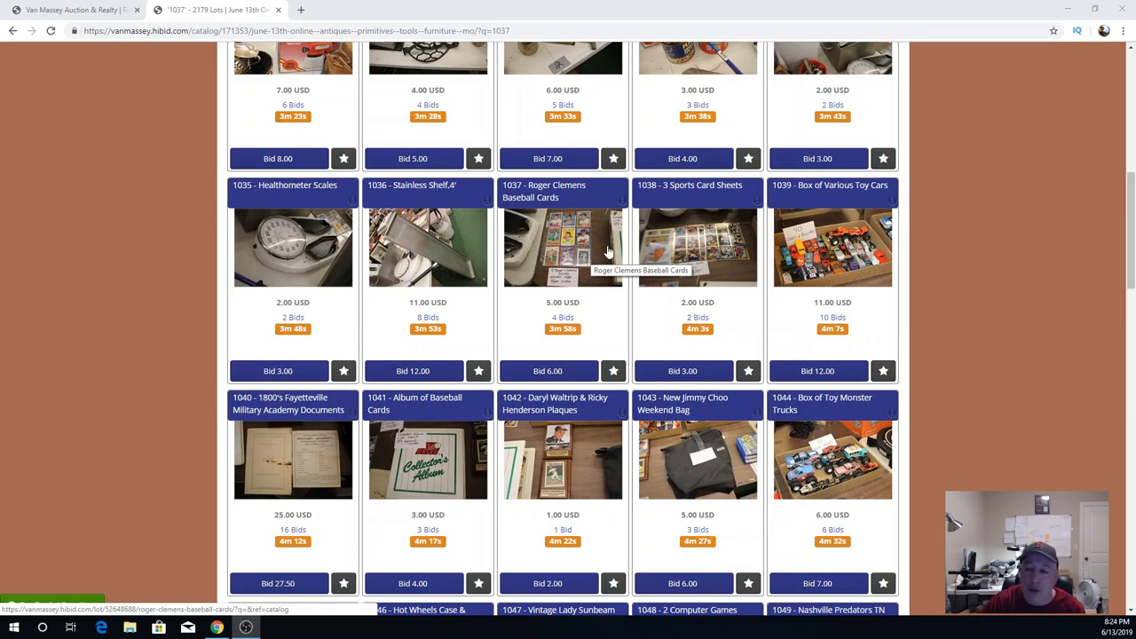
mouse_move(611, 245)
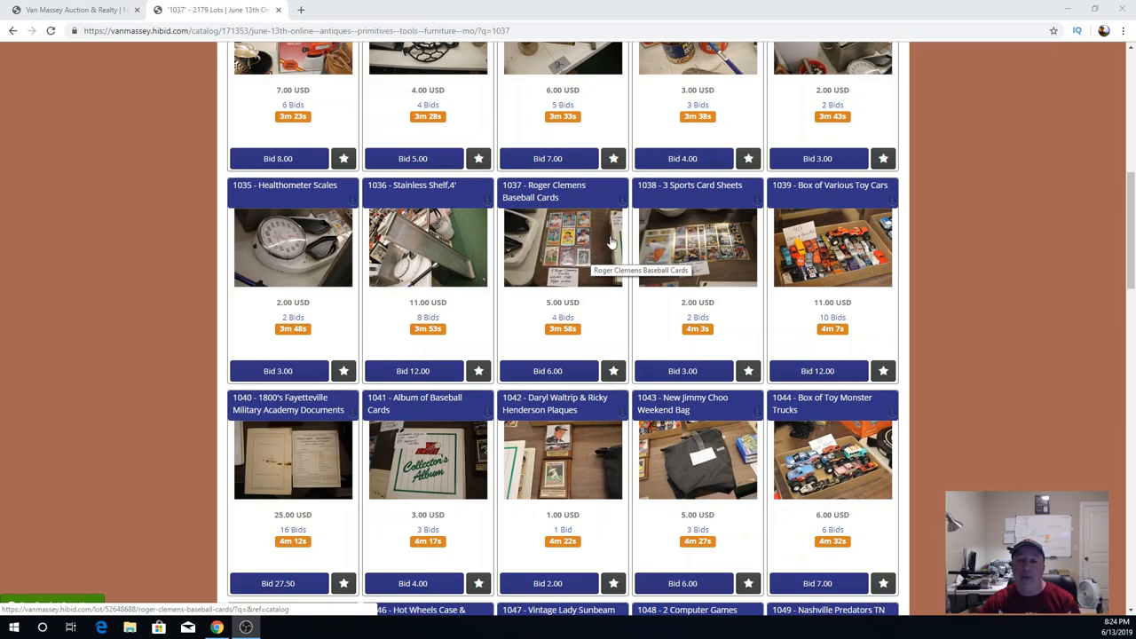
mouse_move(639, 256)
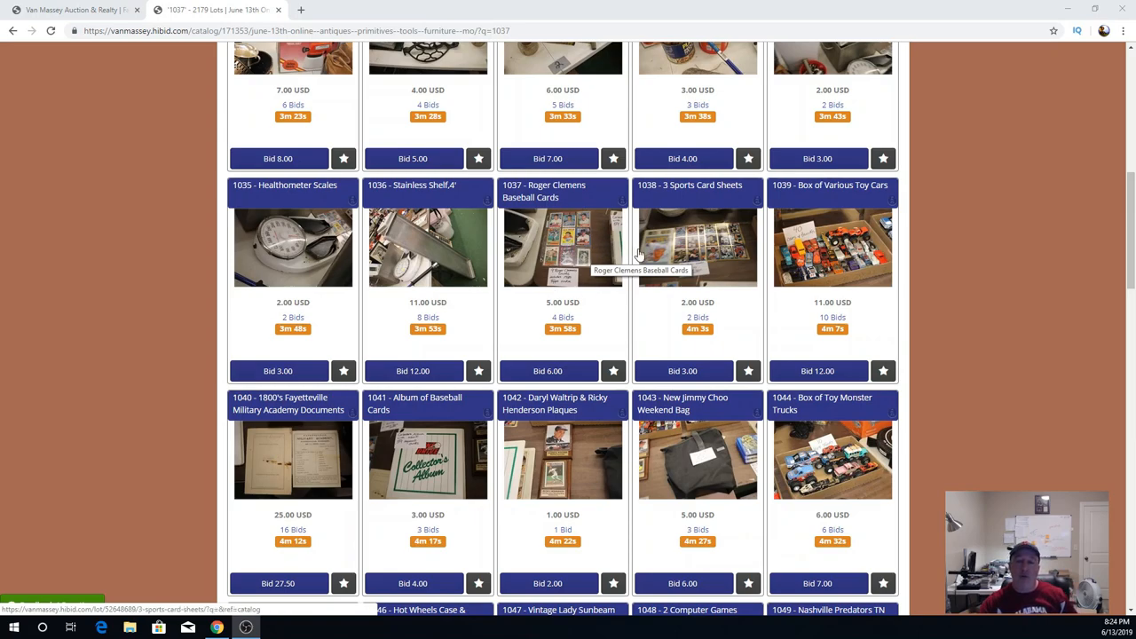
mouse_move(550, 257)
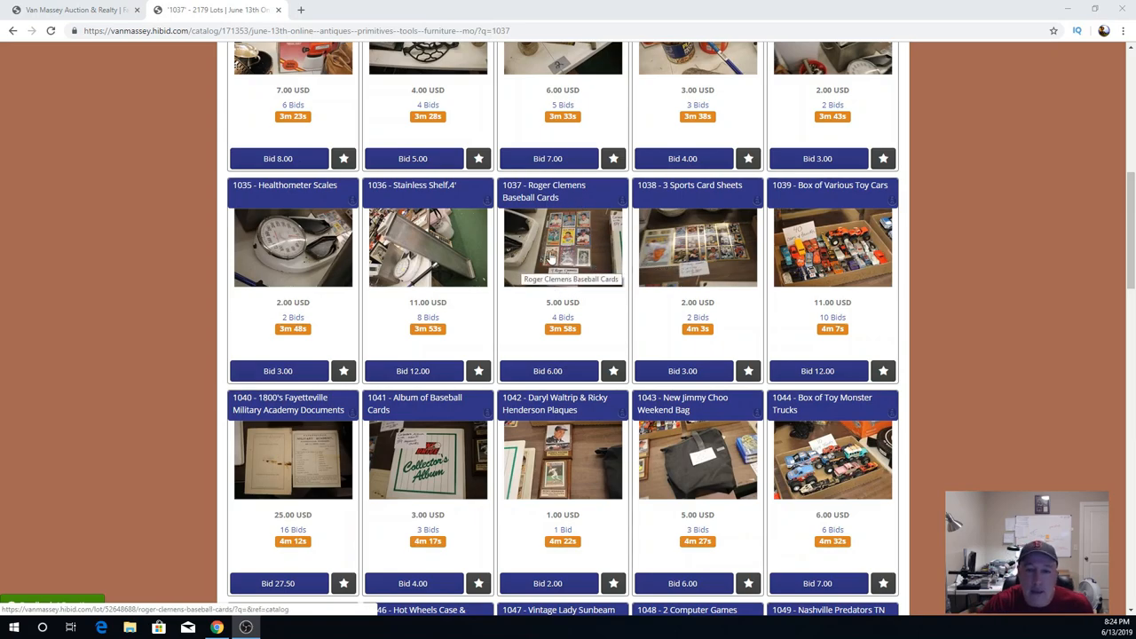
mouse_move(575, 259)
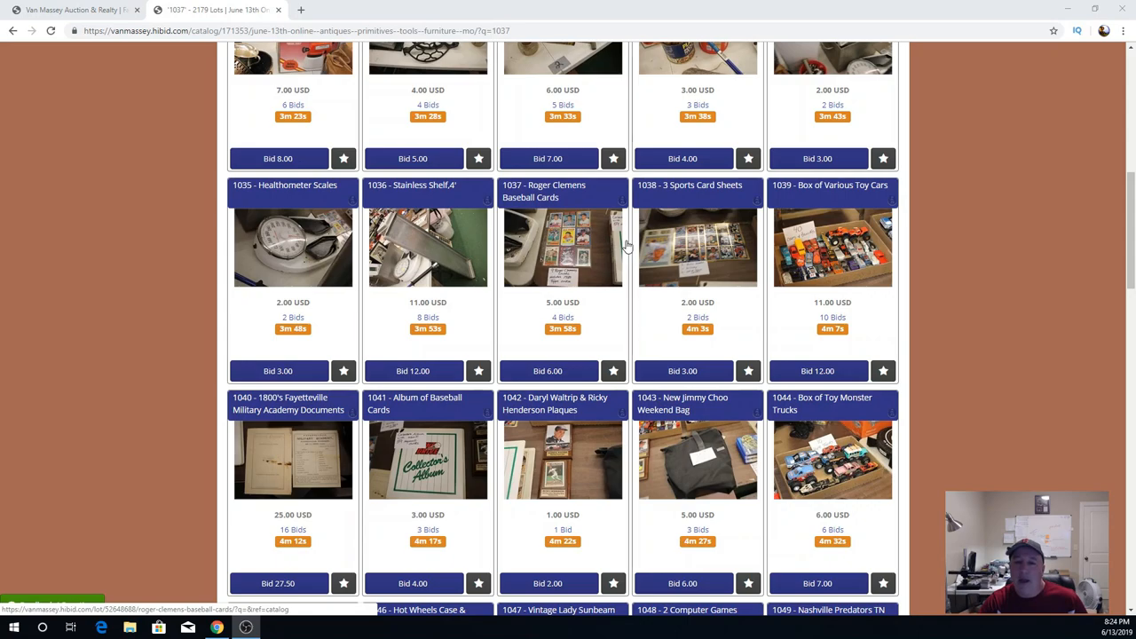
mouse_move(577, 219)
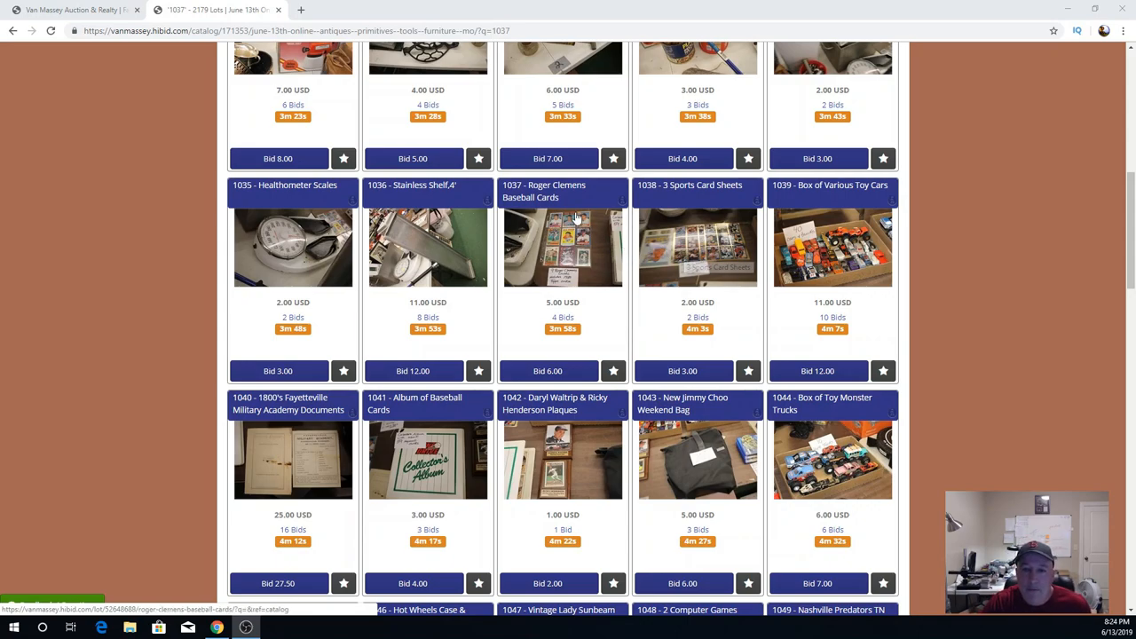
mouse_move(563, 248)
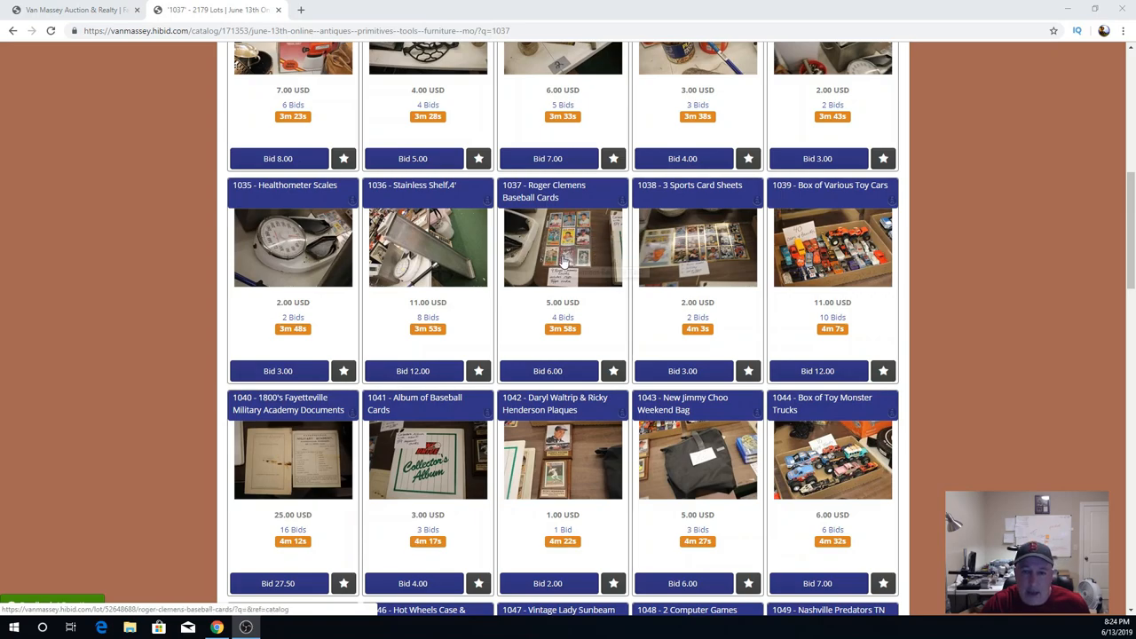
mouse_move(701, 245)
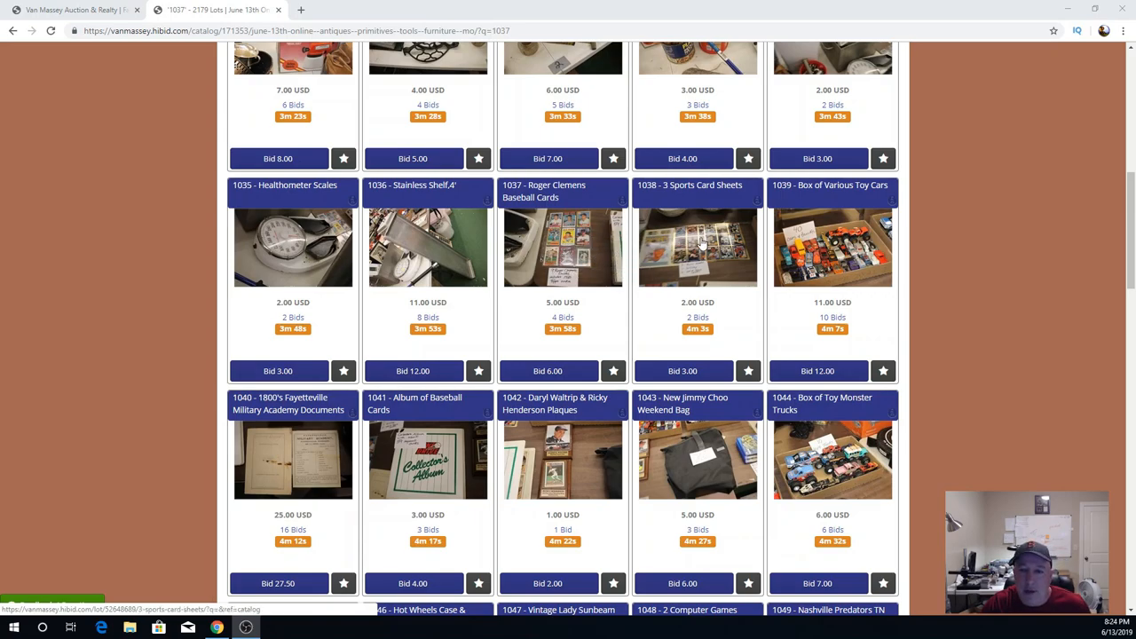
mouse_move(719, 240)
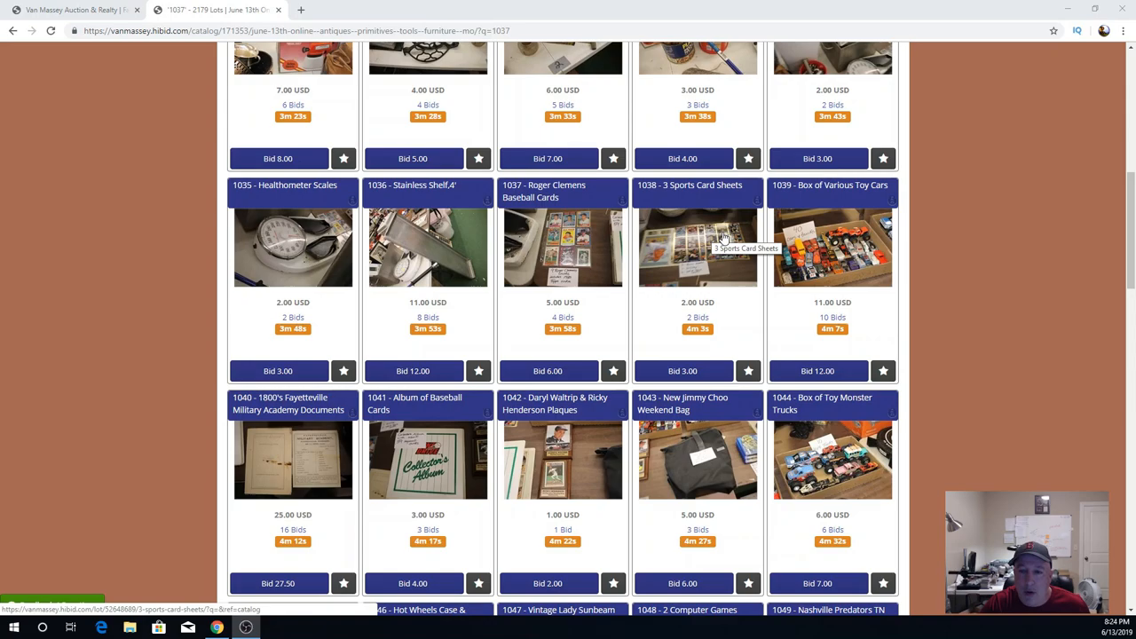
mouse_move(673, 241)
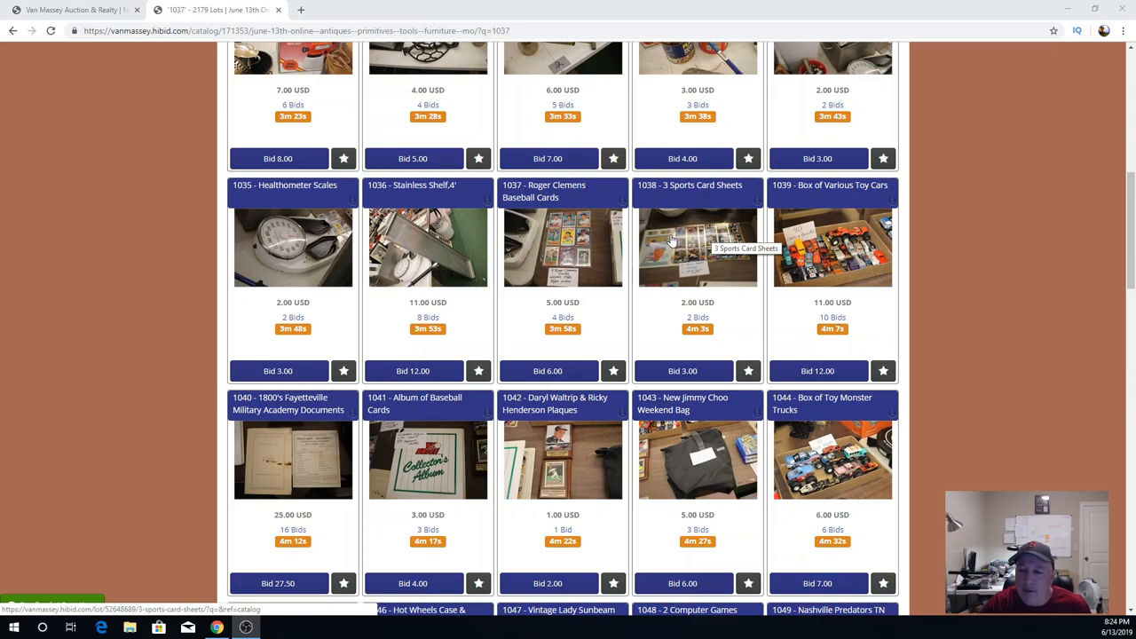
mouse_move(693, 234)
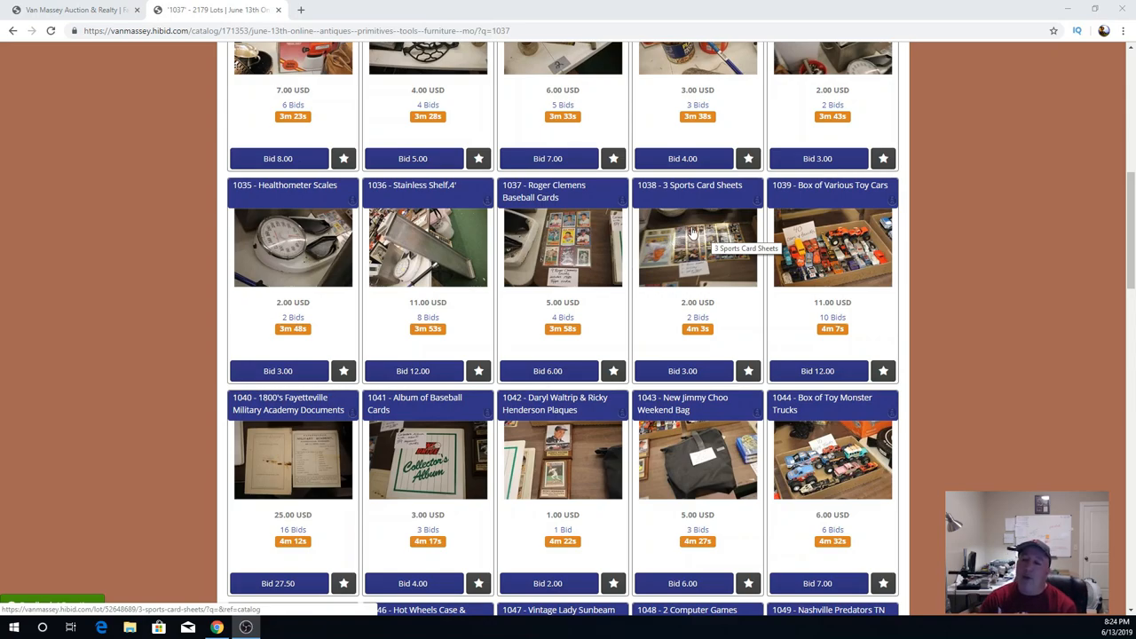
mouse_move(735, 257)
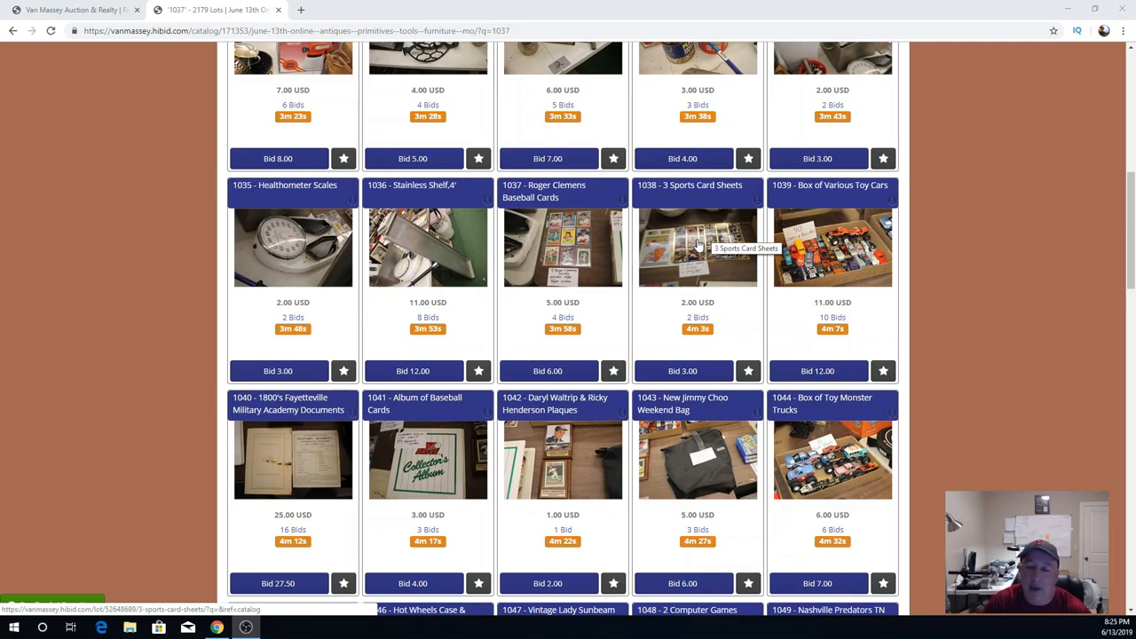
mouse_move(735, 247)
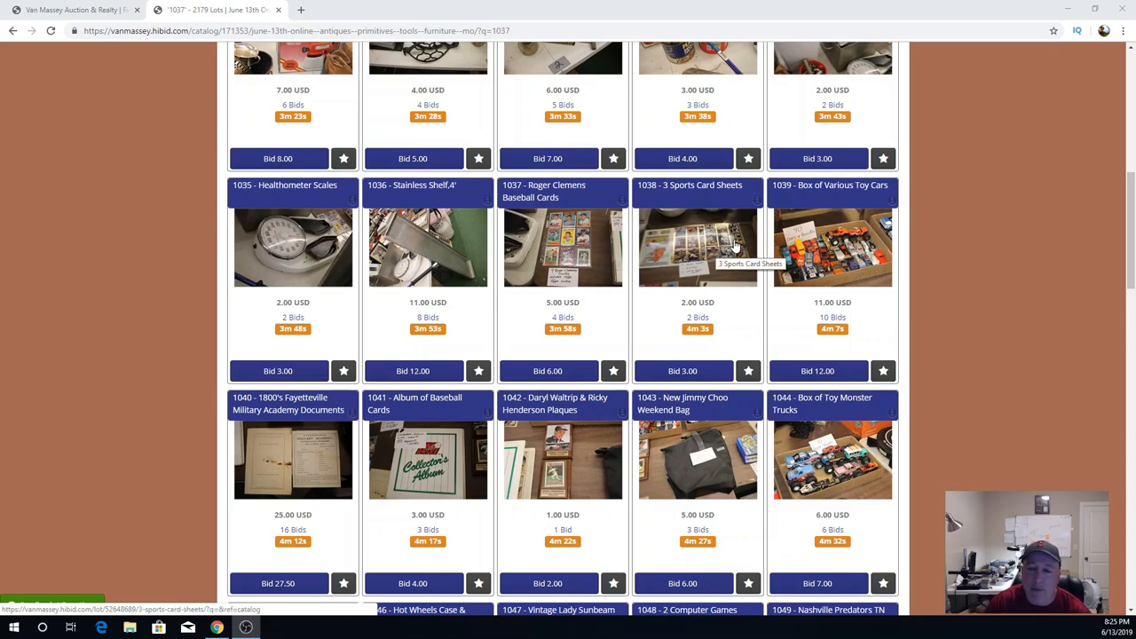
mouse_move(597, 253)
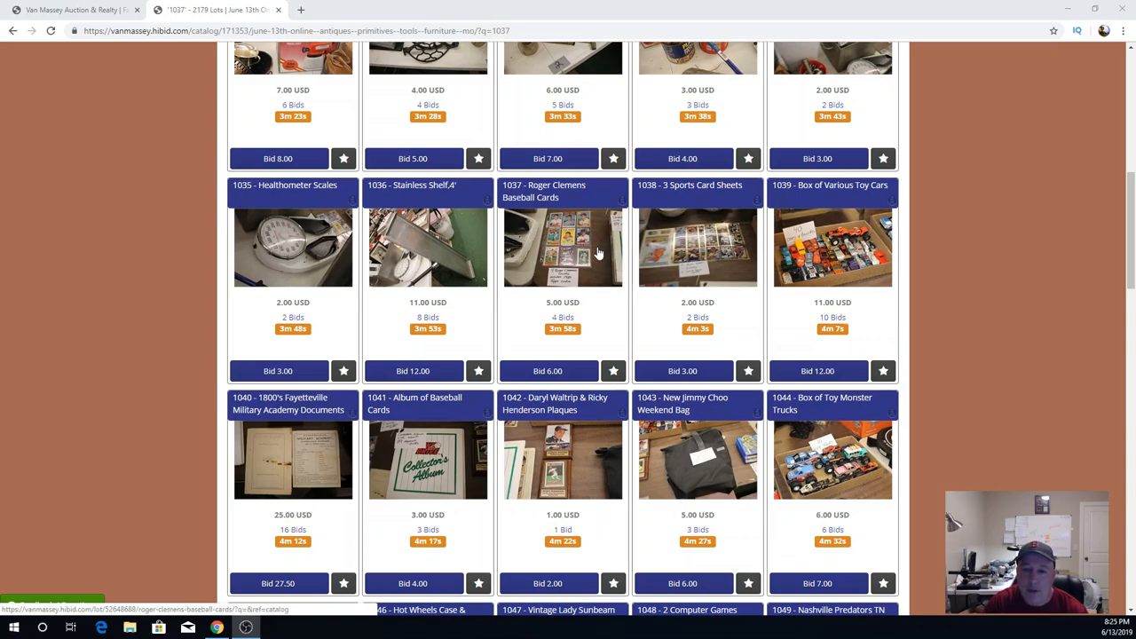
mouse_move(673, 260)
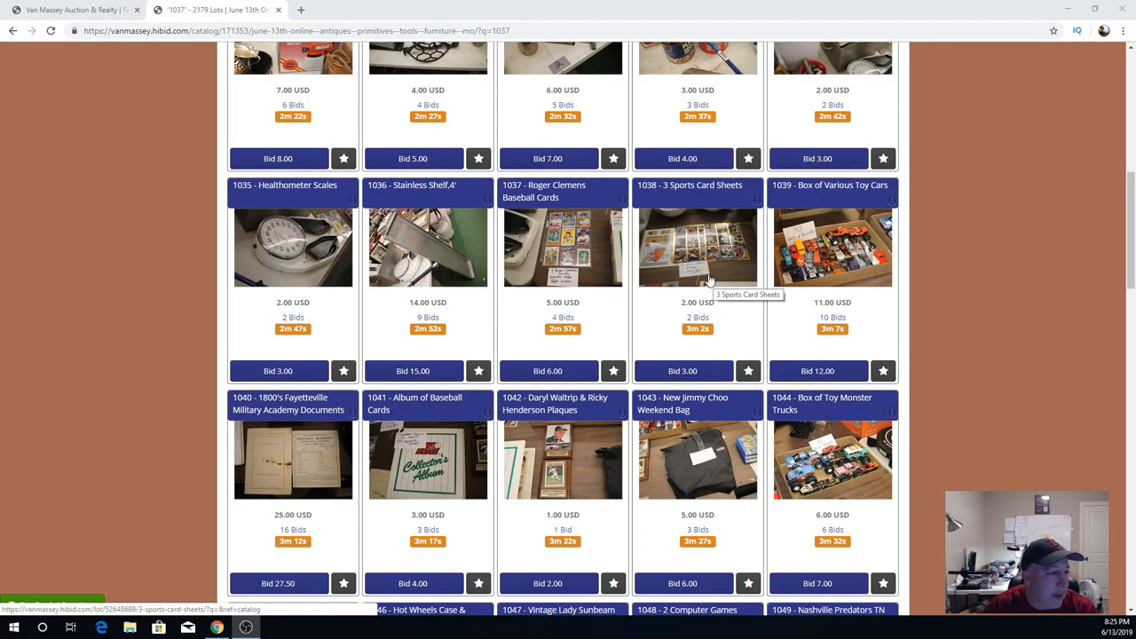
mouse_move(859, 258)
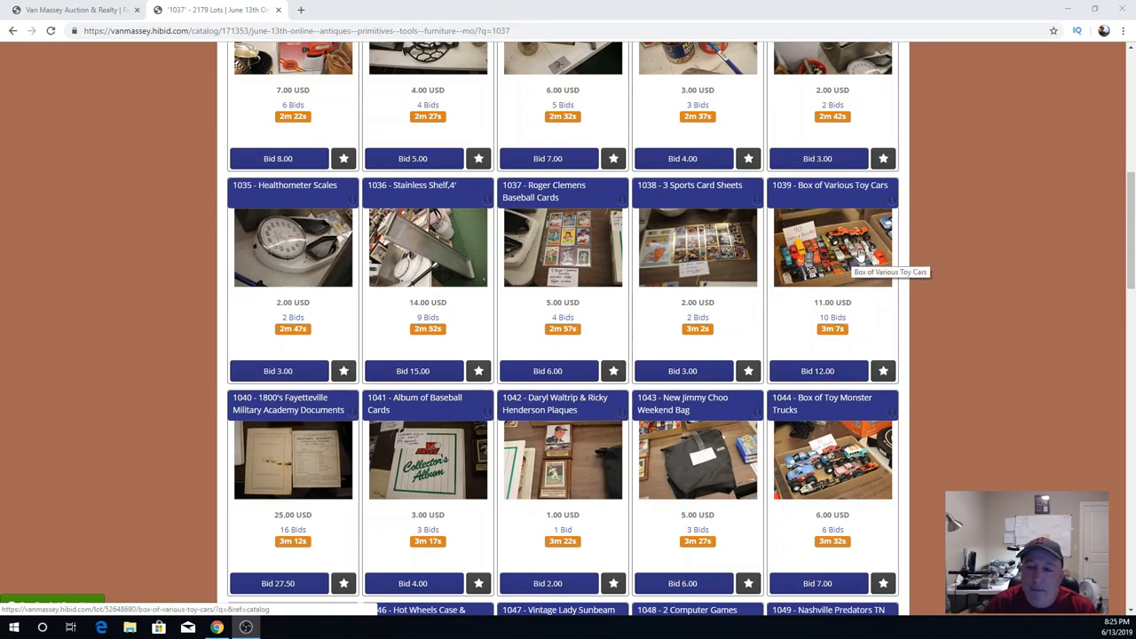
mouse_move(841, 267)
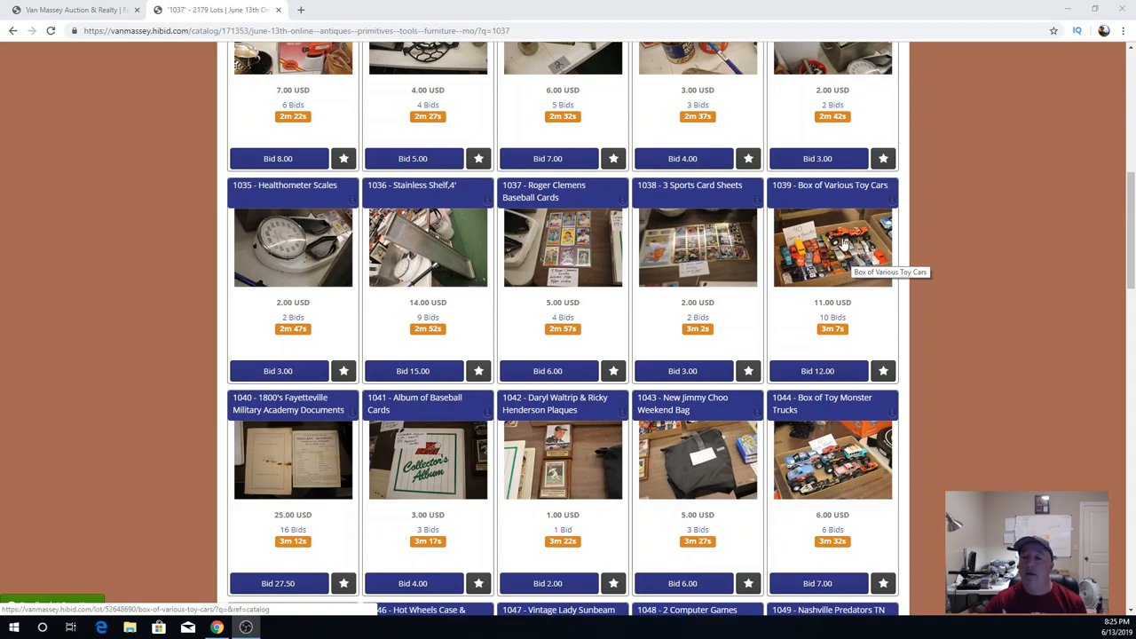
mouse_move(790, 235)
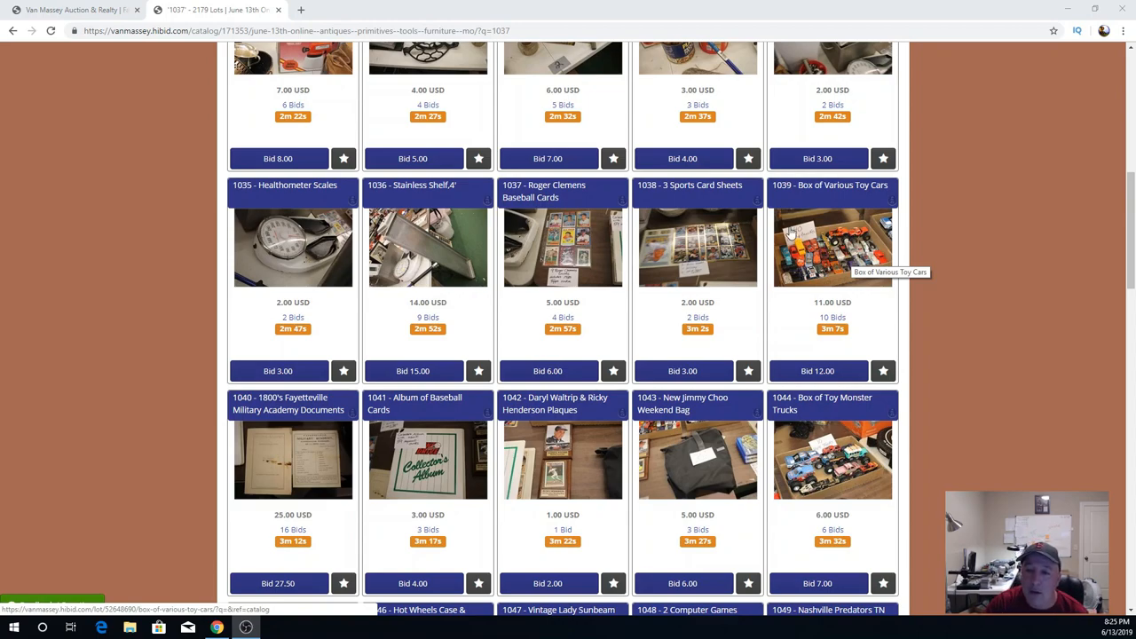
mouse_move(833, 242)
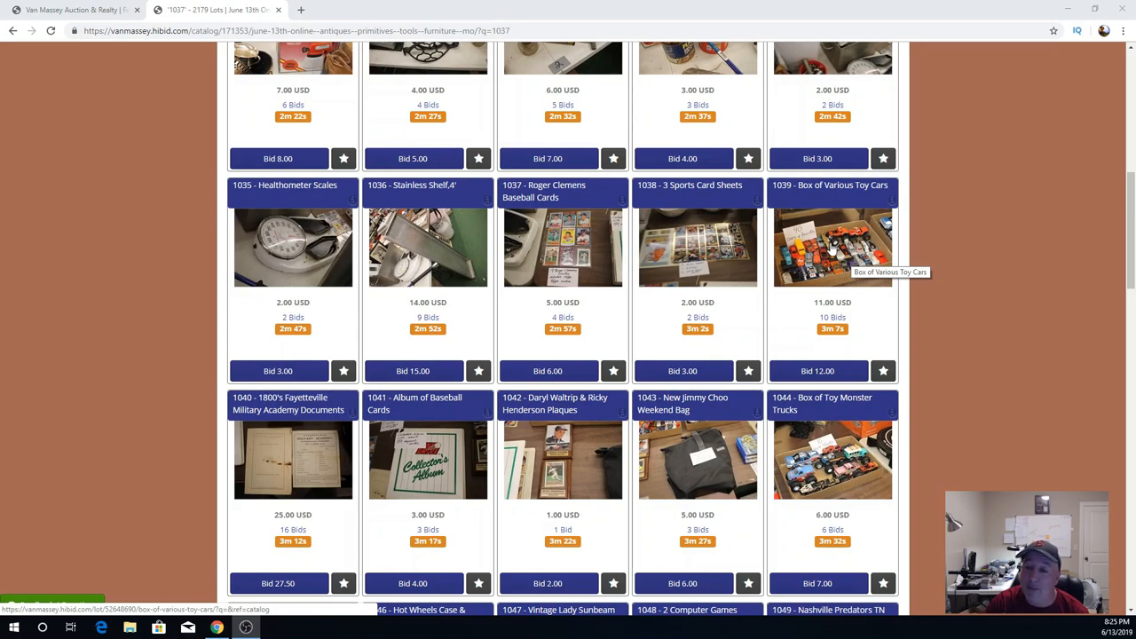
mouse_move(831, 248)
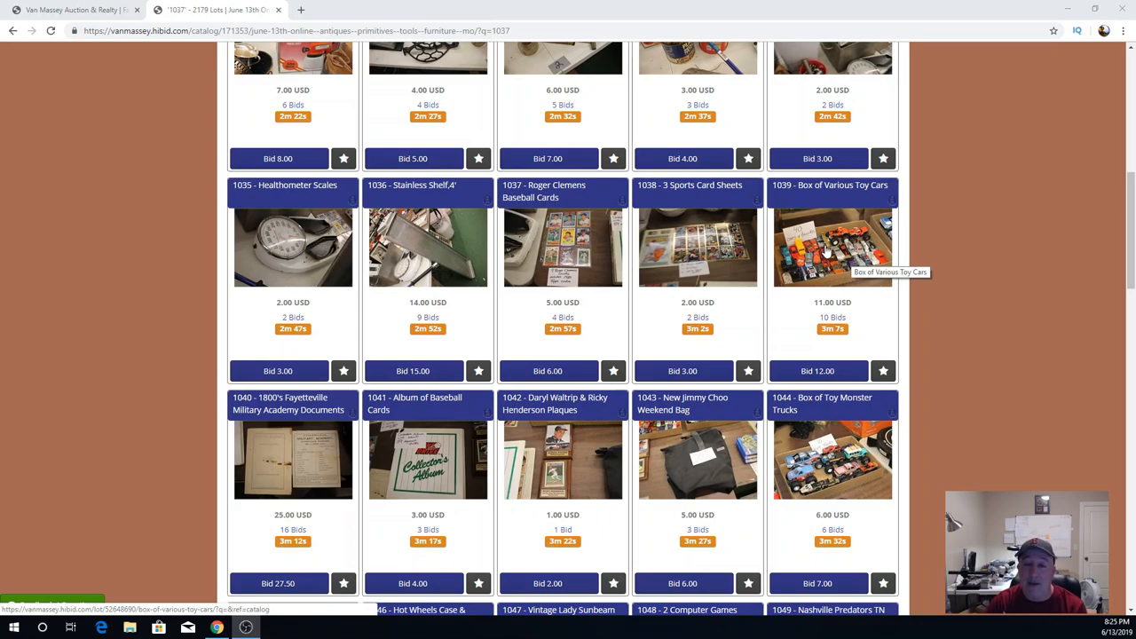
mouse_move(848, 259)
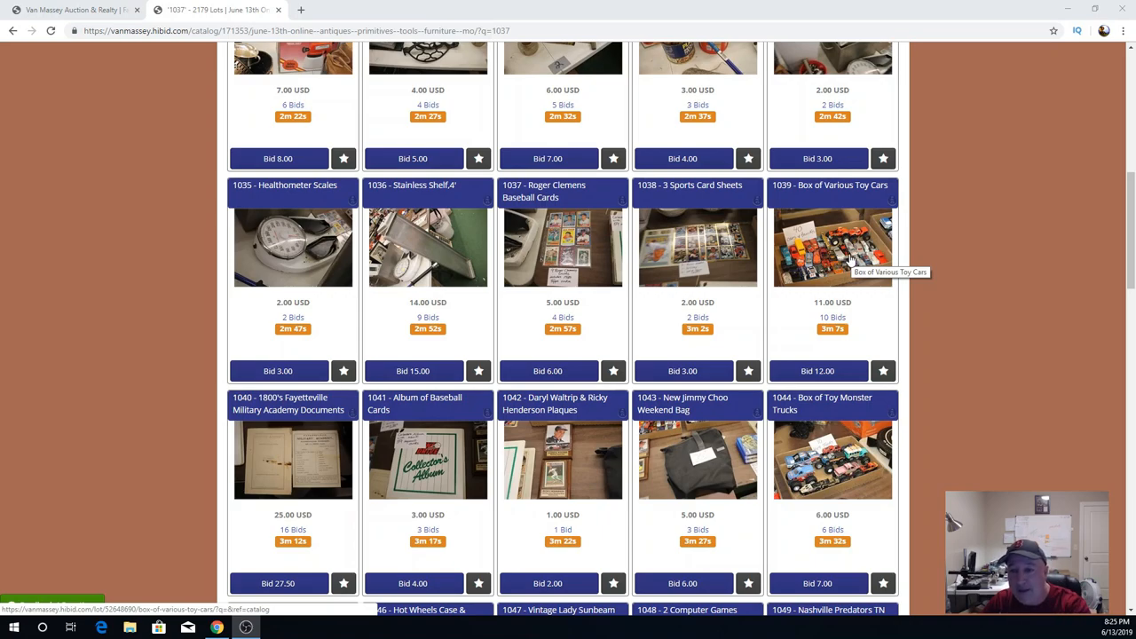
mouse_move(841, 263)
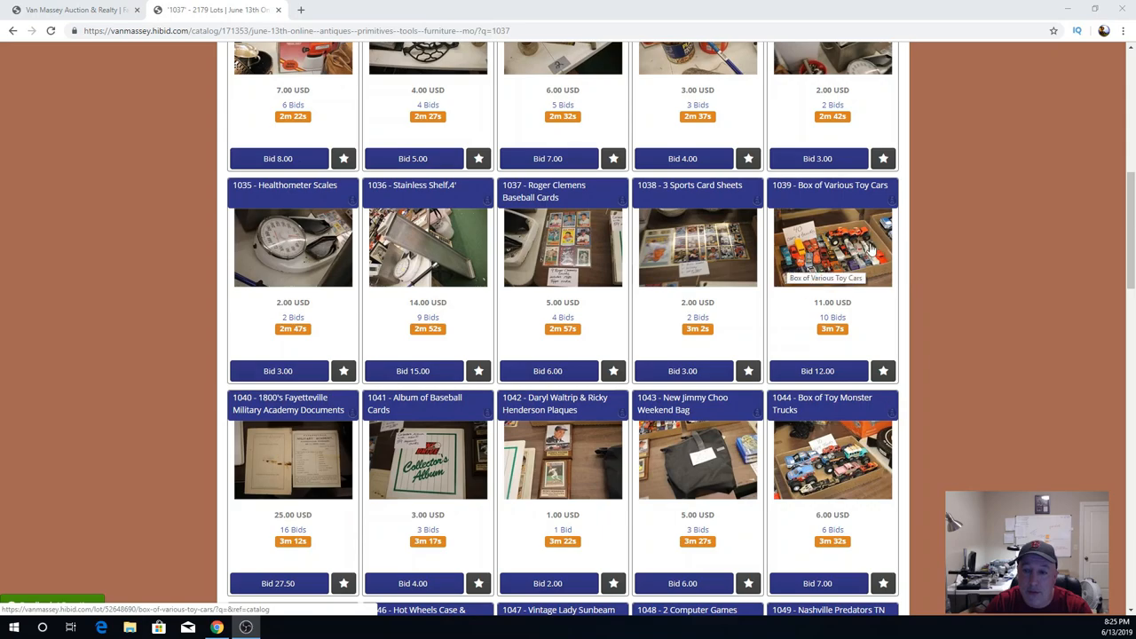
mouse_move(749, 391)
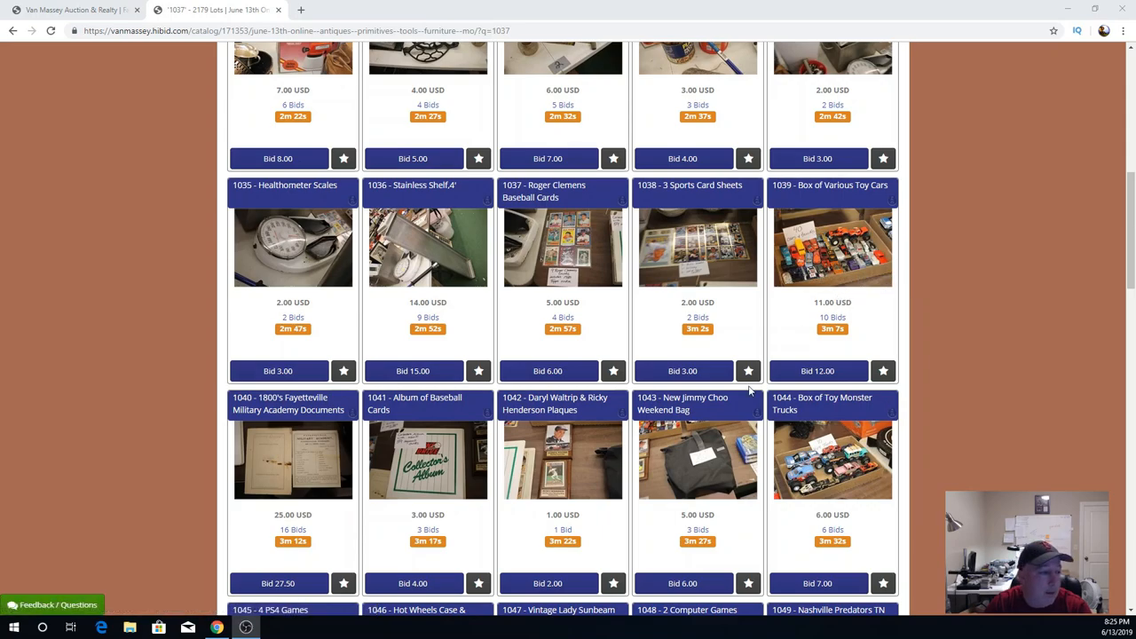
mouse_move(435, 465)
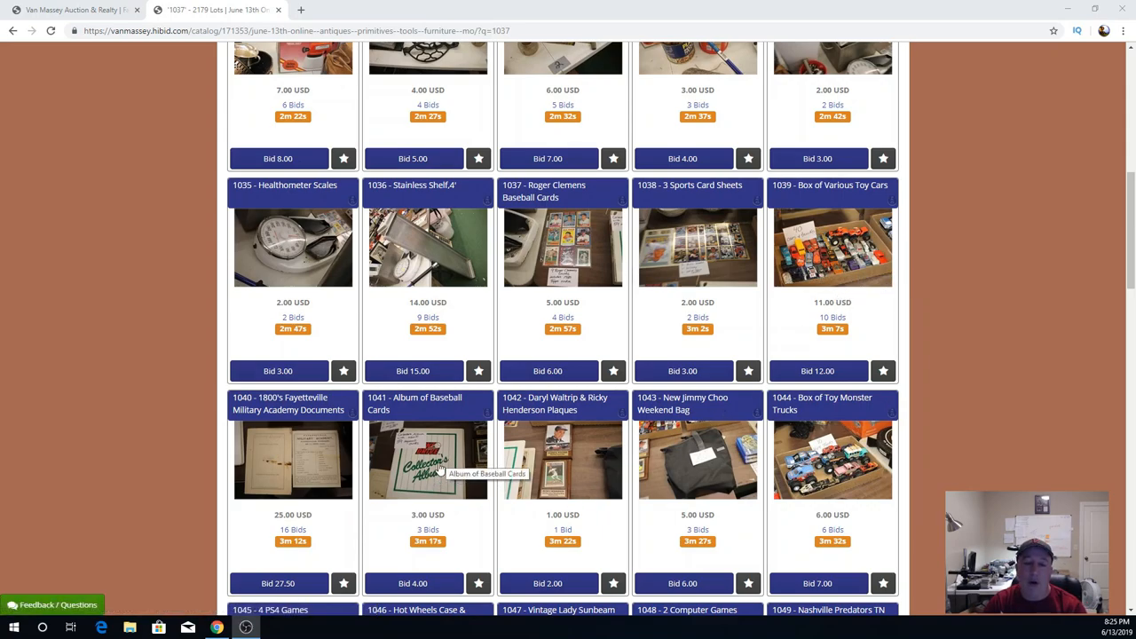
mouse_move(494, 483)
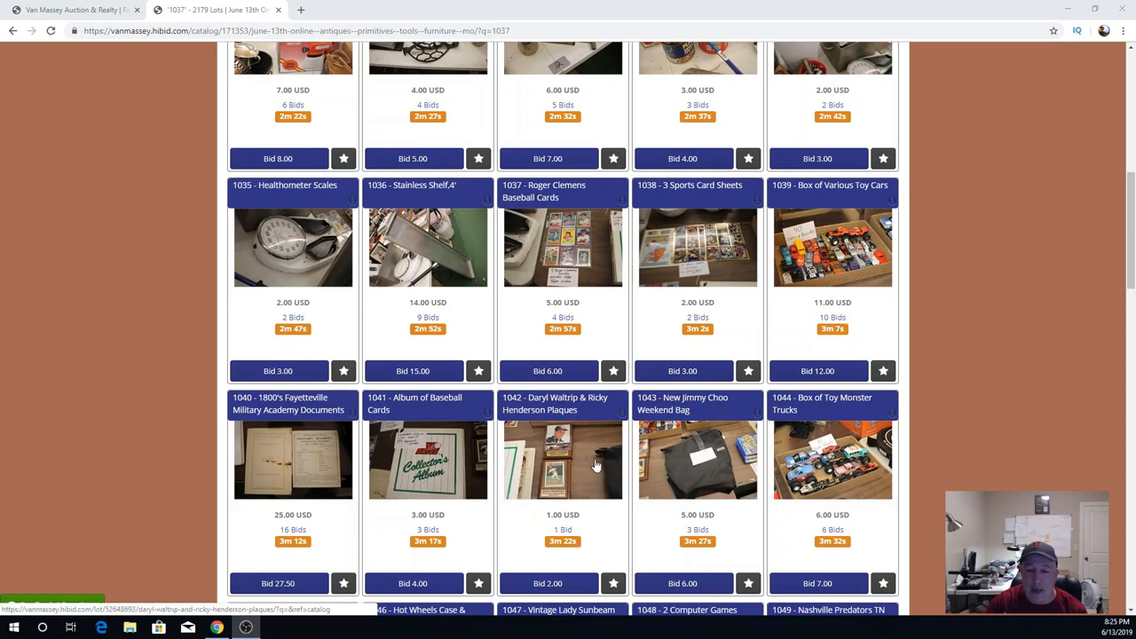
mouse_move(523, 470)
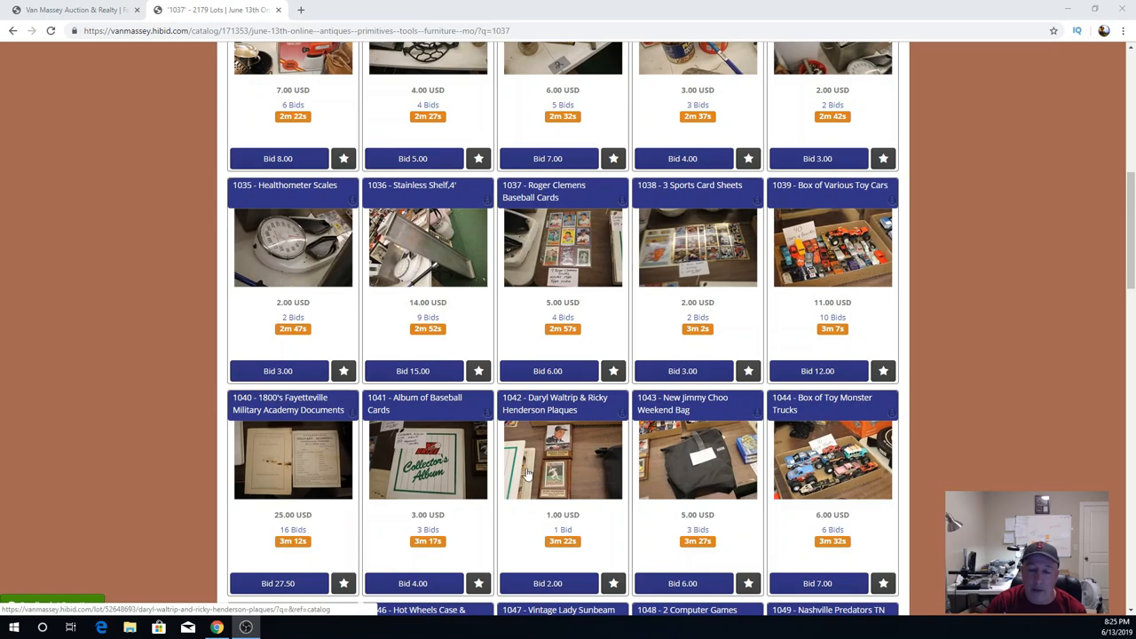
mouse_move(577, 453)
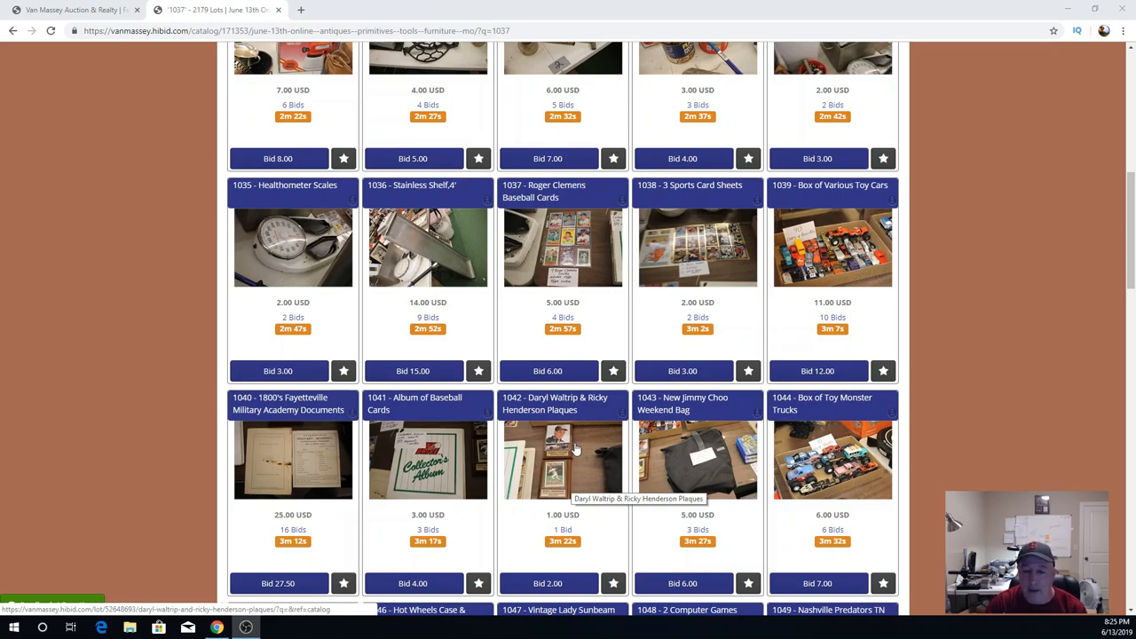
mouse_move(579, 452)
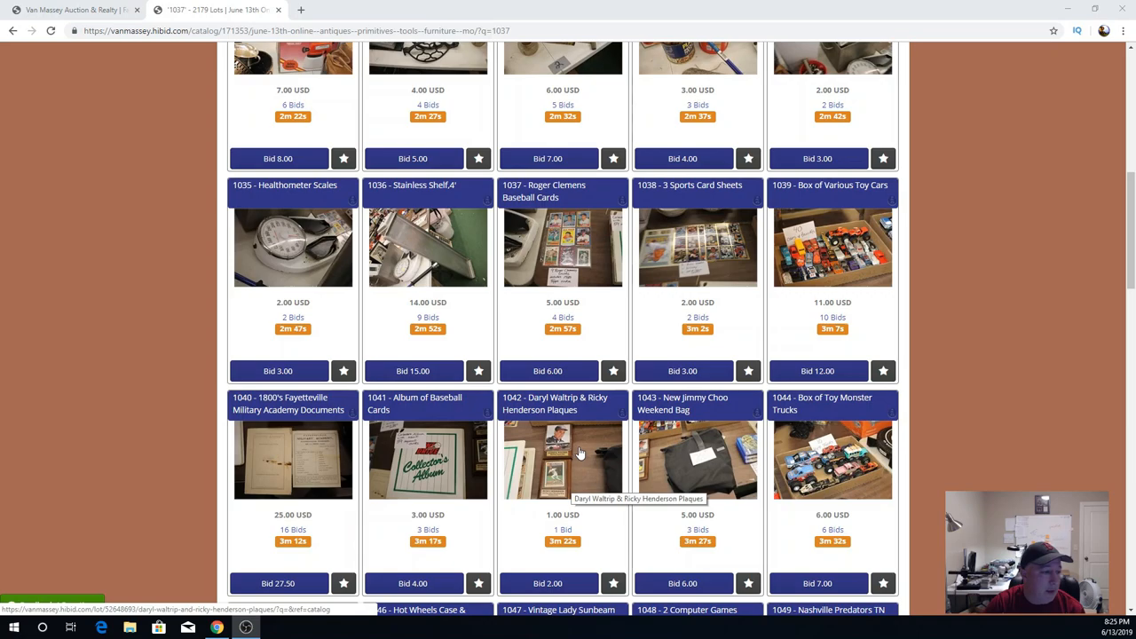
mouse_move(702, 458)
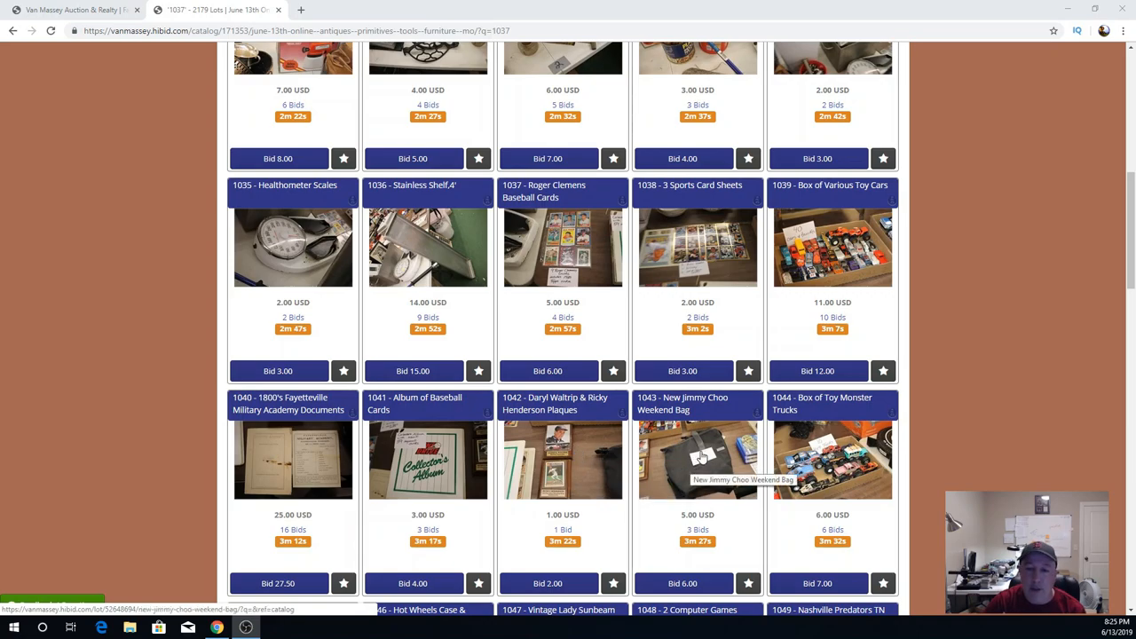
mouse_move(676, 490)
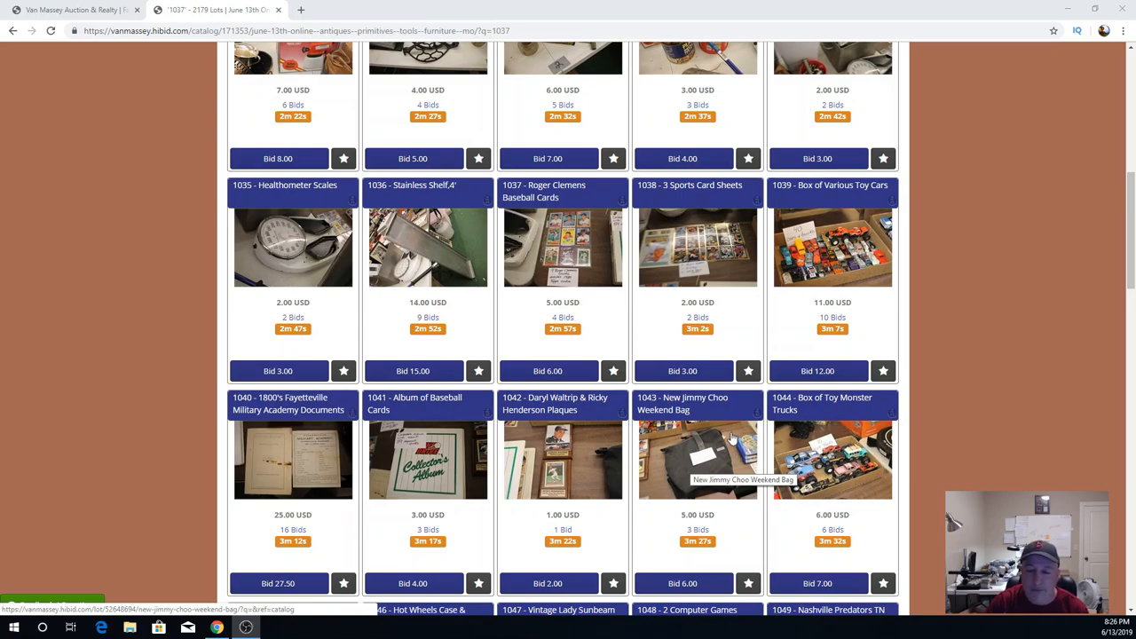
mouse_move(726, 440)
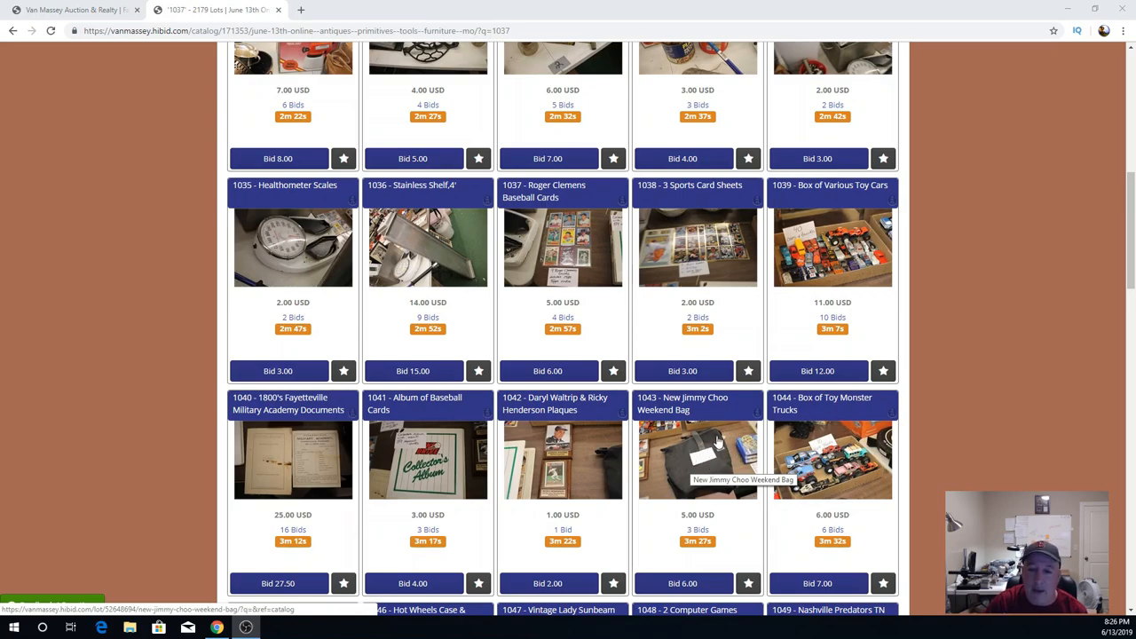
scroll("down", 3)
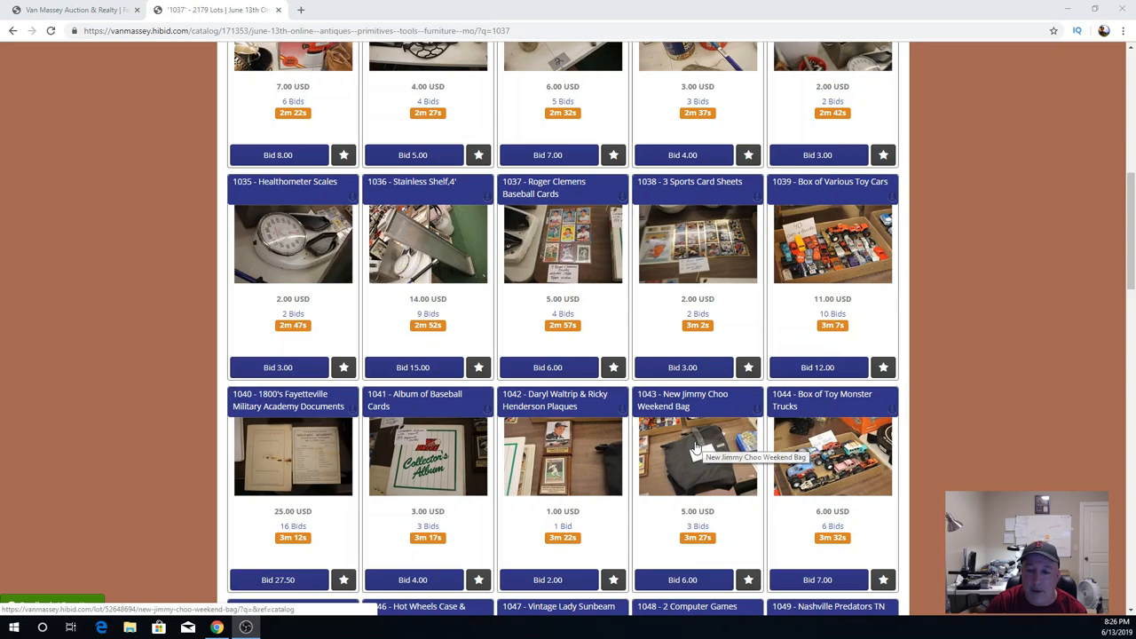
scroll("down", 3)
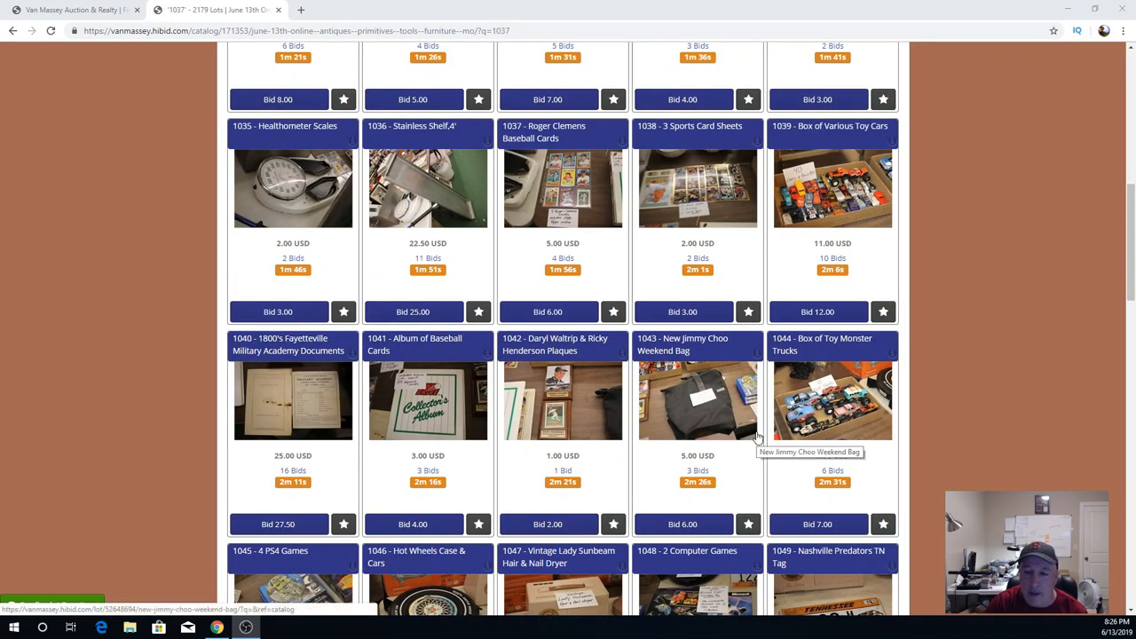
mouse_move(734, 401)
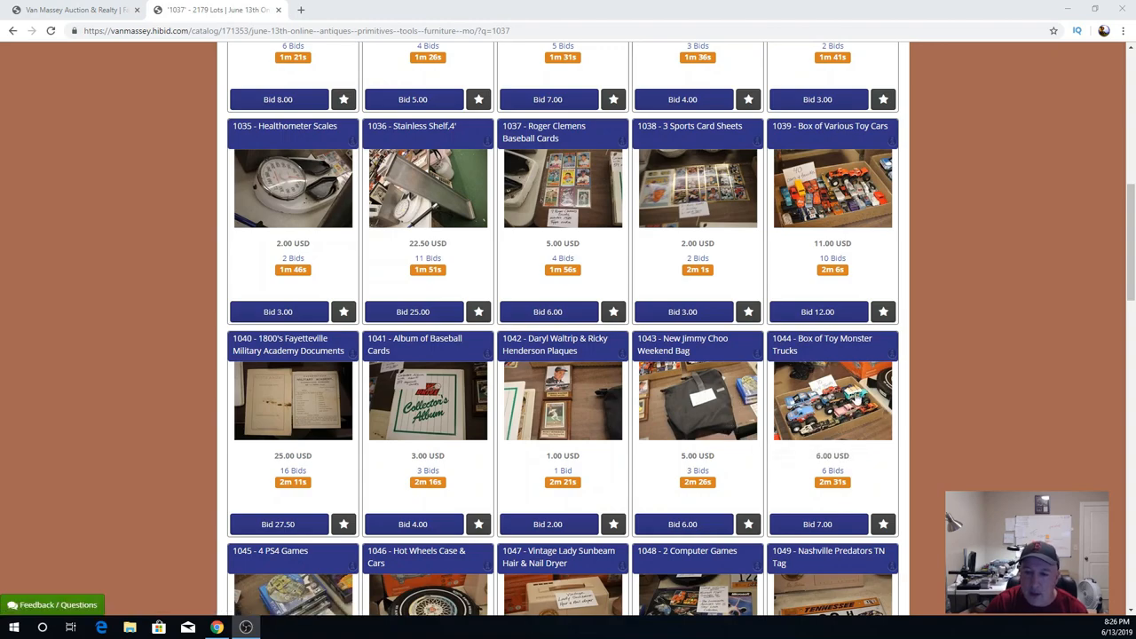
scroll("down", 3)
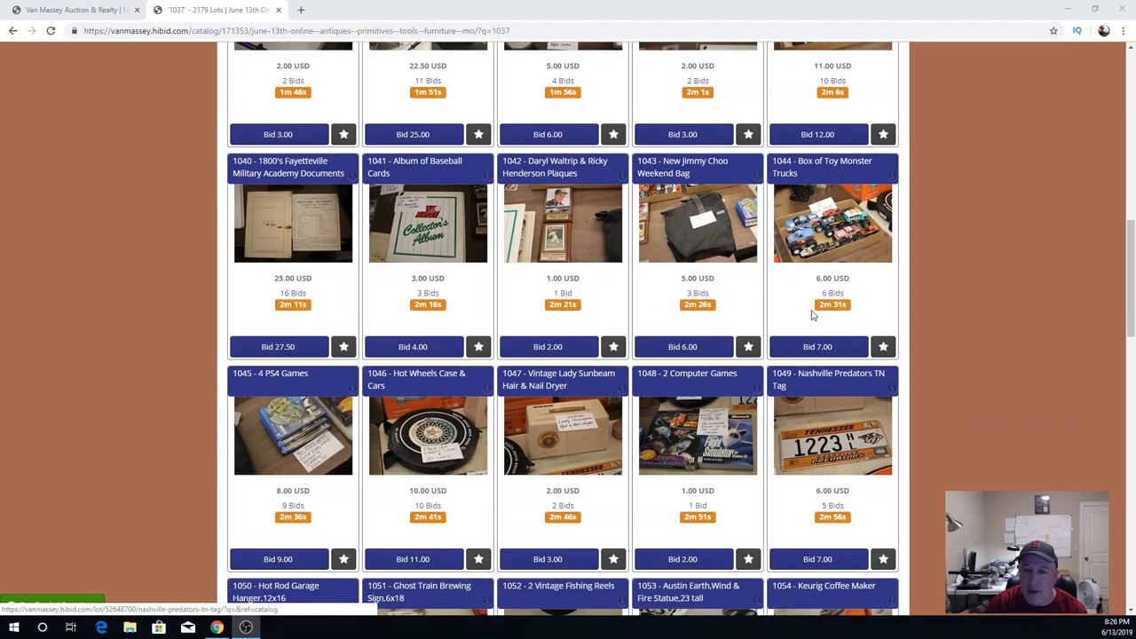
mouse_move(820, 240)
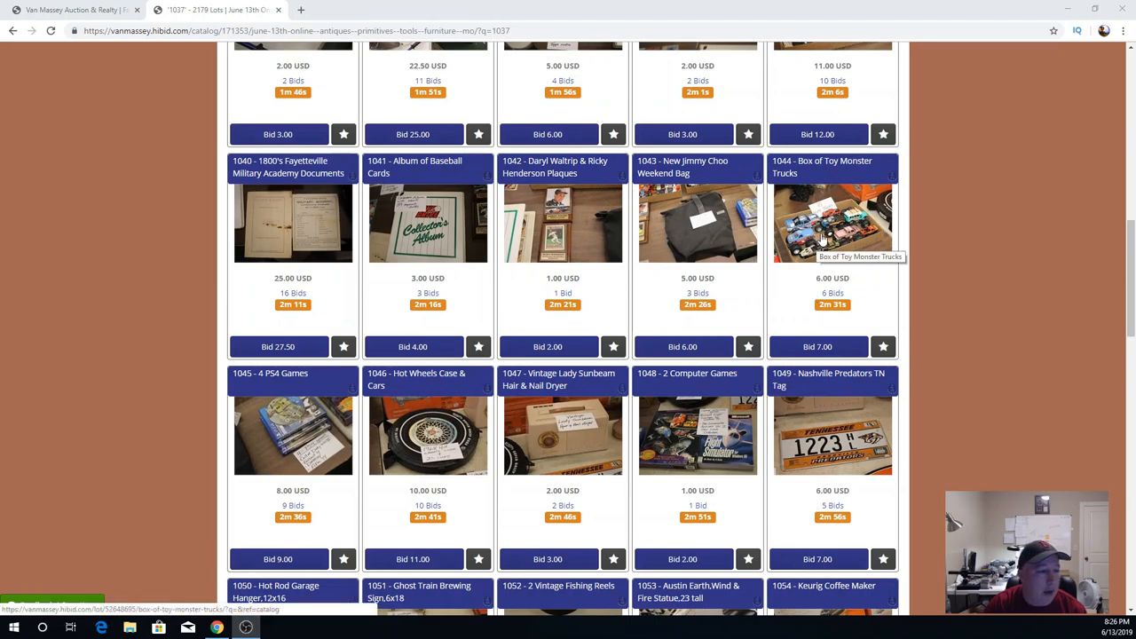
mouse_move(827, 239)
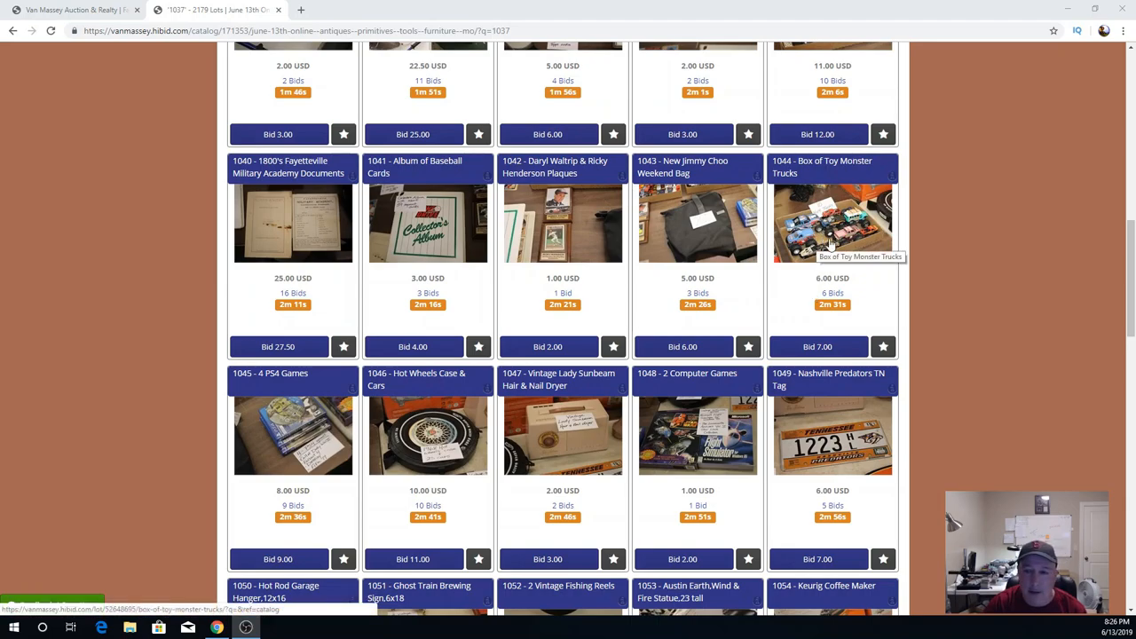
mouse_move(500, 405)
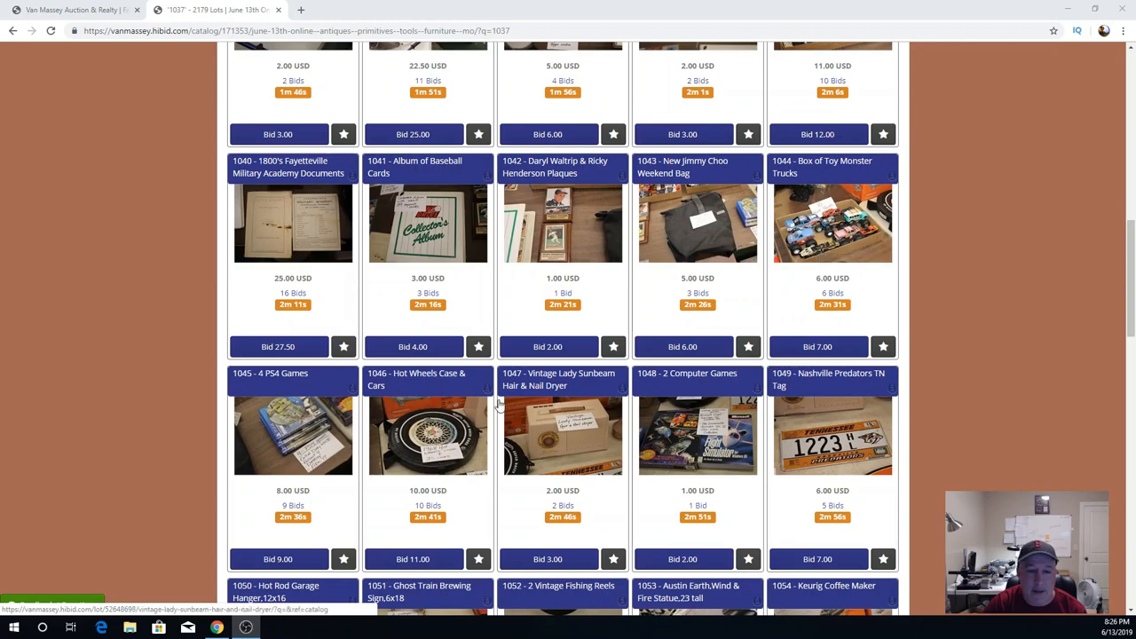
mouse_move(323, 455)
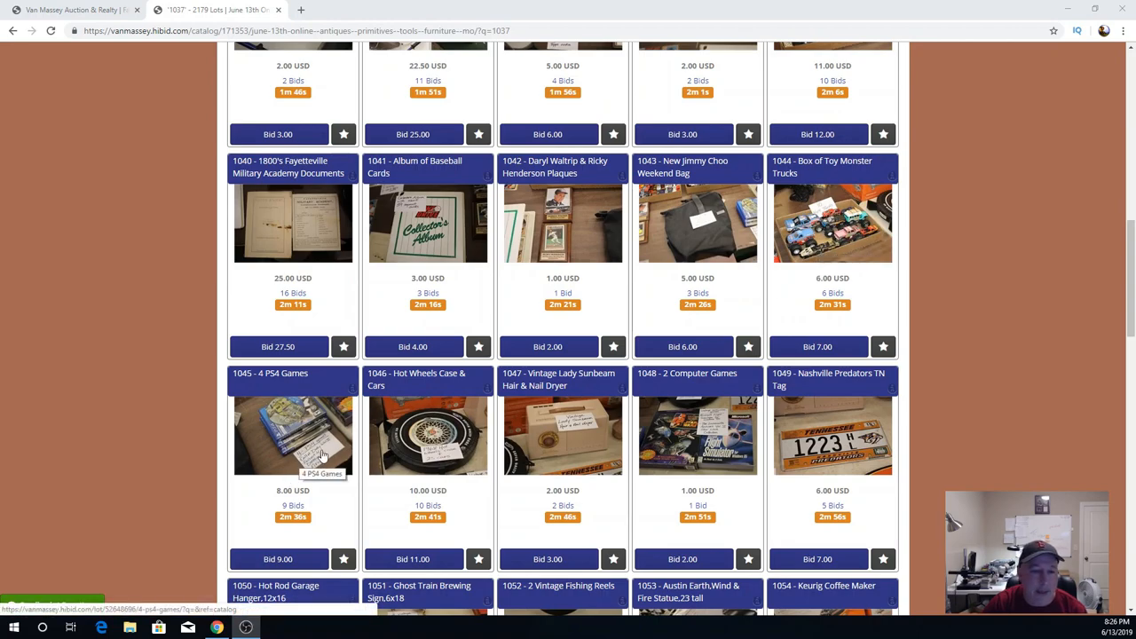
mouse_move(318, 448)
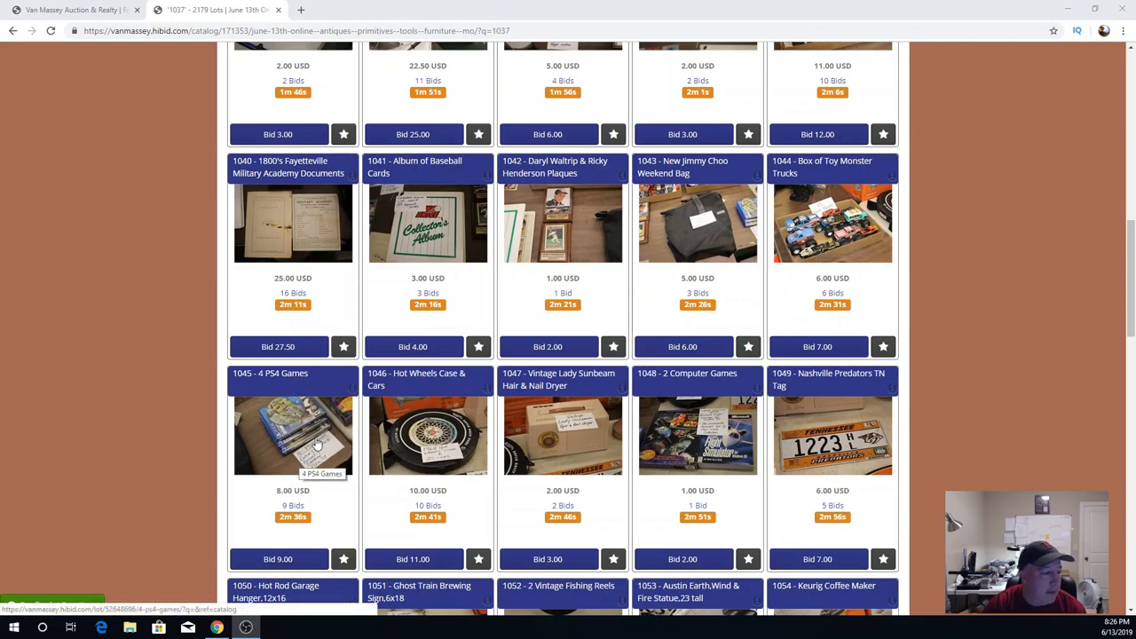
mouse_move(319, 435)
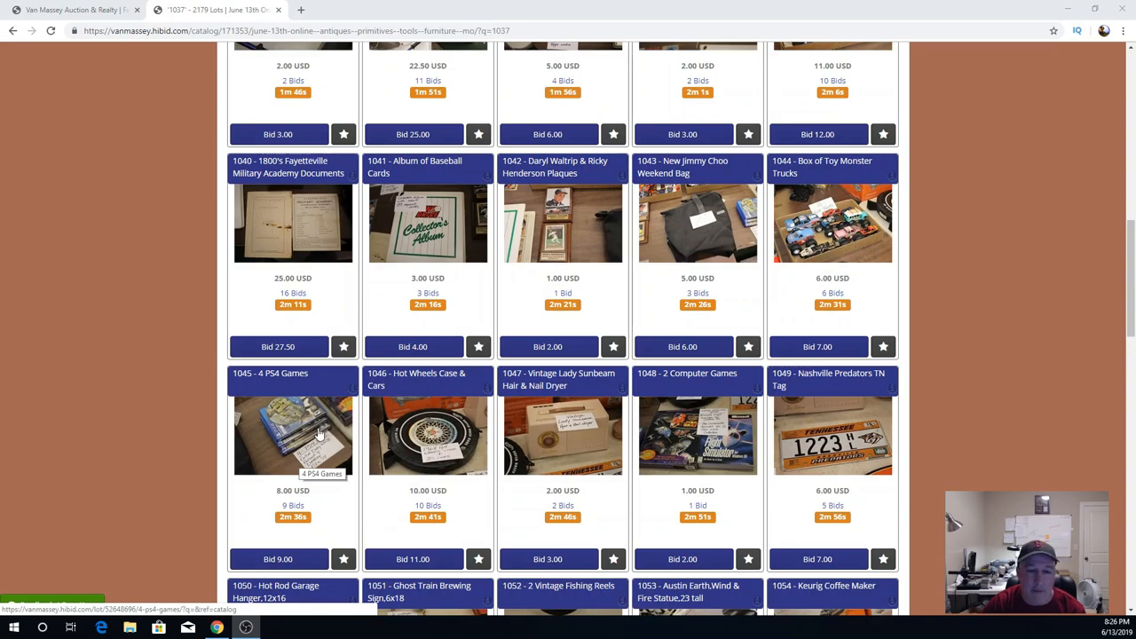
mouse_move(321, 437)
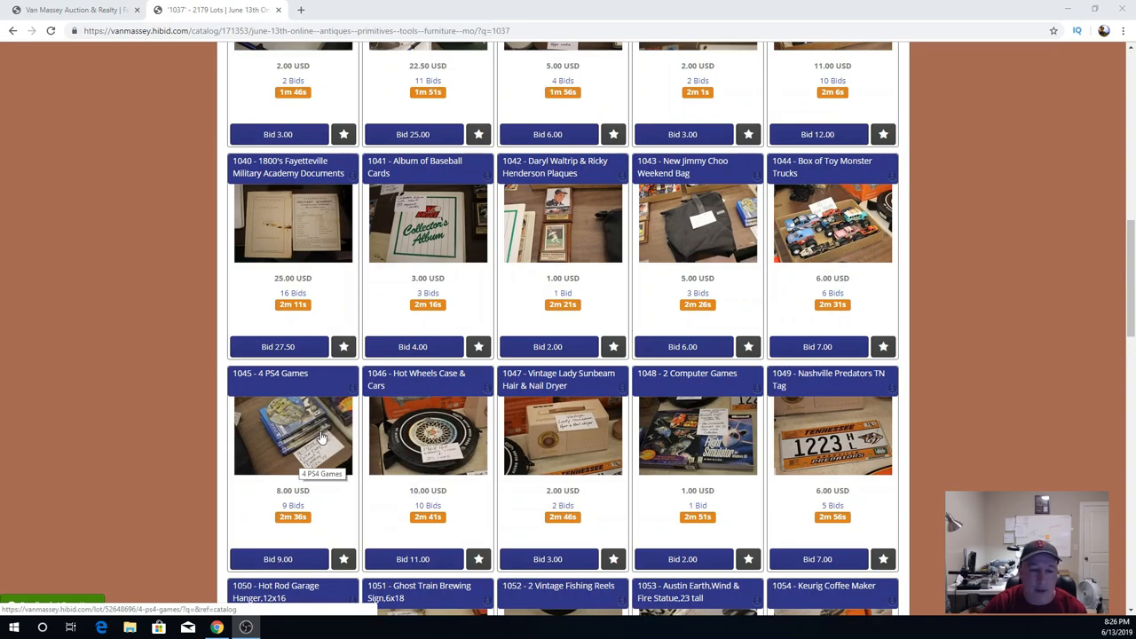
mouse_move(292, 441)
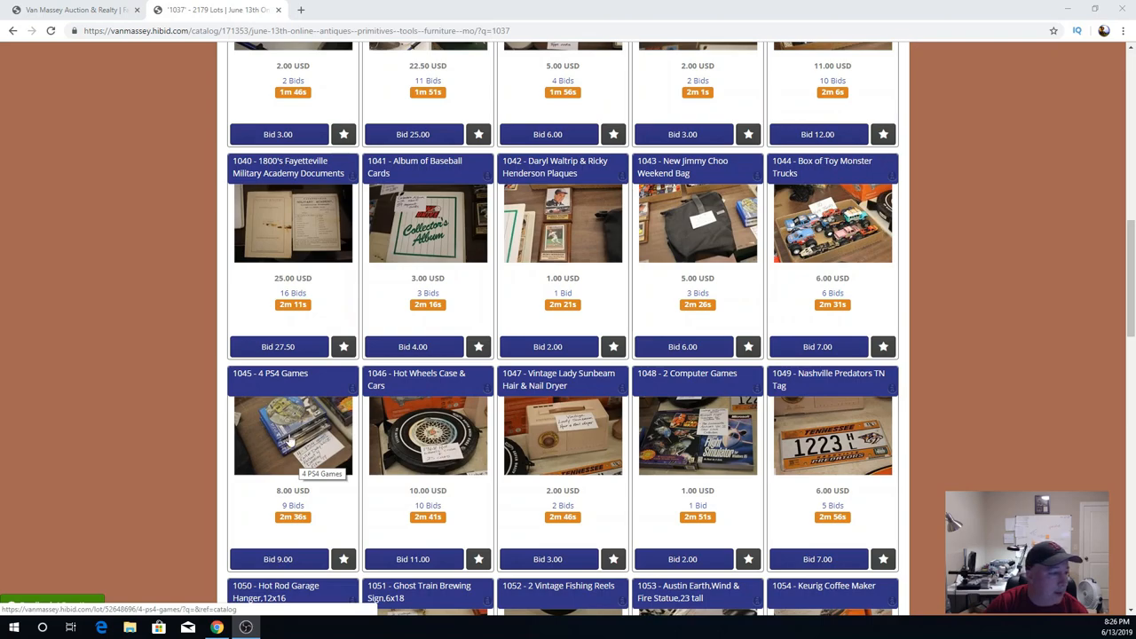
mouse_move(429, 428)
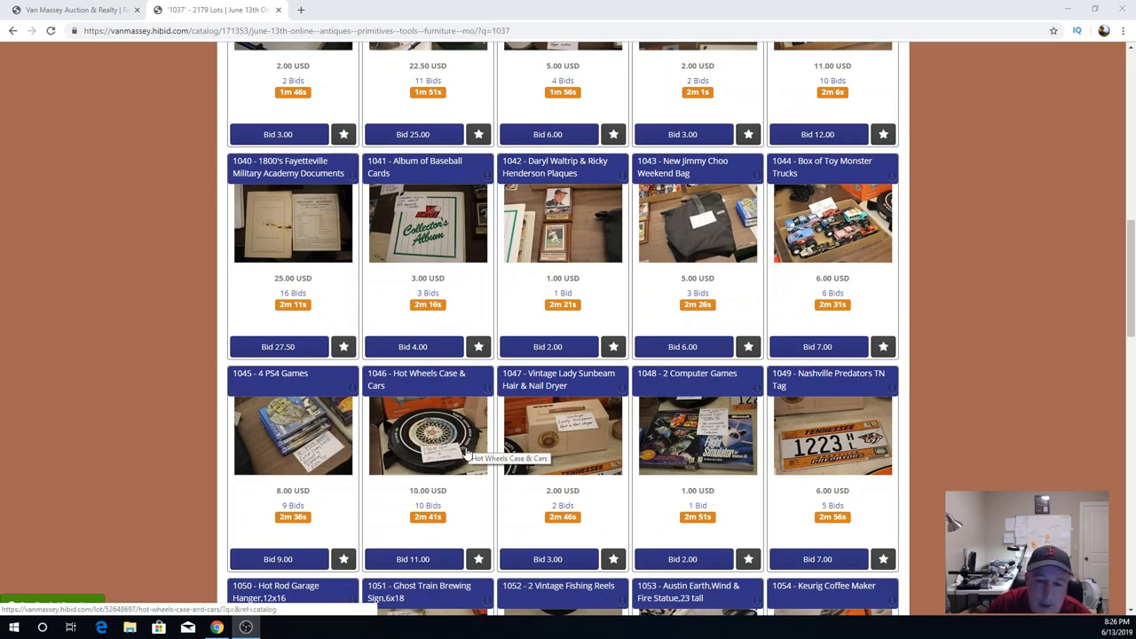
mouse_move(602, 416)
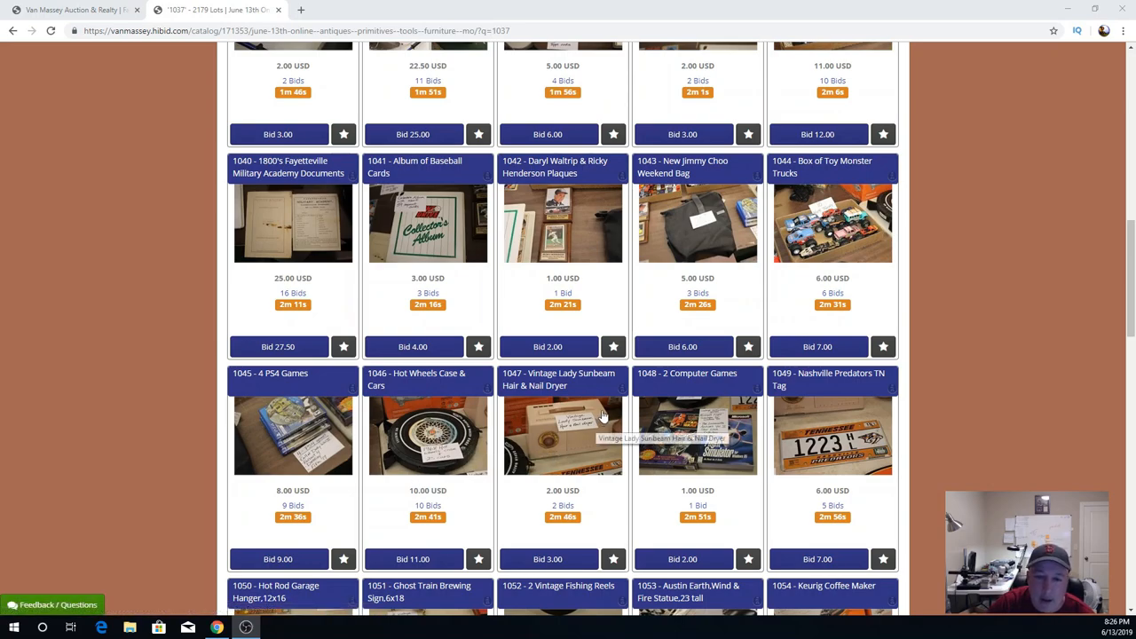
mouse_move(560, 442)
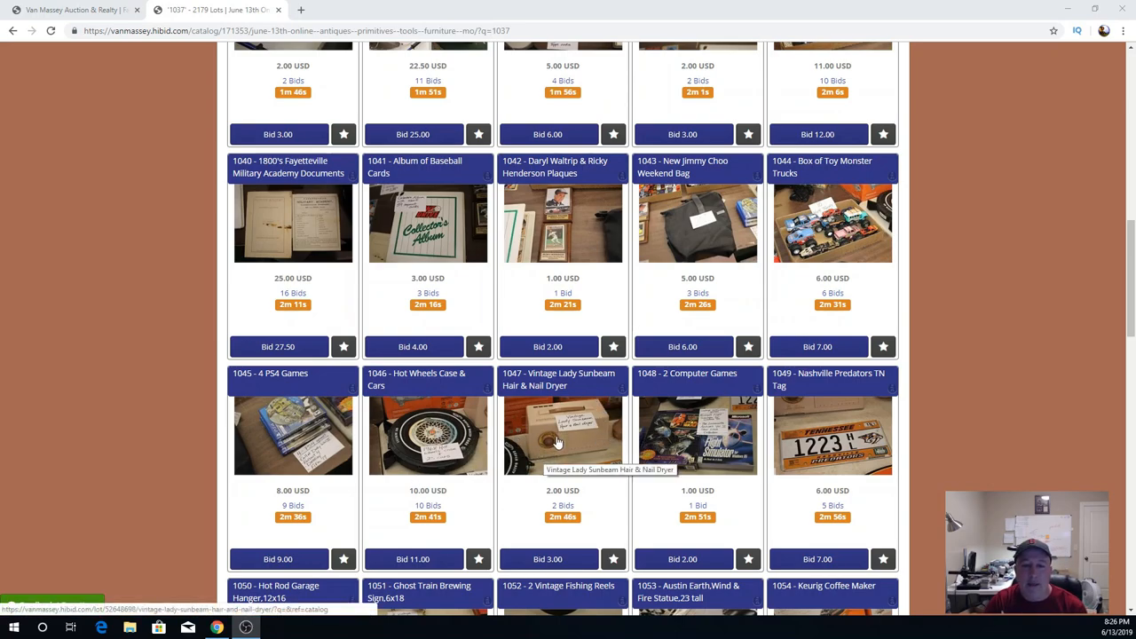
mouse_move(596, 452)
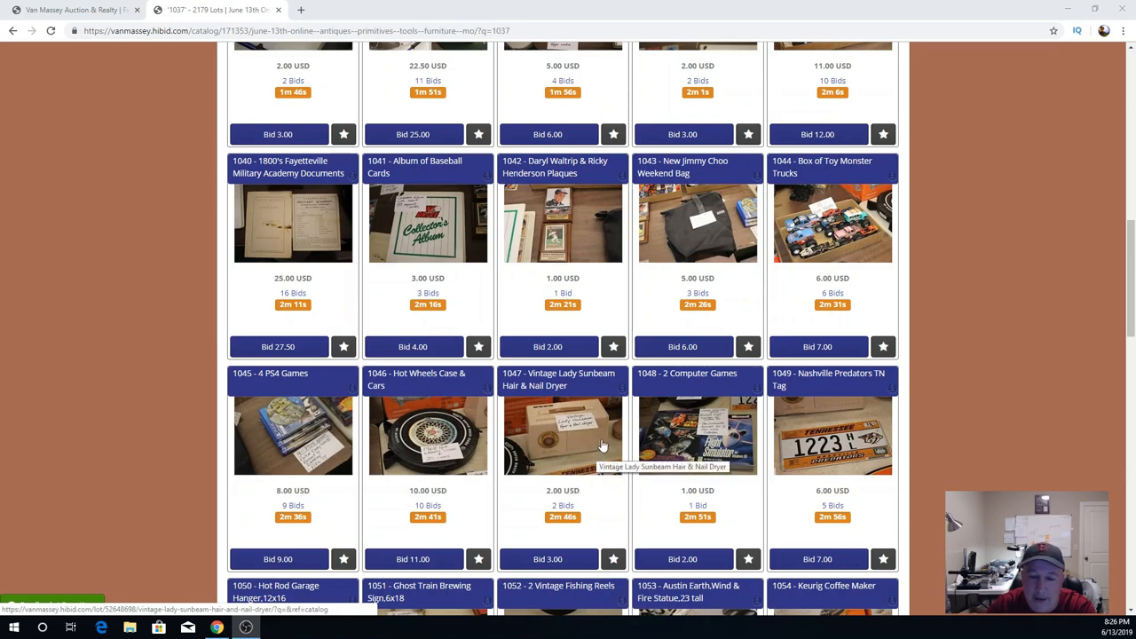
mouse_move(601, 417)
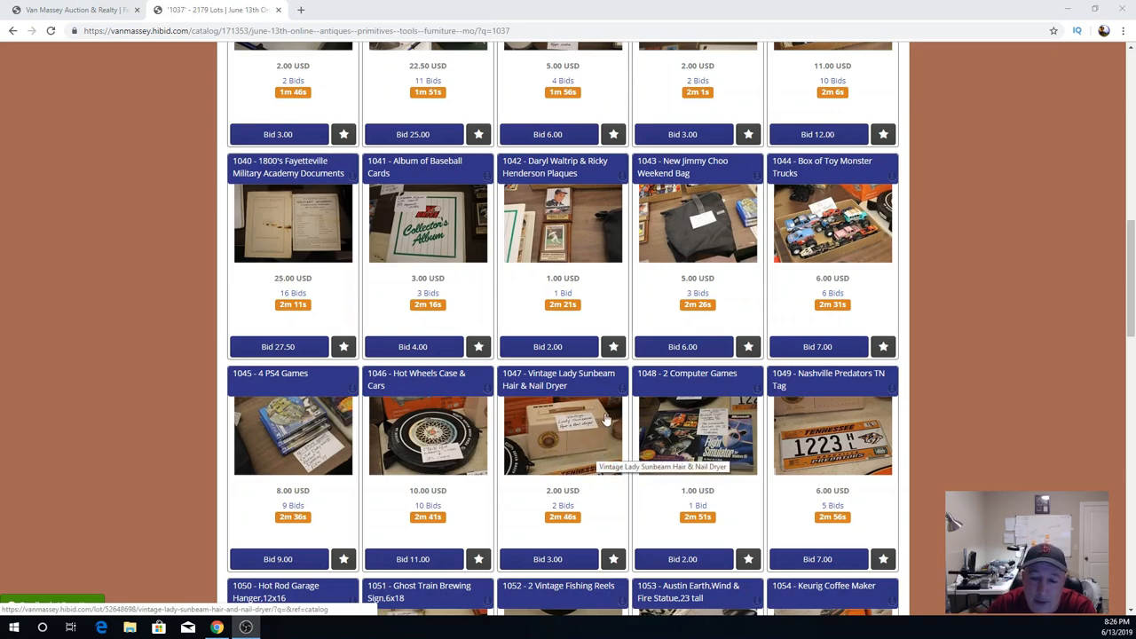
mouse_move(607, 405)
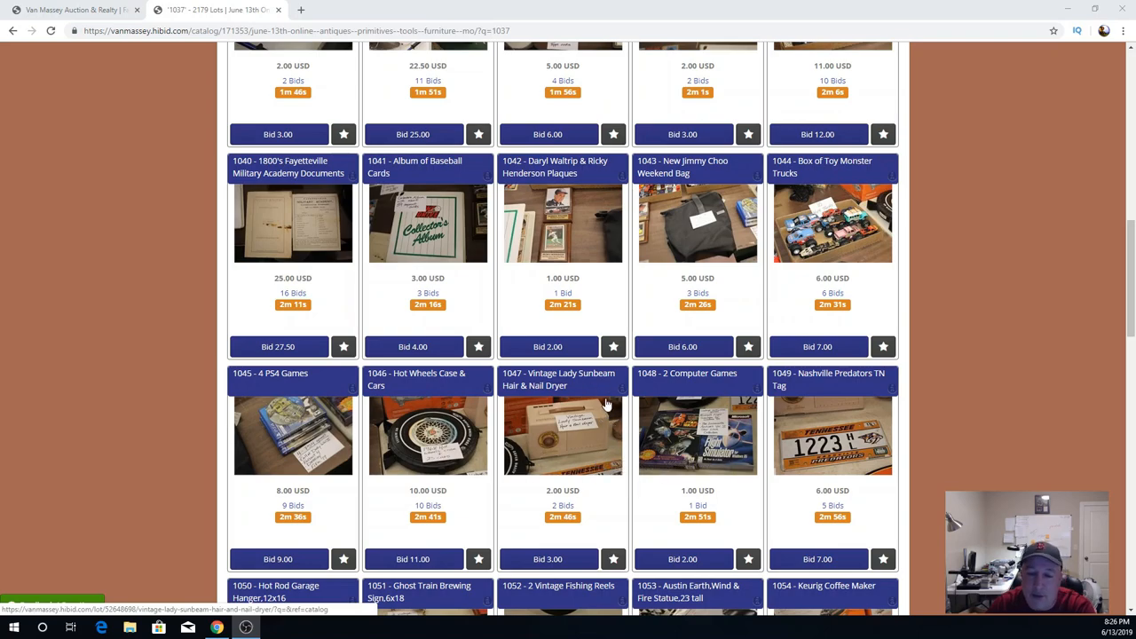
mouse_move(575, 442)
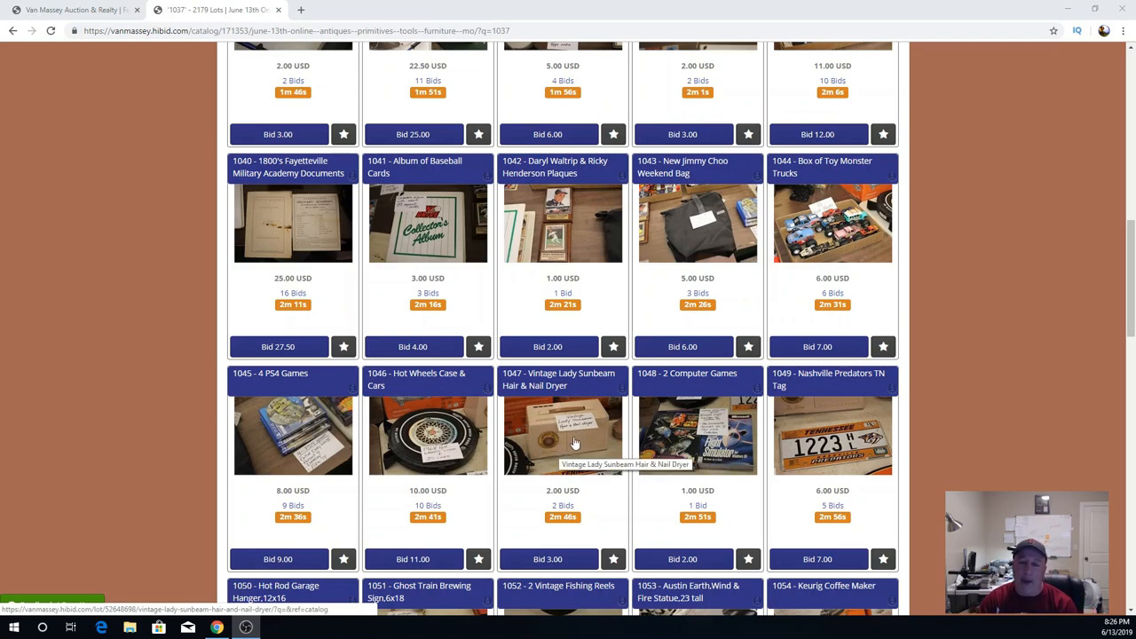
mouse_move(707, 447)
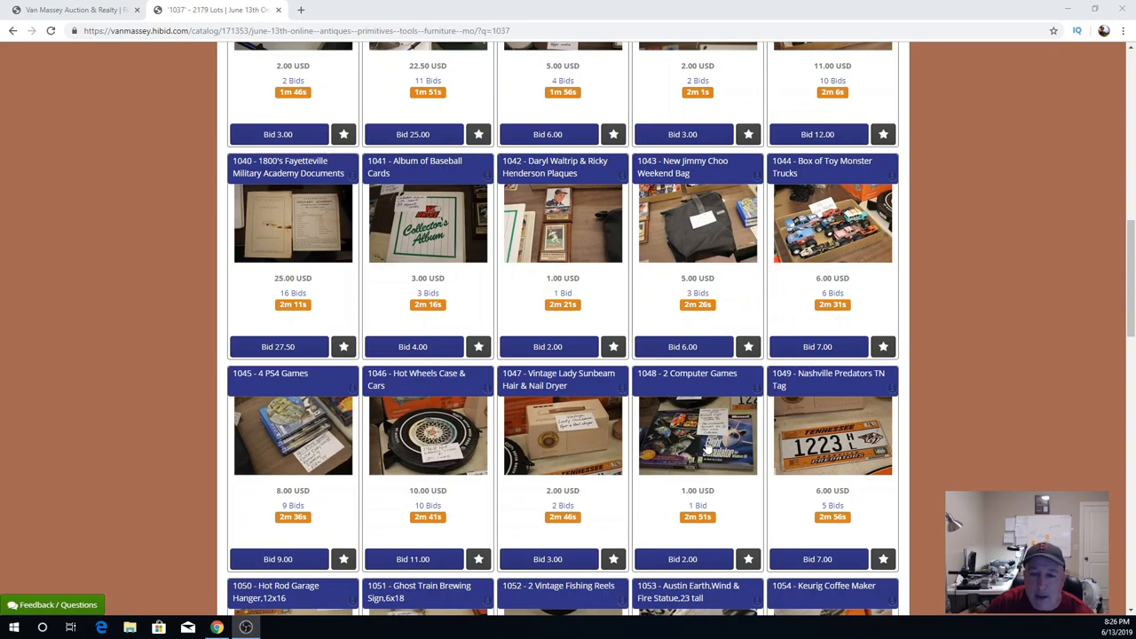
mouse_move(710, 451)
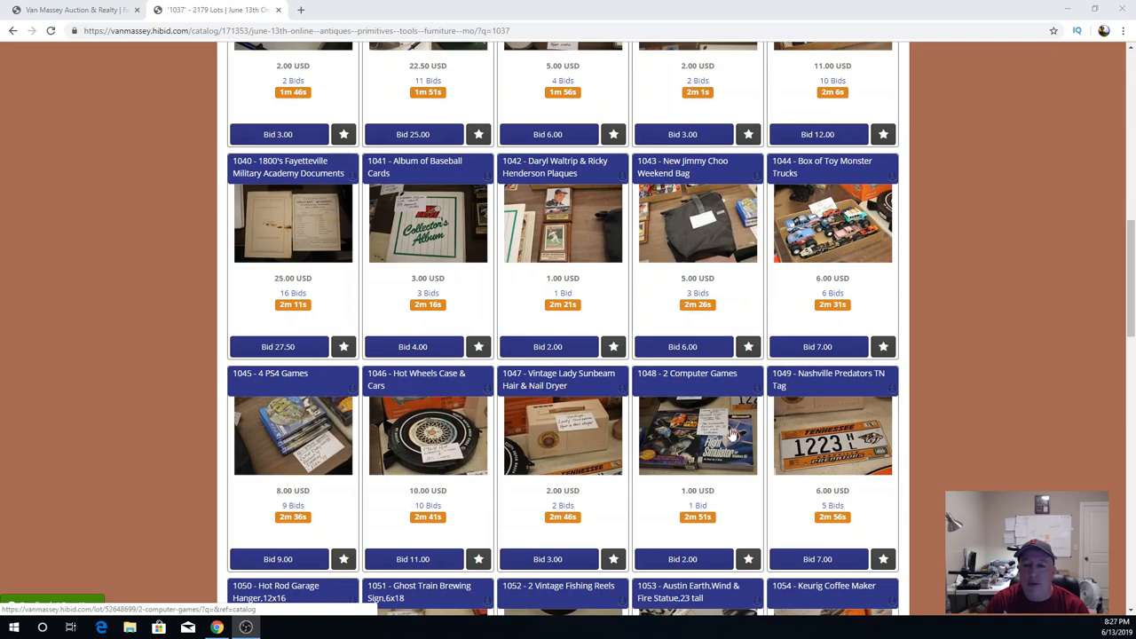
mouse_move(727, 431)
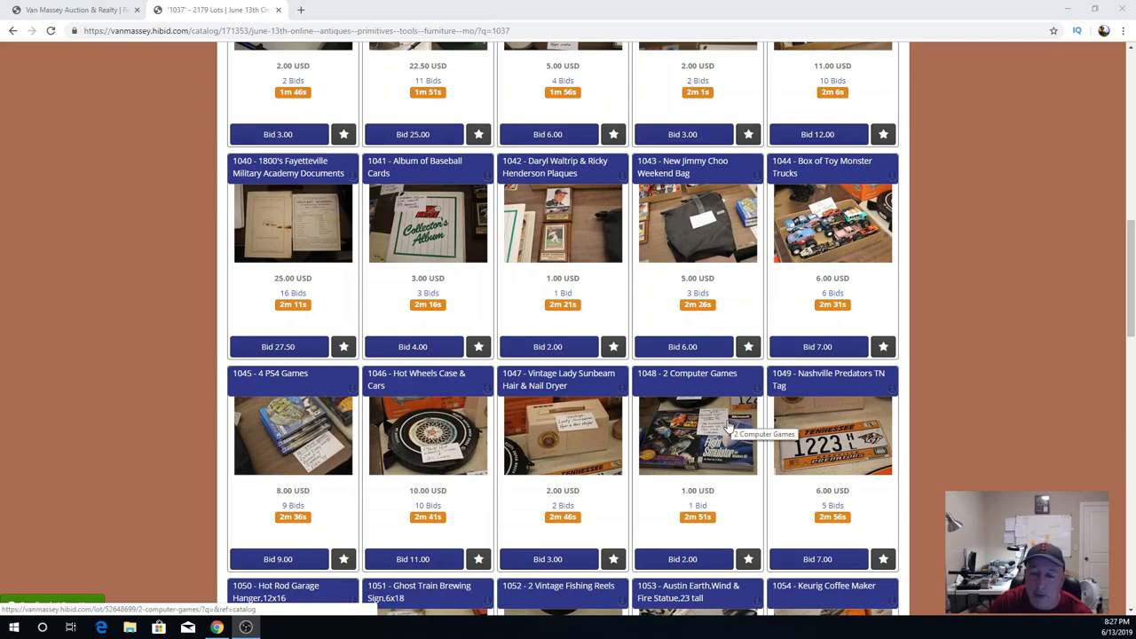
mouse_move(719, 440)
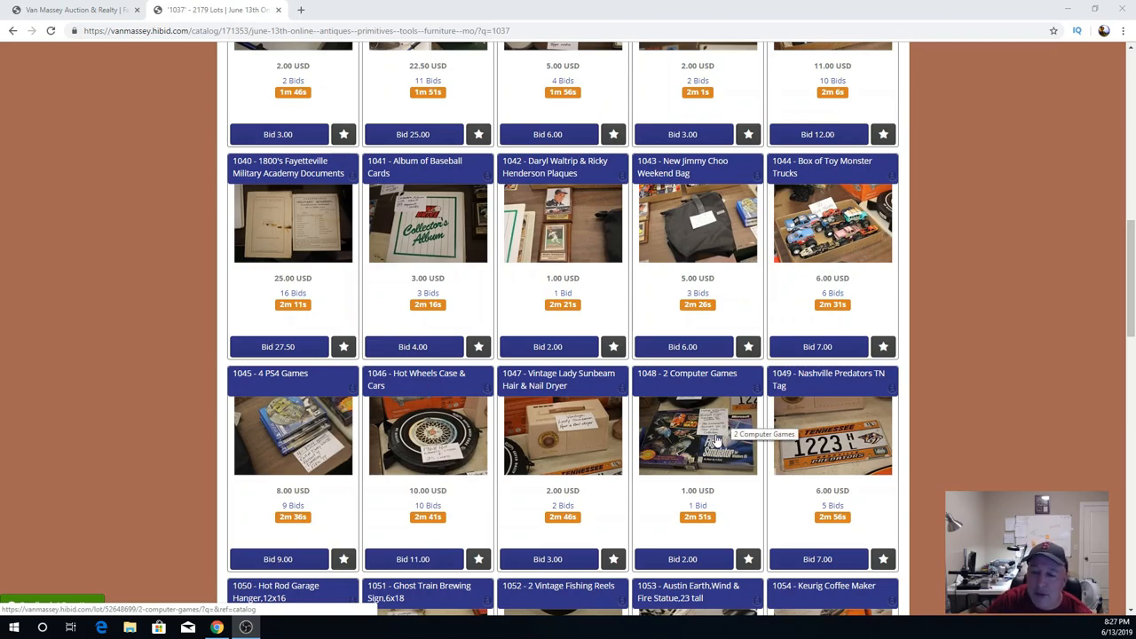
scroll("down", 3)
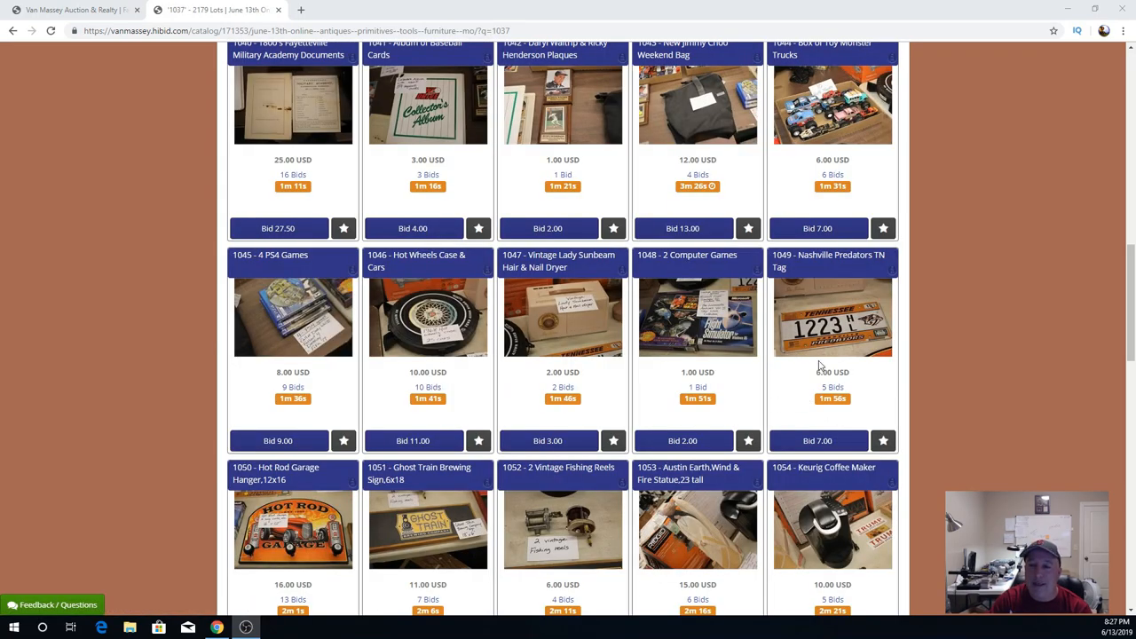
mouse_move(831, 319)
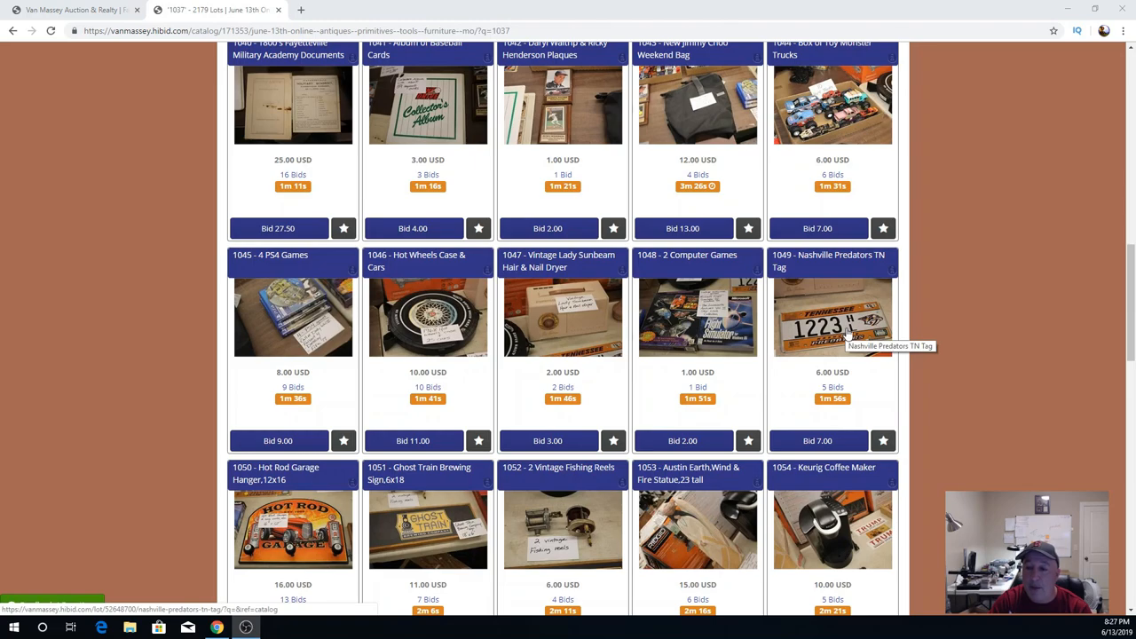
mouse_move(849, 337)
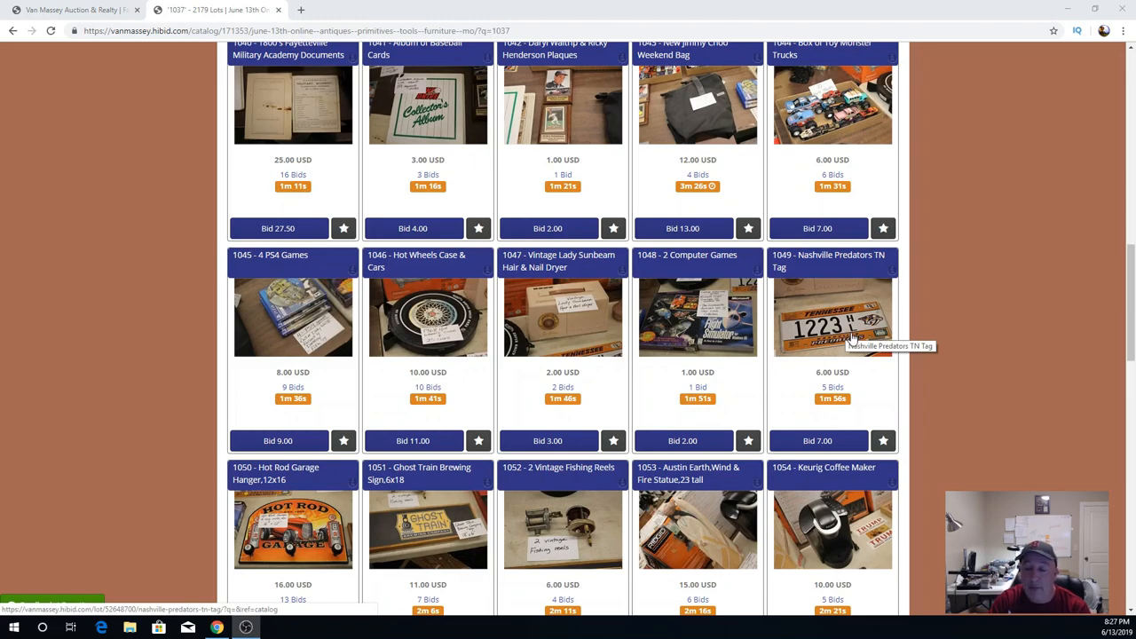
mouse_move(838, 341)
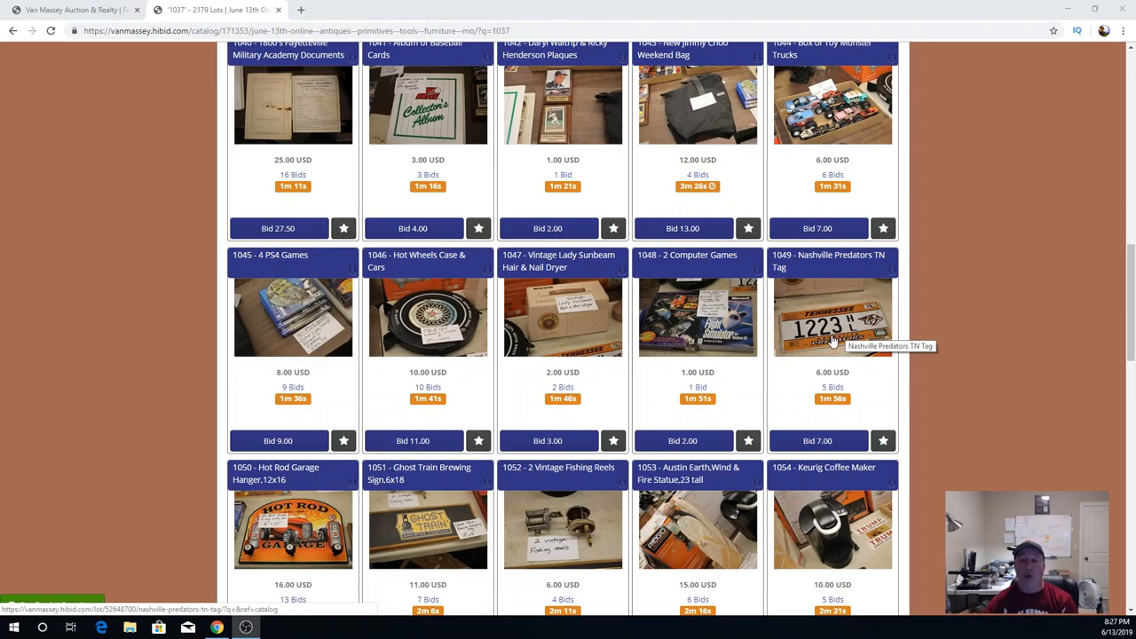
scroll("down", 3)
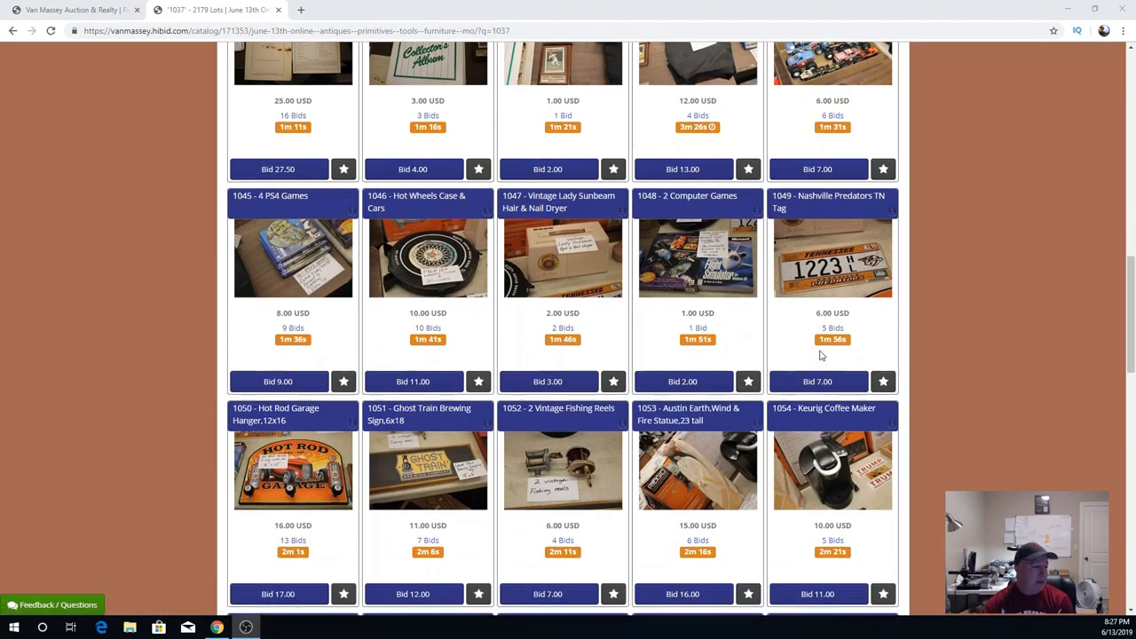
Scroll down to show lots 1055–1059, Child/Pet Safety Gate through Decorative Suitcase Box.
scroll("down", 3)
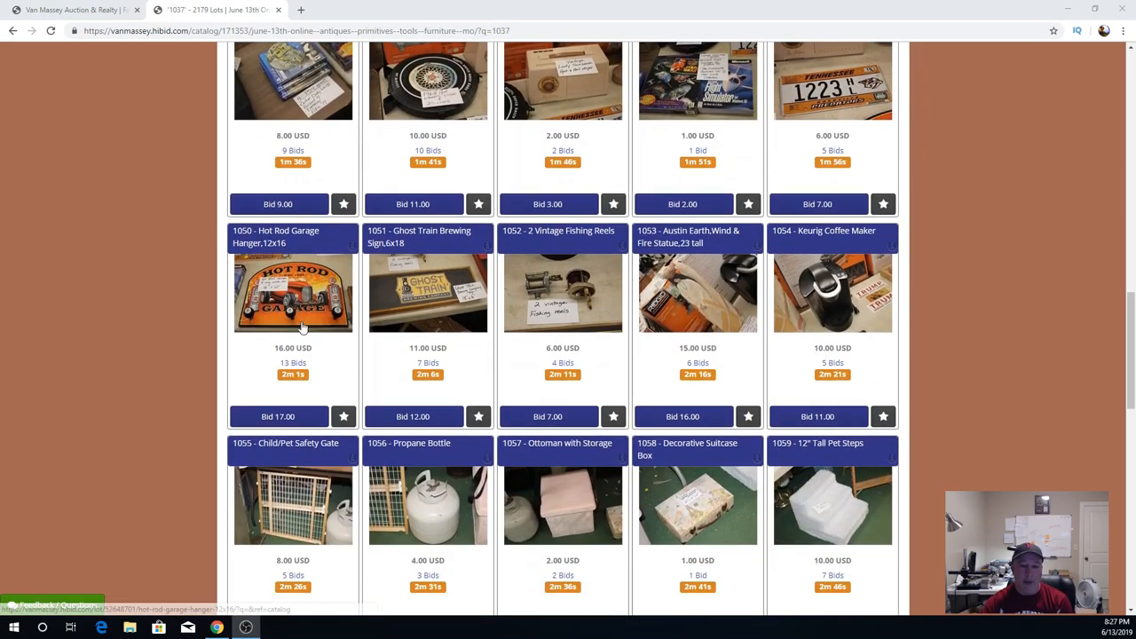
mouse_move(293, 302)
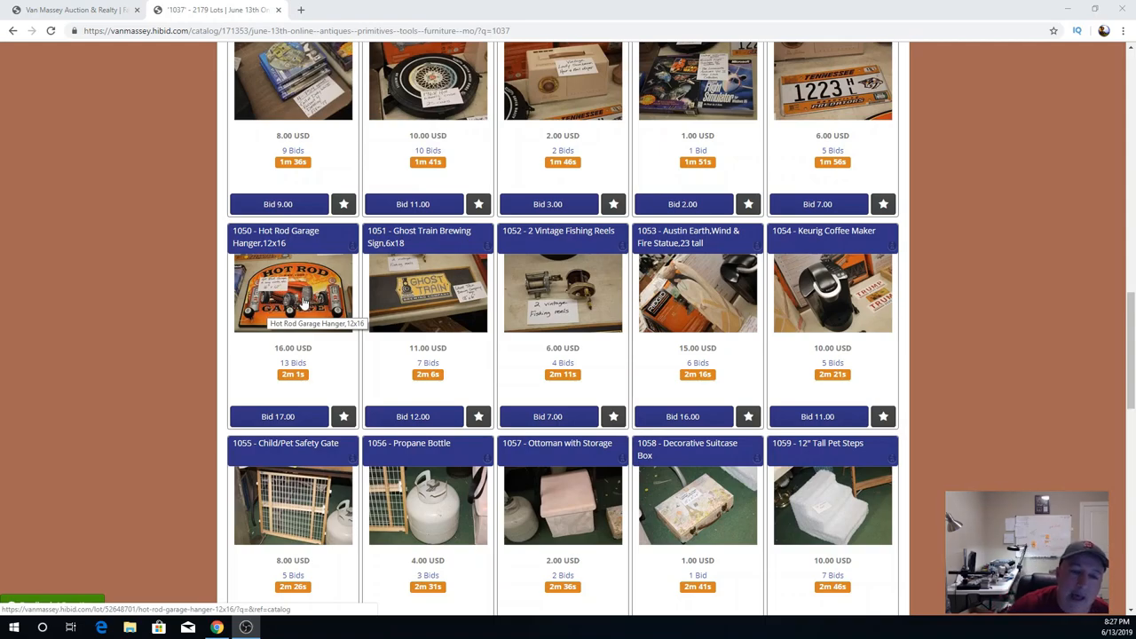
mouse_move(435, 311)
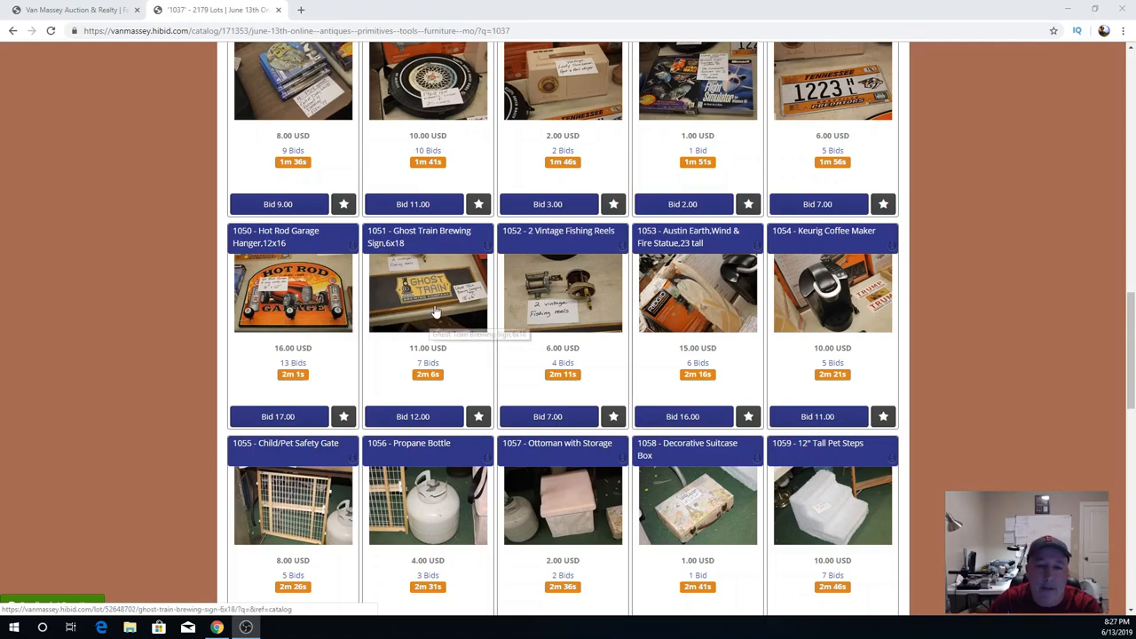
mouse_move(411, 334)
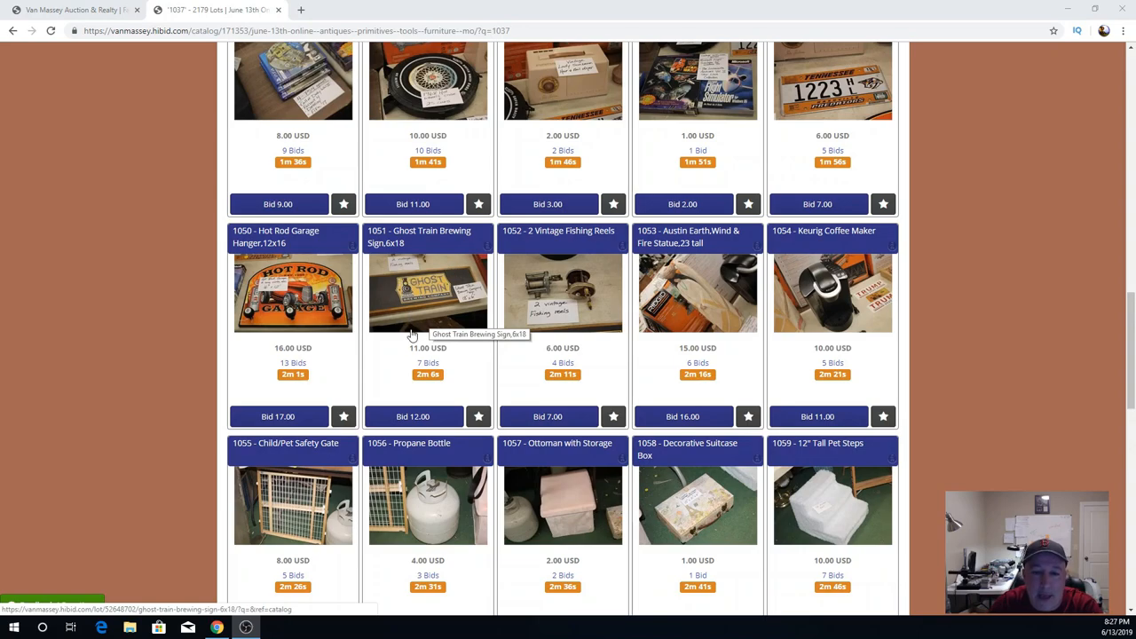
mouse_move(429, 323)
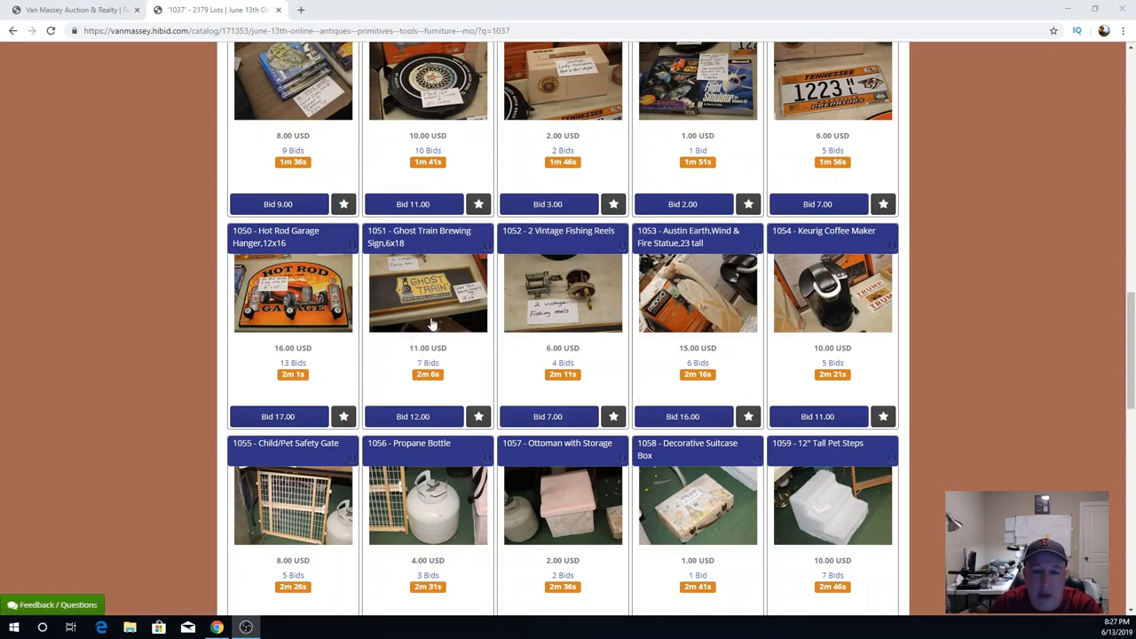
mouse_move(578, 335)
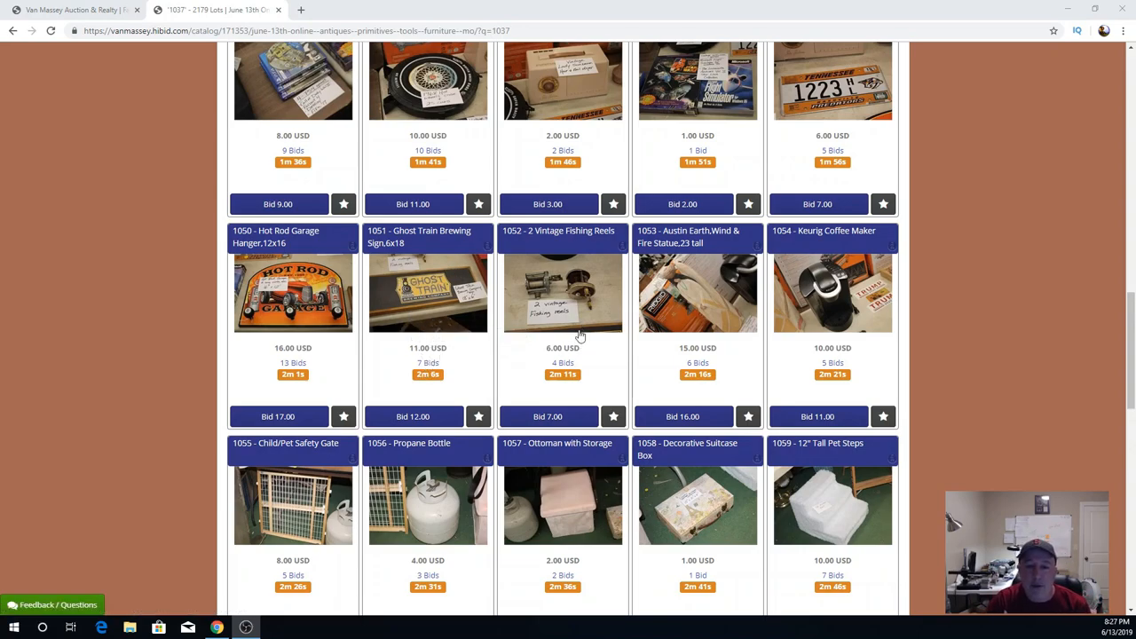
mouse_move(585, 346)
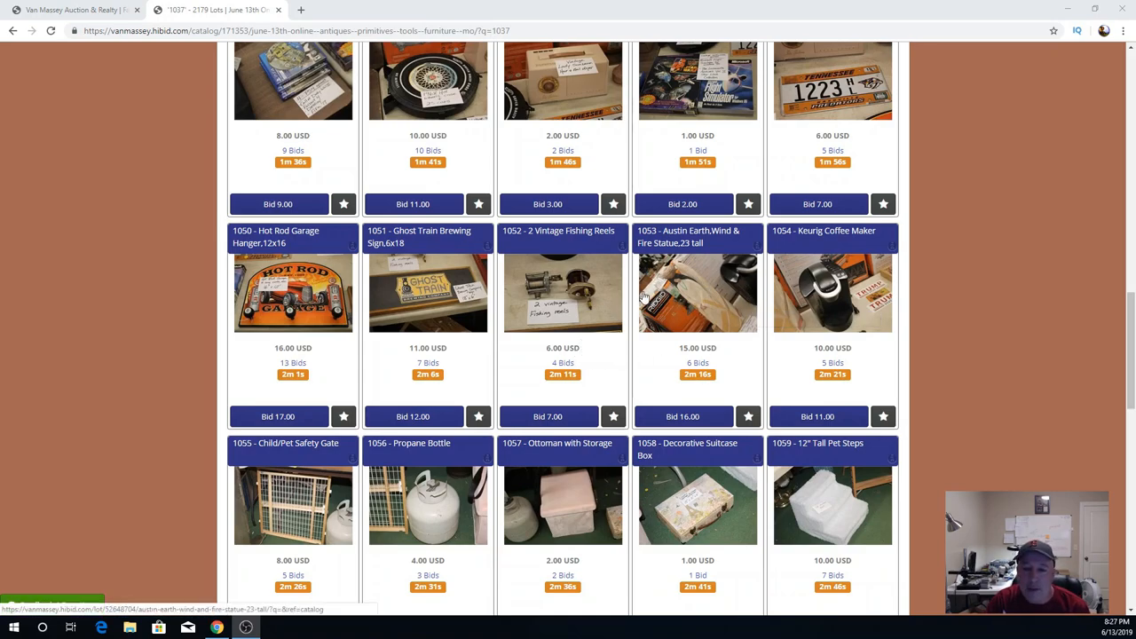
mouse_move(719, 290)
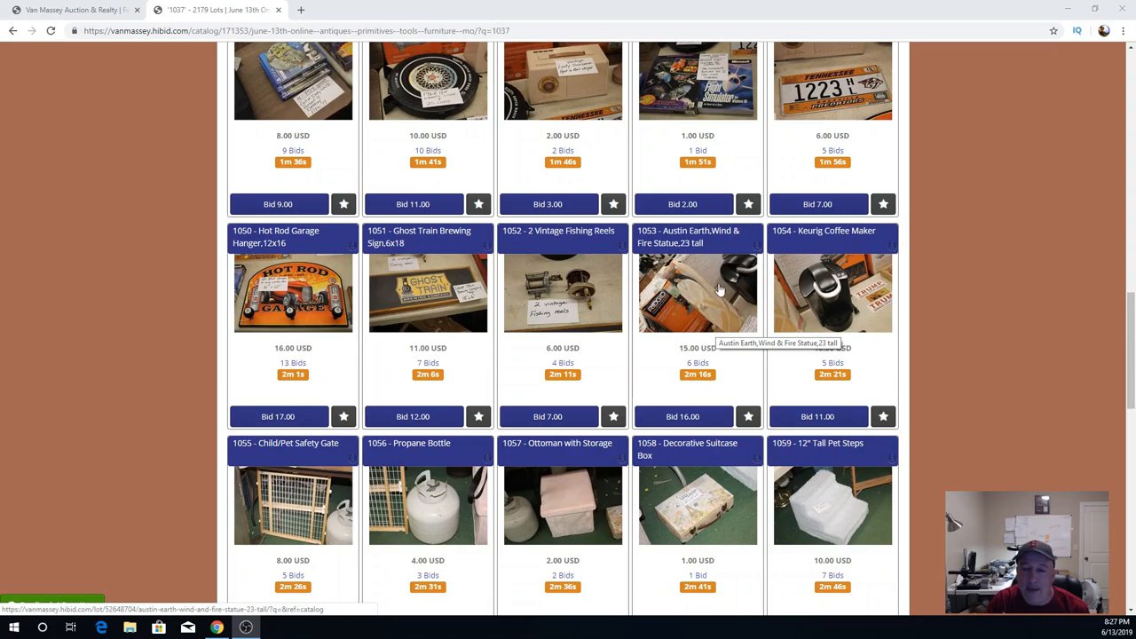
mouse_move(710, 305)
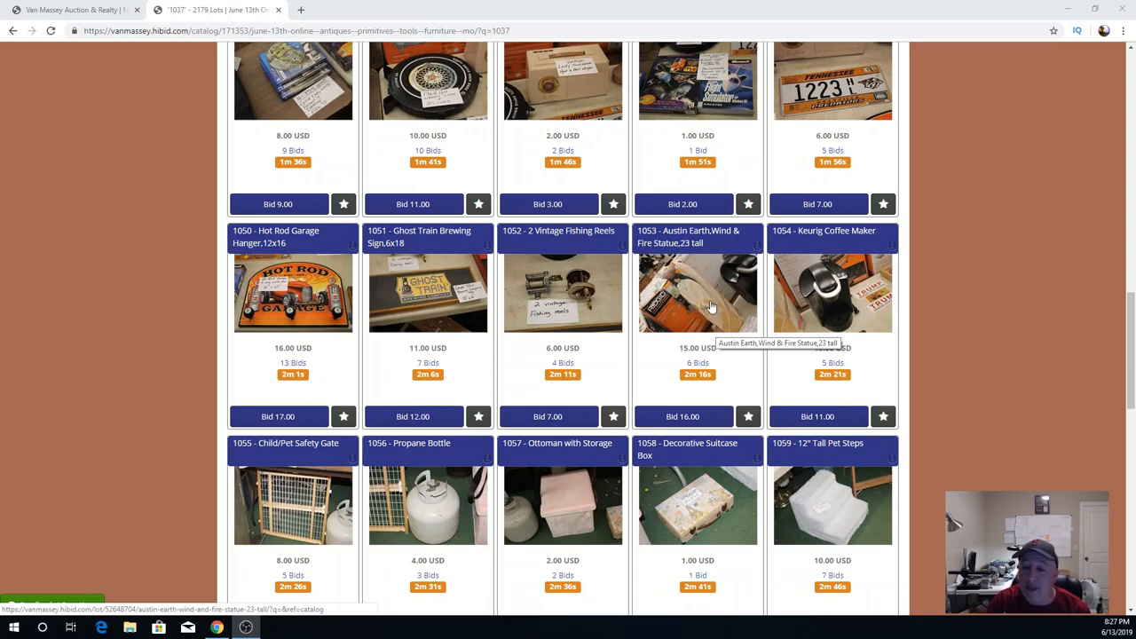
mouse_move(706, 321)
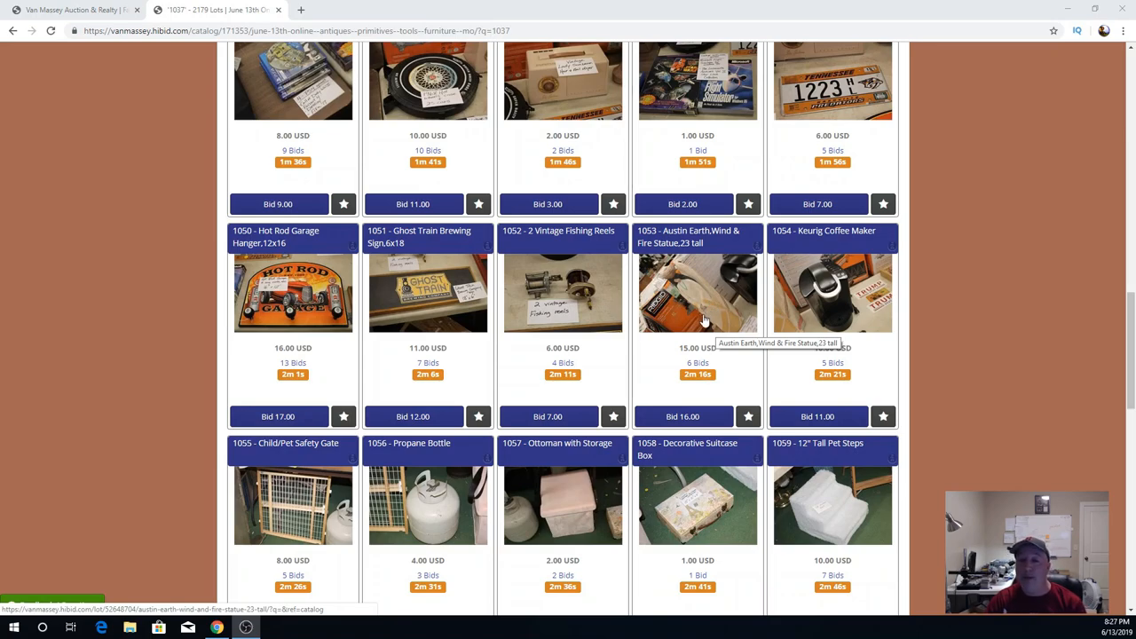
mouse_move(698, 277)
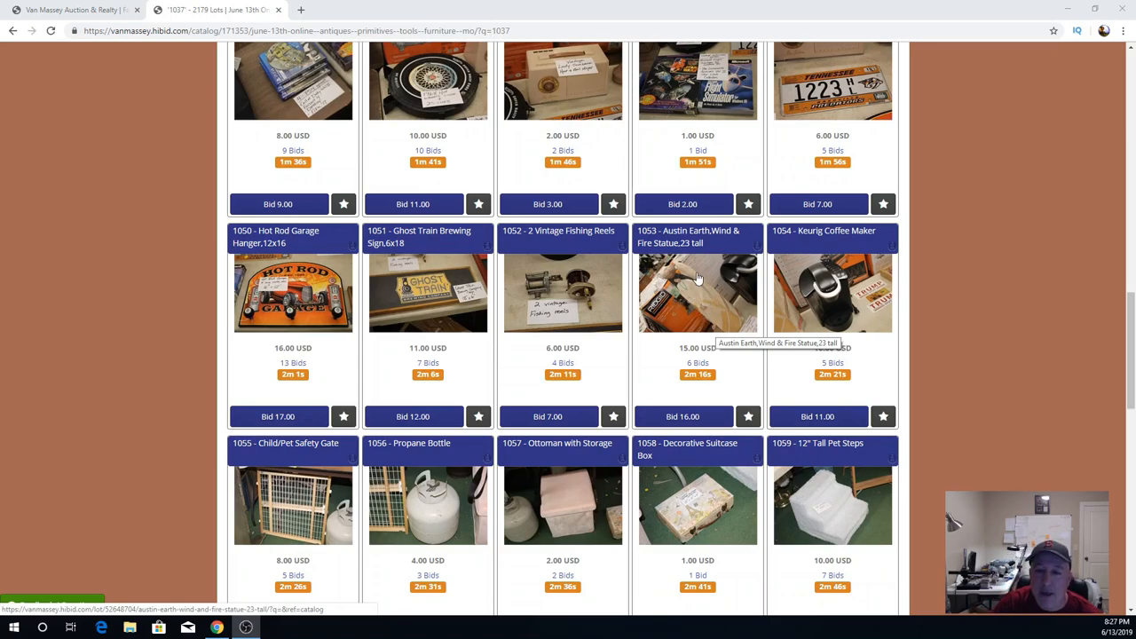
mouse_move(678, 260)
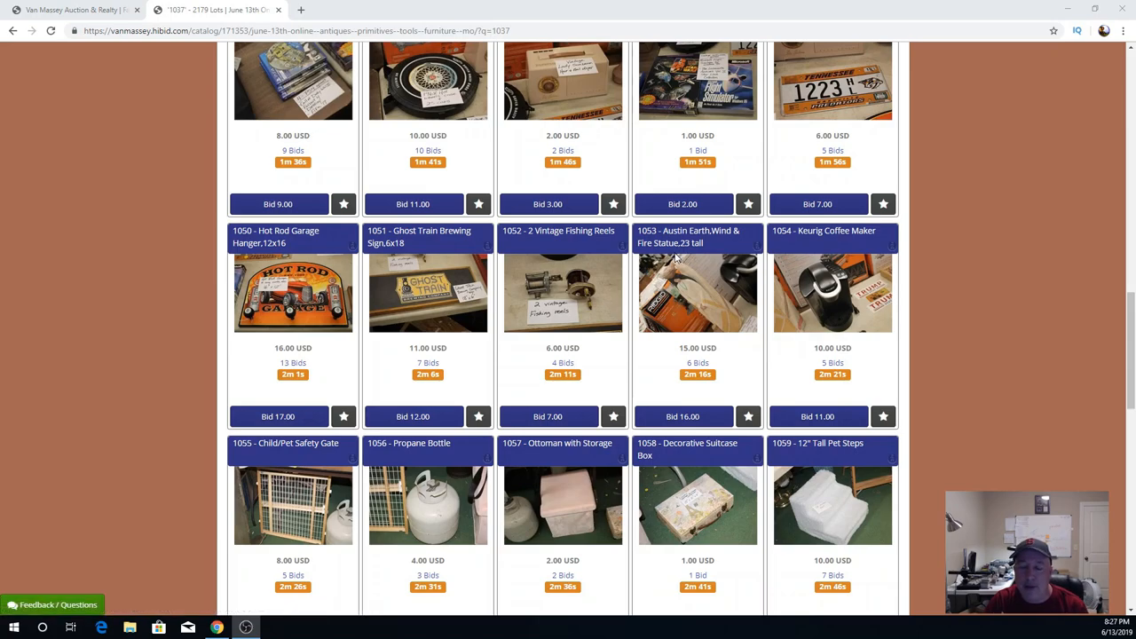
mouse_move(678, 258)
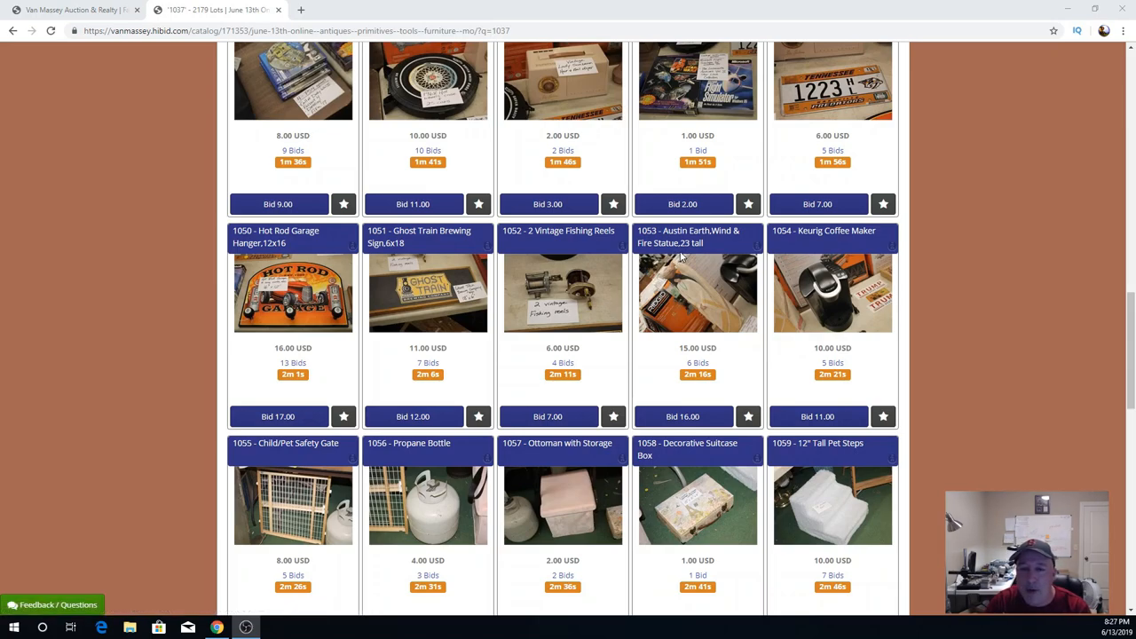
mouse_move(696, 236)
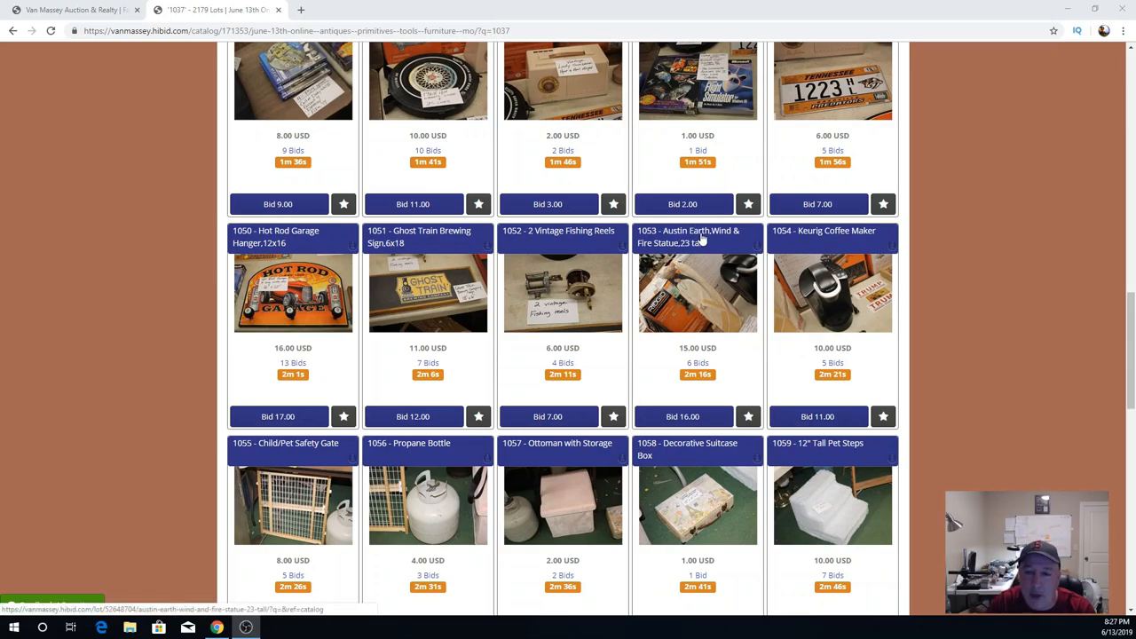
mouse_move(704, 302)
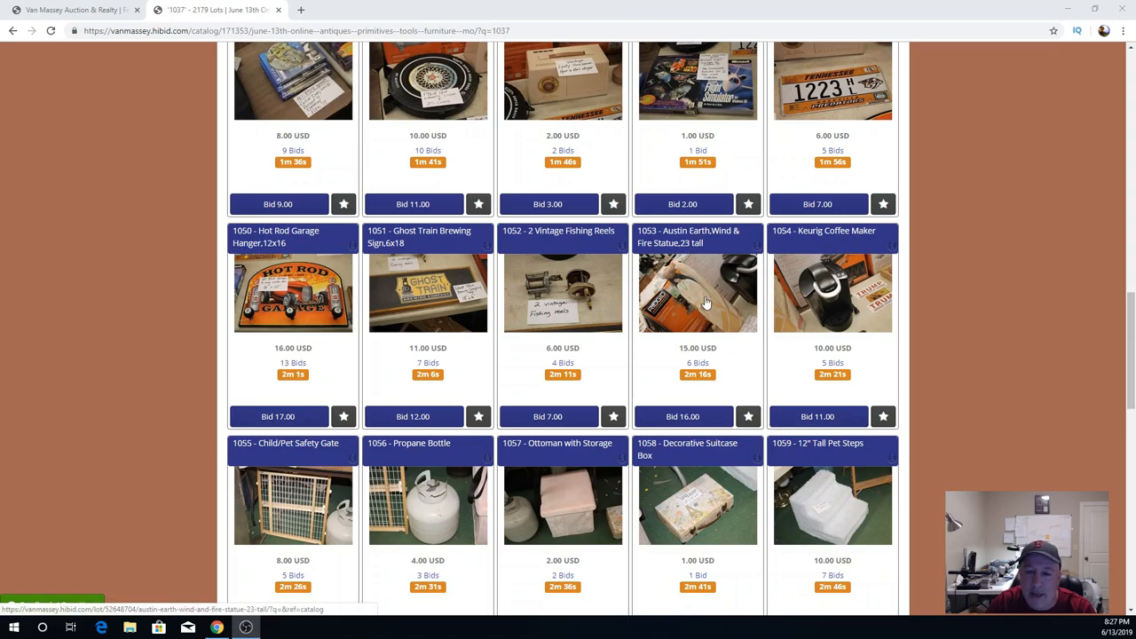
mouse_move(719, 316)
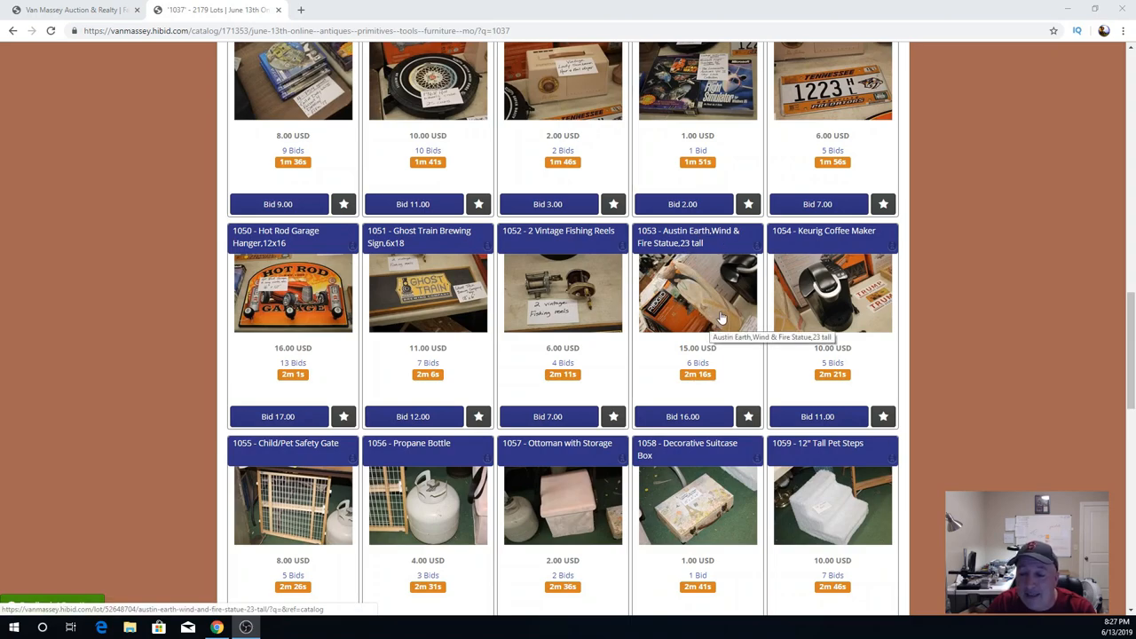
mouse_move(713, 298)
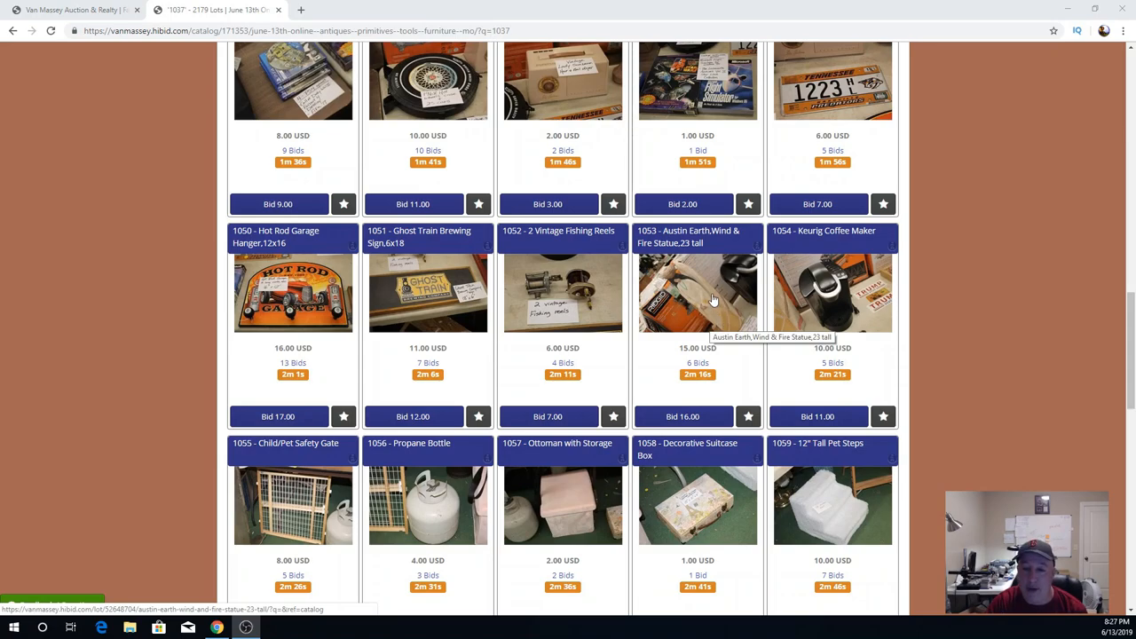
mouse_move(726, 318)
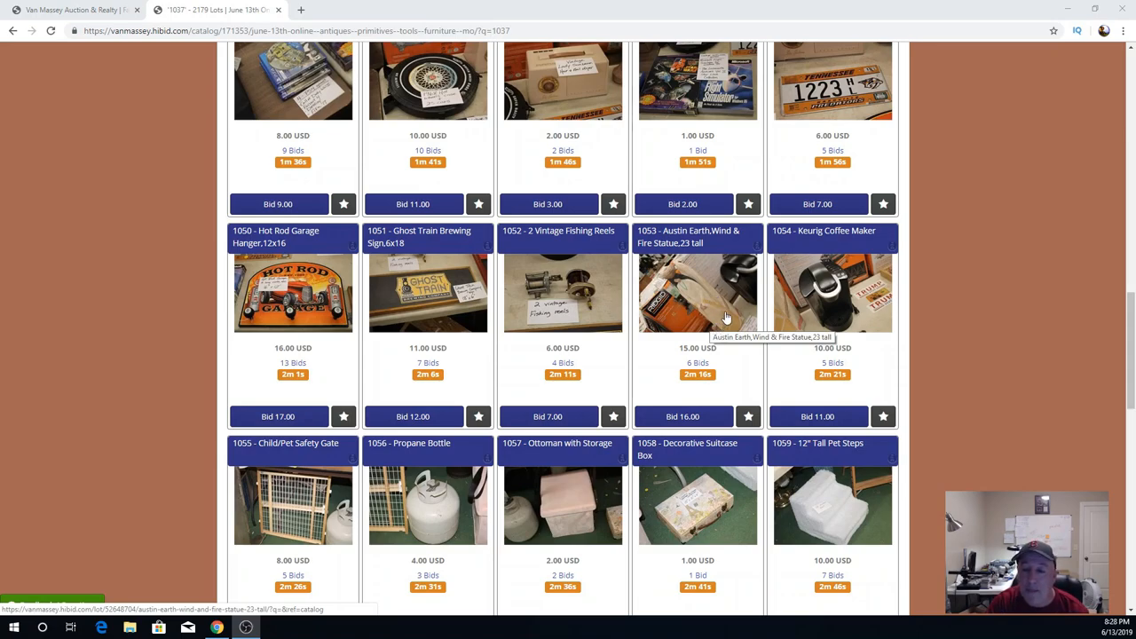
mouse_move(709, 304)
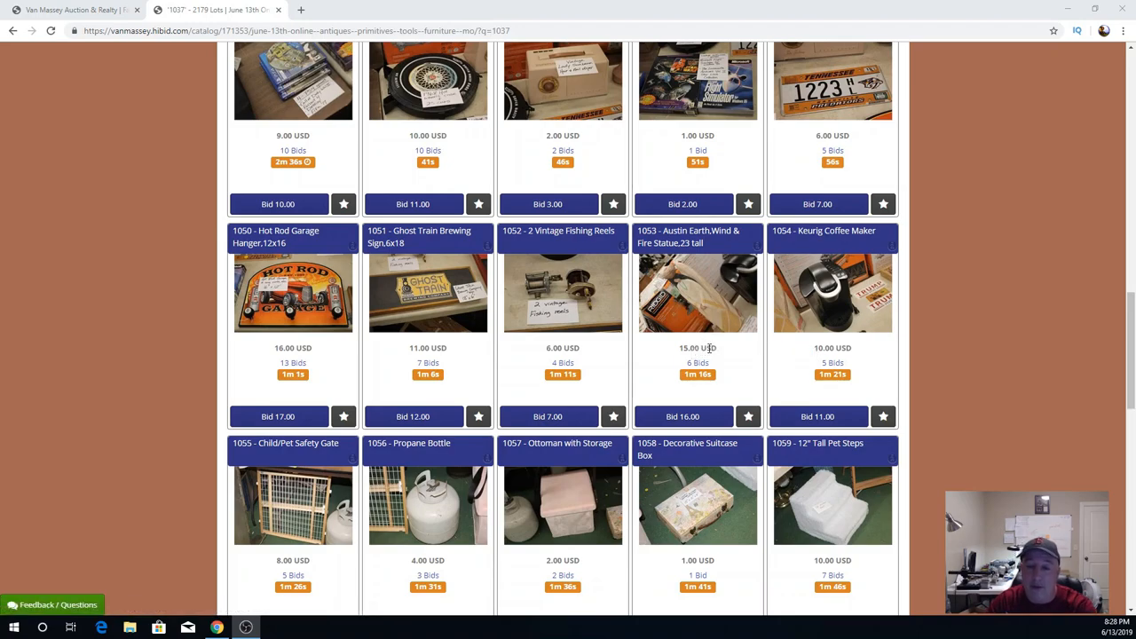
mouse_move(728, 352)
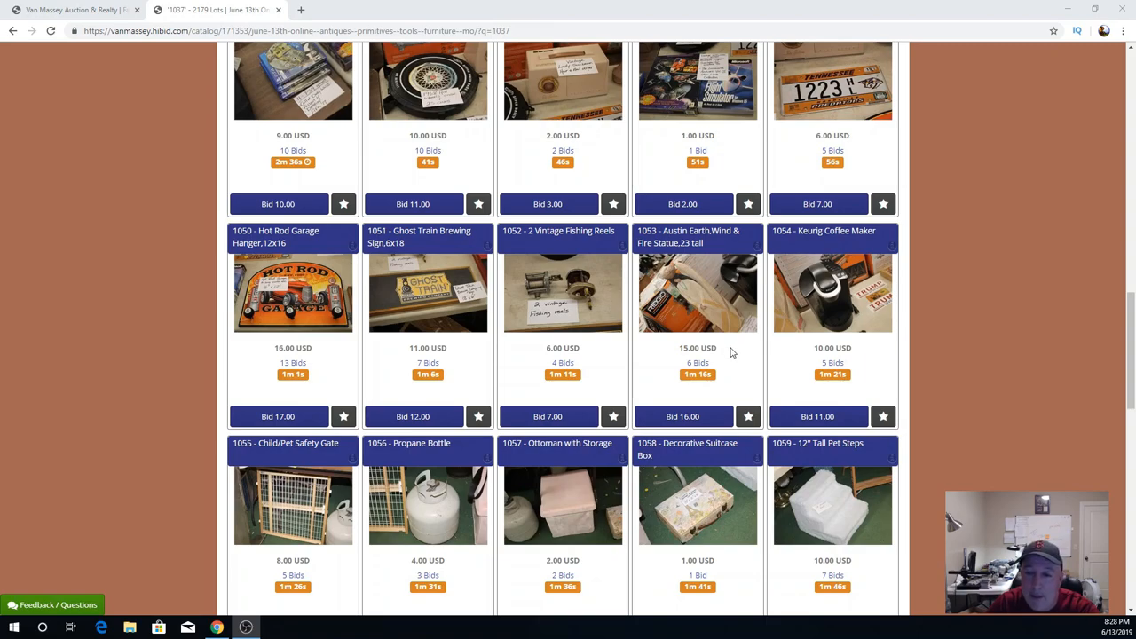
mouse_move(827, 329)
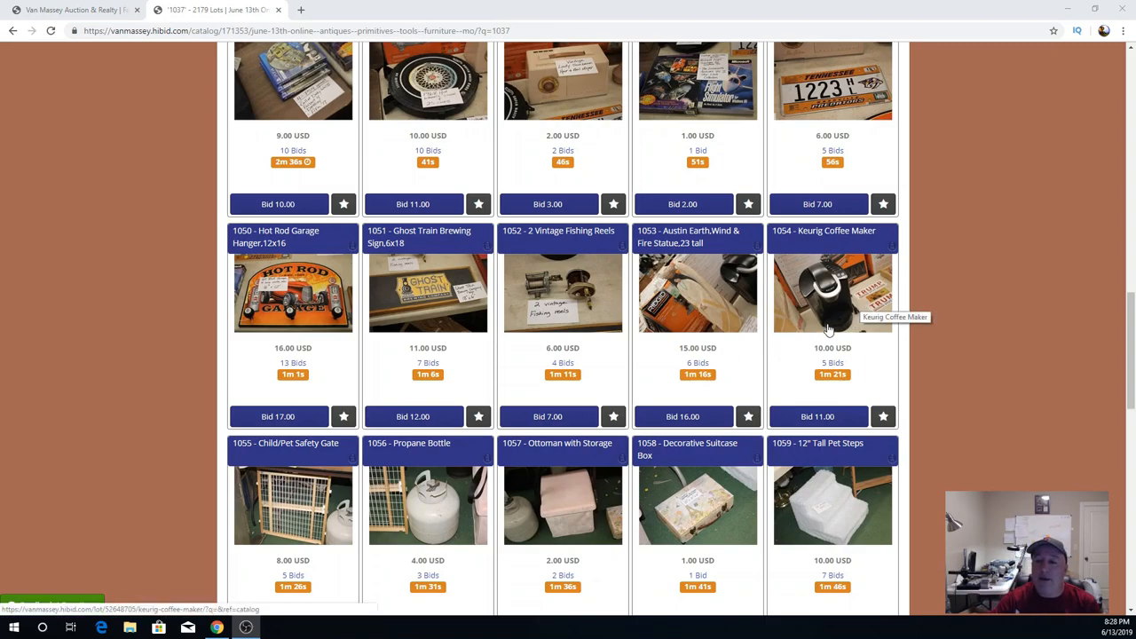
Scroll down so lots 1060–1064, including the Werner step ladder and framed mirror, come into view.
scroll("down", 3)
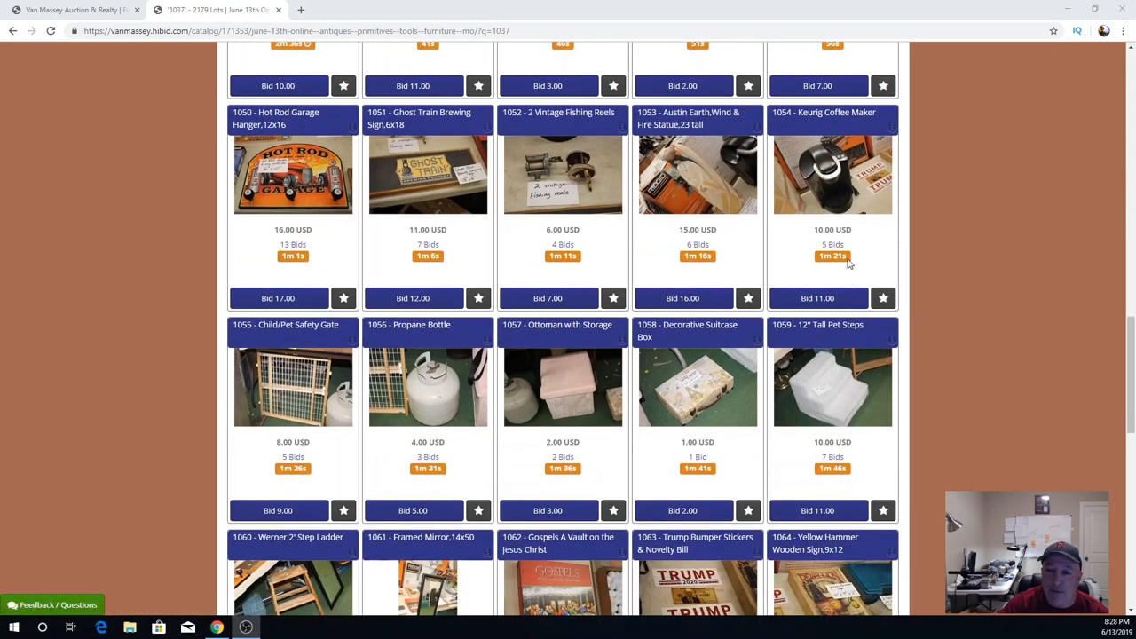
mouse_move(270, 419)
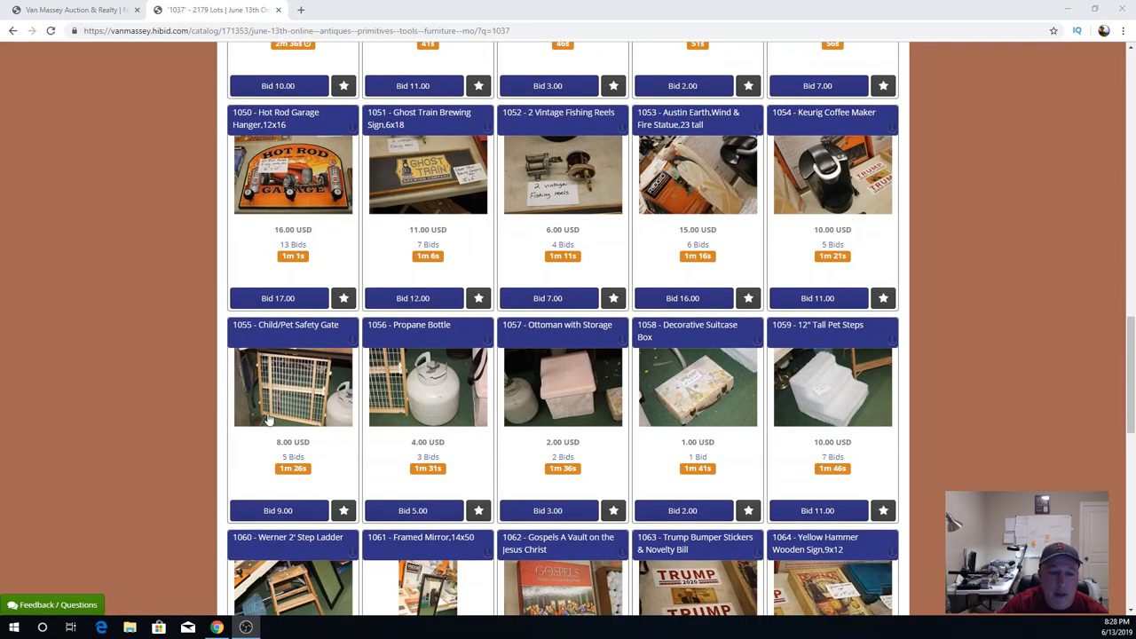
mouse_move(287, 377)
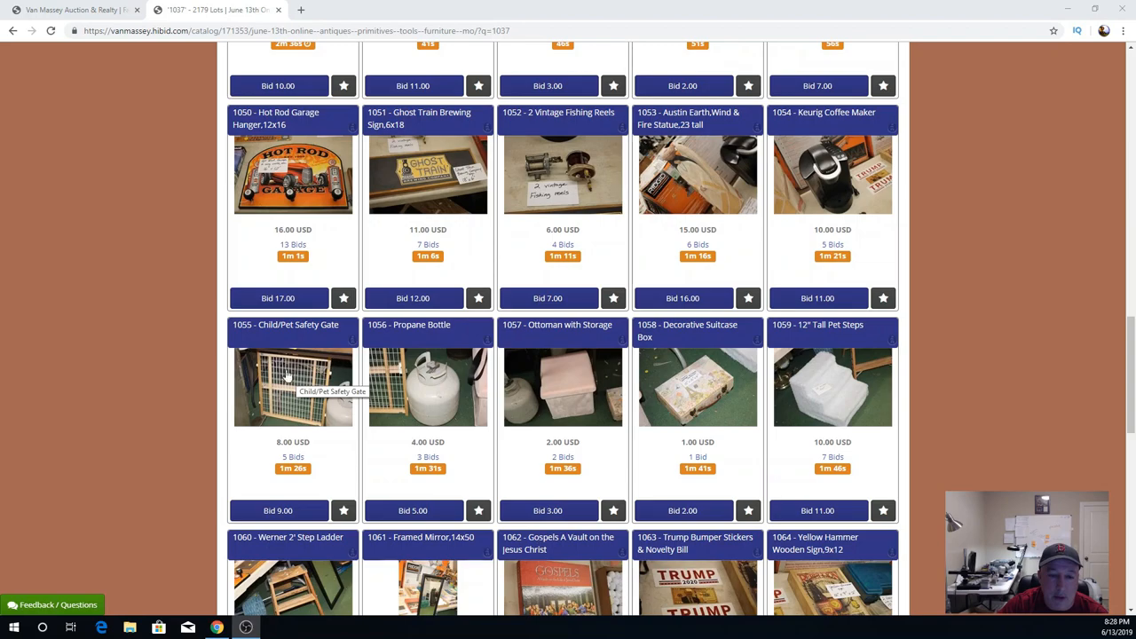
mouse_move(426, 415)
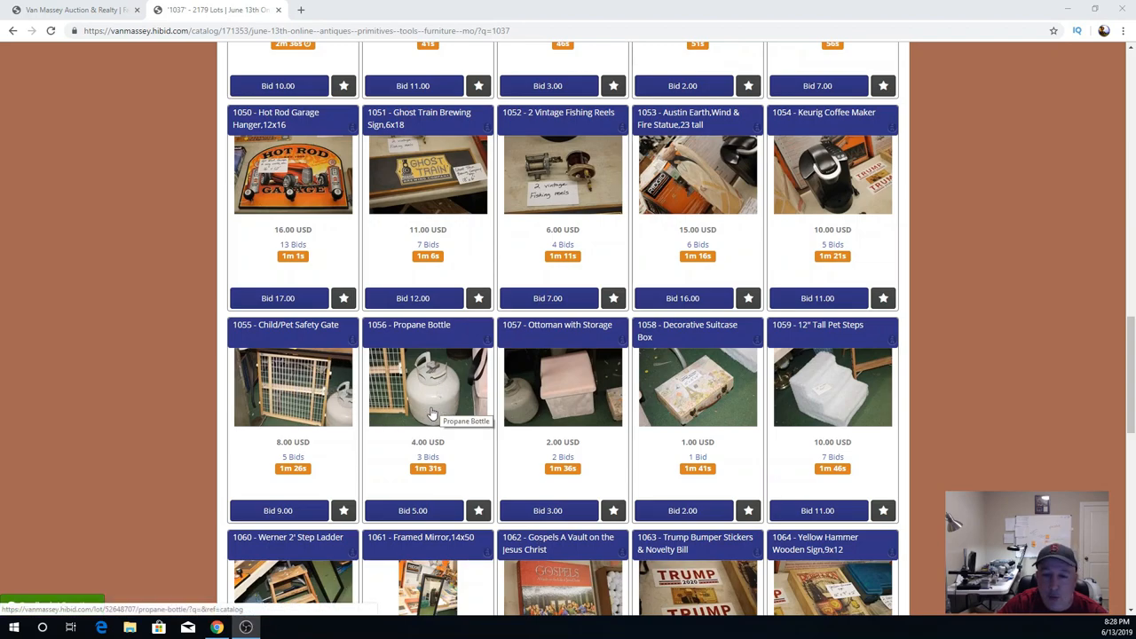
mouse_move(439, 382)
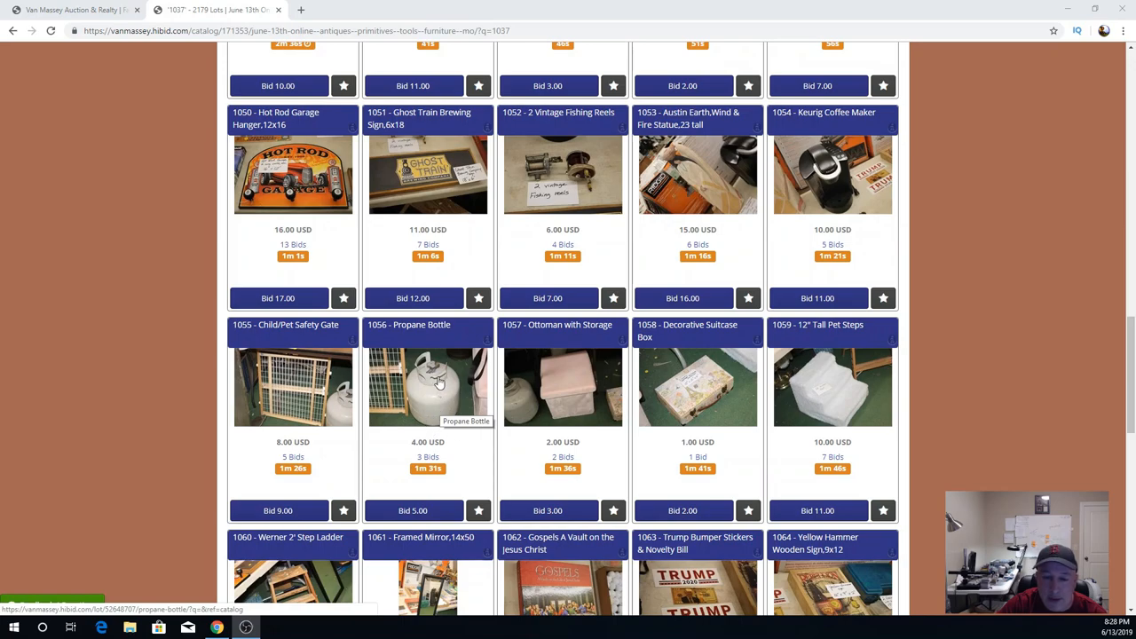
mouse_move(466, 373)
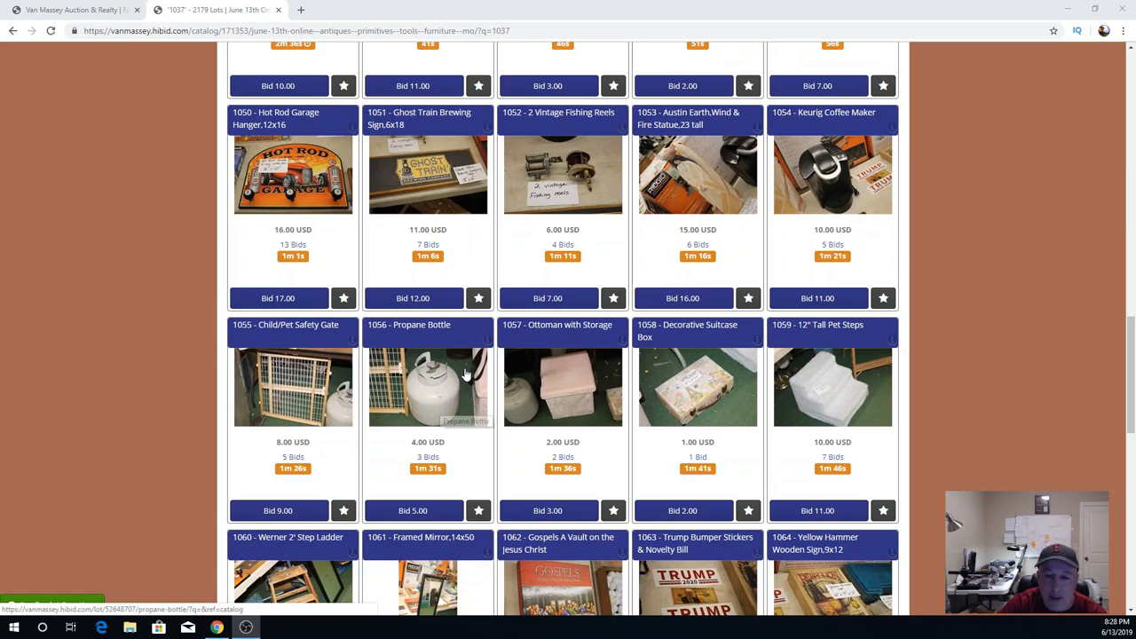
mouse_move(575, 388)
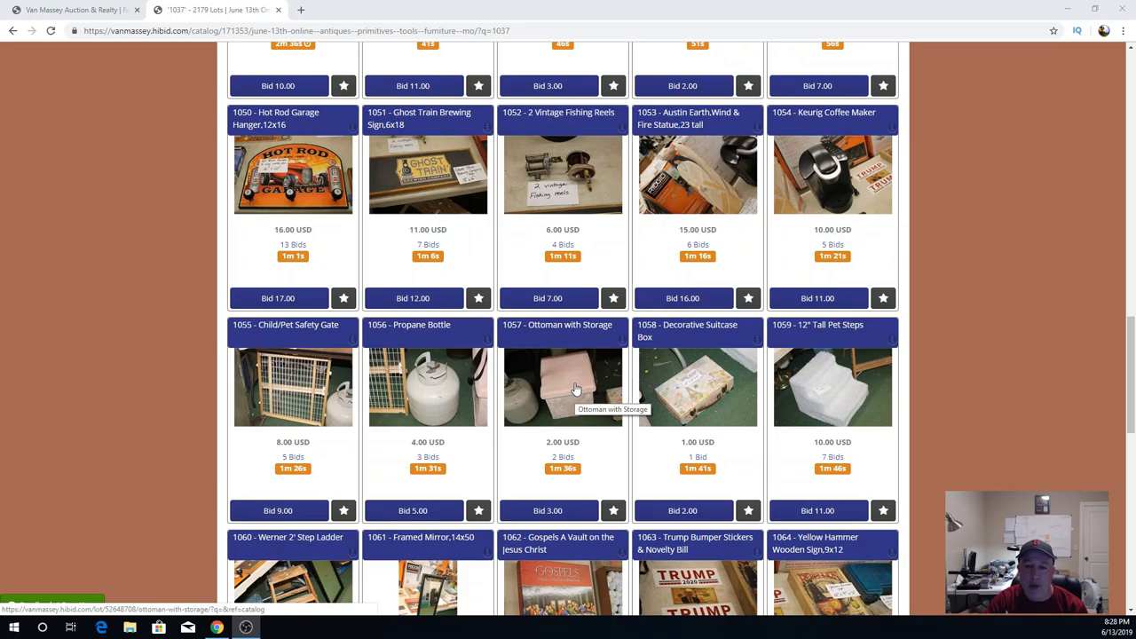
mouse_move(707, 390)
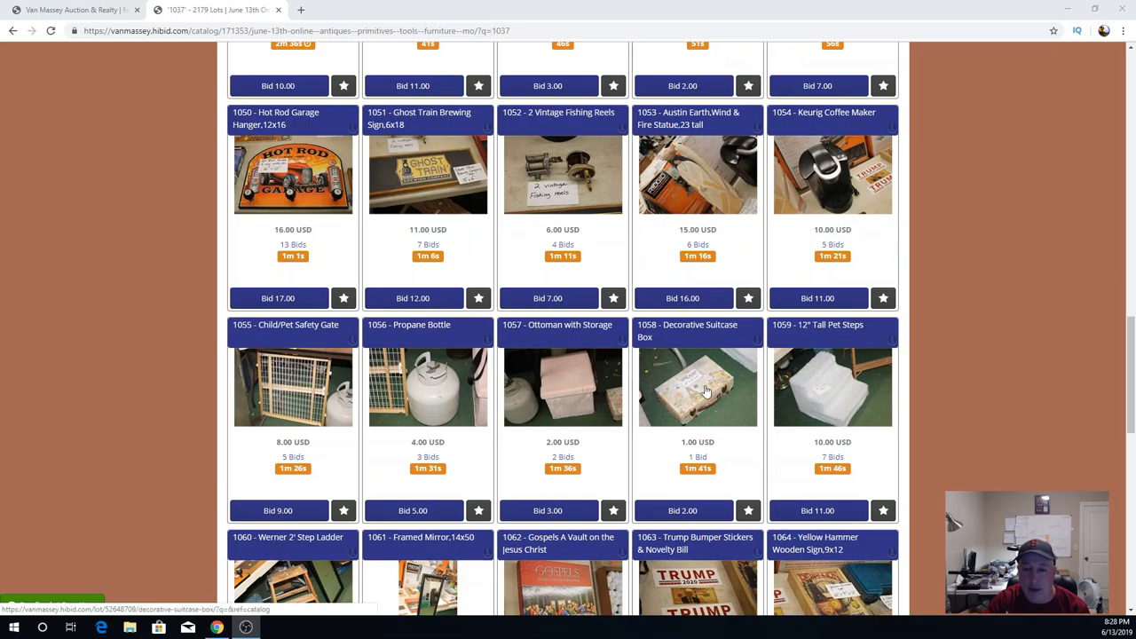
mouse_move(622, 426)
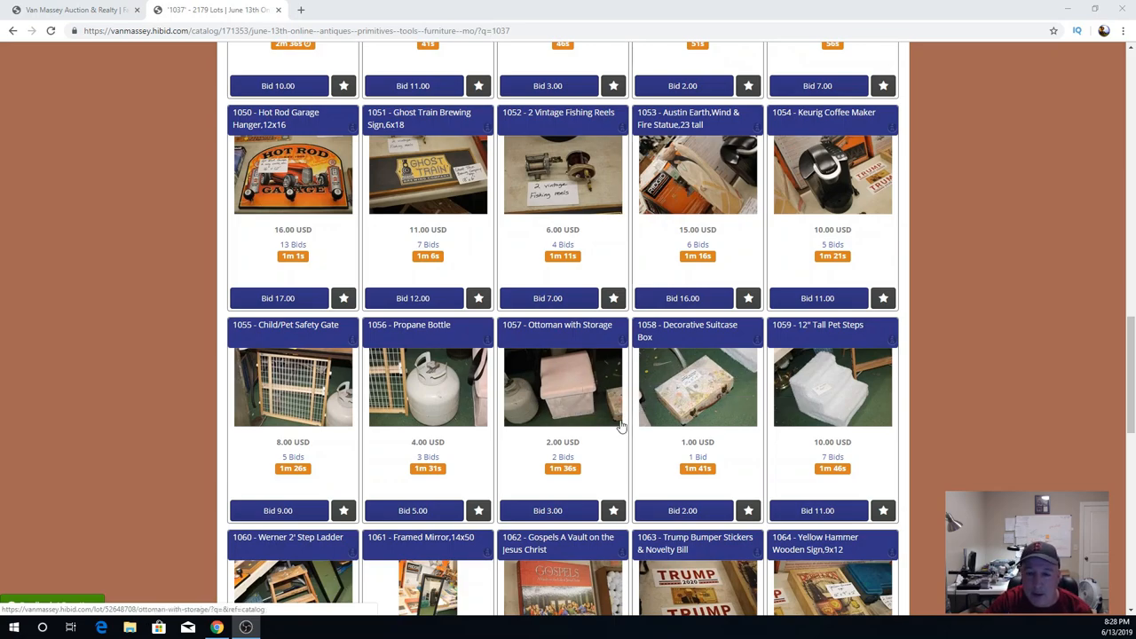
mouse_move(856, 391)
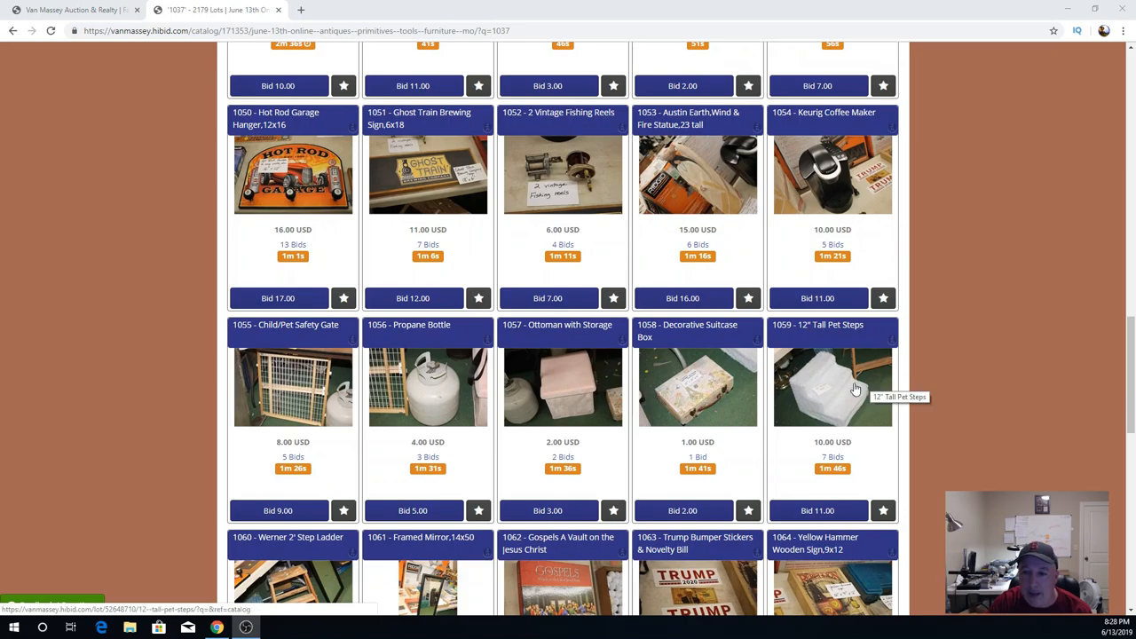
Scroll down to lots 1065–1069, with the Nike golf balls, tackle boxes and Minolta camera.
scroll("down", 3)
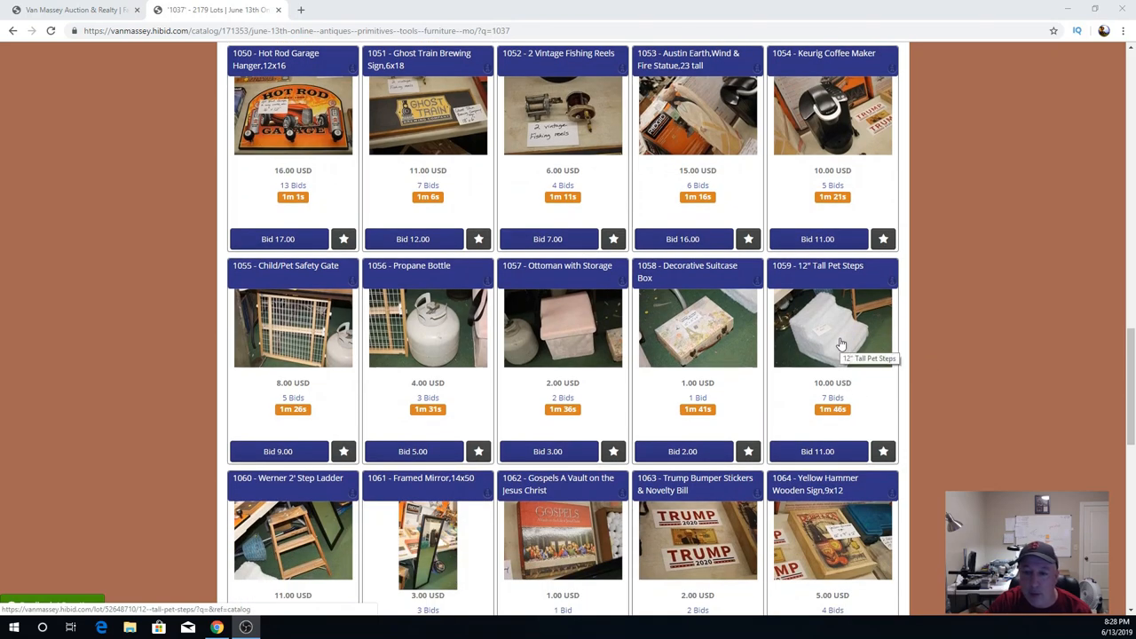
scroll("down", 3)
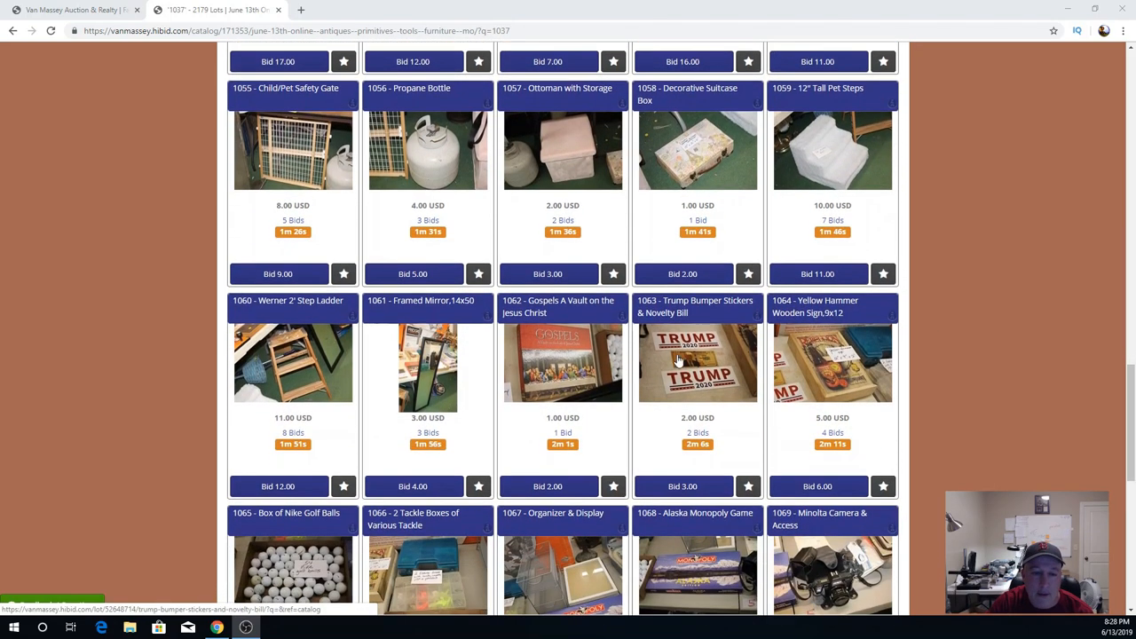
mouse_move(316, 376)
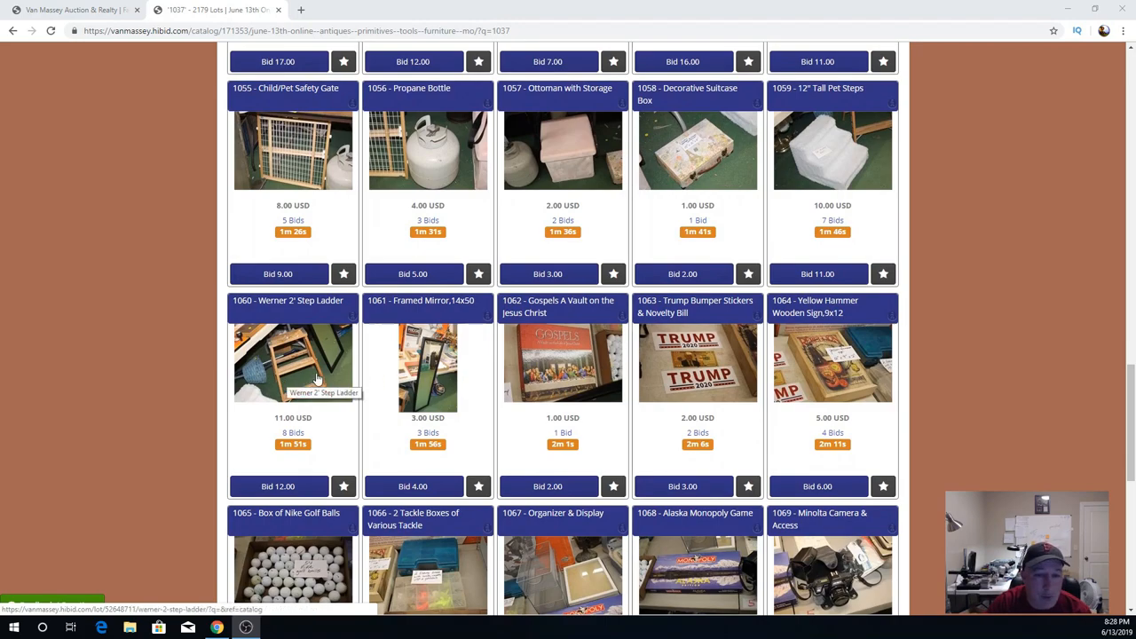
mouse_move(298, 324)
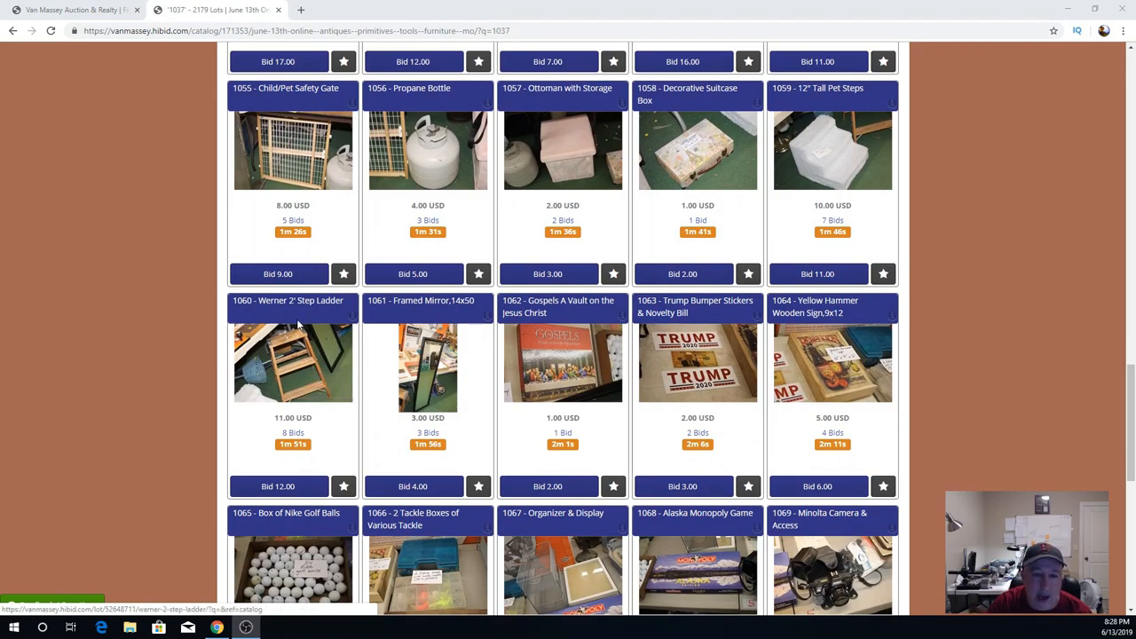
mouse_move(324, 394)
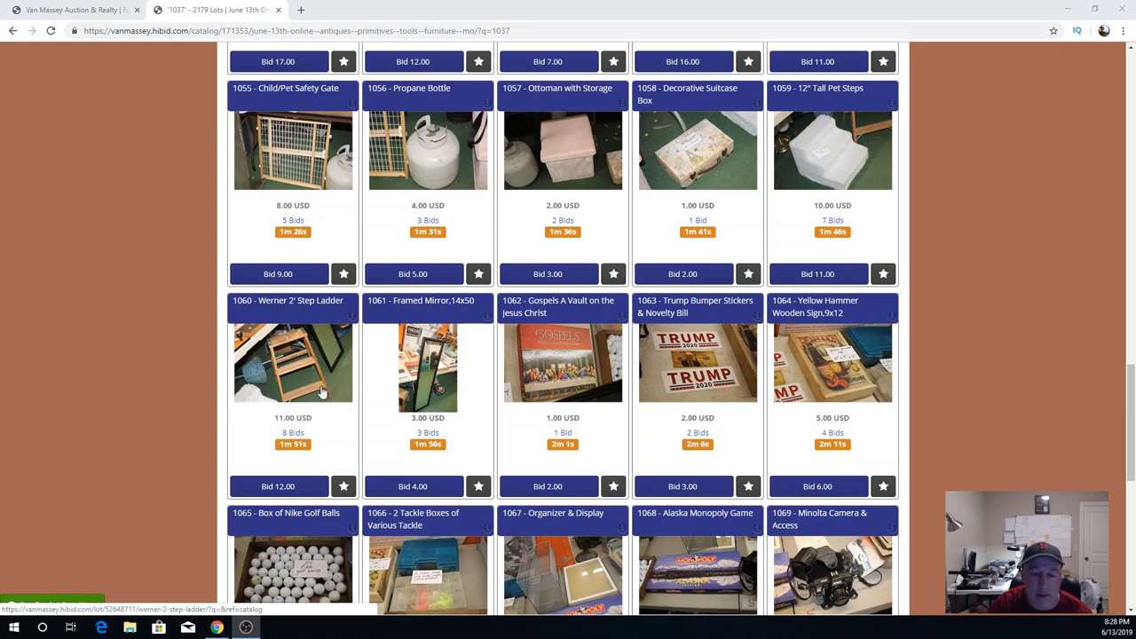
mouse_move(436, 344)
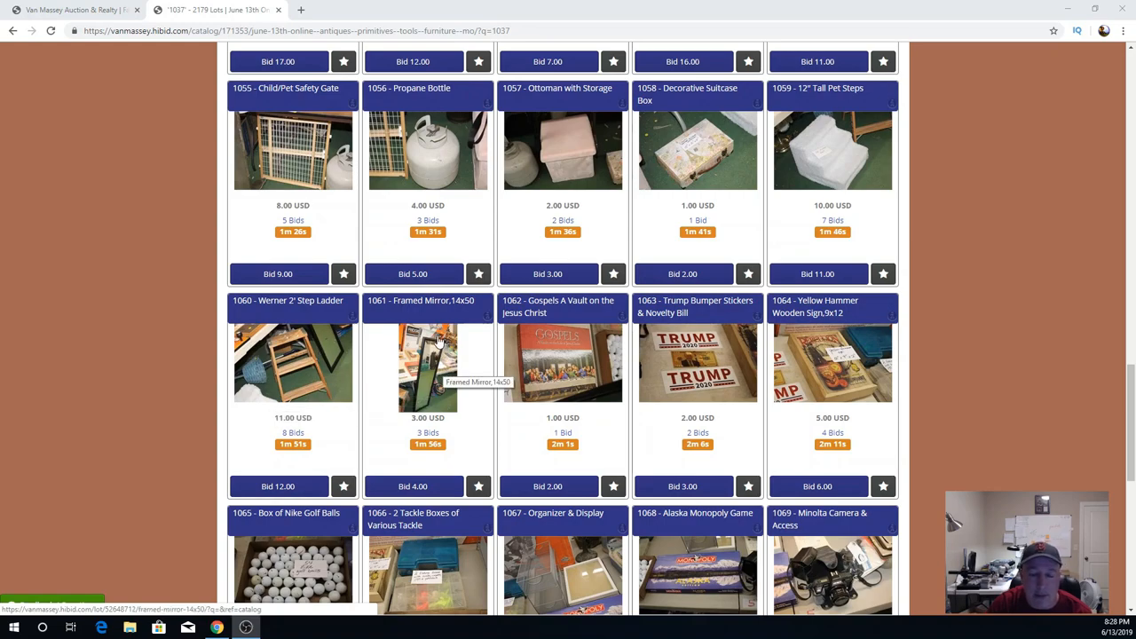
Scroll down so the Nike Golf Balls row is fully visible and lots 1070–1074 begin to appear.
scroll("down", 3)
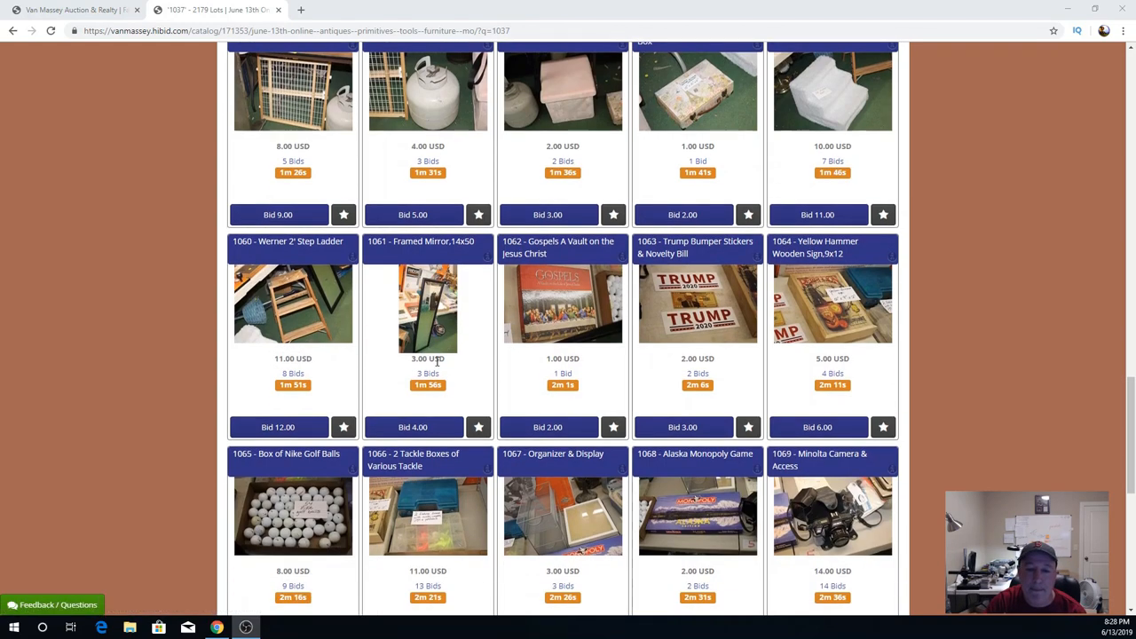
mouse_move(584, 319)
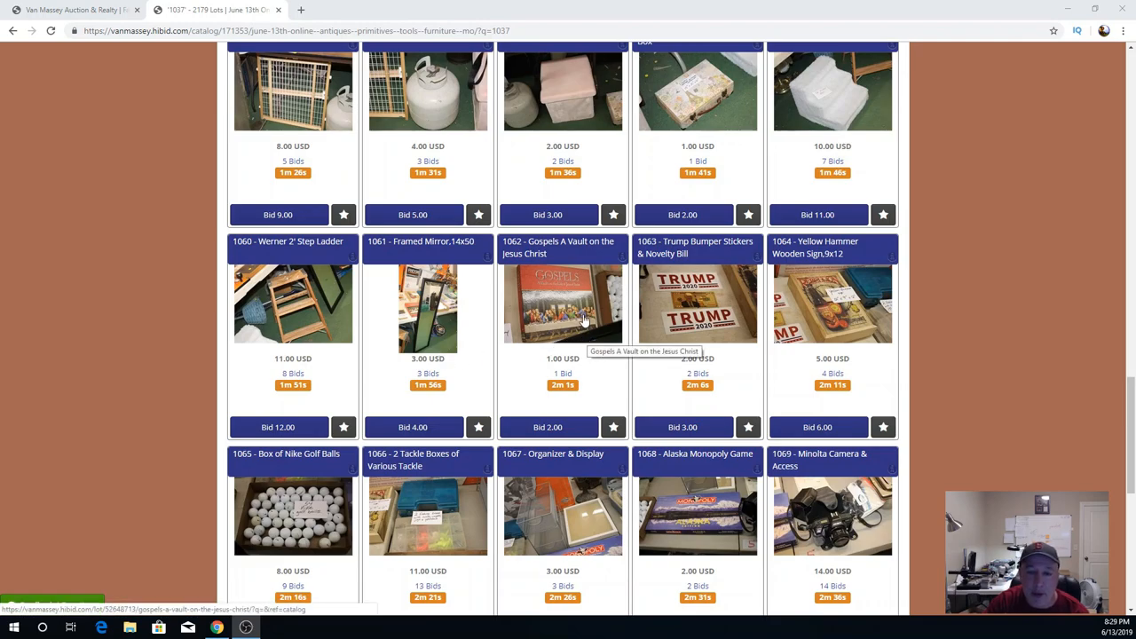
mouse_move(567, 320)
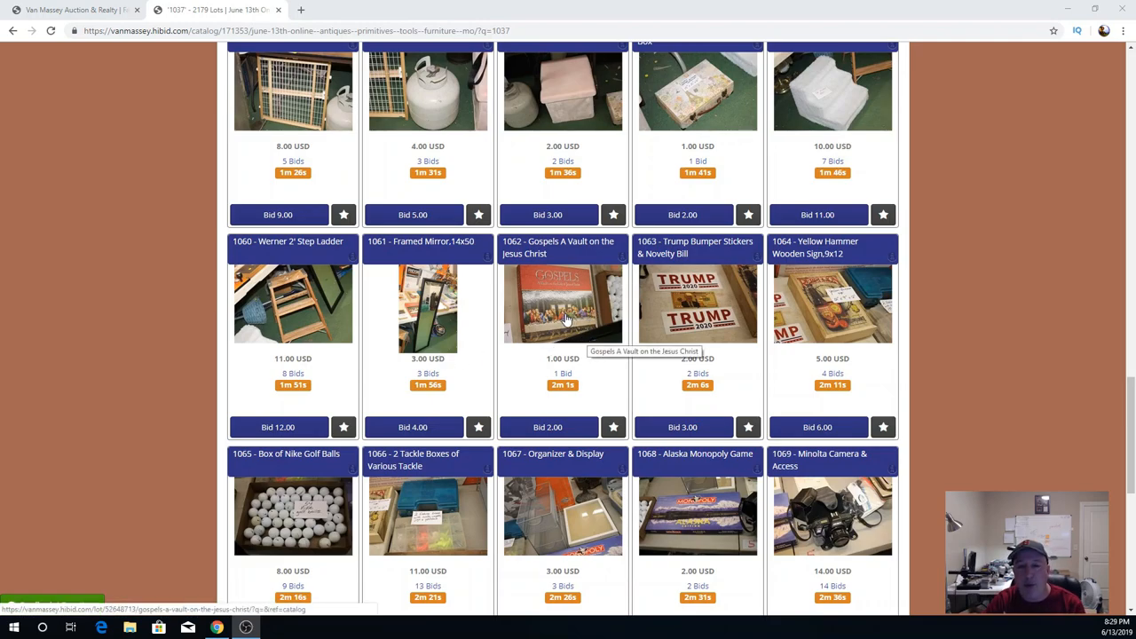
mouse_move(561, 316)
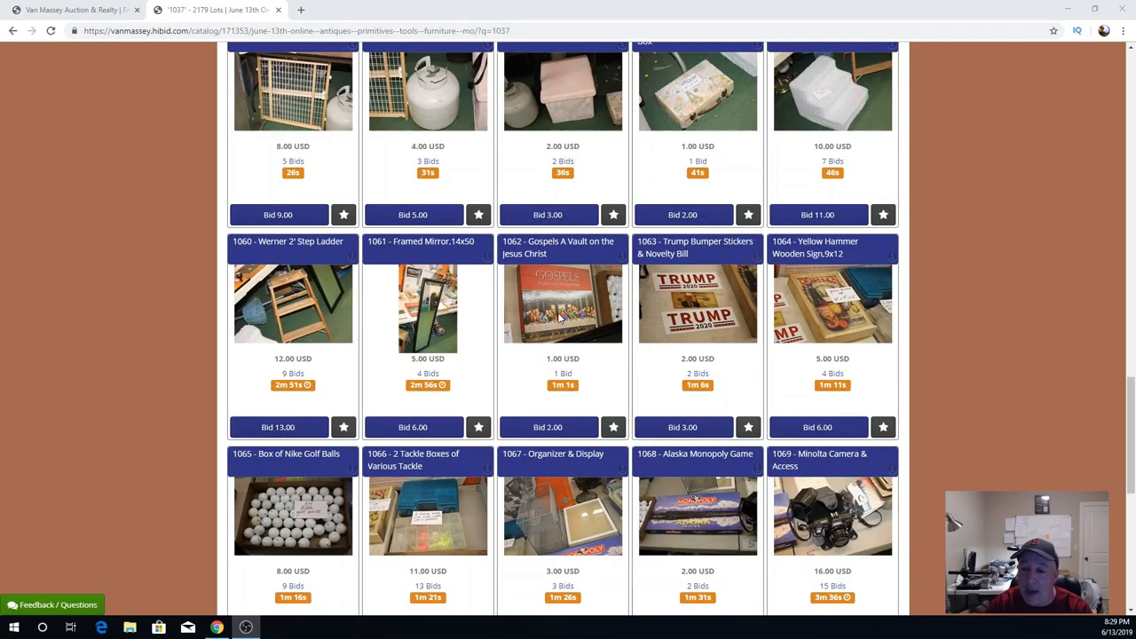
mouse_move(563, 310)
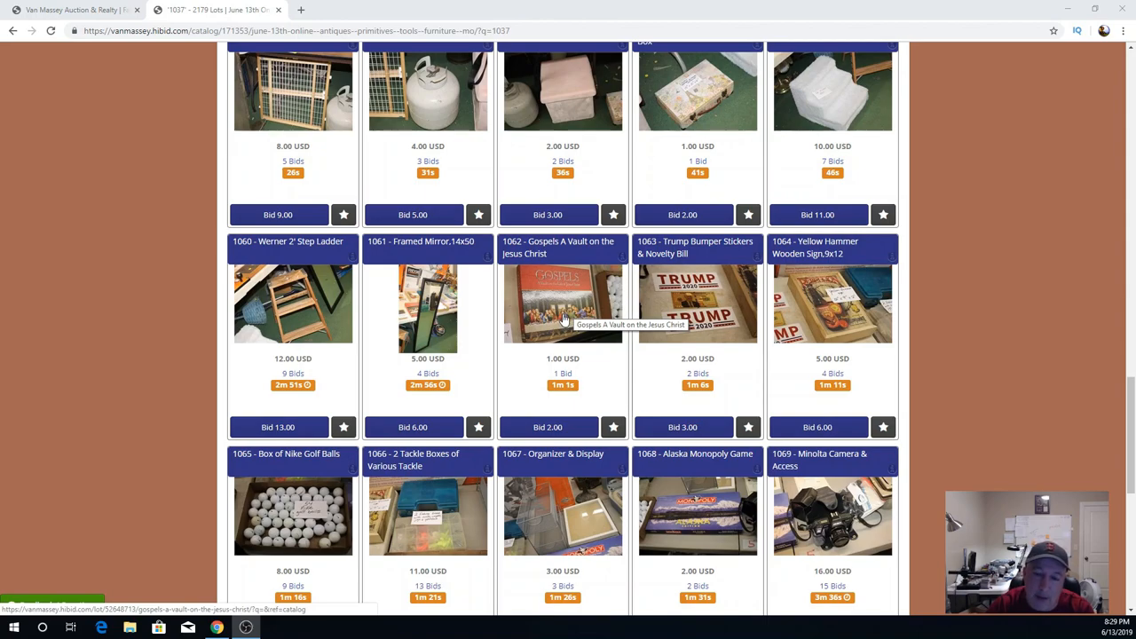
mouse_move(572, 291)
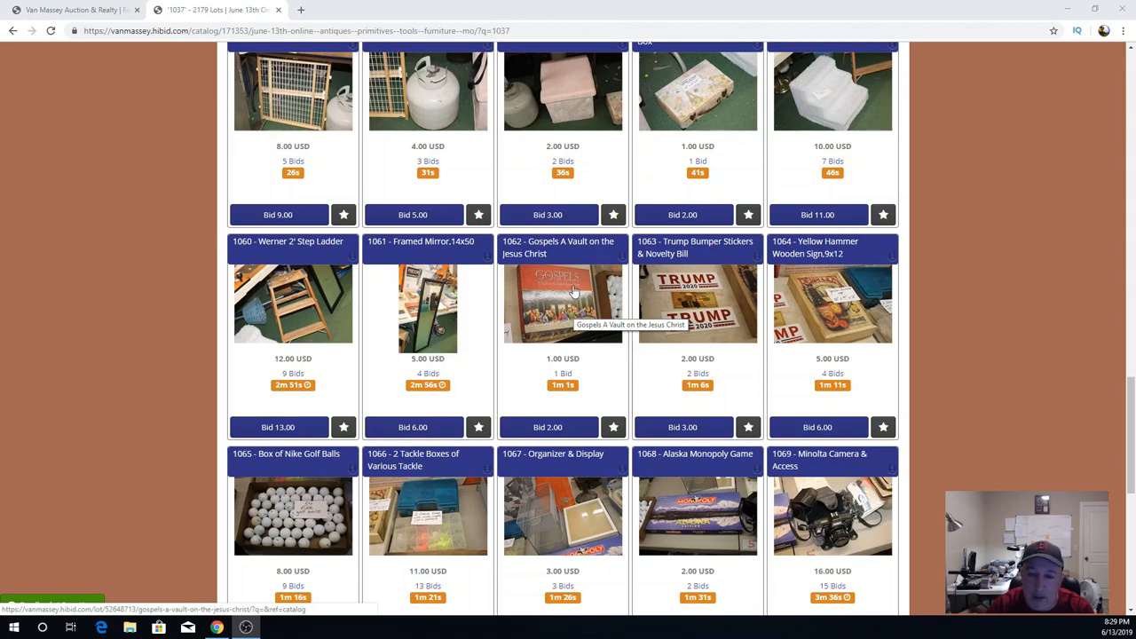
mouse_move(810, 305)
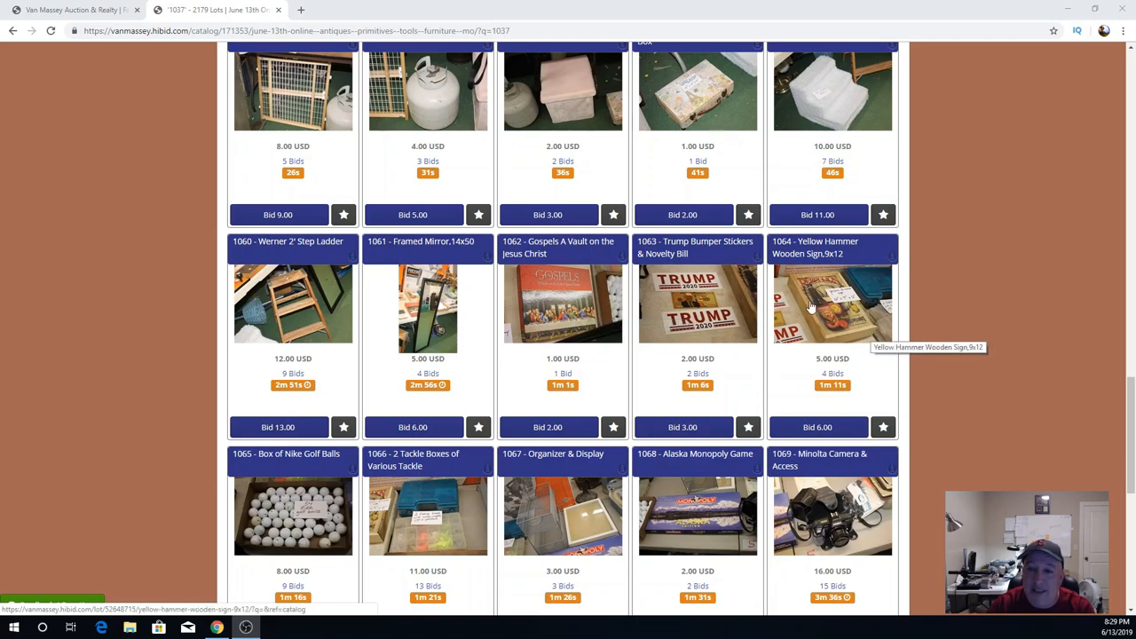
mouse_move(843, 293)
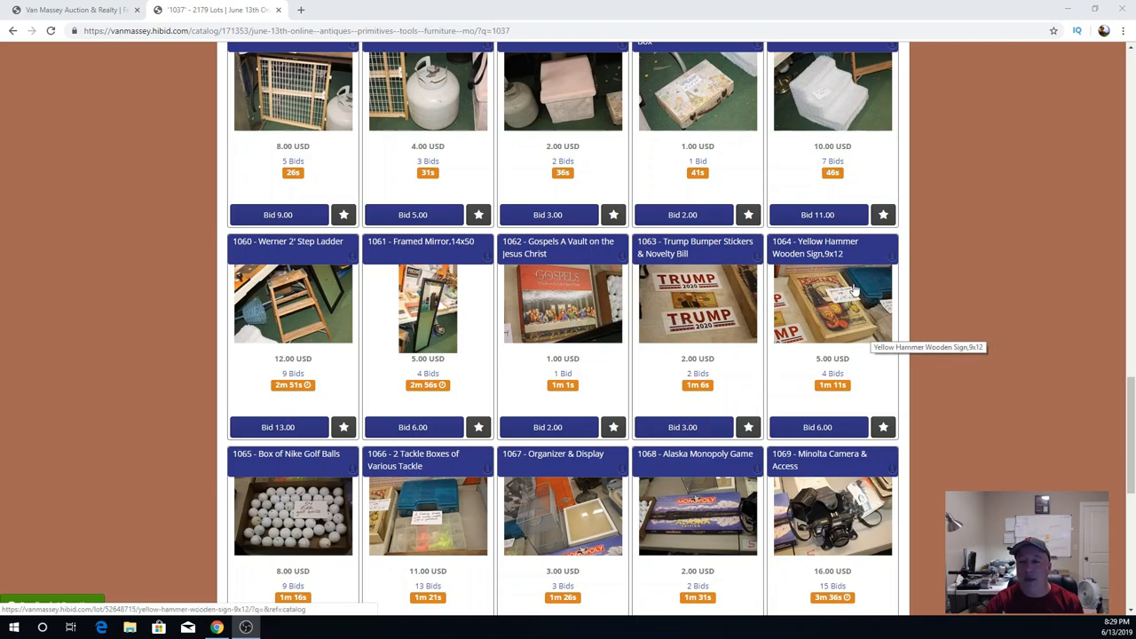
mouse_move(851, 345)
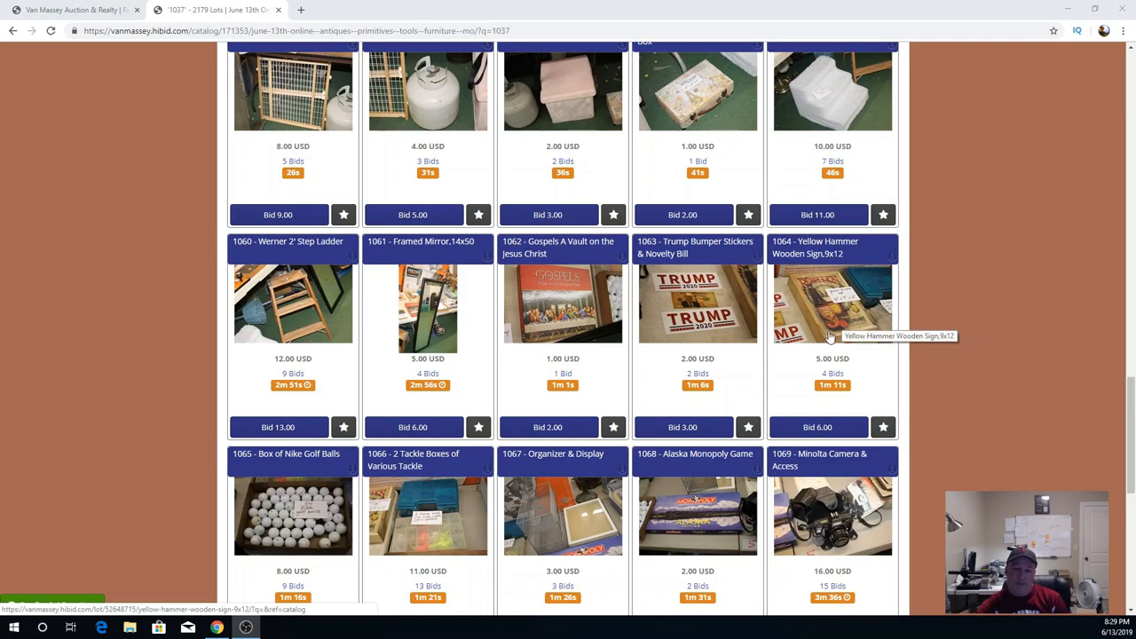
scroll("down", 3)
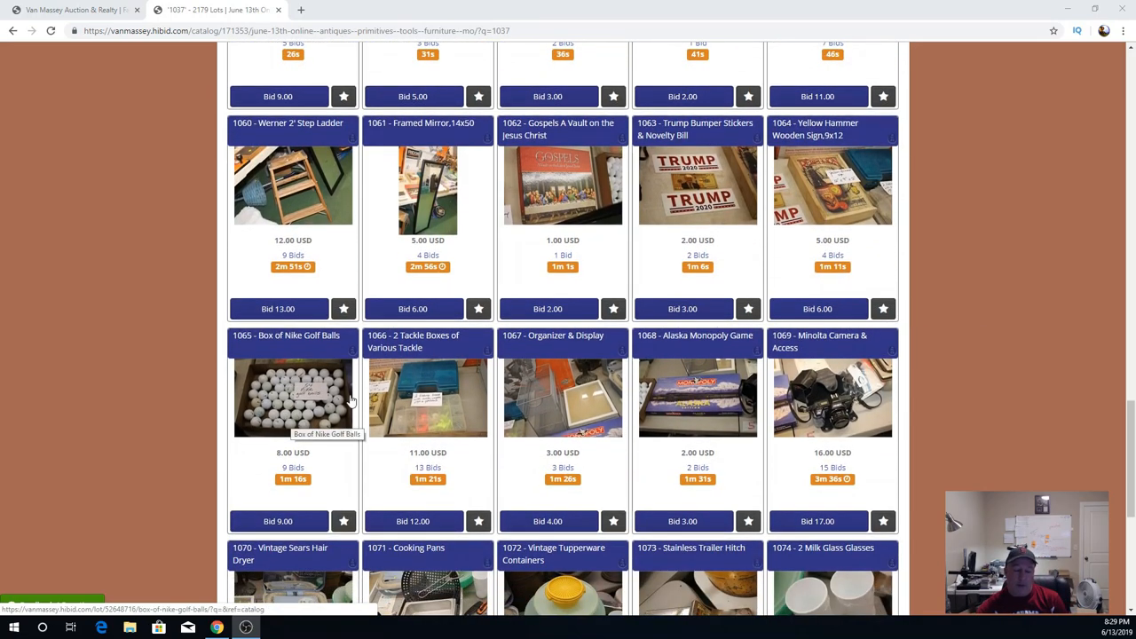
mouse_move(263, 410)
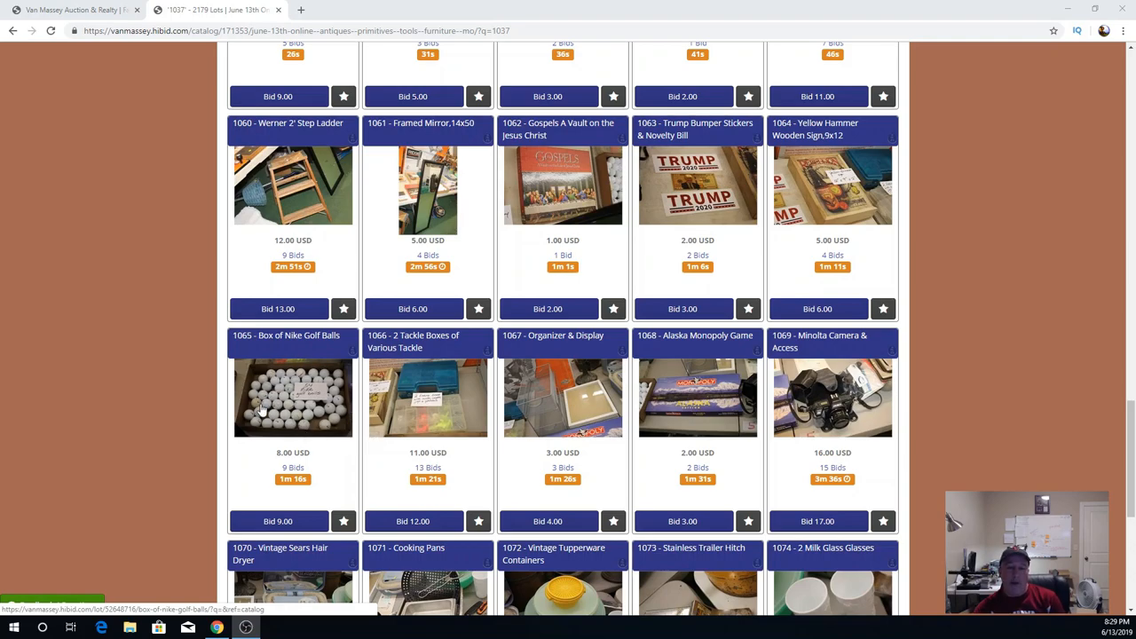
mouse_move(357, 380)
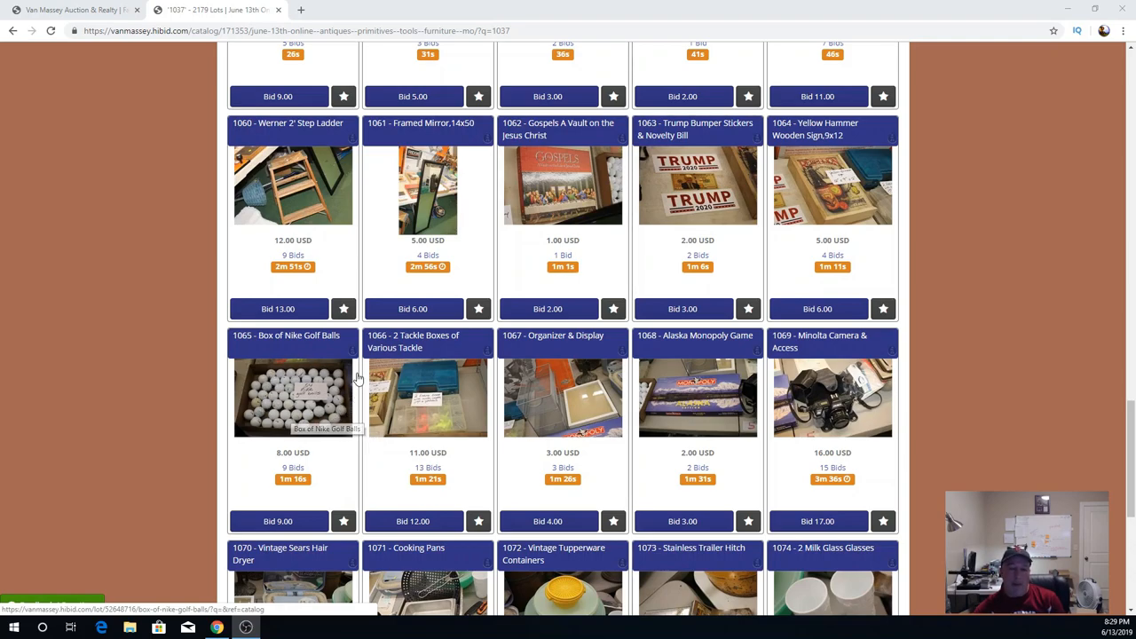
mouse_move(311, 423)
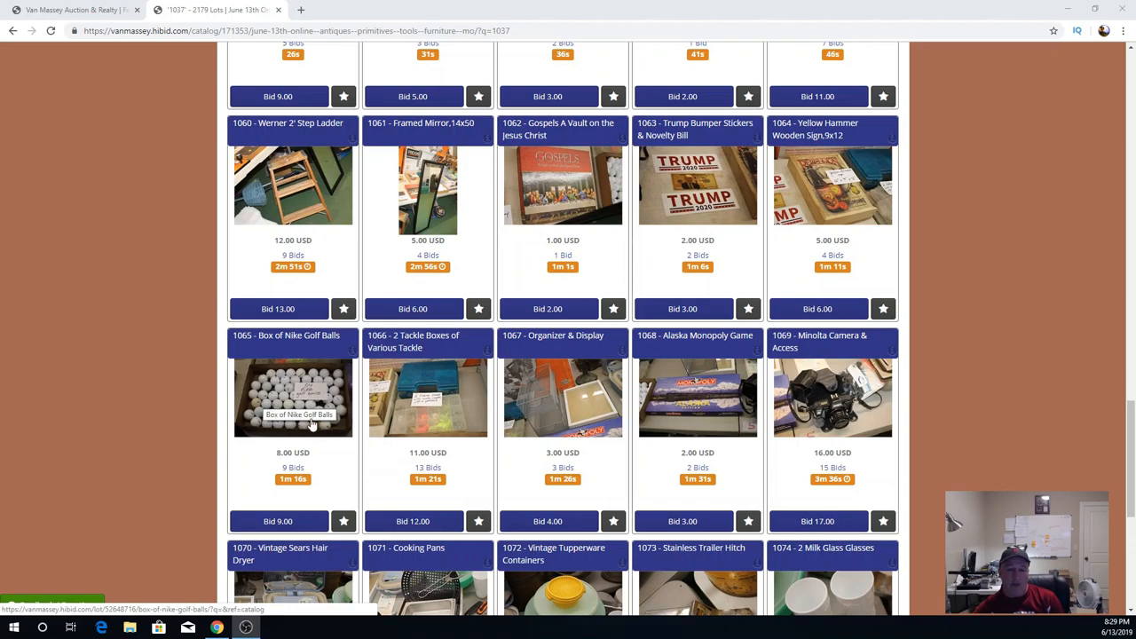
mouse_move(461, 407)
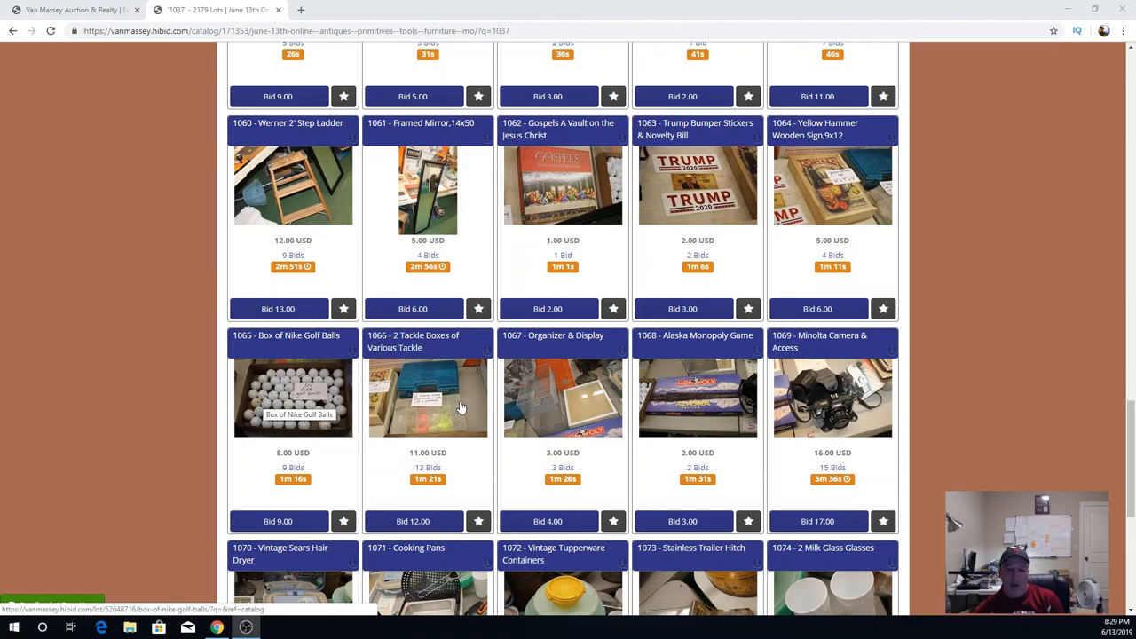
mouse_move(443, 419)
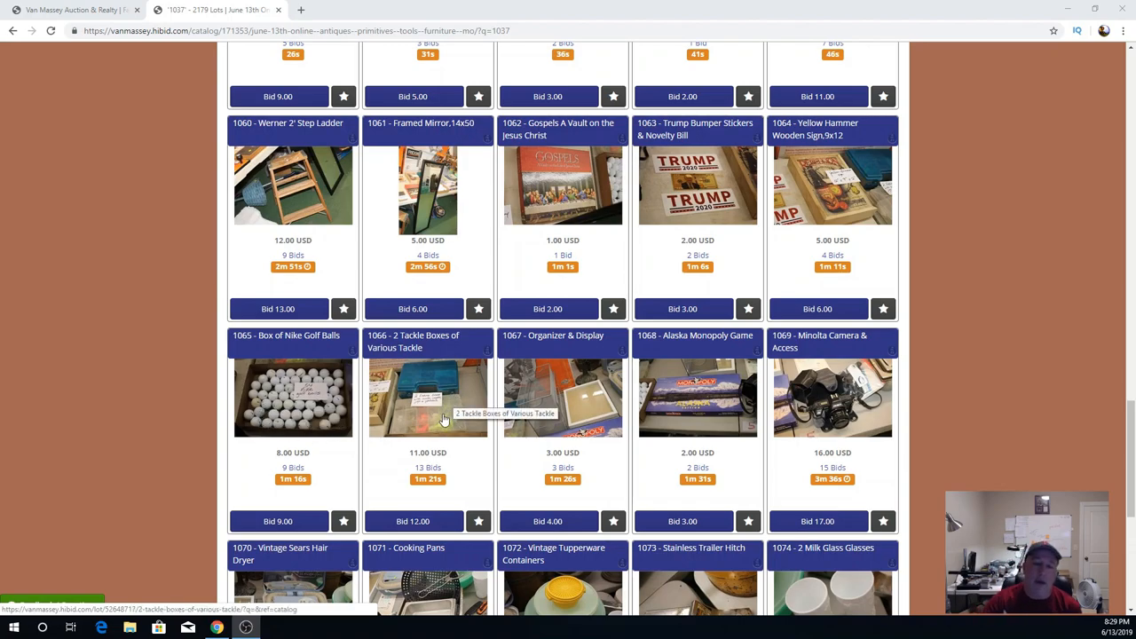
mouse_move(448, 418)
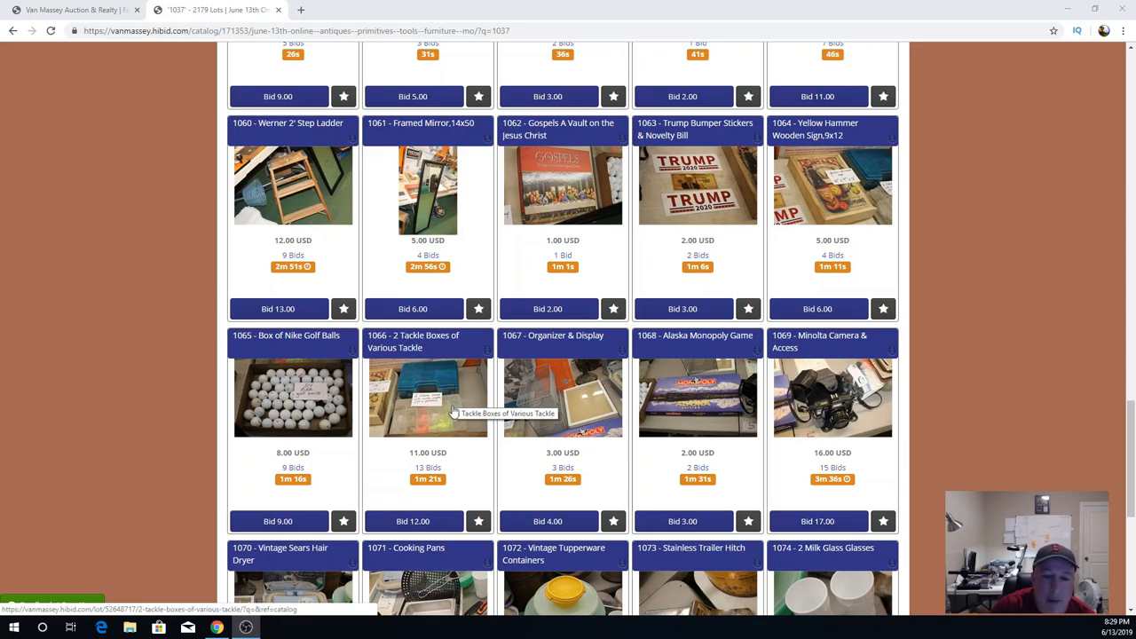
mouse_move(448, 428)
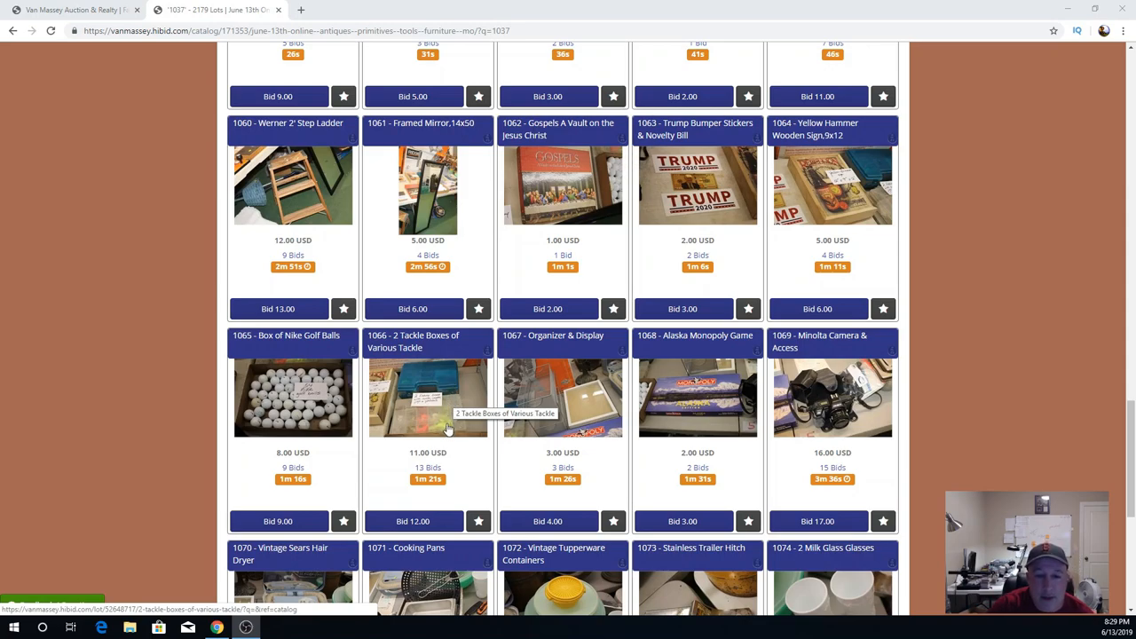
mouse_move(558, 445)
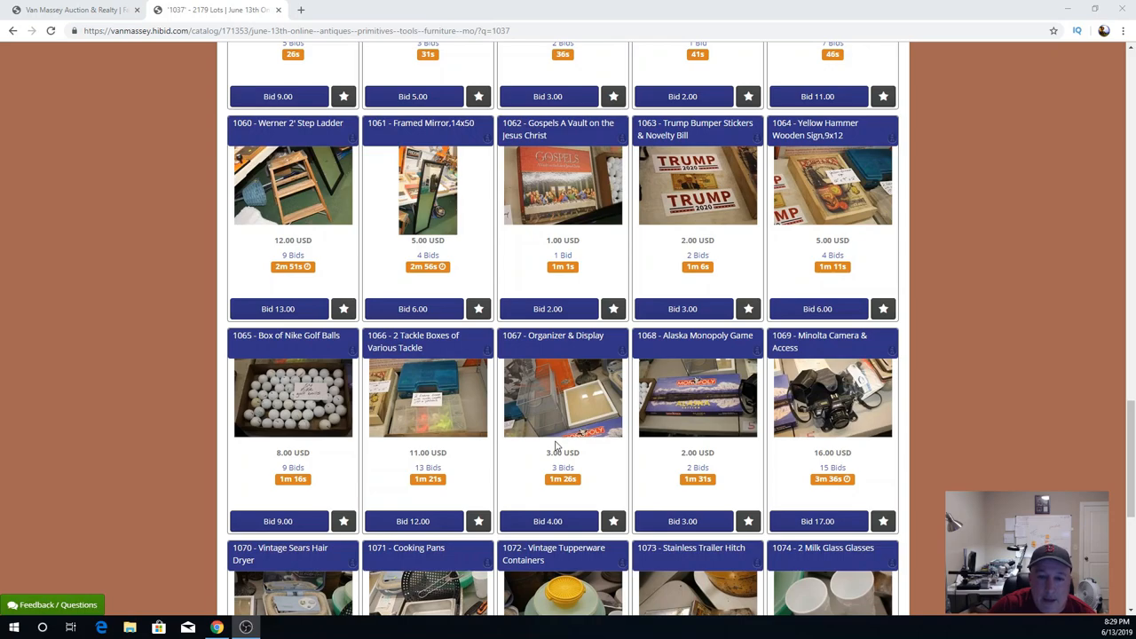
mouse_move(593, 446)
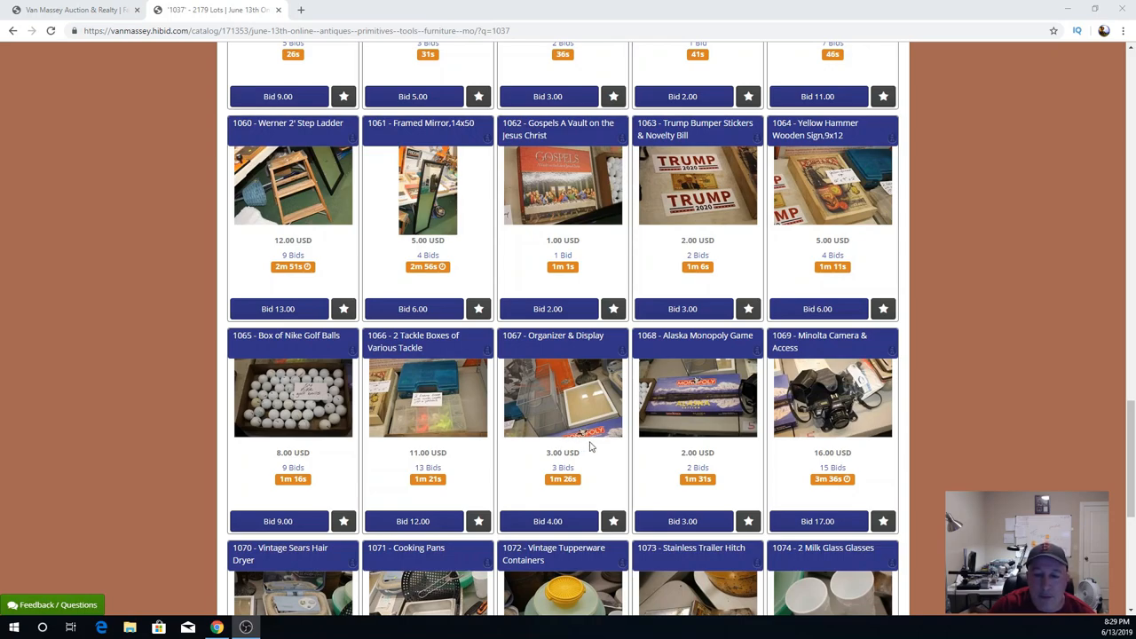
mouse_move(524, 394)
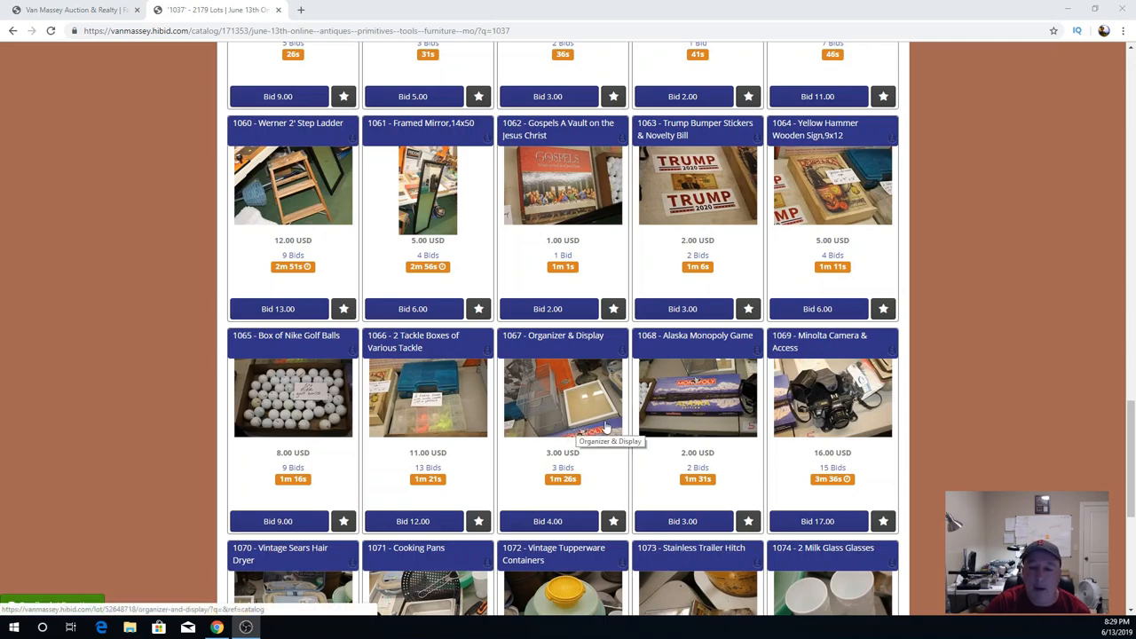
mouse_move(706, 412)
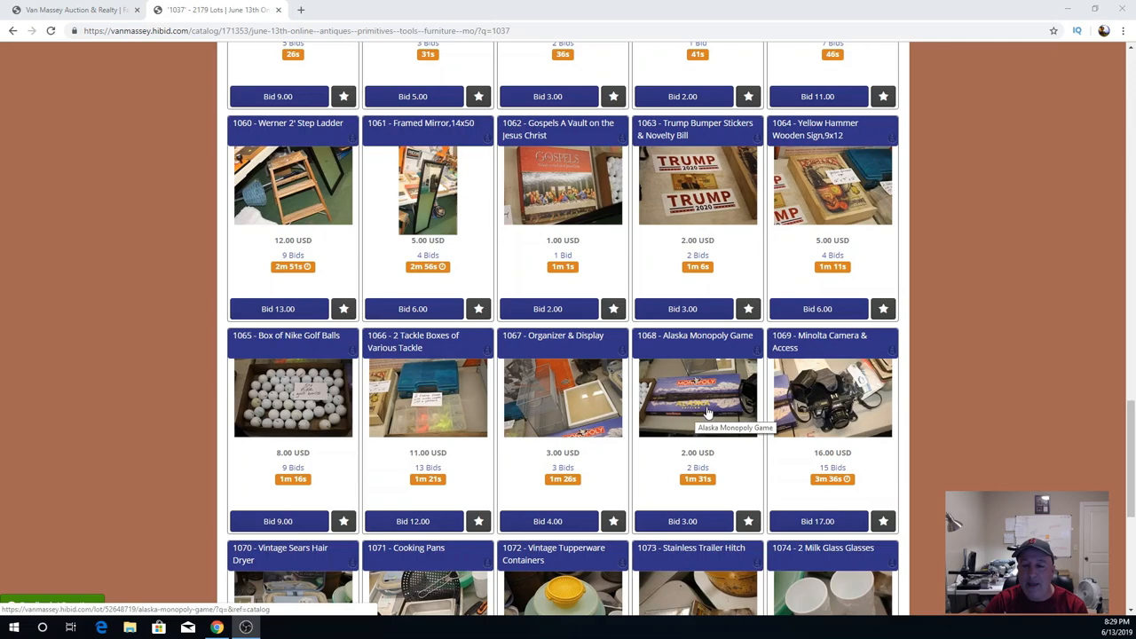
mouse_move(699, 419)
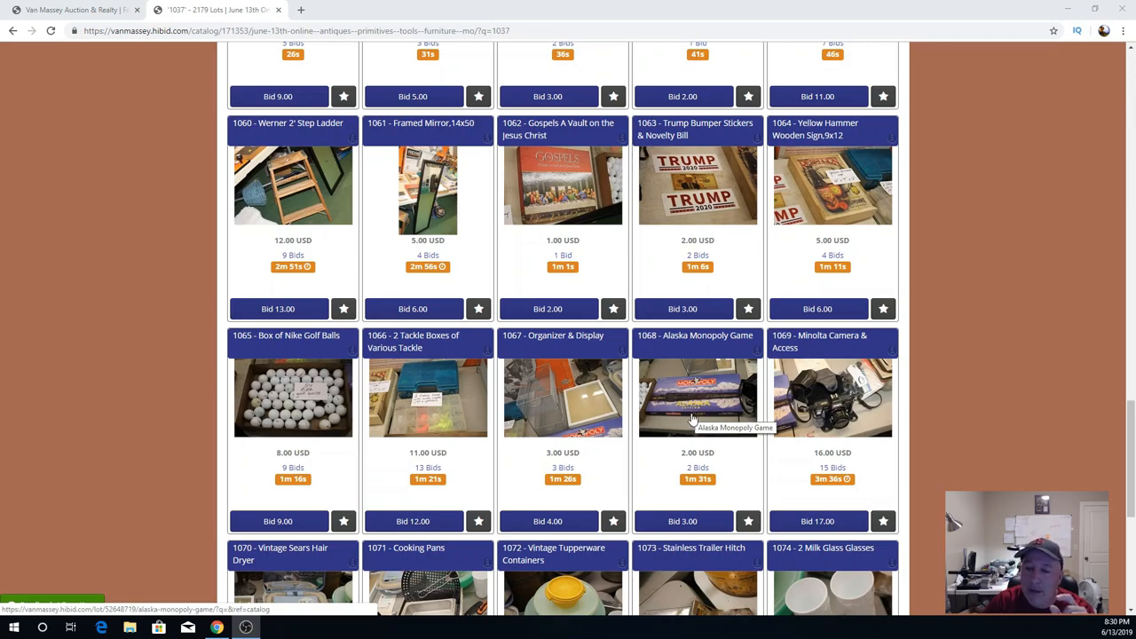
mouse_move(701, 389)
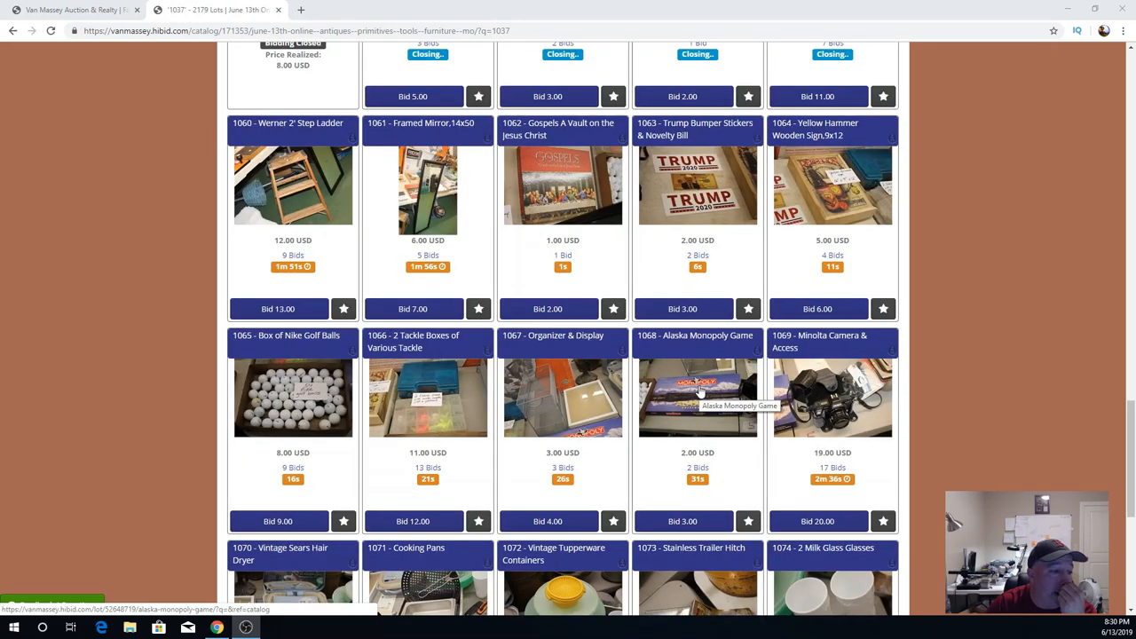
scroll("down", 3)
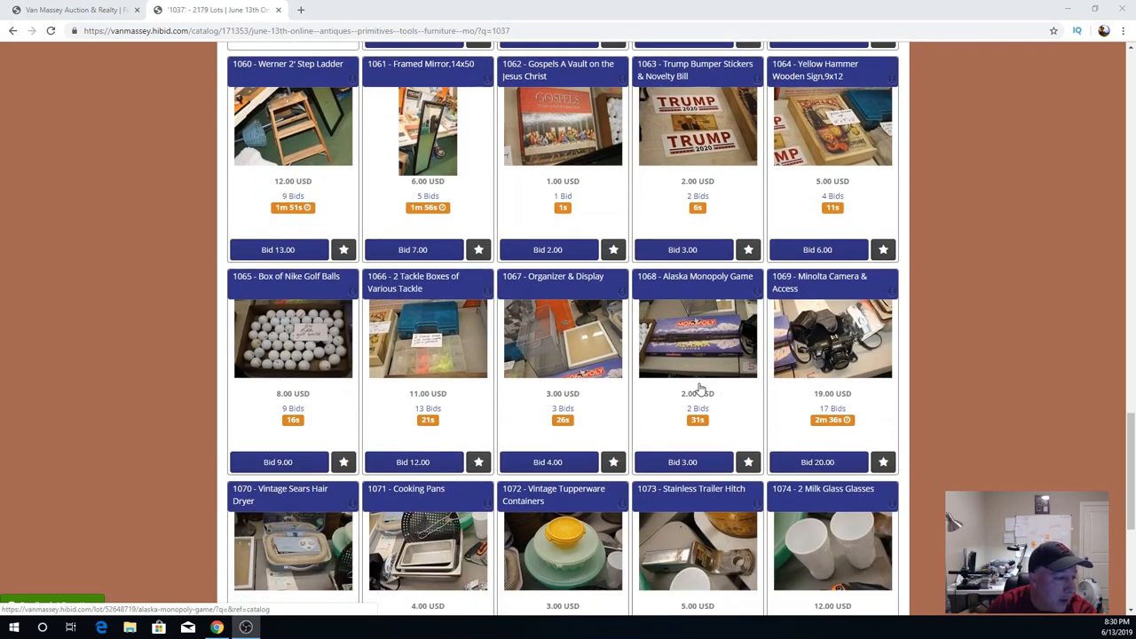
mouse_move(696, 359)
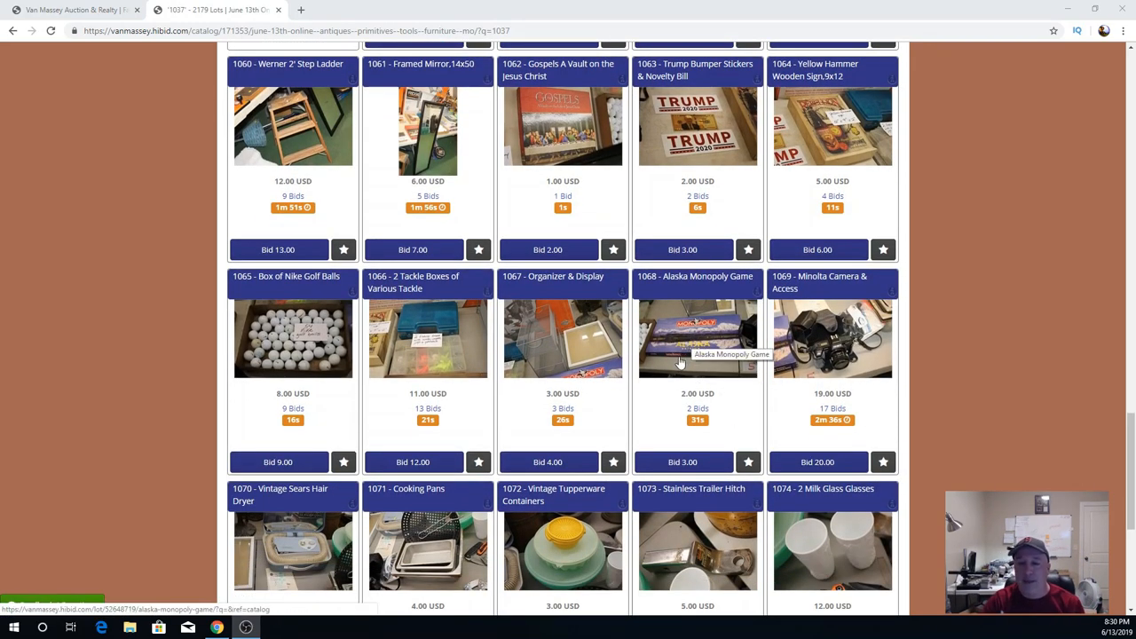
Scroll back up to lots 1035–1049, where the Jimmy Choo bag closed at 12.00 USD.
scroll("down", 3)
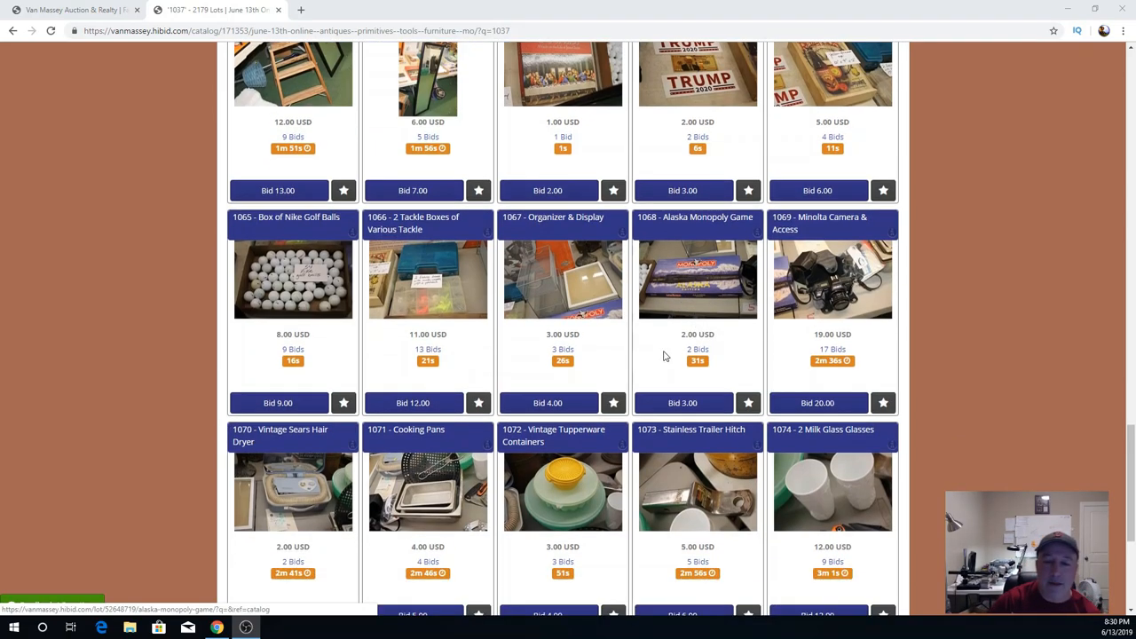
scroll("up", 3)
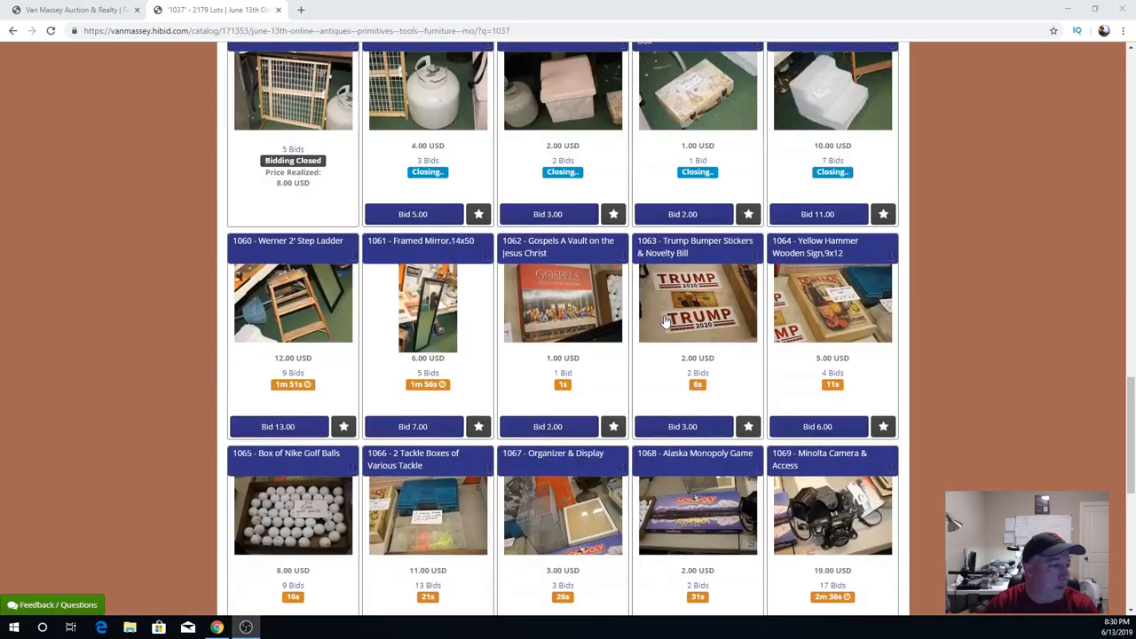
scroll("up", 3)
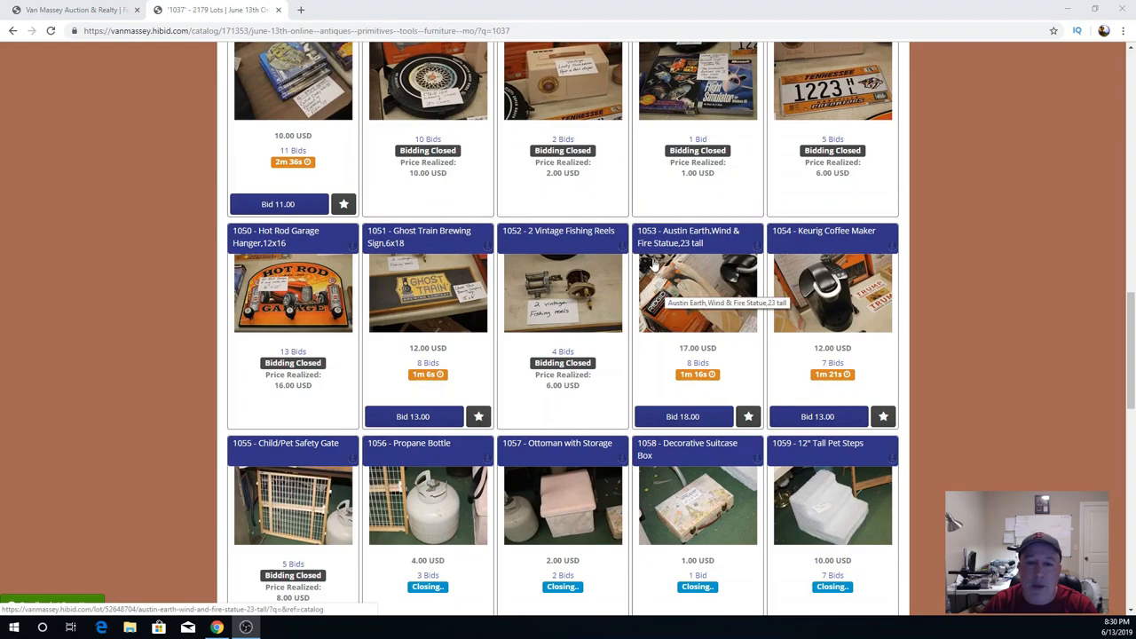
scroll("up", 3)
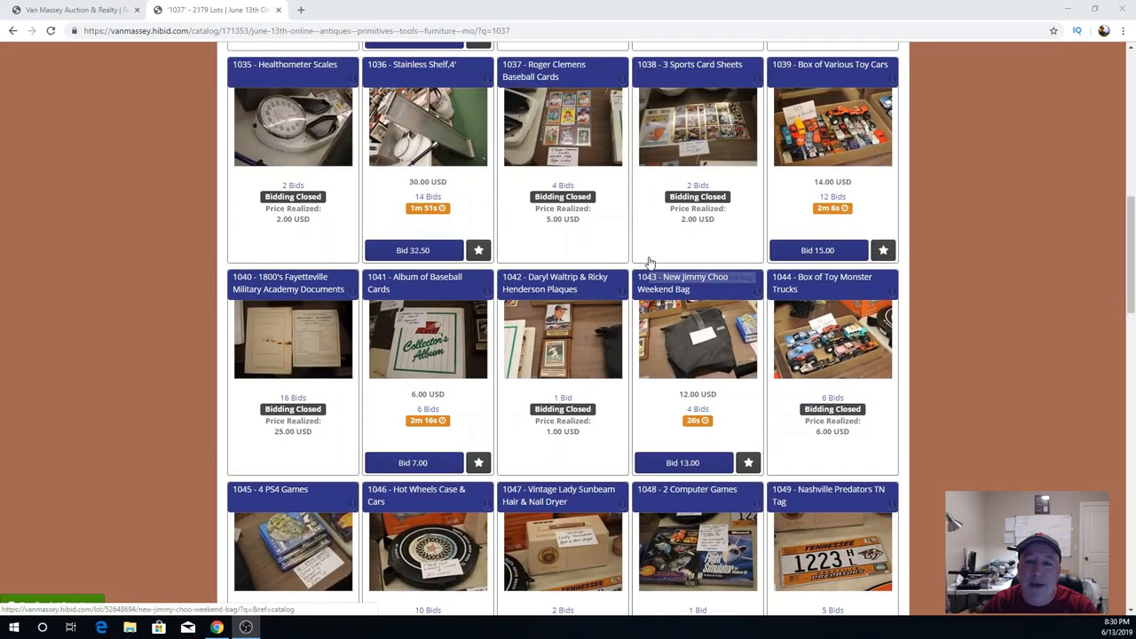
scroll("down", 3)
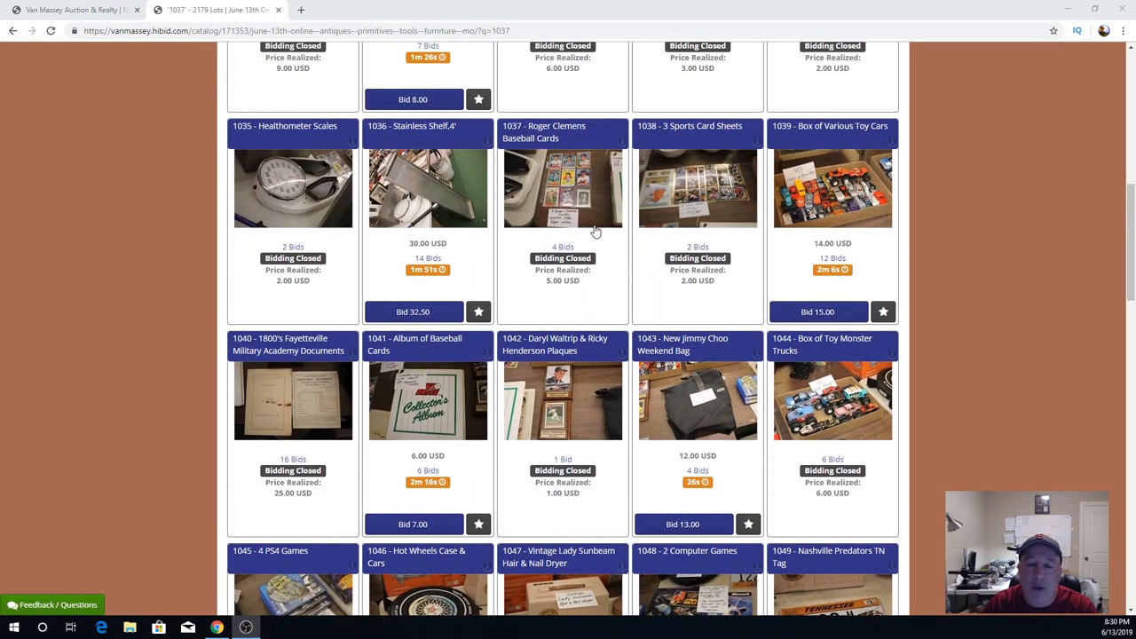
mouse_move(659, 295)
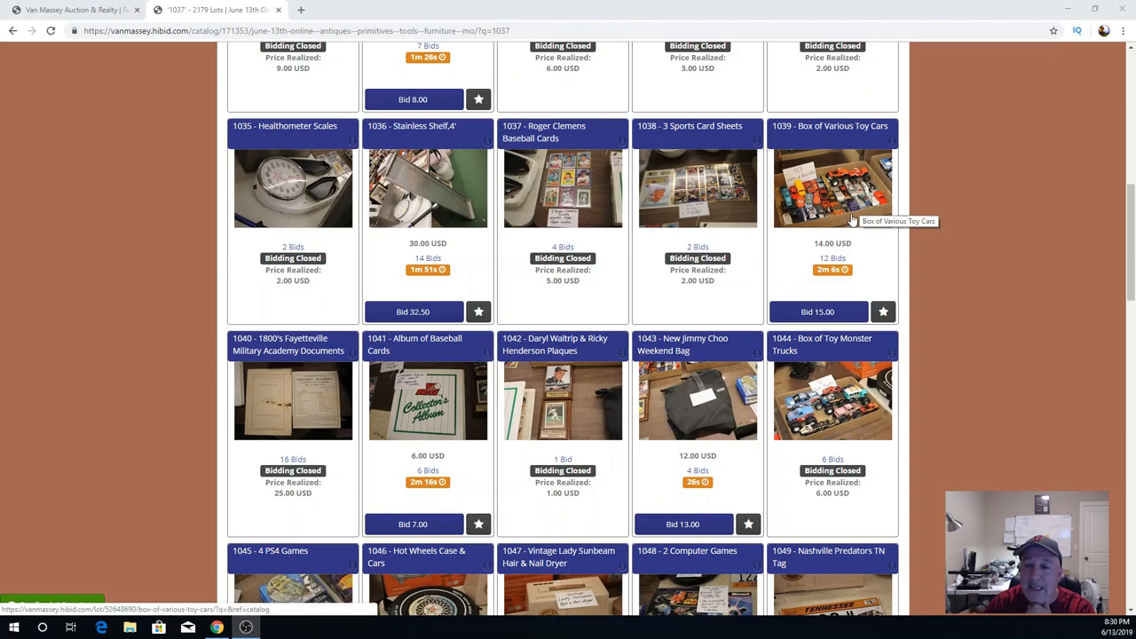
mouse_move(845, 211)
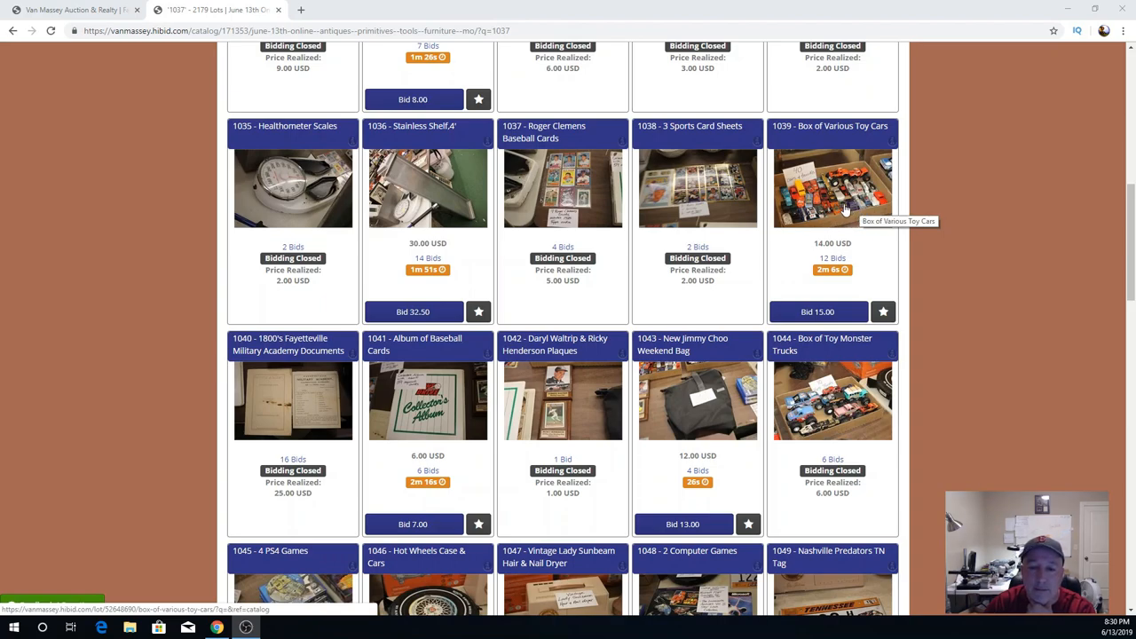
mouse_move(443, 421)
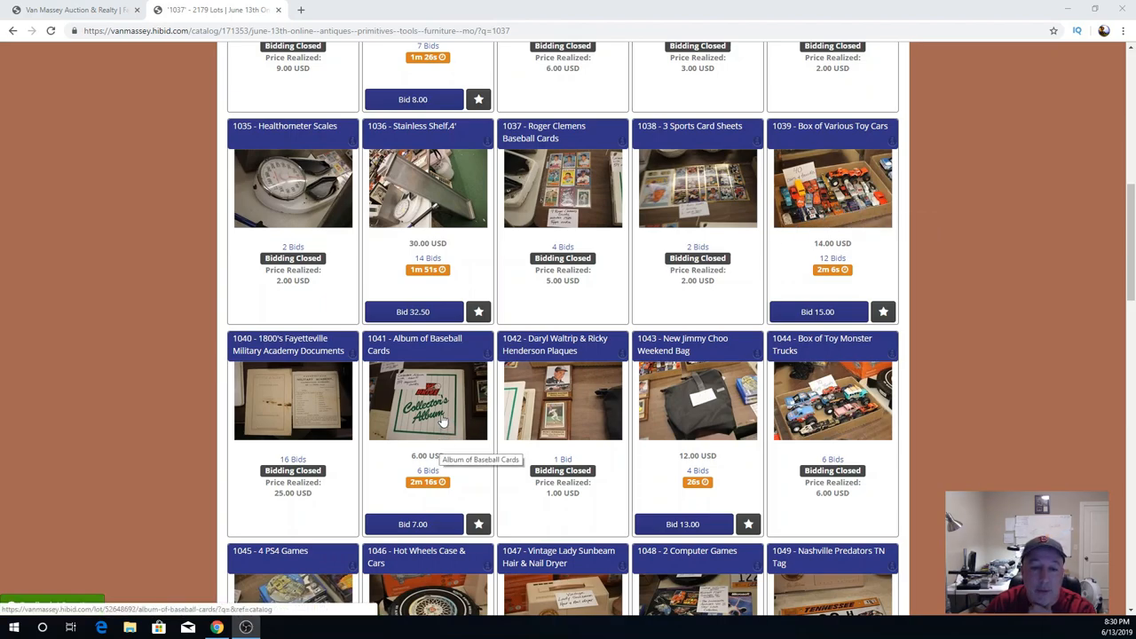
mouse_move(470, 465)
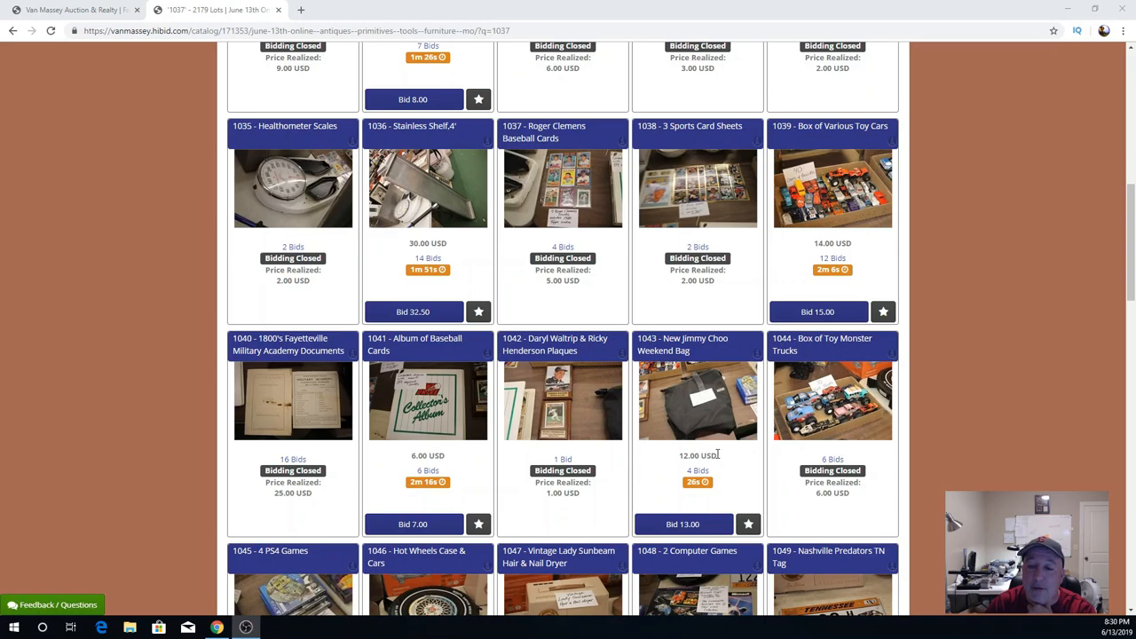
mouse_move(726, 455)
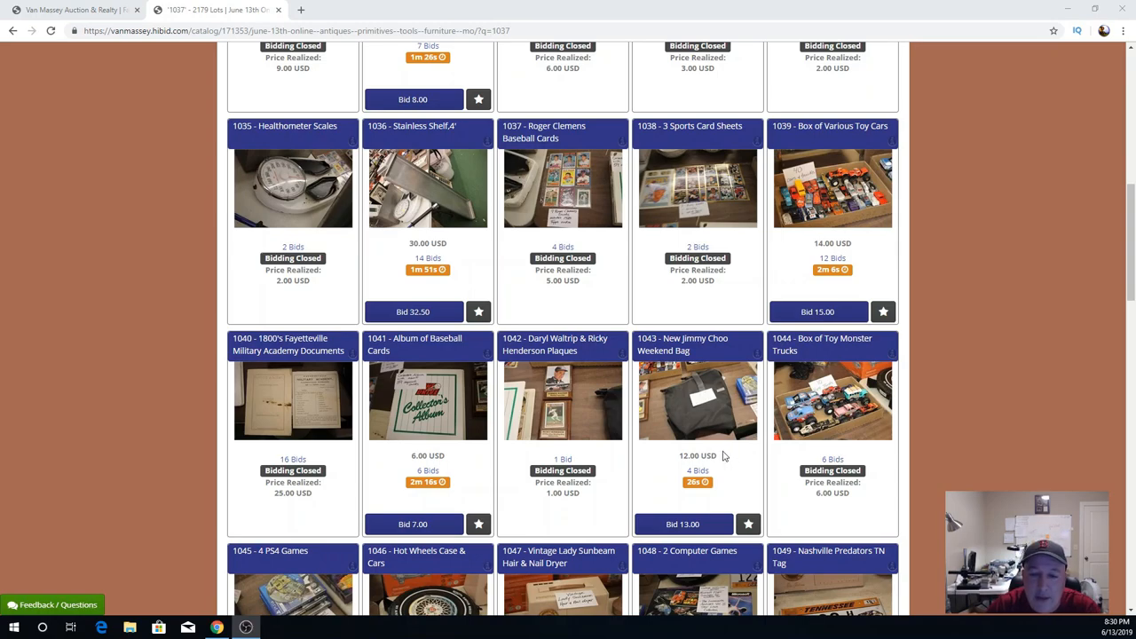
mouse_move(604, 440)
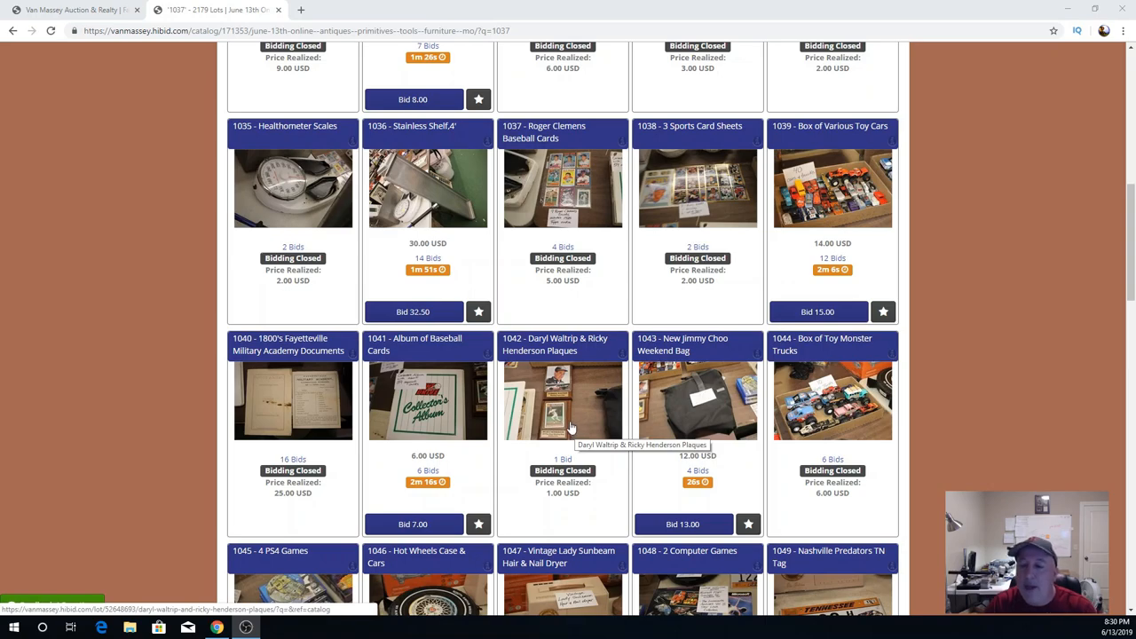
mouse_move(577, 431)
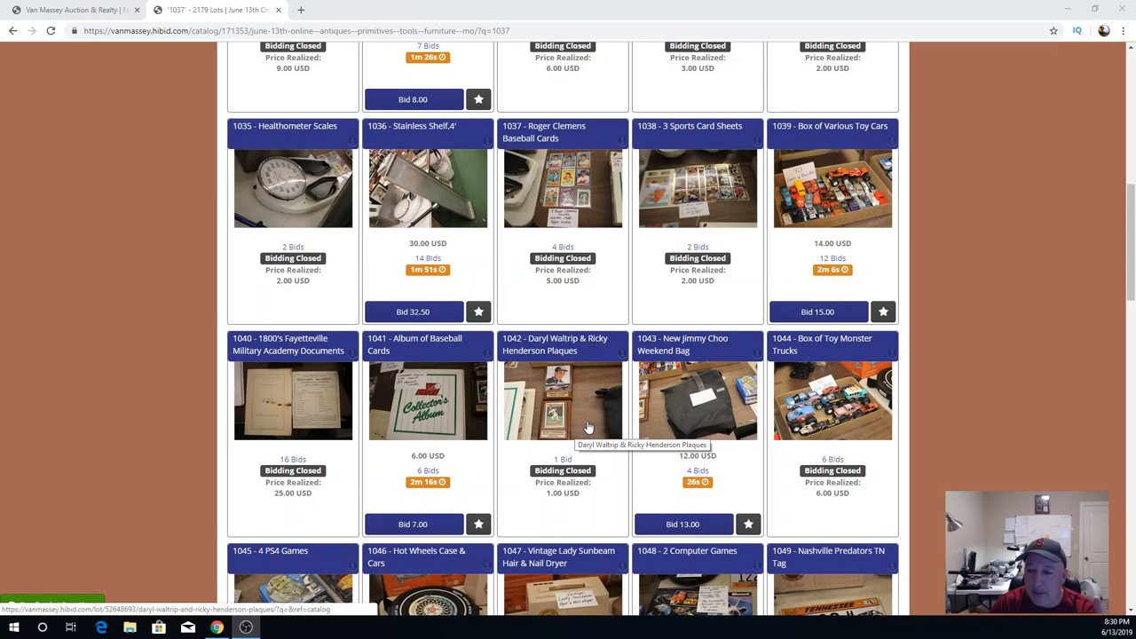
mouse_move(559, 364)
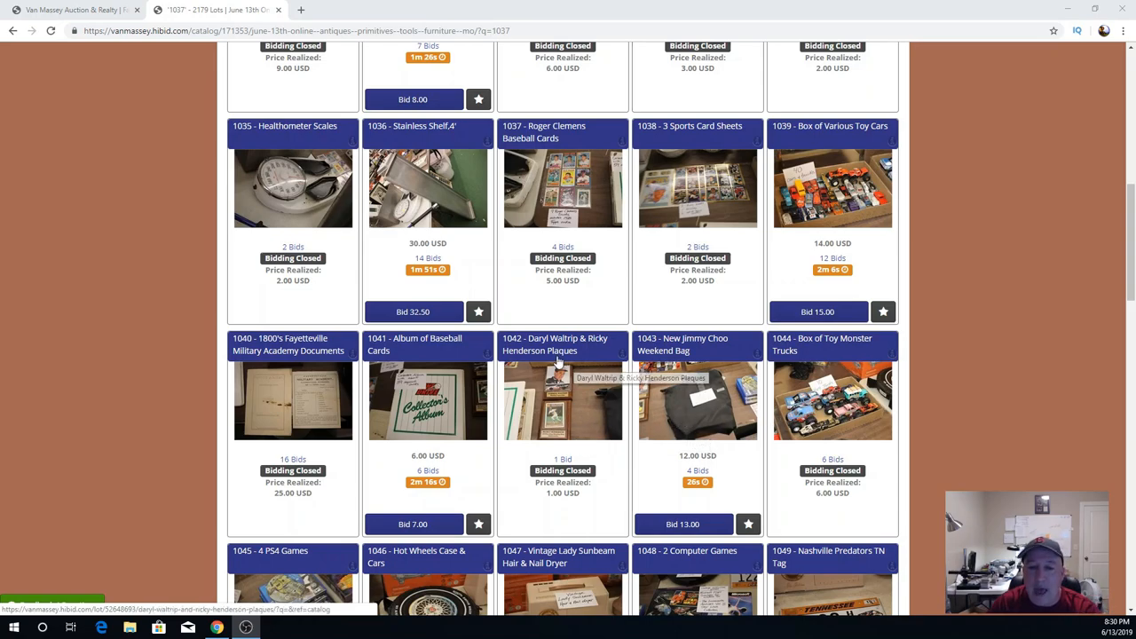
mouse_move(524, 410)
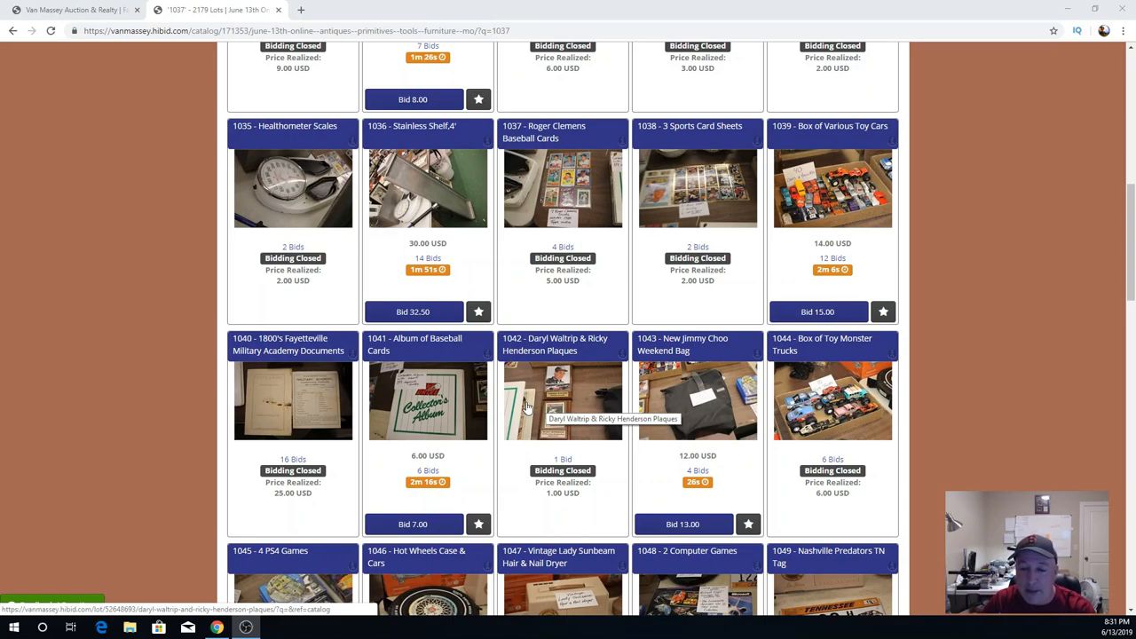
mouse_move(557, 399)
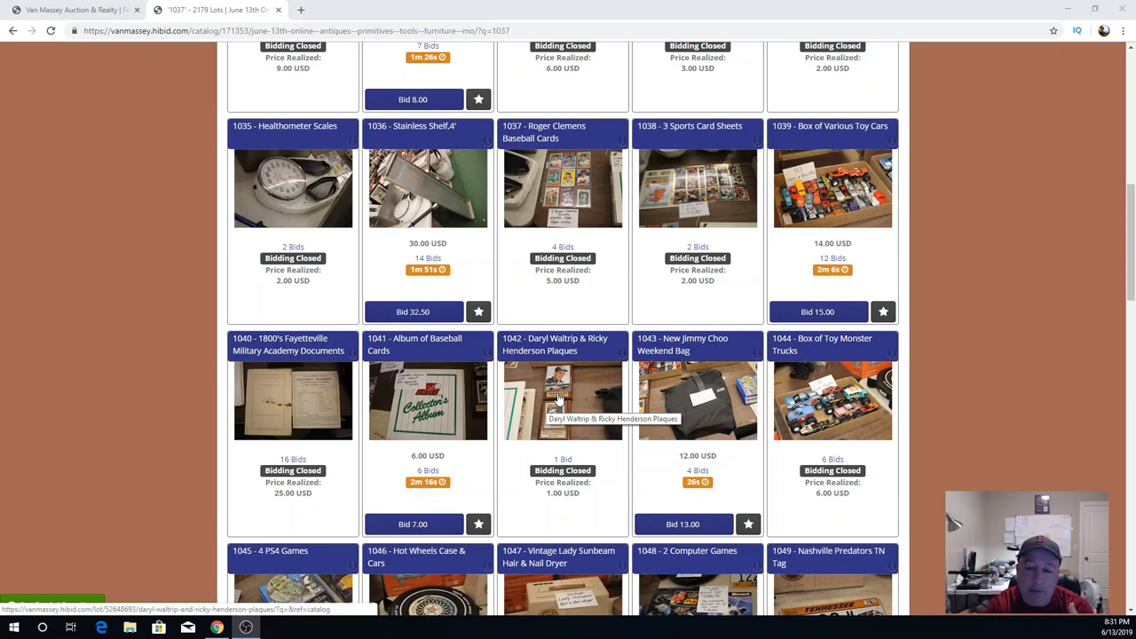
left_click(563, 400)
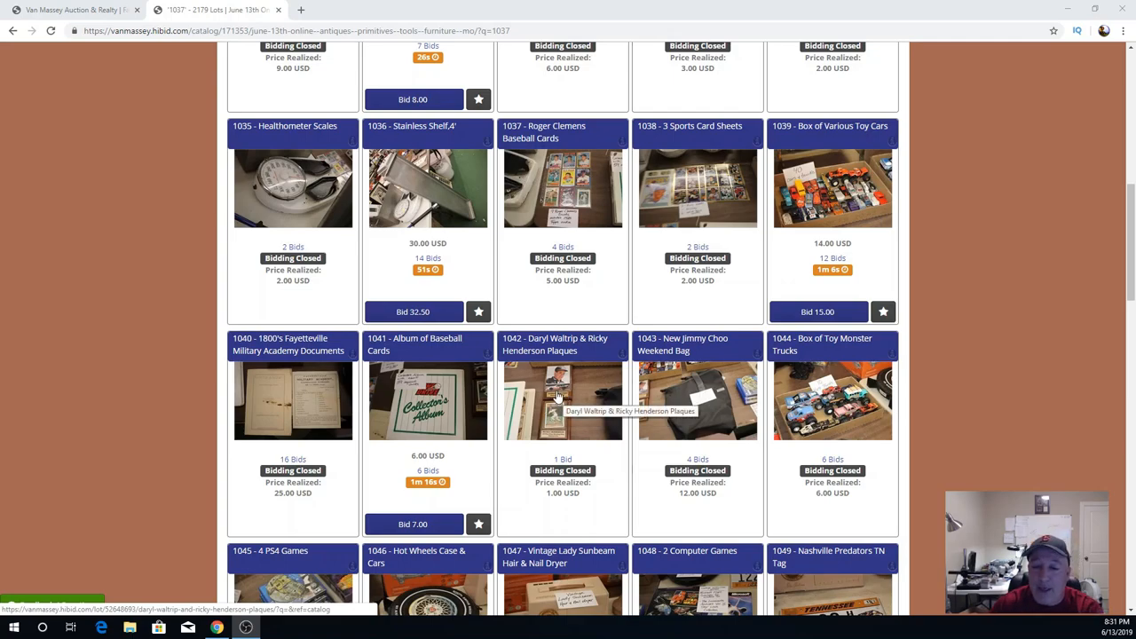
mouse_move(833, 398)
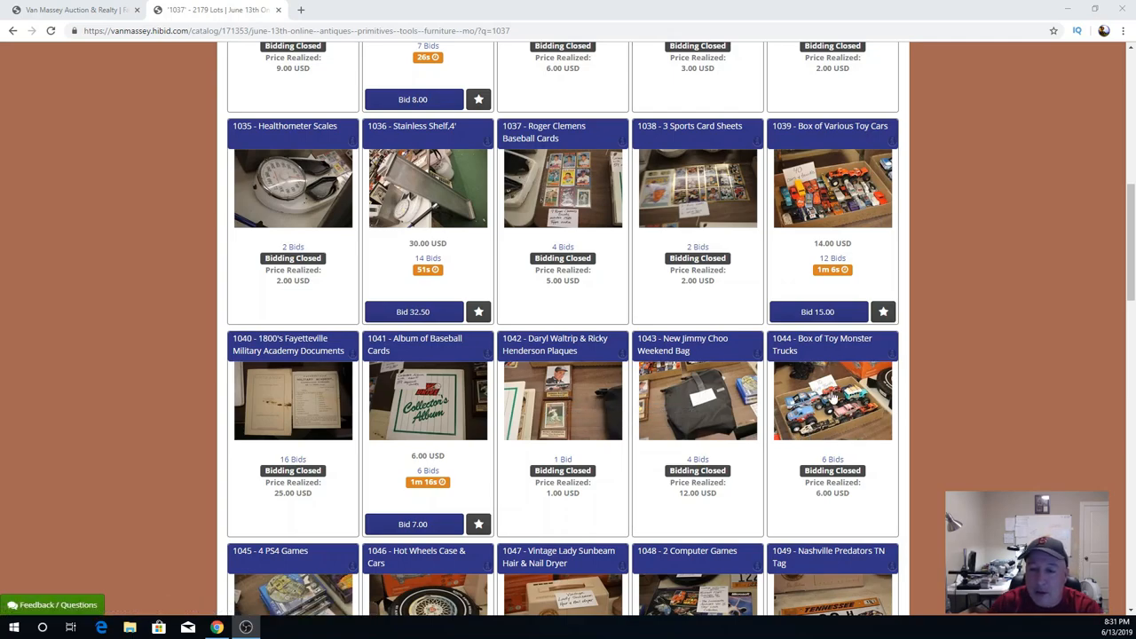
mouse_move(832, 399)
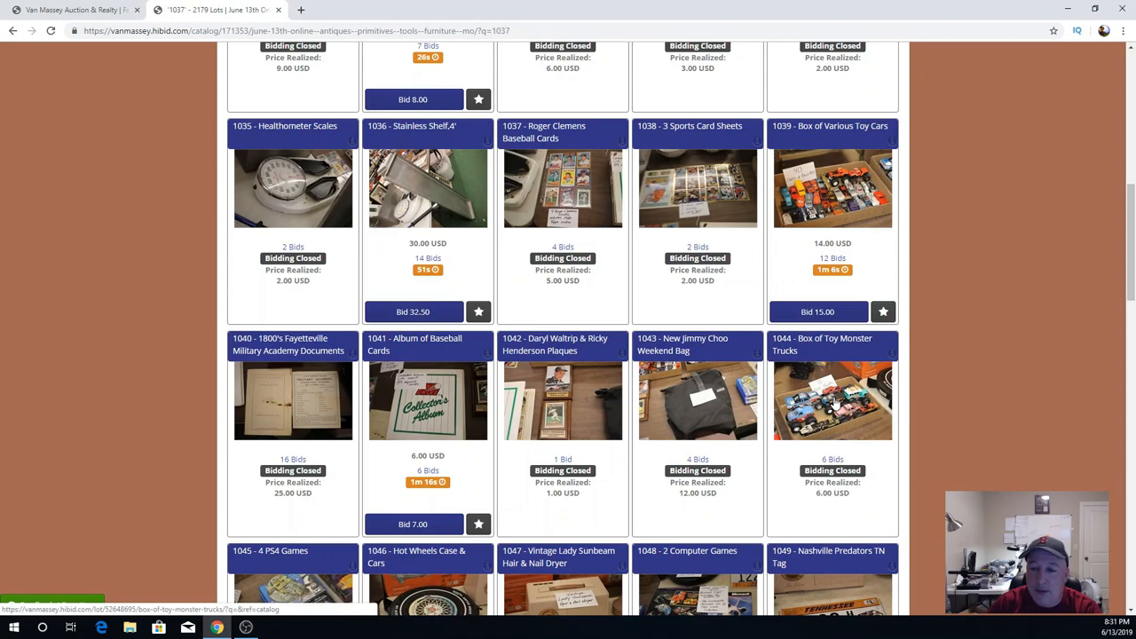
scroll("down", 3)
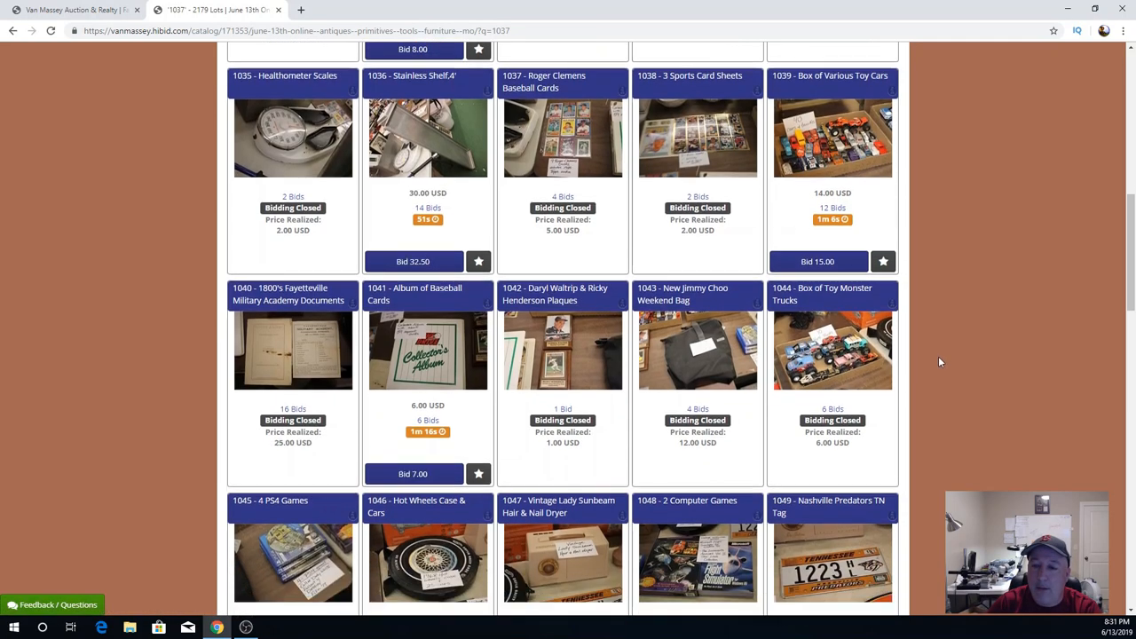
Scroll down through lots 1045–1059, where the hot rod hanger closed at 16.00 USD.
scroll("down", 3)
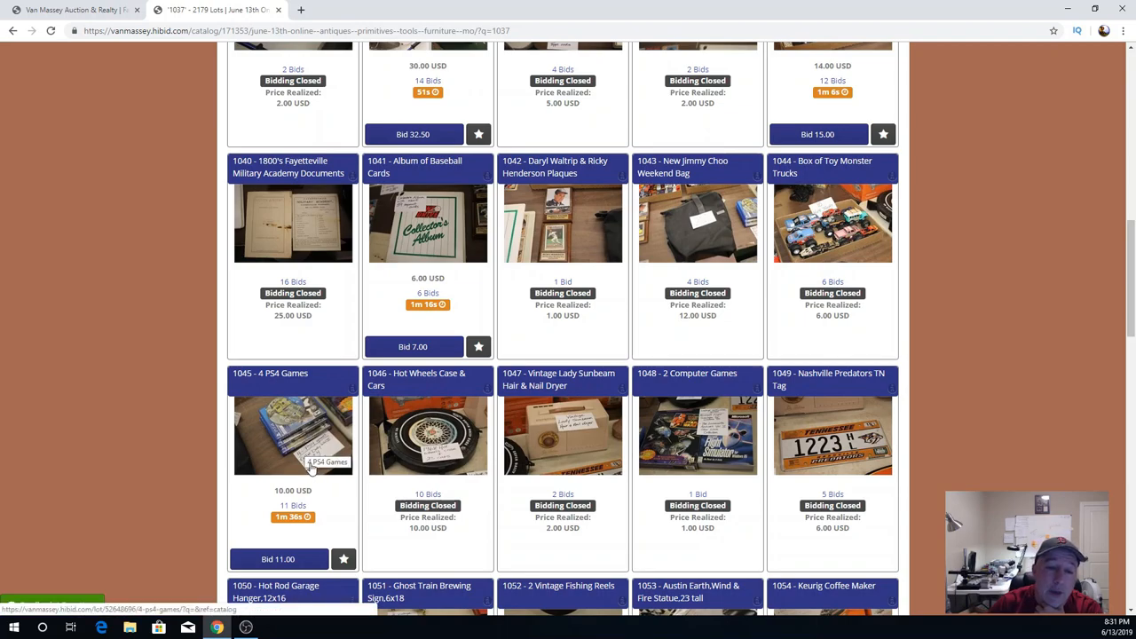
scroll("down", 3)
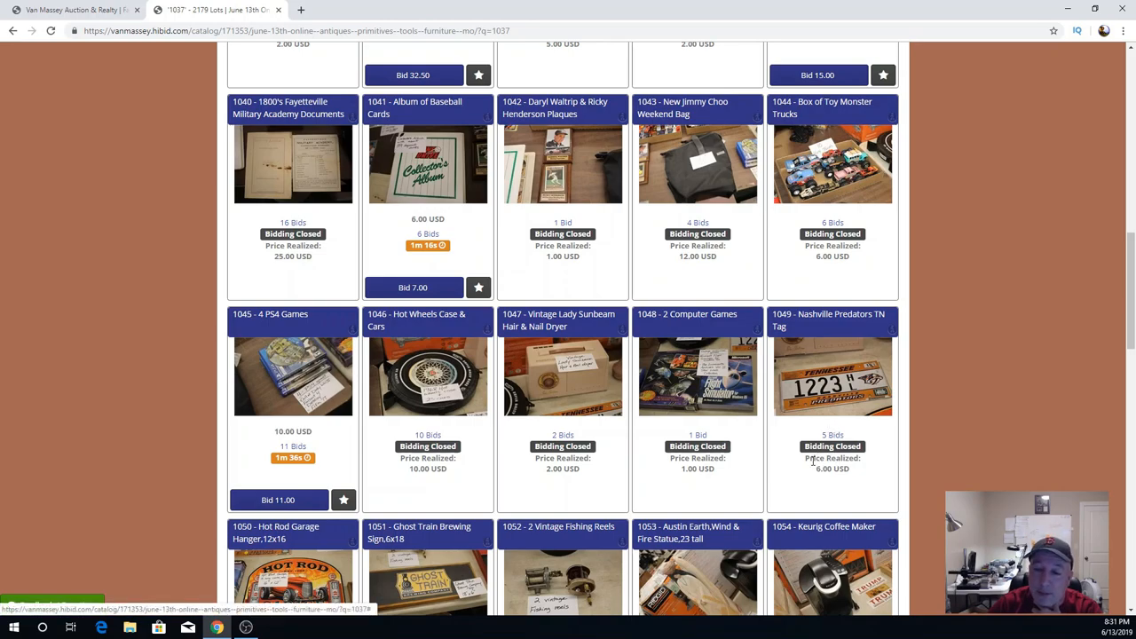
mouse_move(664, 391)
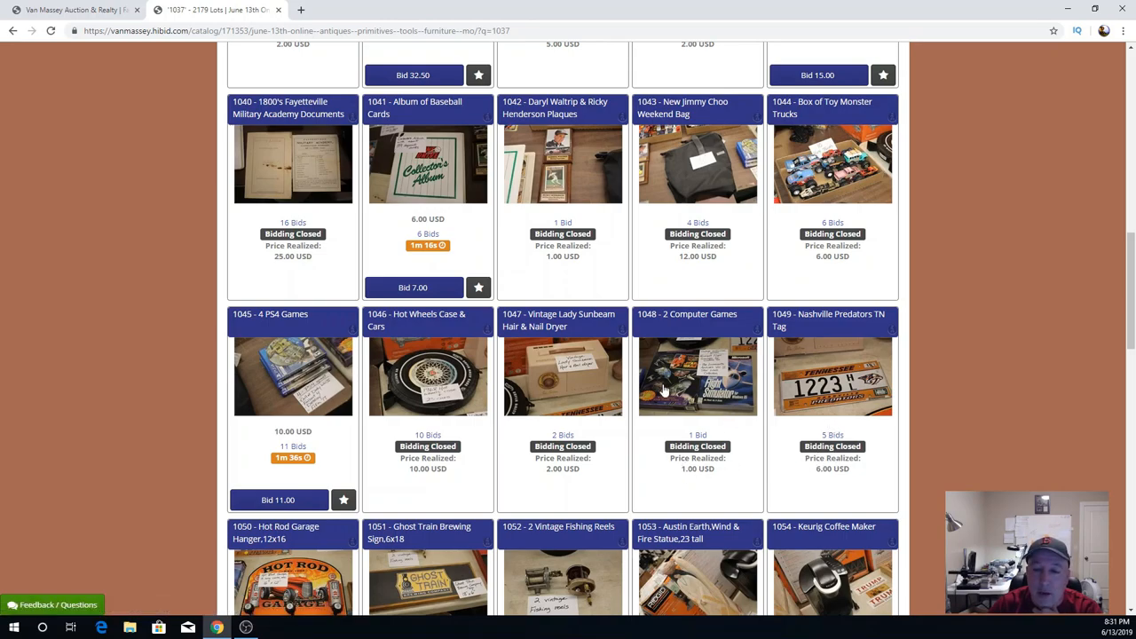
mouse_move(597, 421)
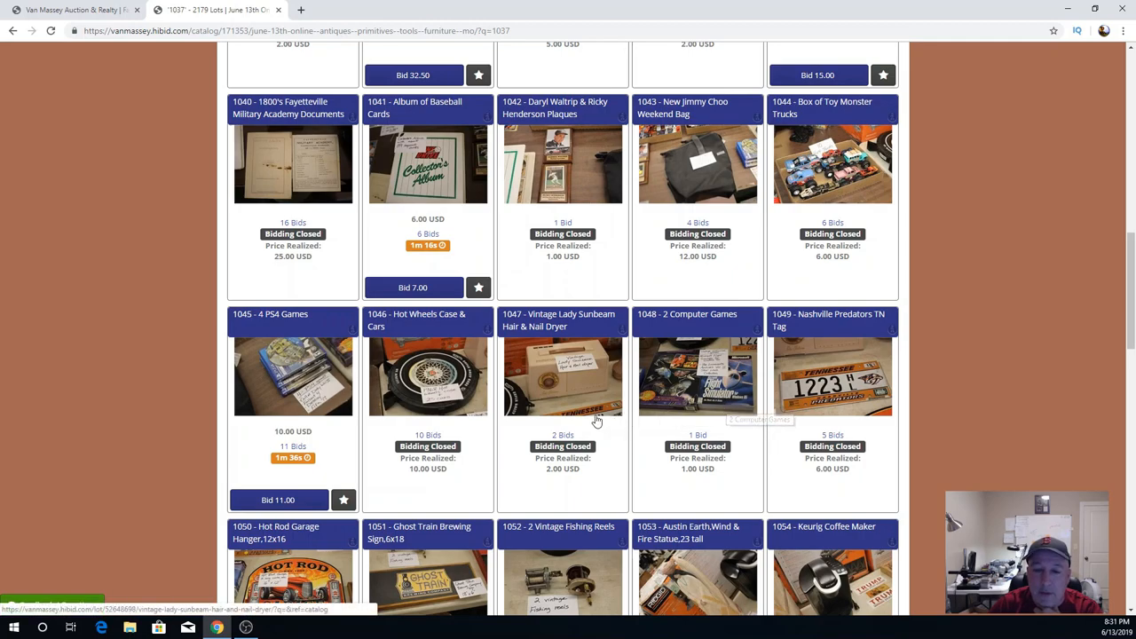
mouse_move(500, 436)
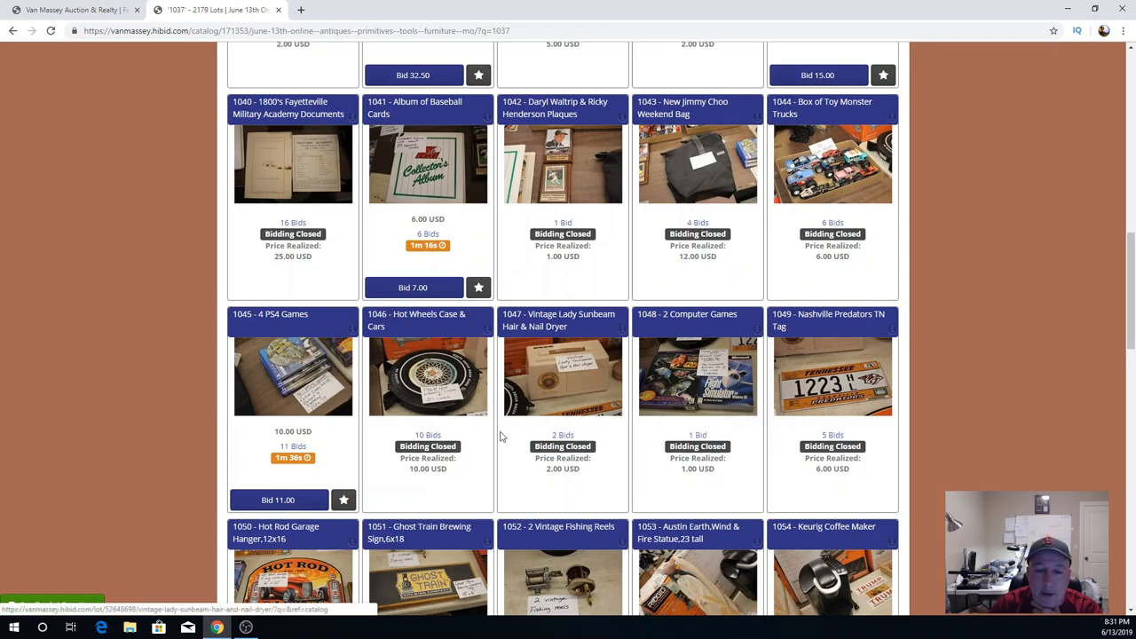
scroll("down", 3)
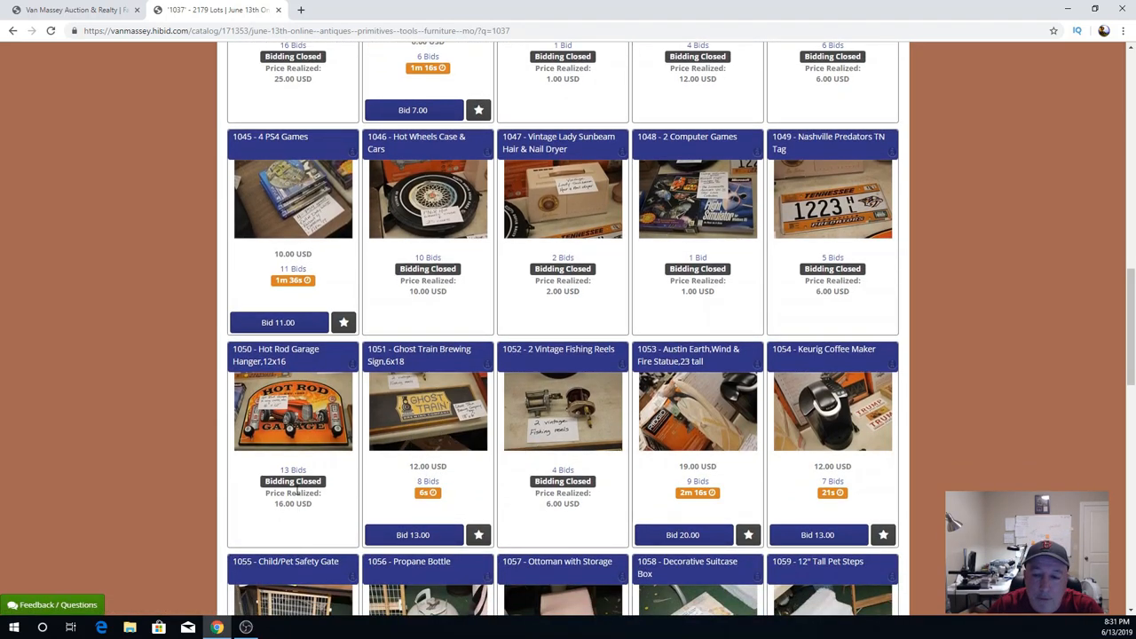
mouse_move(526, 468)
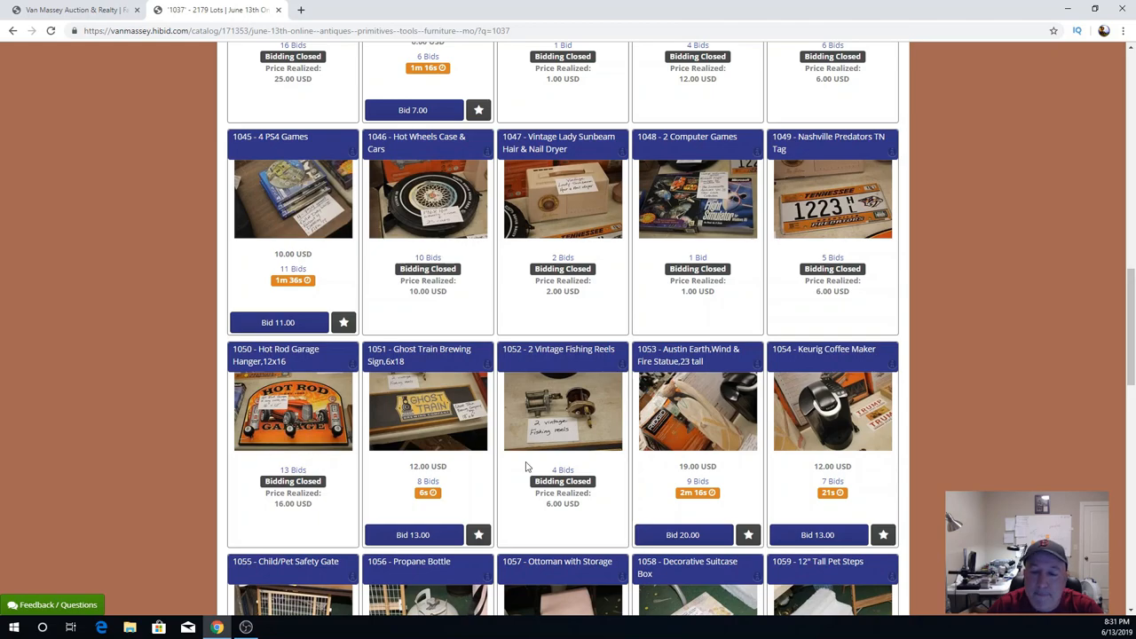
mouse_move(749, 483)
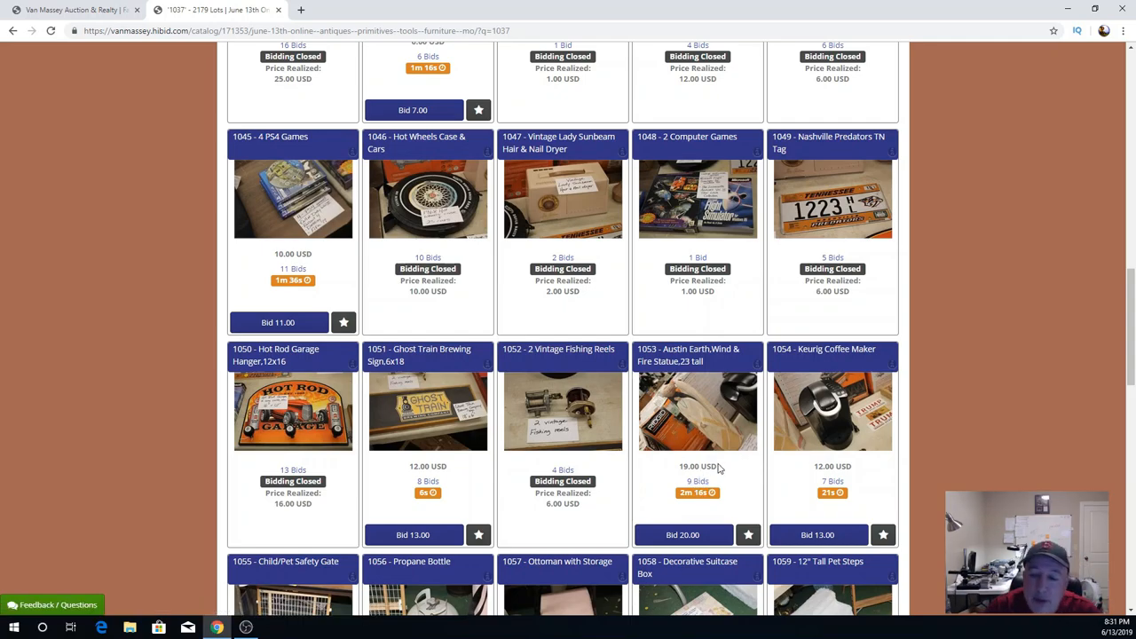
mouse_move(834, 479)
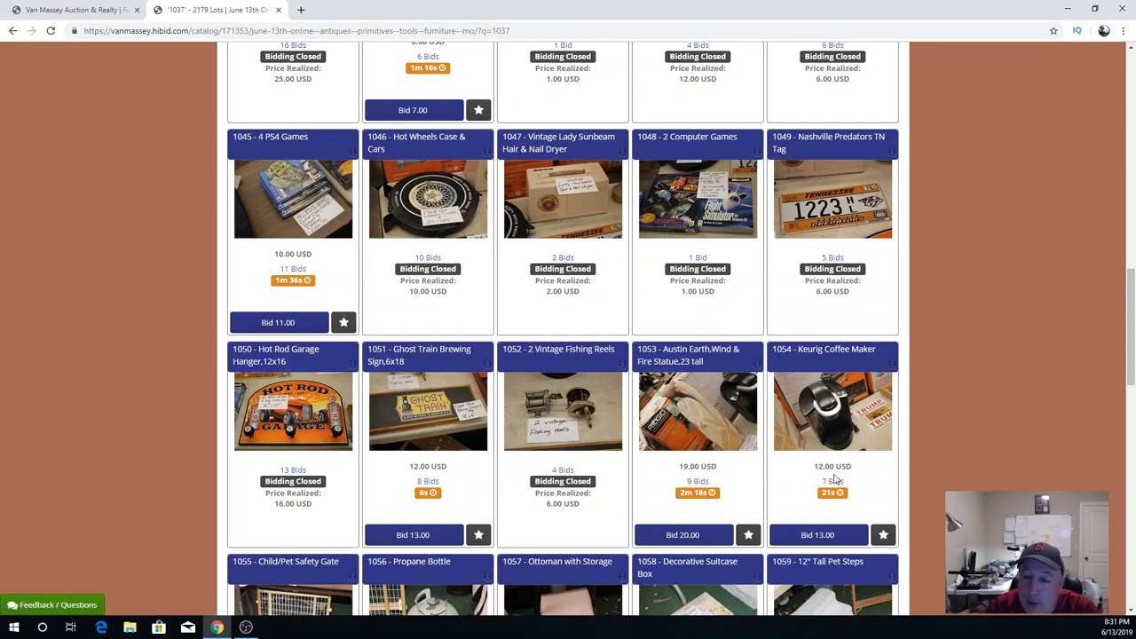
scroll("down", 3)
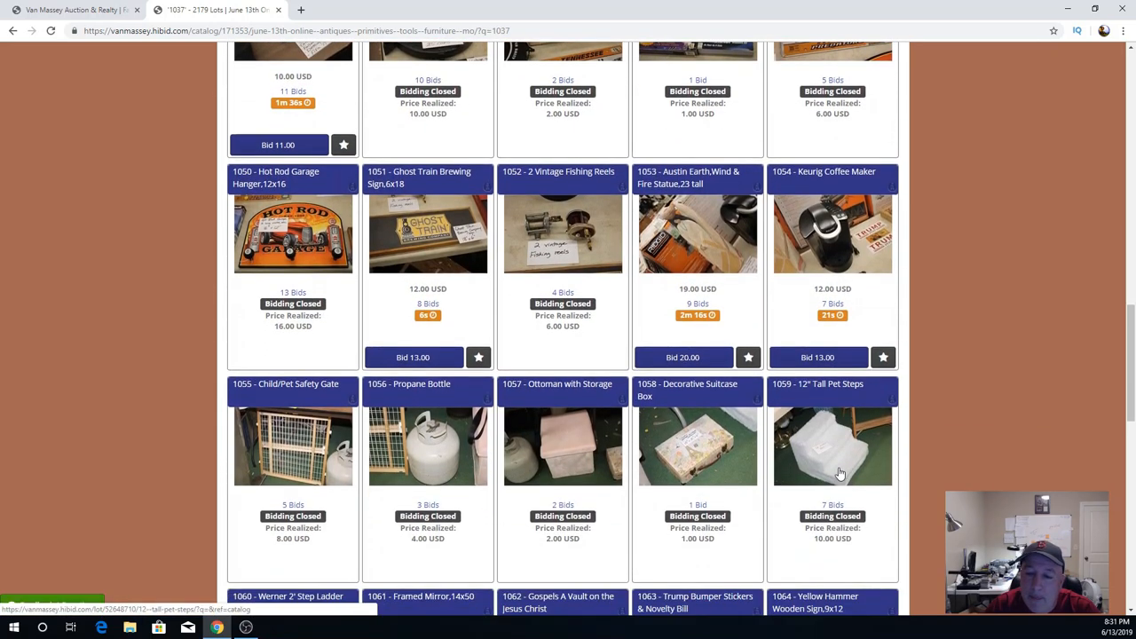
Scroll down through lots 1060–1074, where the Framed Mirror's bid rose to 7.00 USD.
scroll("down", 3)
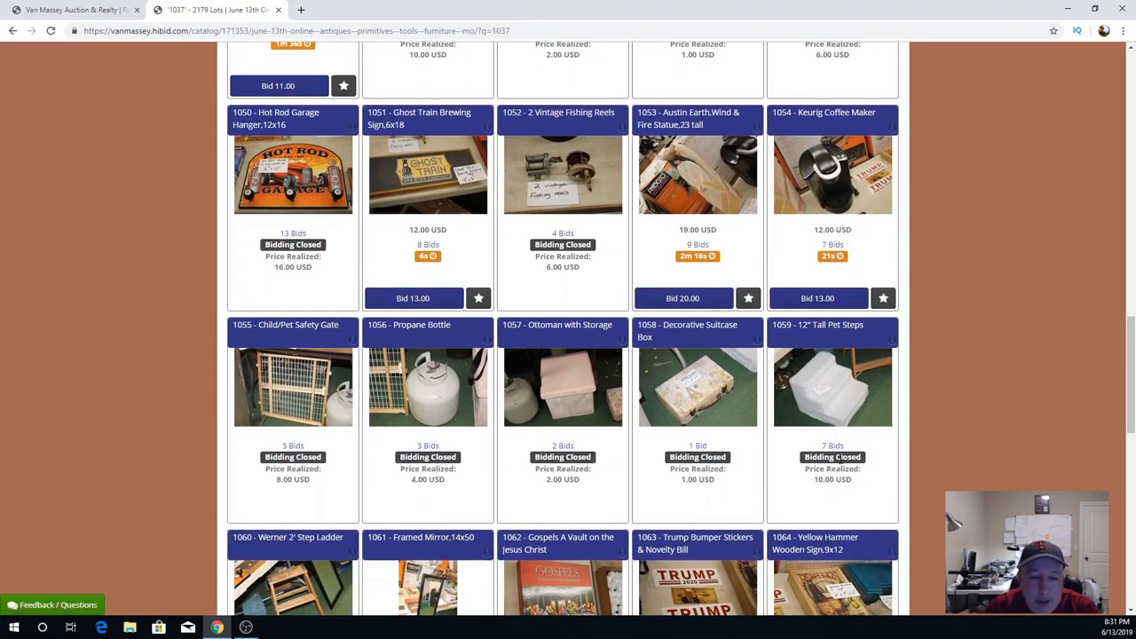
scroll("down", 3)
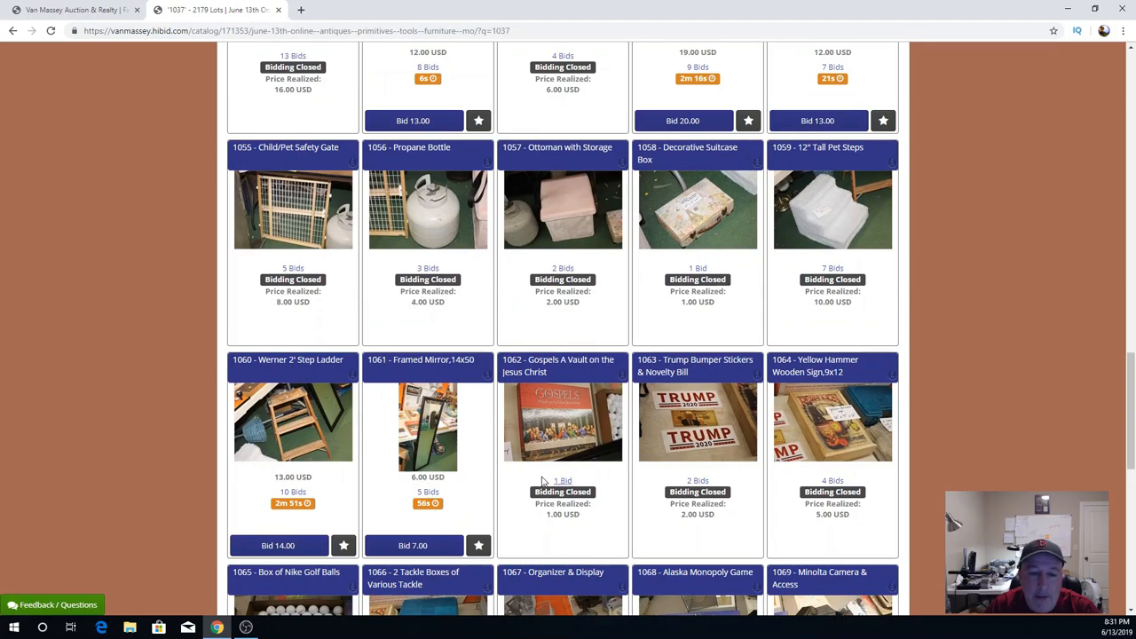
mouse_move(316, 423)
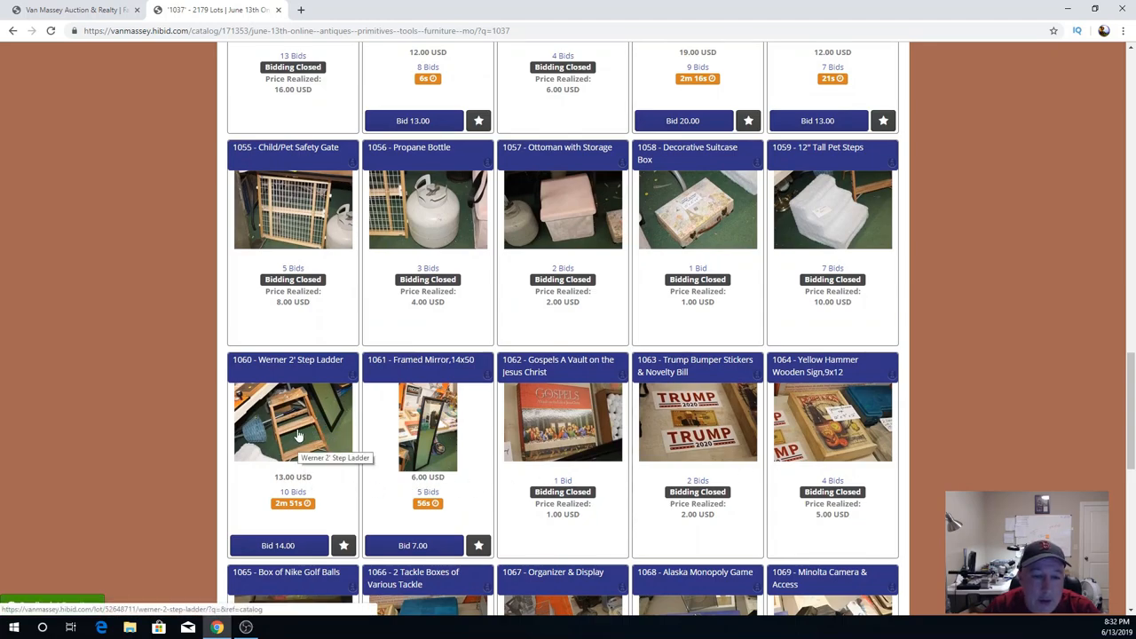
mouse_move(302, 424)
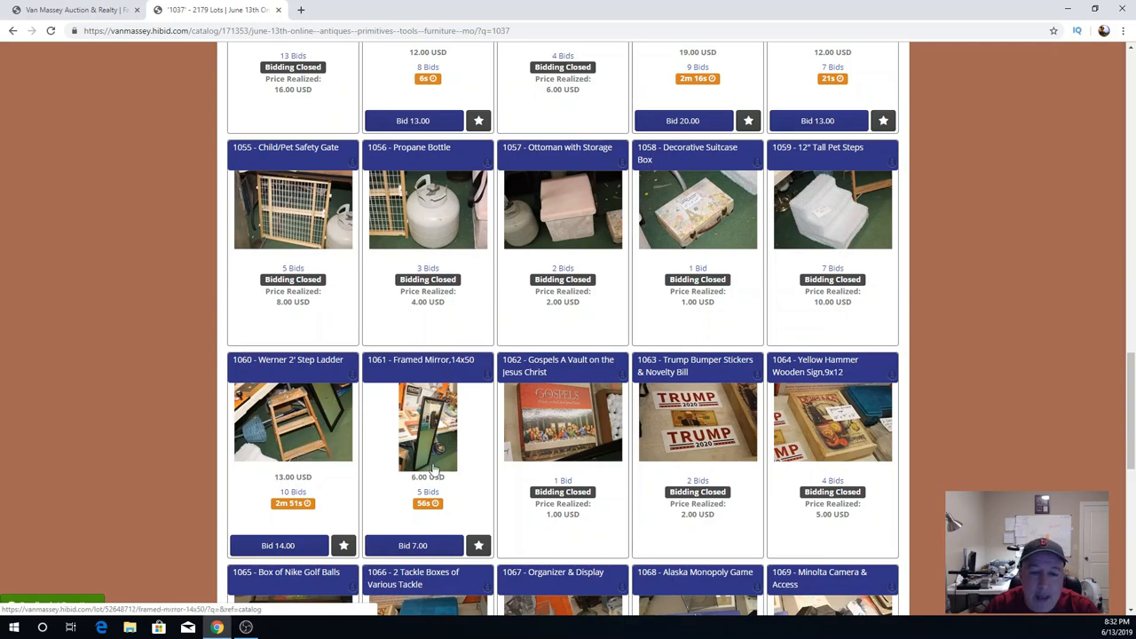
mouse_move(453, 428)
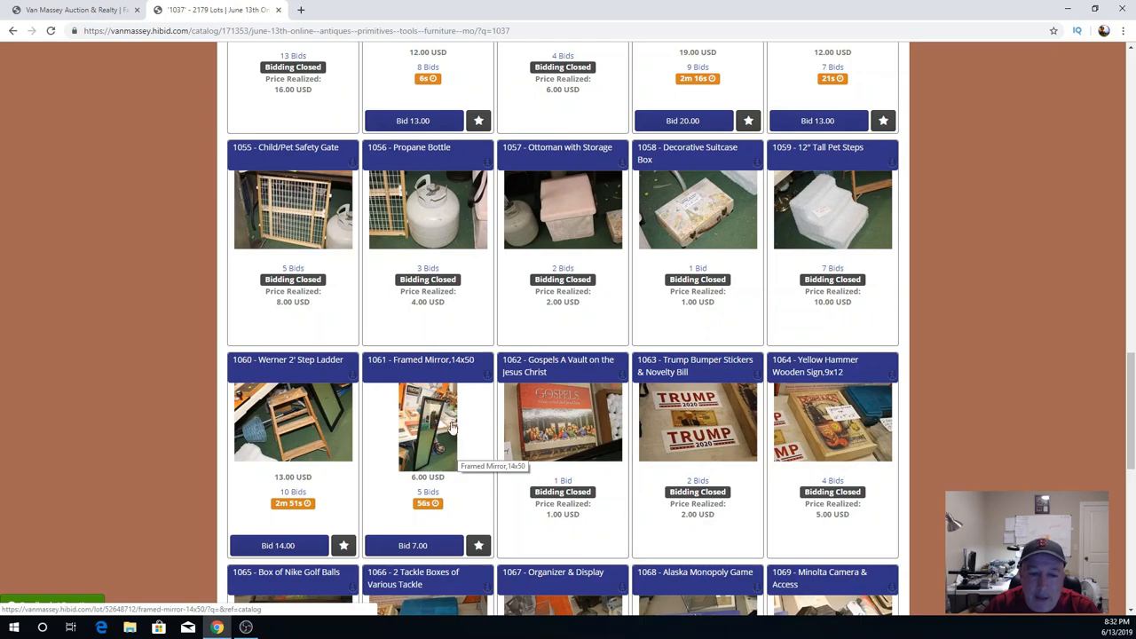
left_click(428, 423)
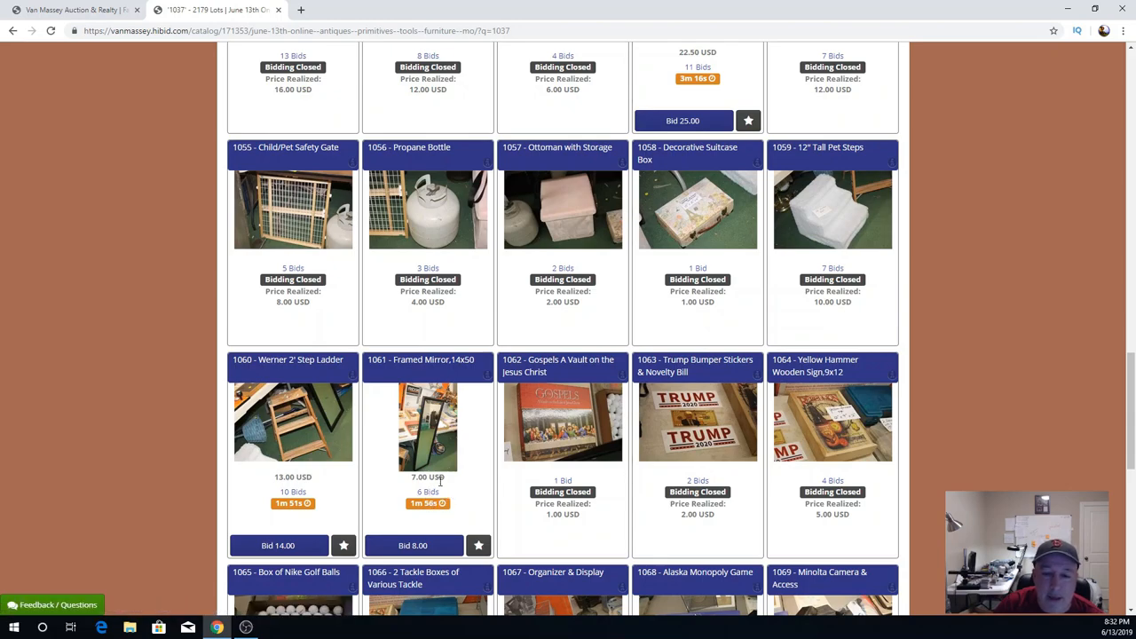
scroll("down", 3)
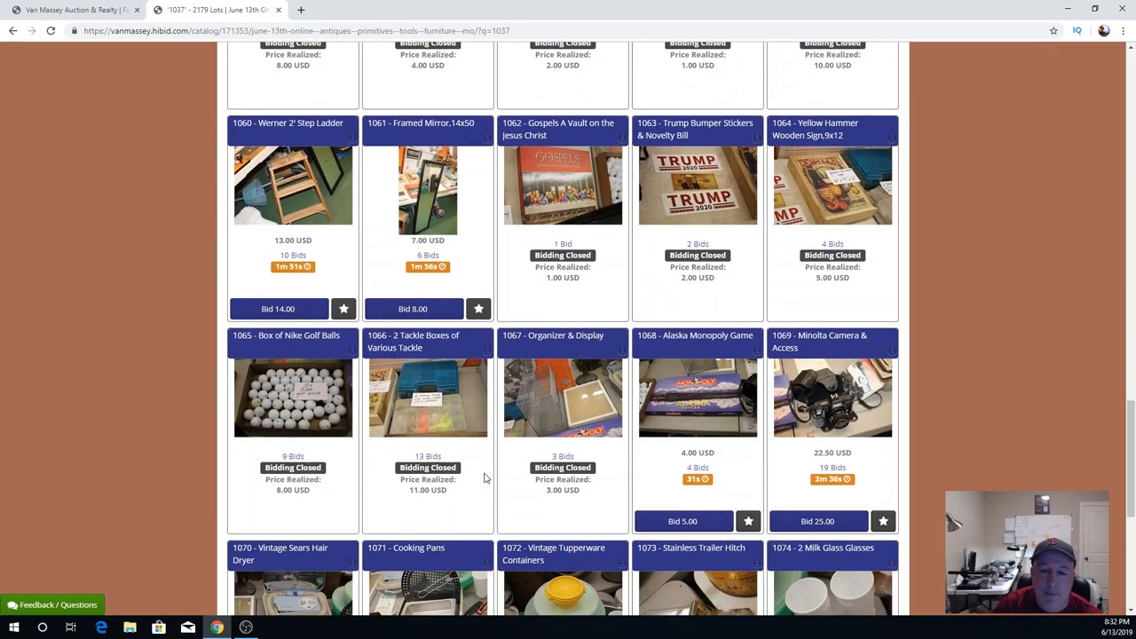
mouse_move(728, 458)
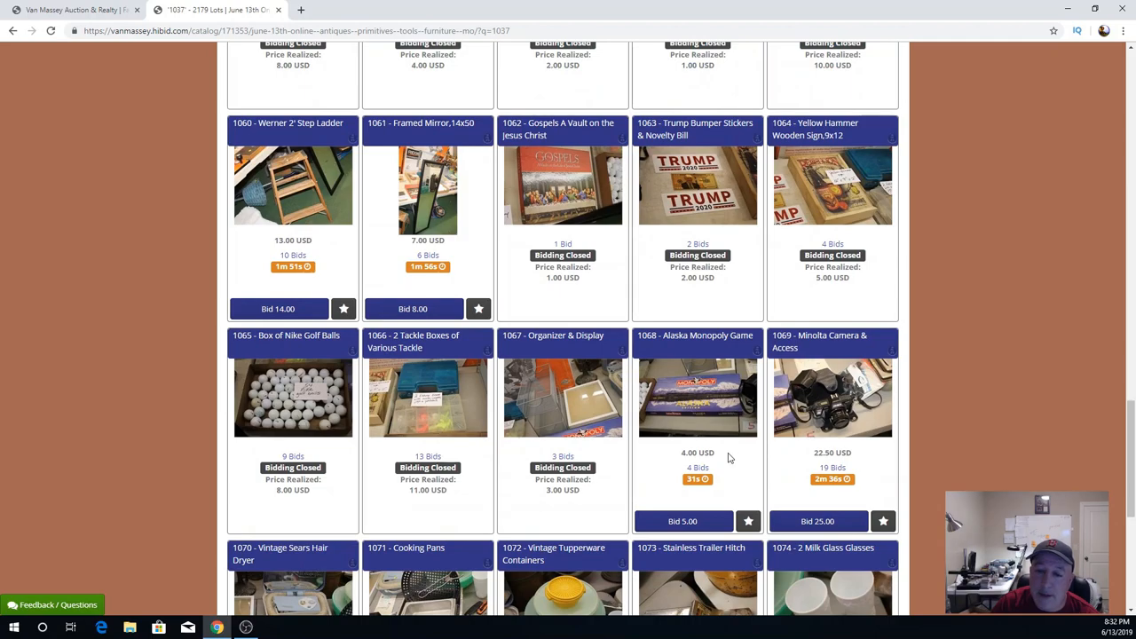
scroll("down", 3)
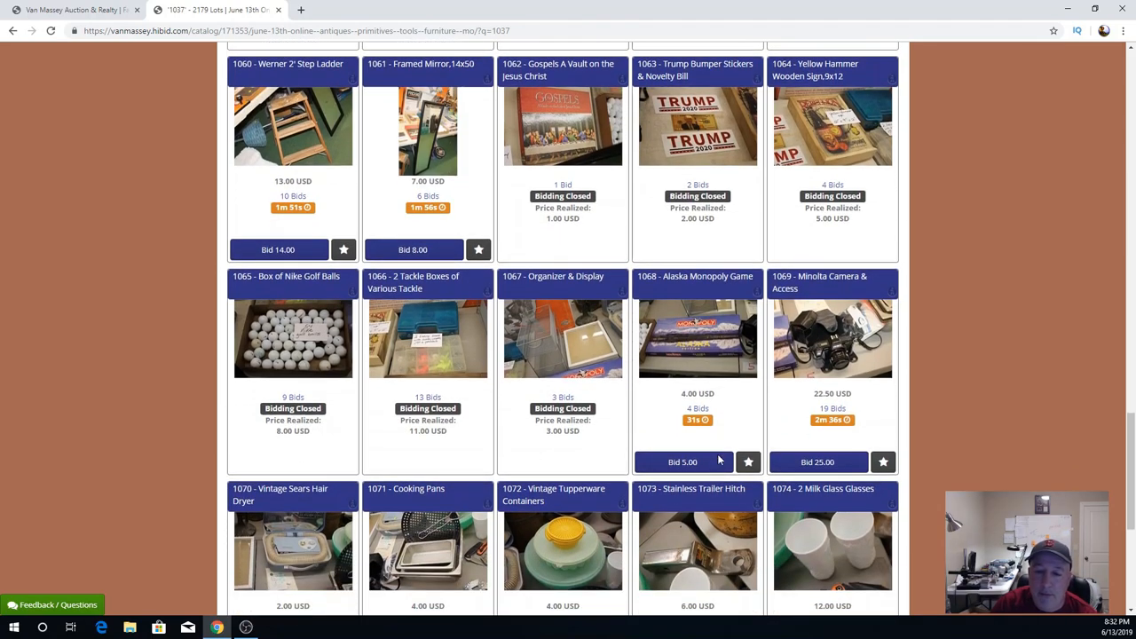
mouse_move(487, 434)
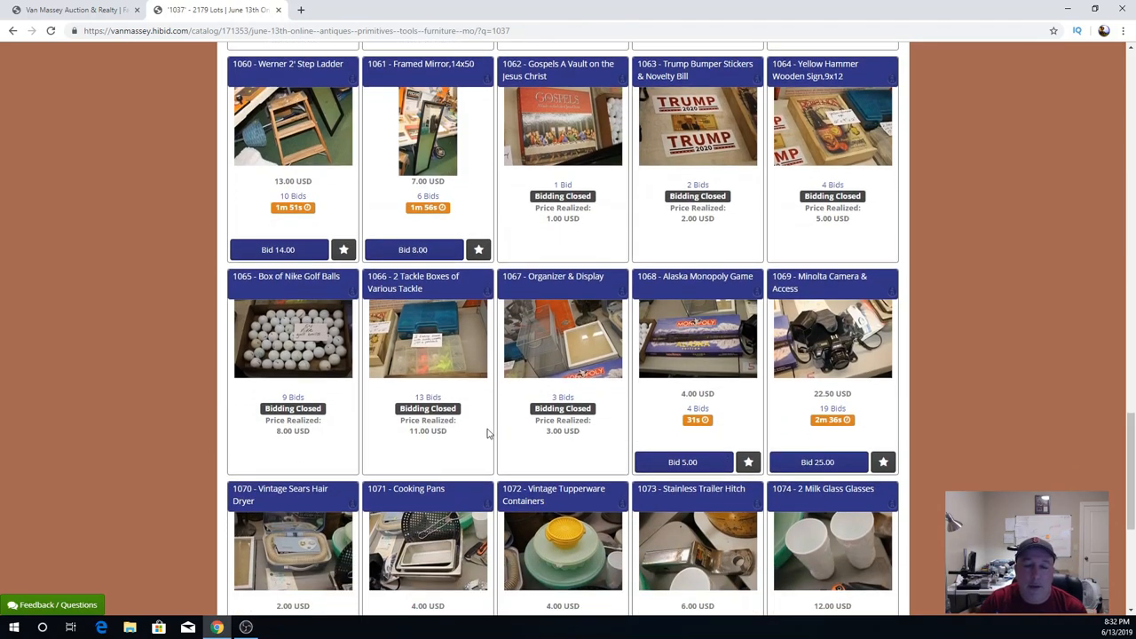
Scroll back up to the top of the catalog page with the search box and lots 1030–1039.
scroll("up", 3)
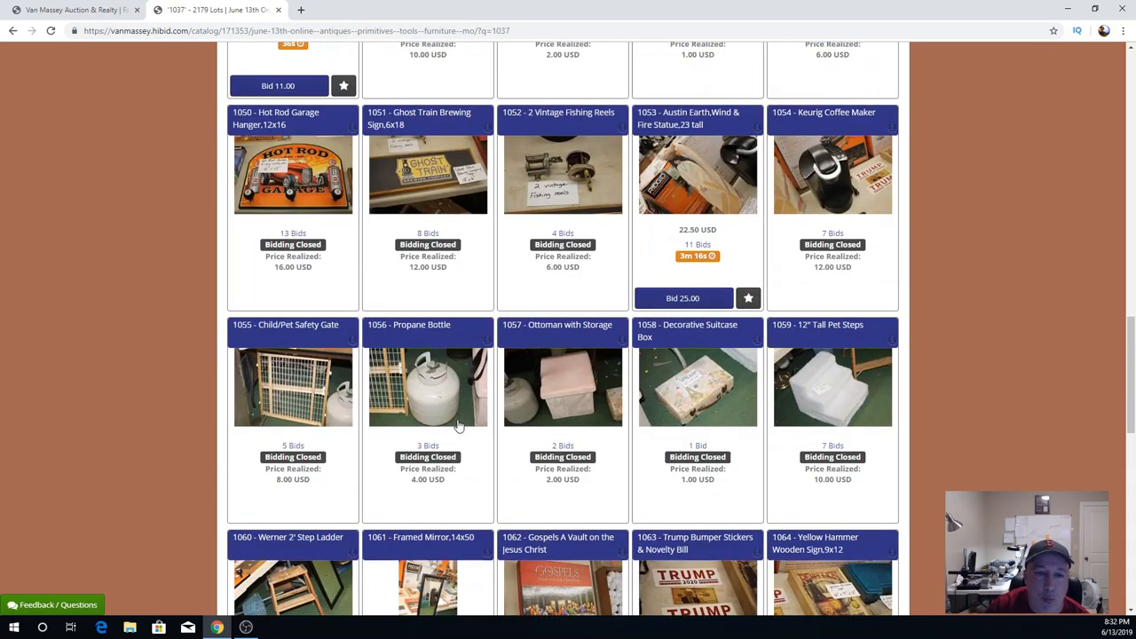
scroll("up", 3)
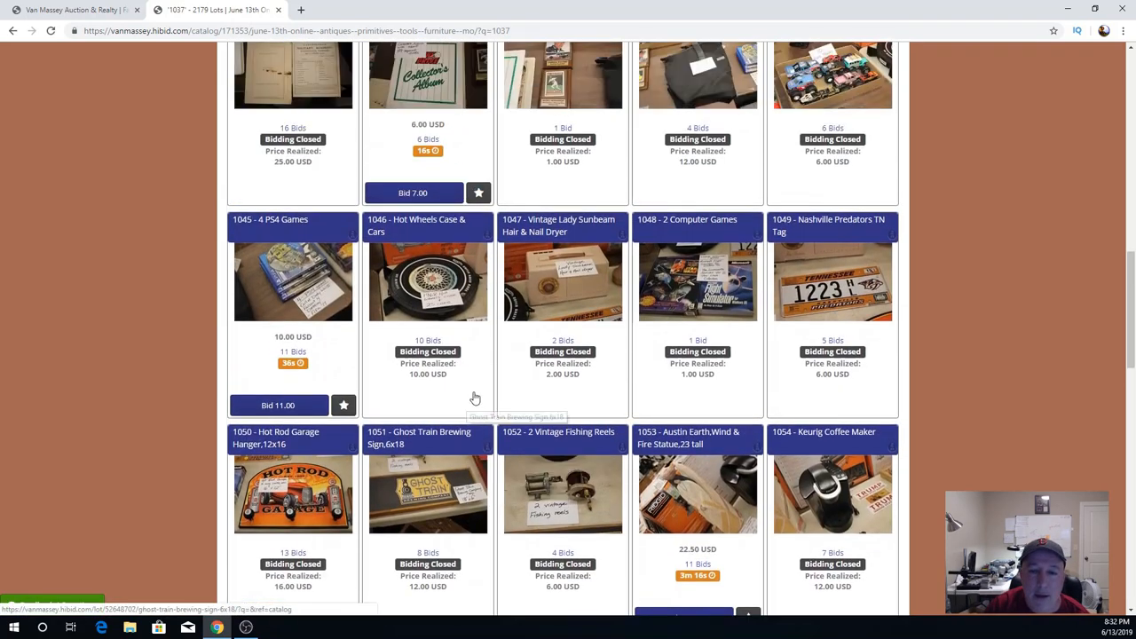
scroll("up", 3)
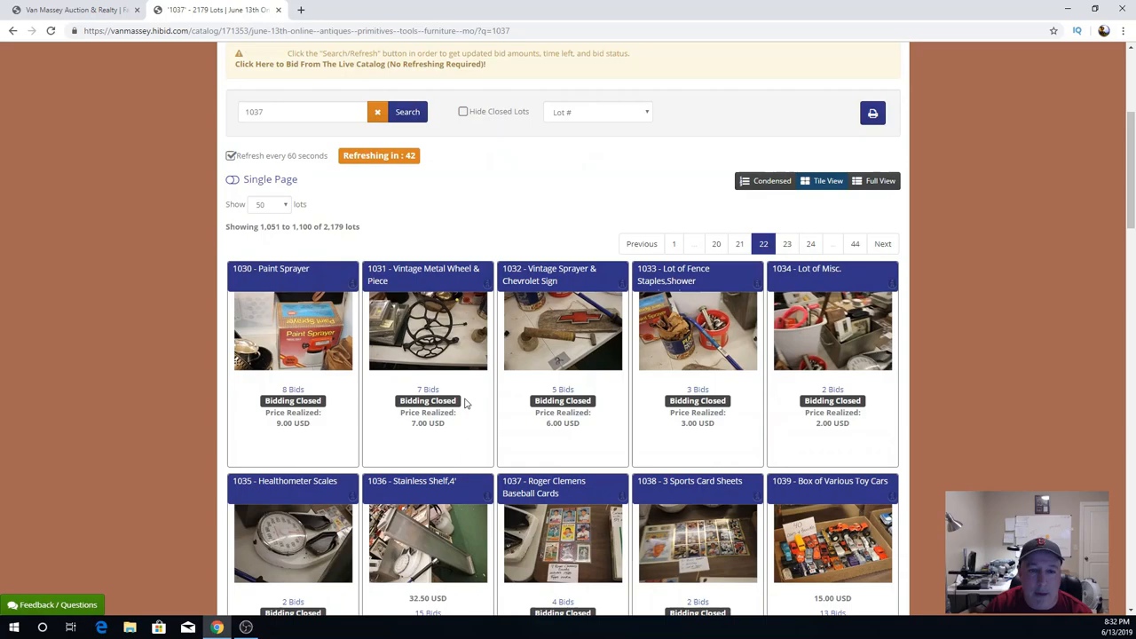
Bring up the open lots 1286–1300 with current bids and timers, including the grandfather clock at 22.50 USD.
scroll("up", 3)
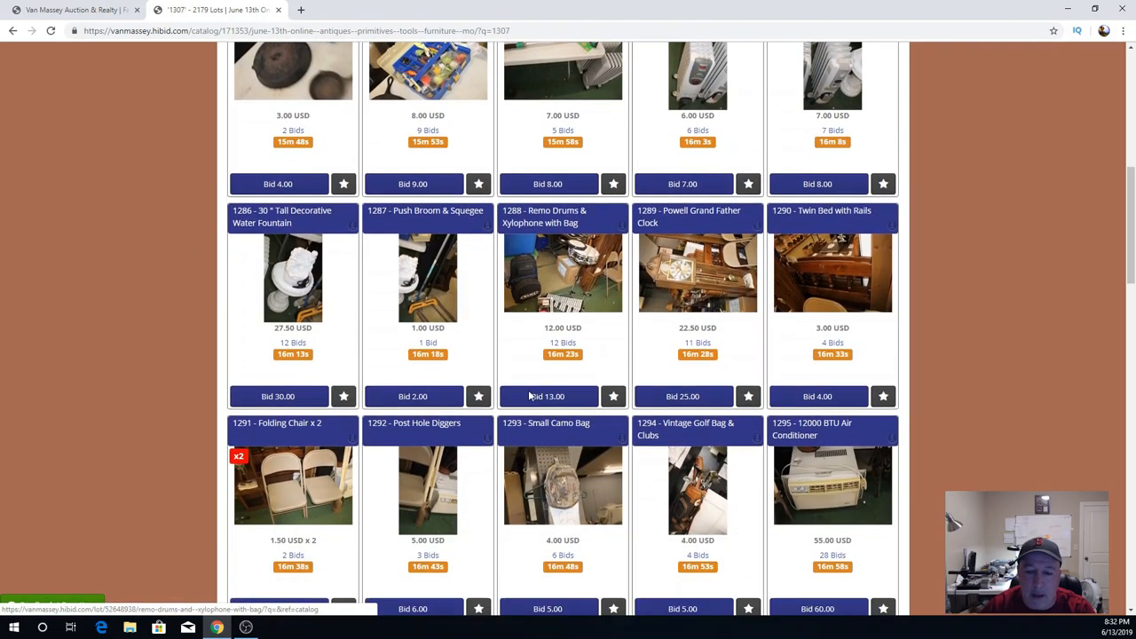
scroll("down", 3)
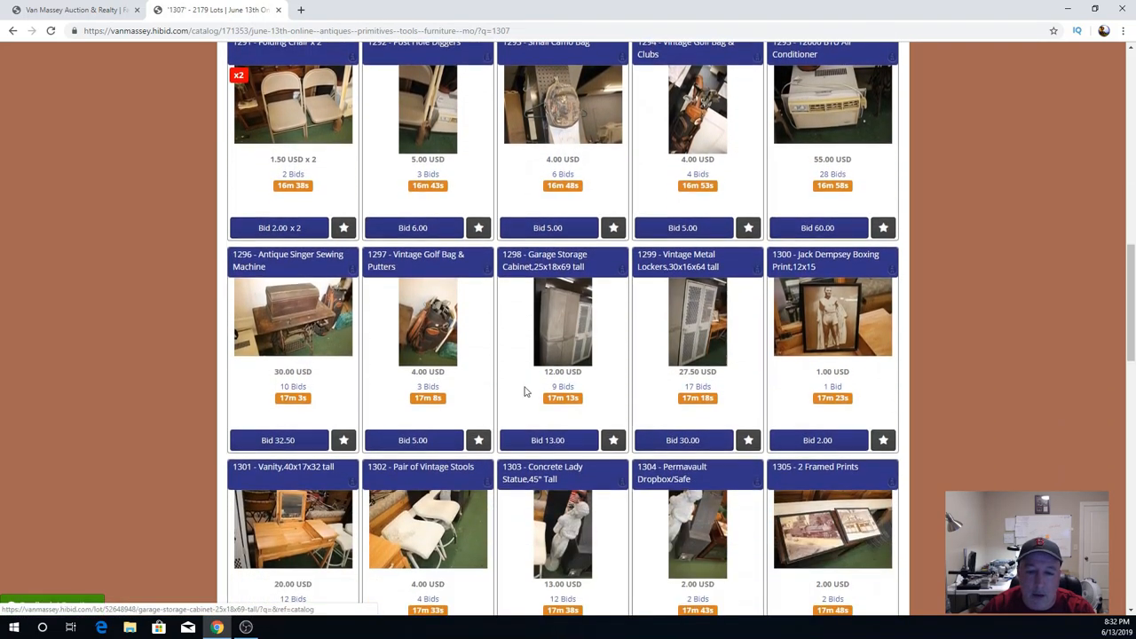
scroll("down", 3)
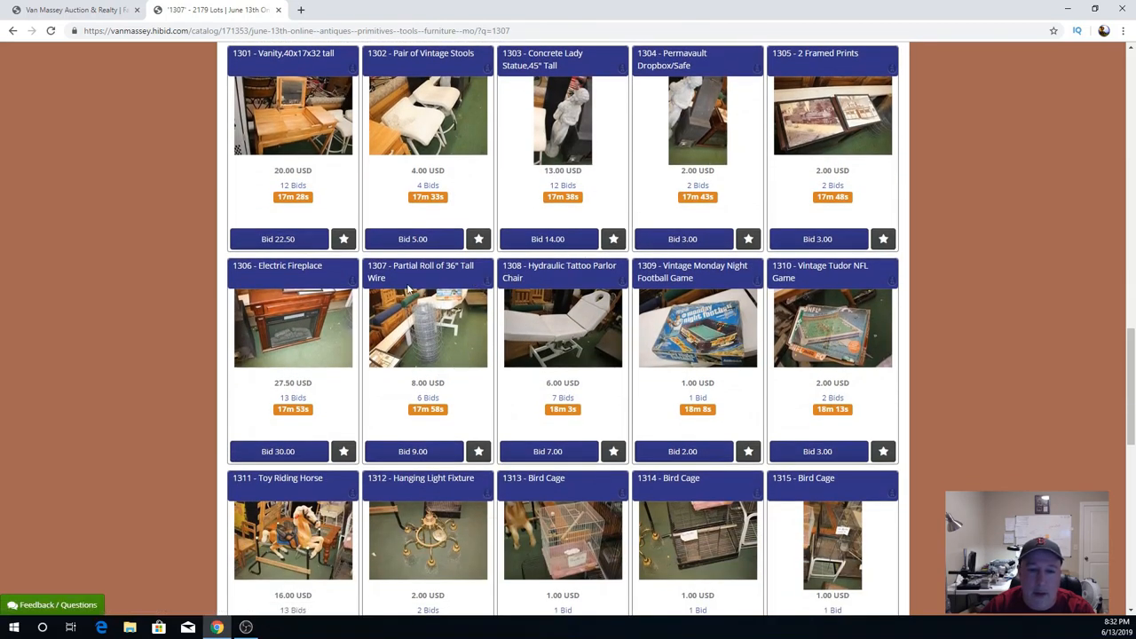
mouse_move(454, 282)
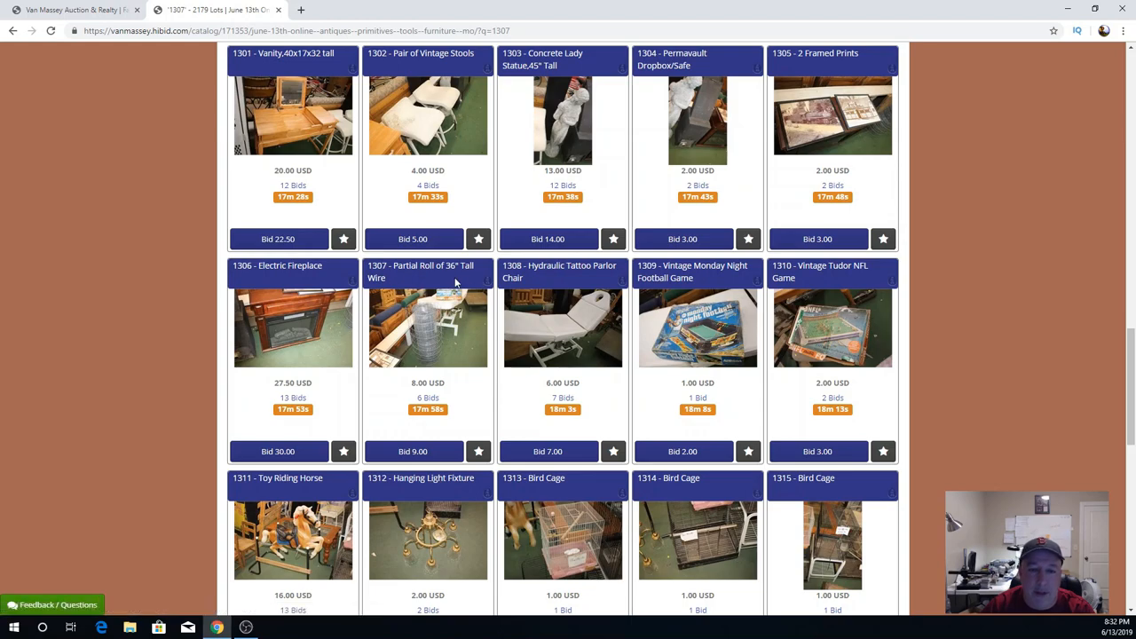
mouse_move(398, 321)
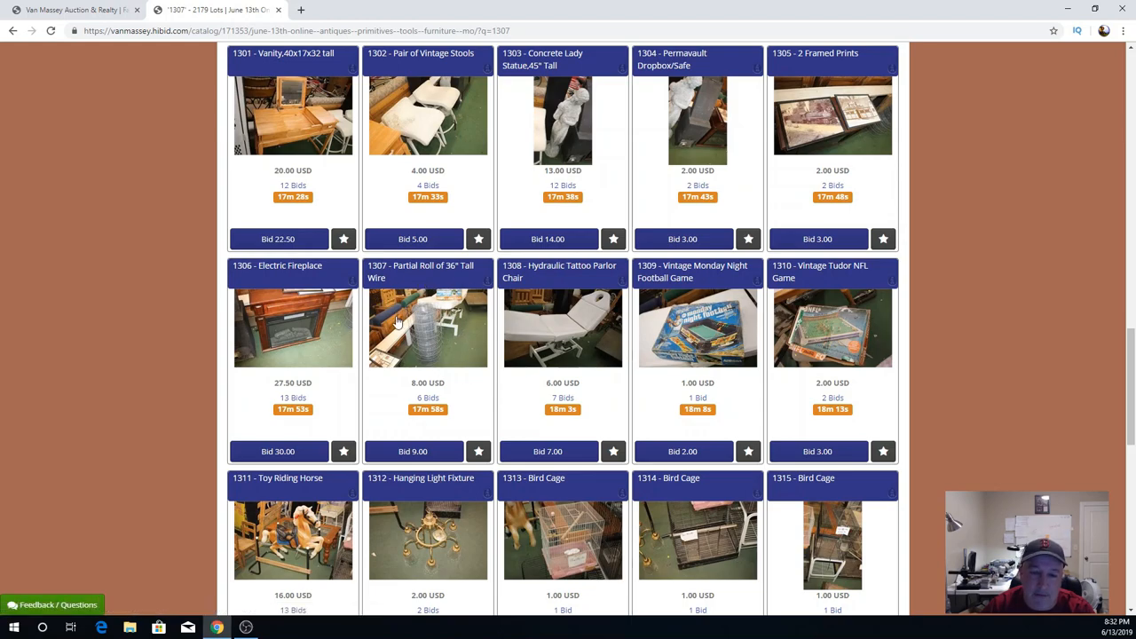
mouse_move(447, 422)
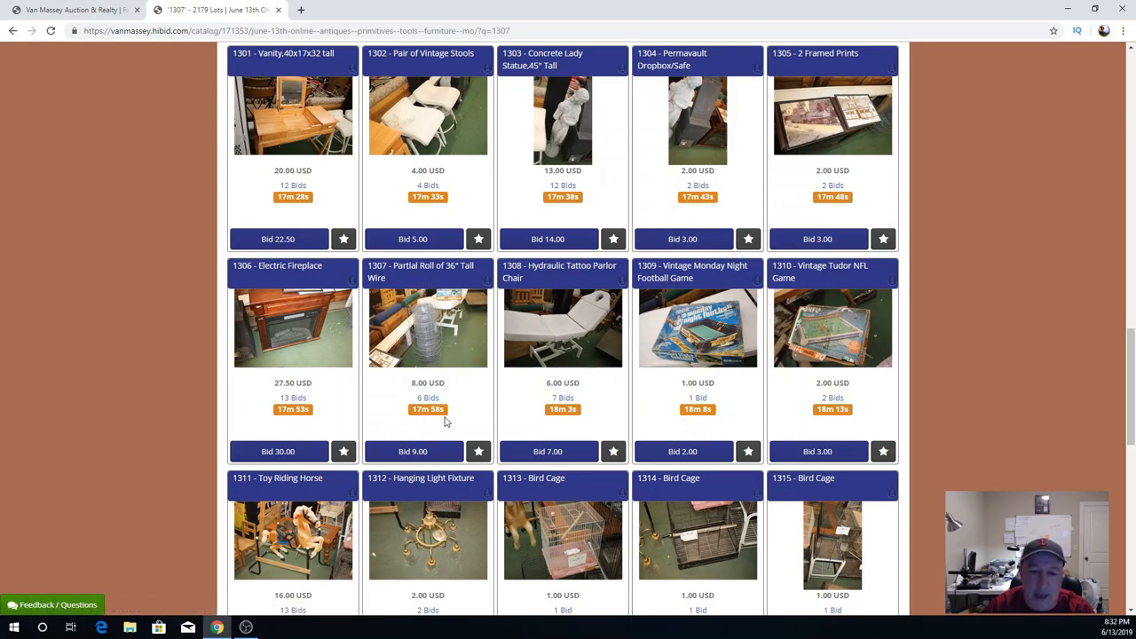
scroll("up", 3)
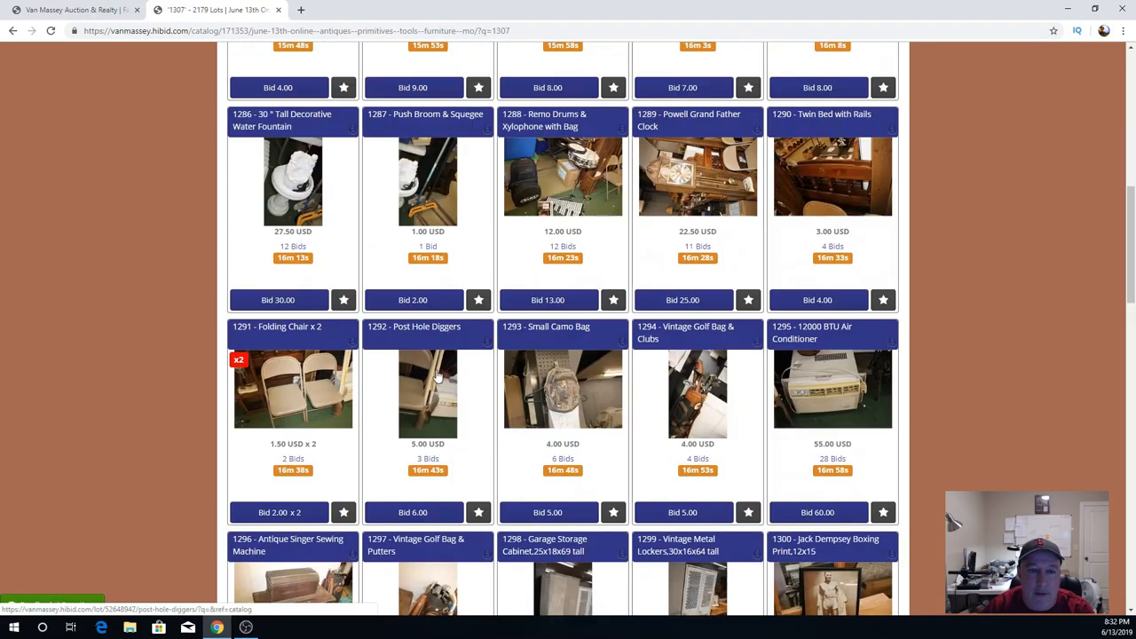
Search the catalog for lot 1037 and return to lots 1035–1049, where the baseball card album closed at 6.00 USD.
scroll("up", 3)
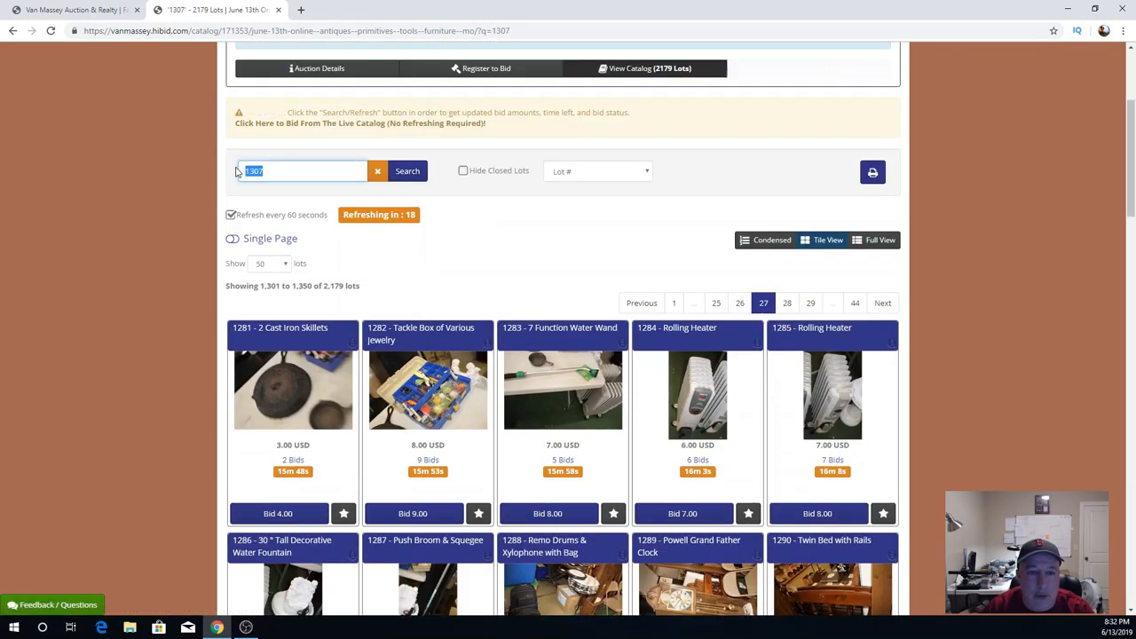
type("1037")
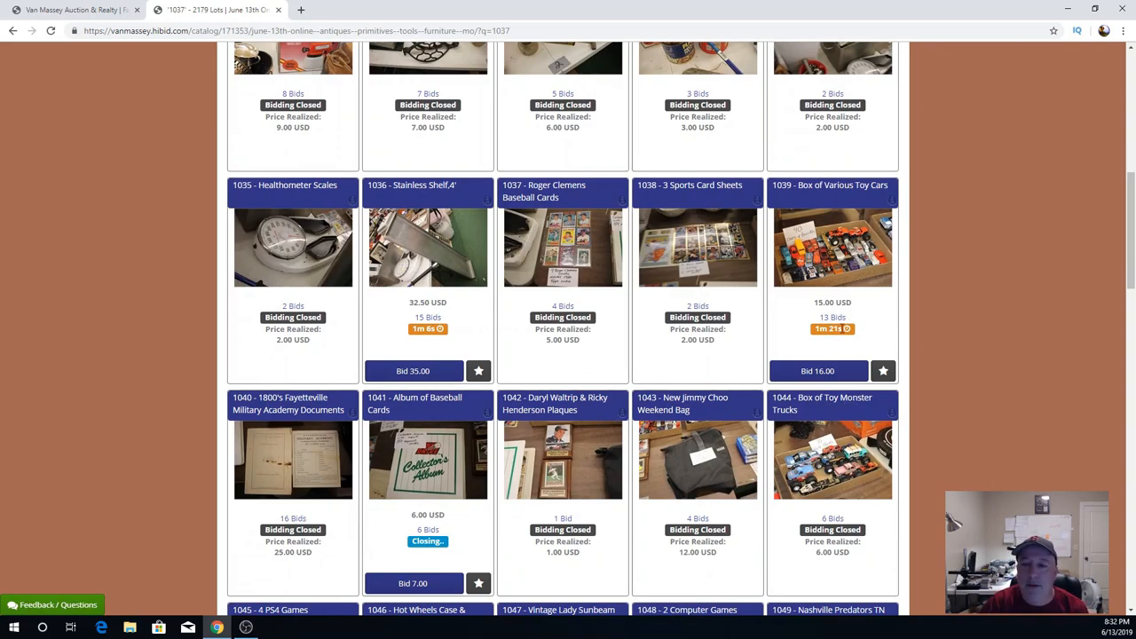
mouse_move(849, 313)
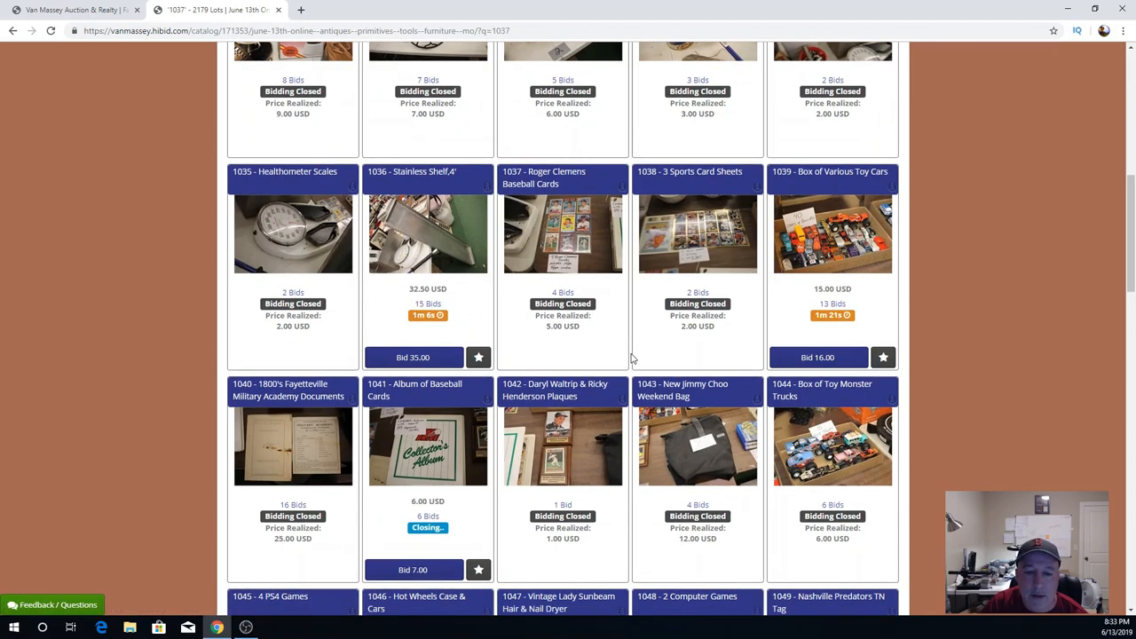
scroll("down", 3)
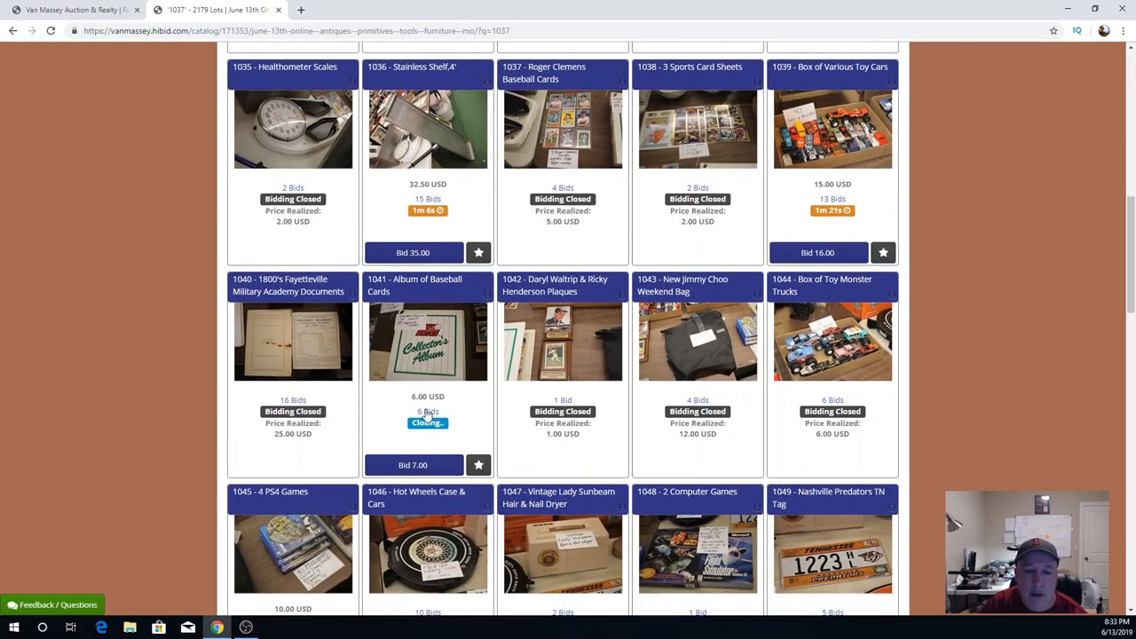
left_click(428, 341)
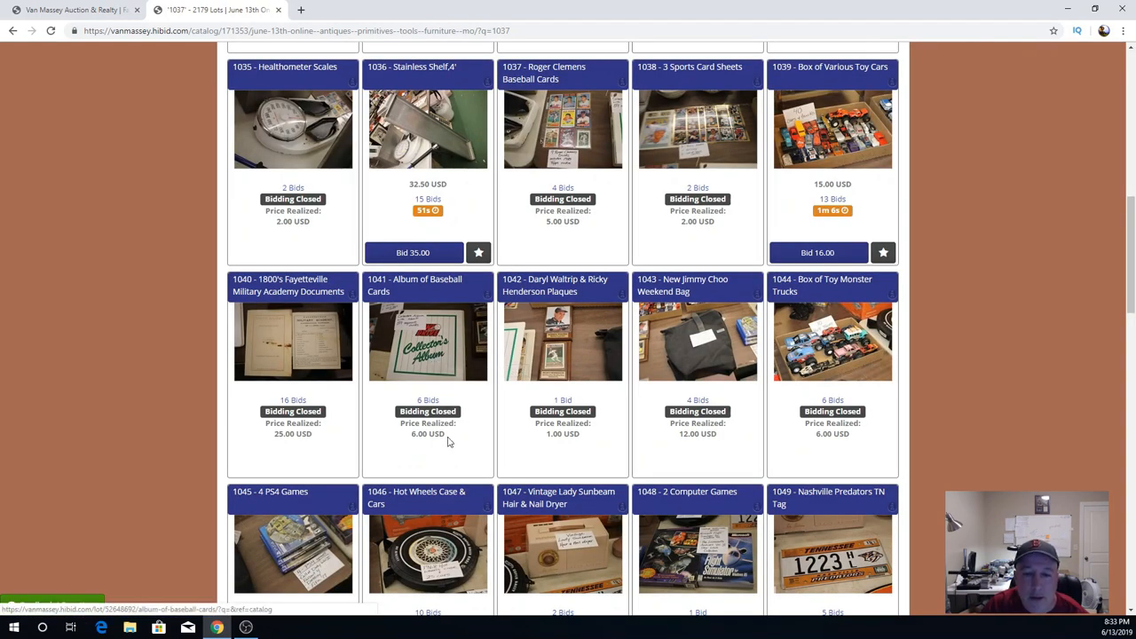
mouse_move(642, 287)
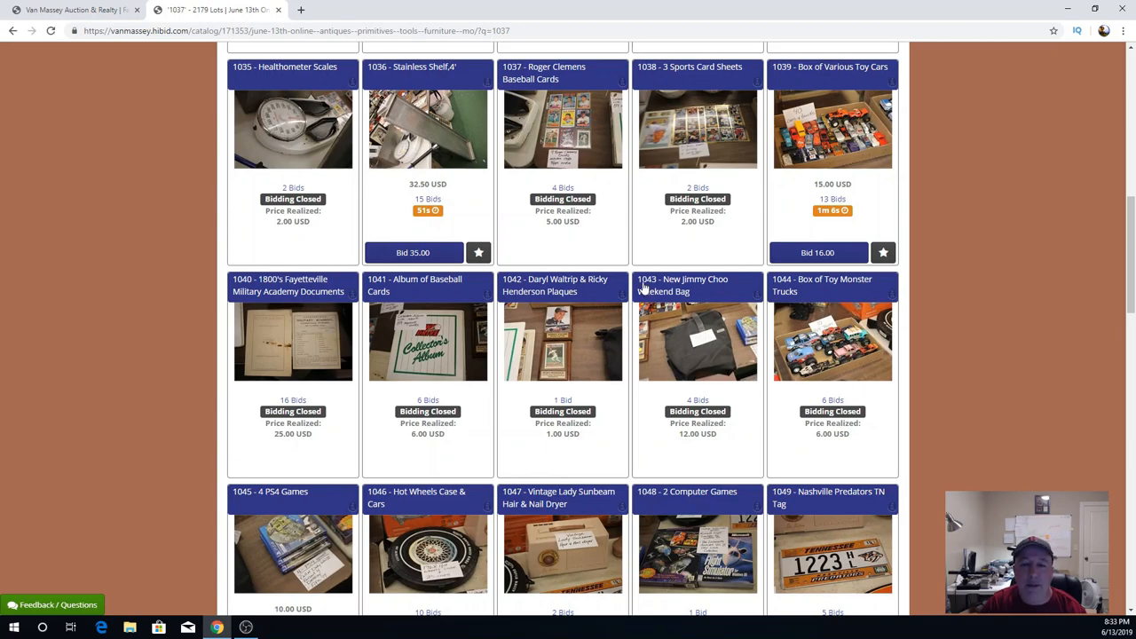
mouse_move(444, 437)
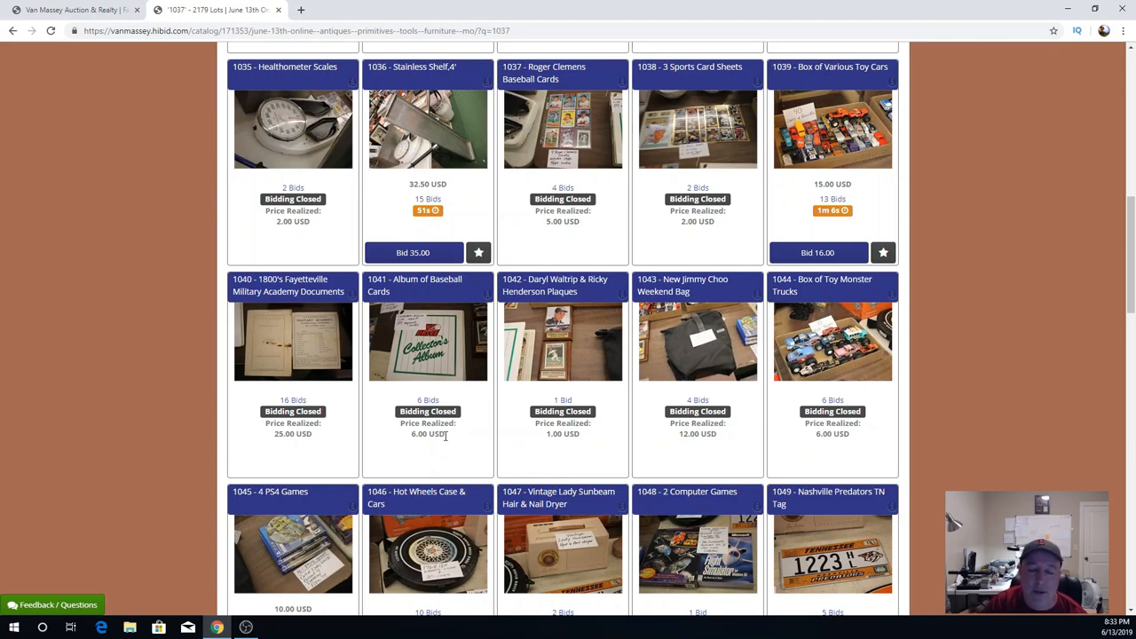
mouse_move(461, 425)
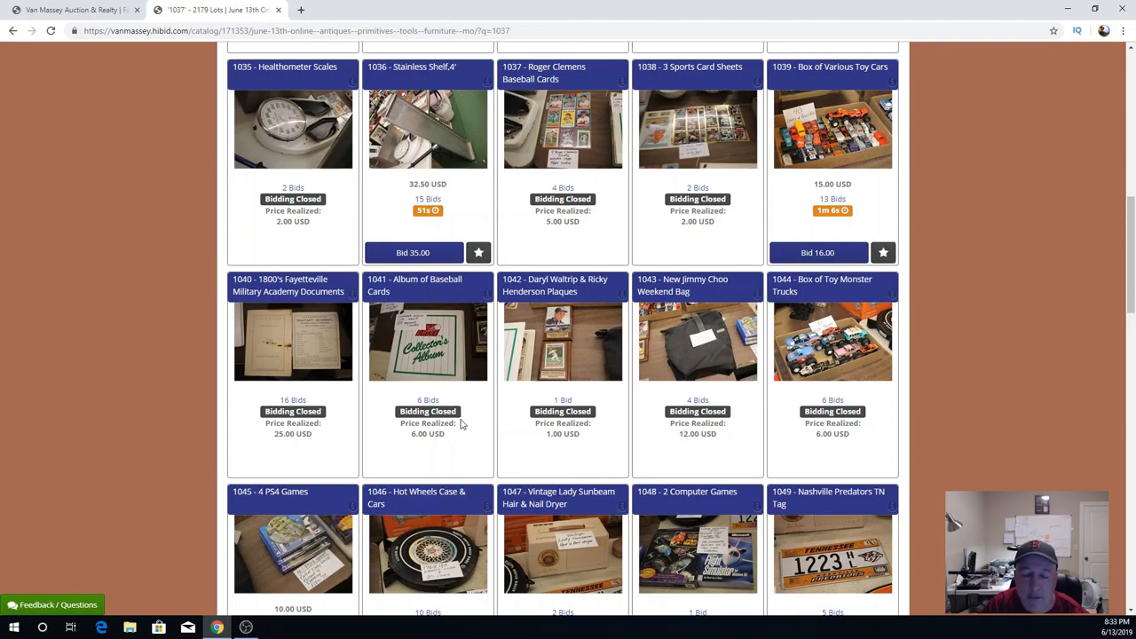
Scroll the catalog to lots 1050–1059, showing lot 1053's 22.50 USD bid and countdown.
scroll("down", 3)
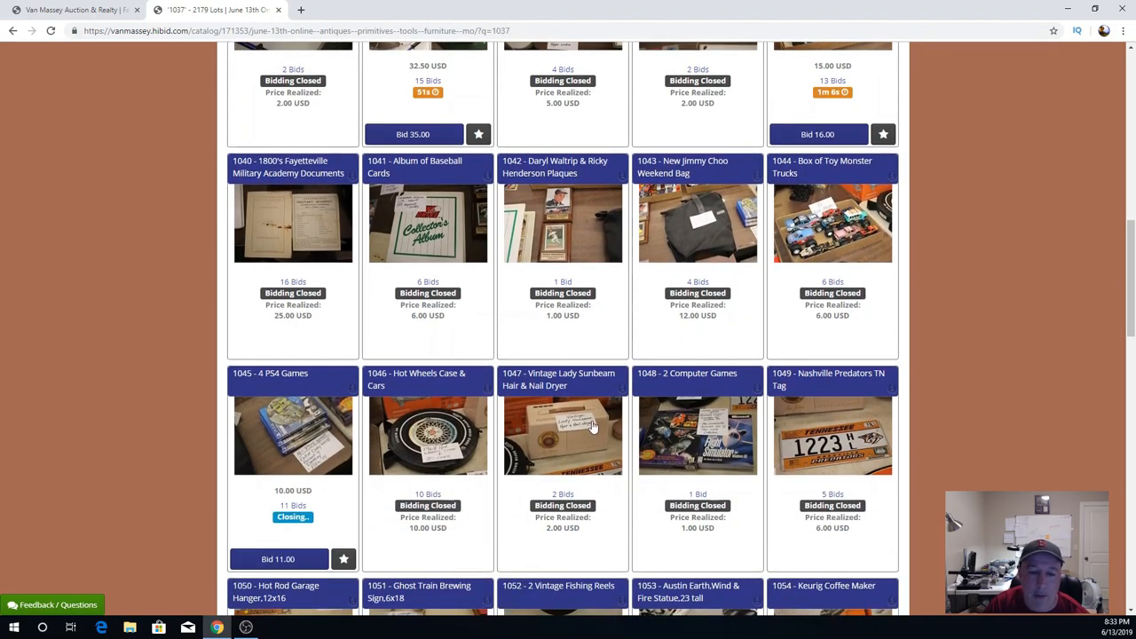
mouse_move(348, 412)
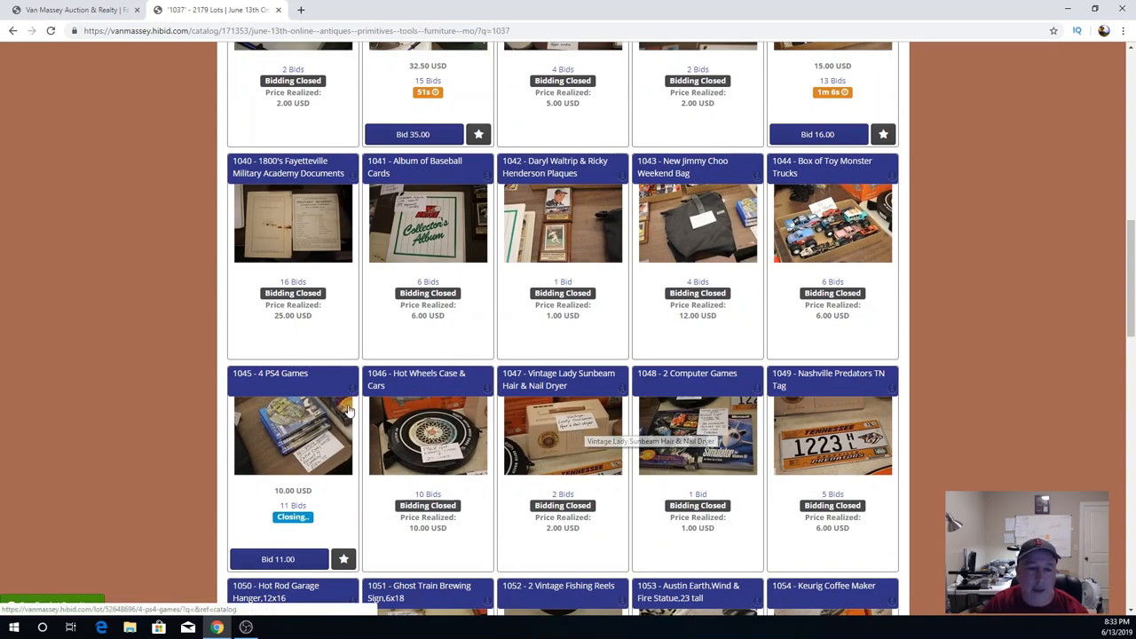
scroll("down", 3)
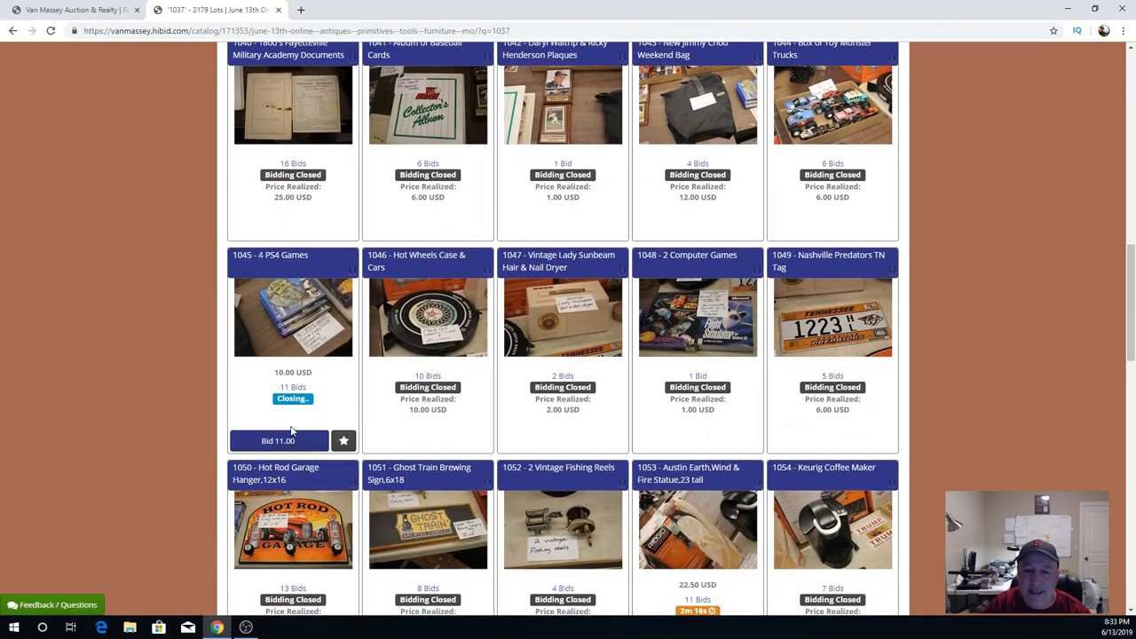
scroll("down", 3)
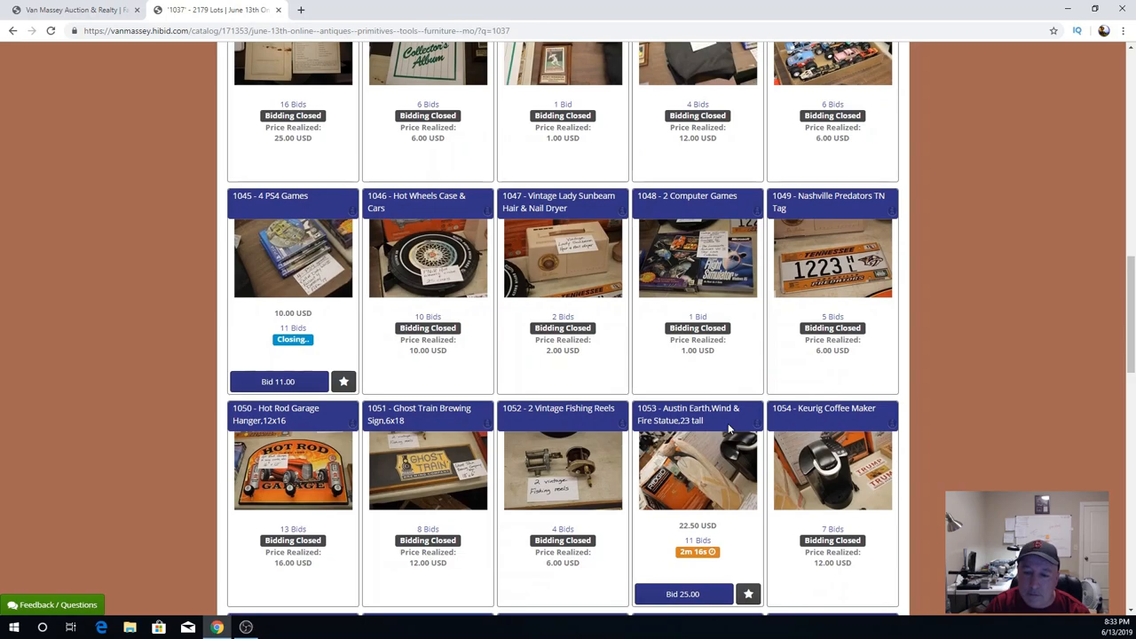
scroll("down", 3)
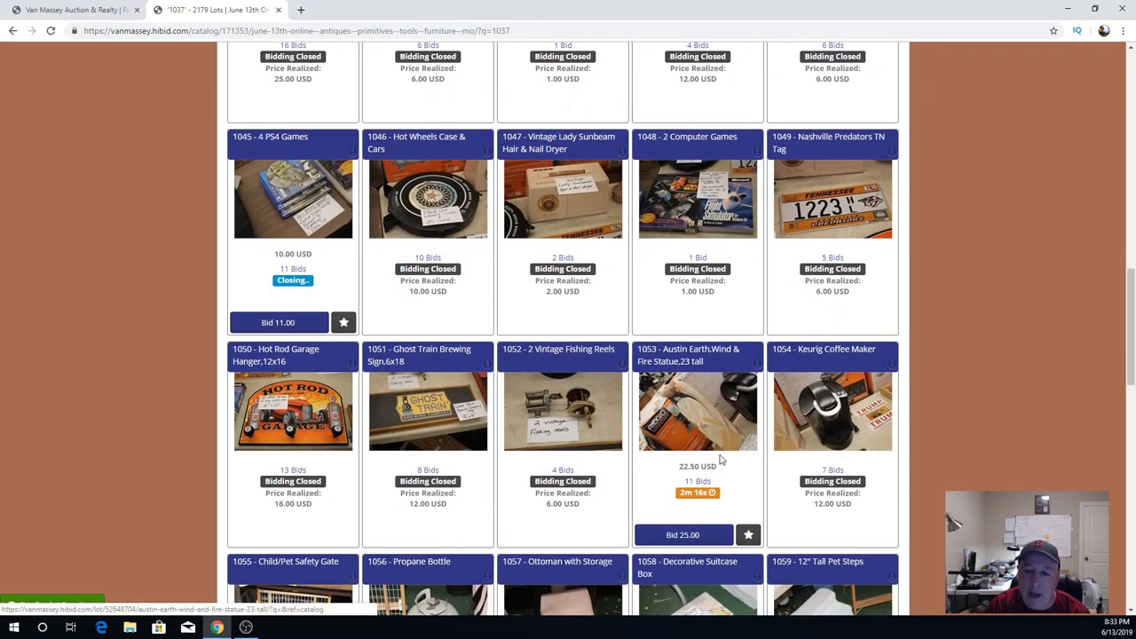
mouse_move(721, 478)
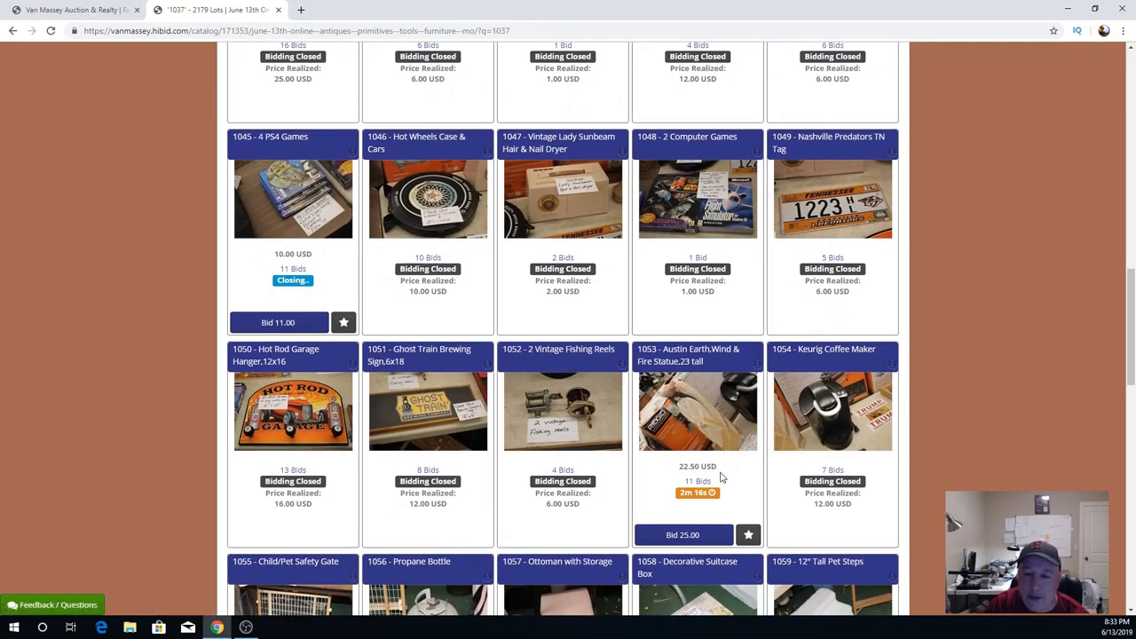
mouse_move(707, 466)
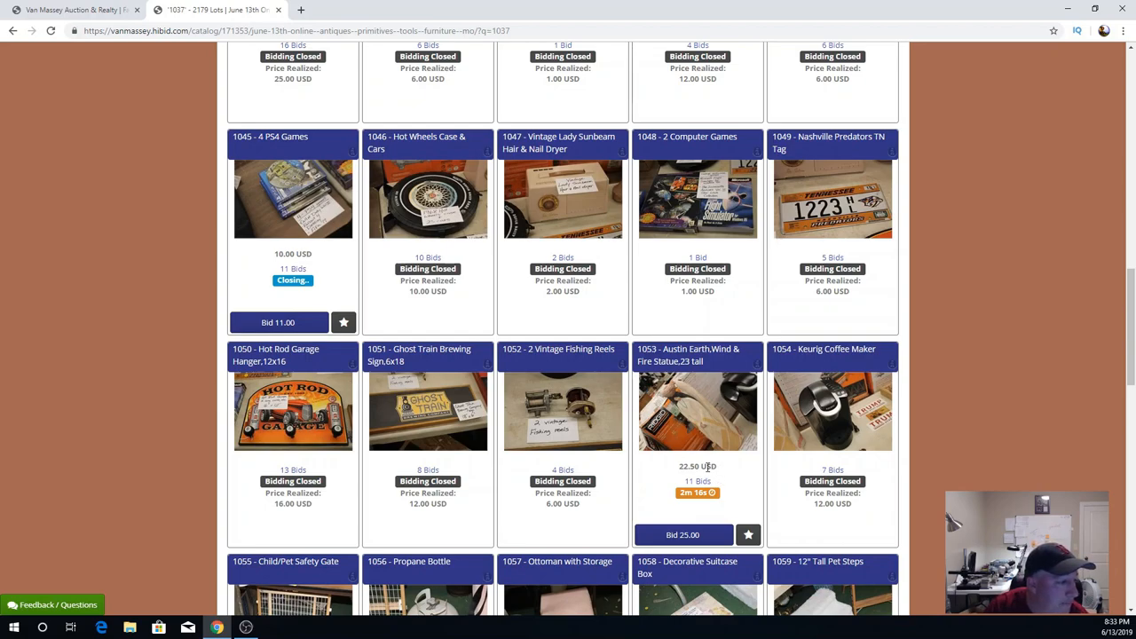
mouse_move(629, 472)
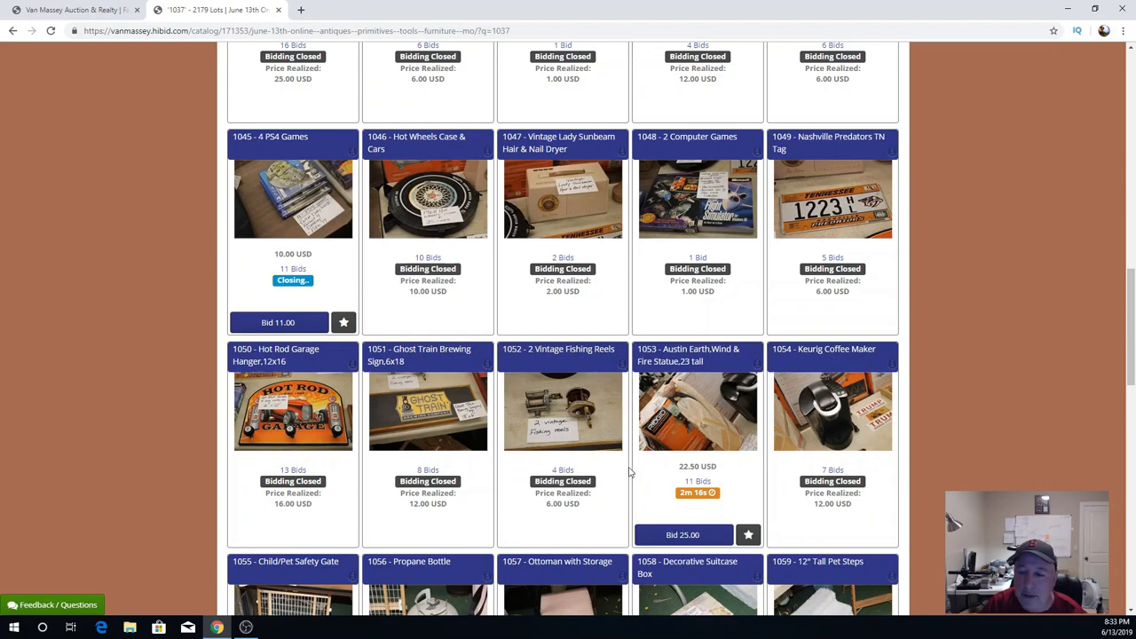
mouse_move(709, 462)
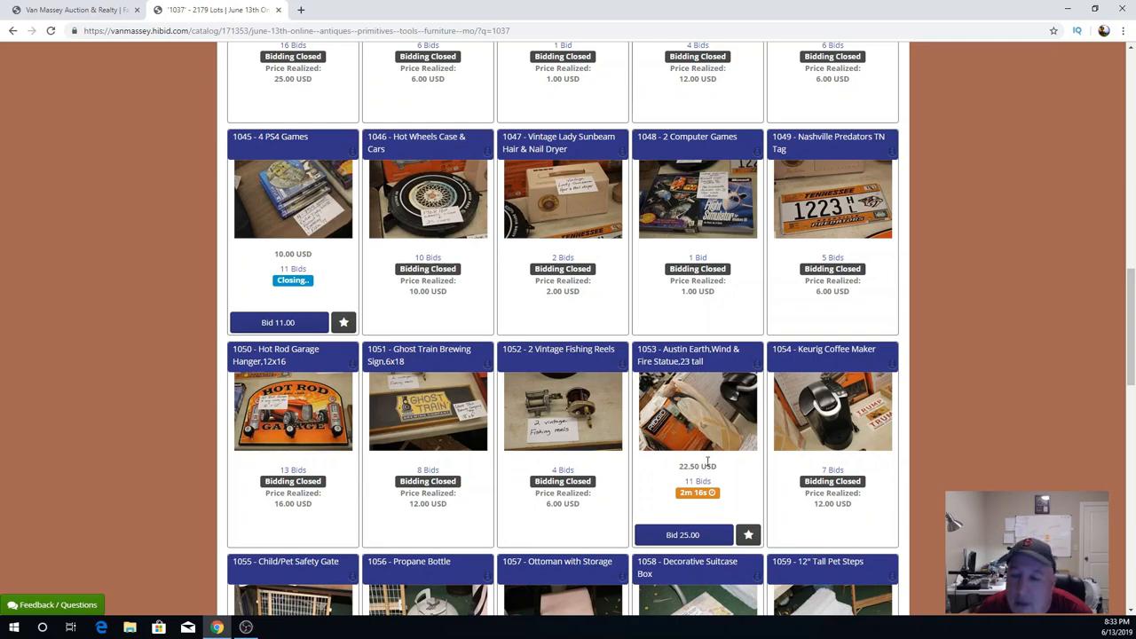
mouse_move(719, 440)
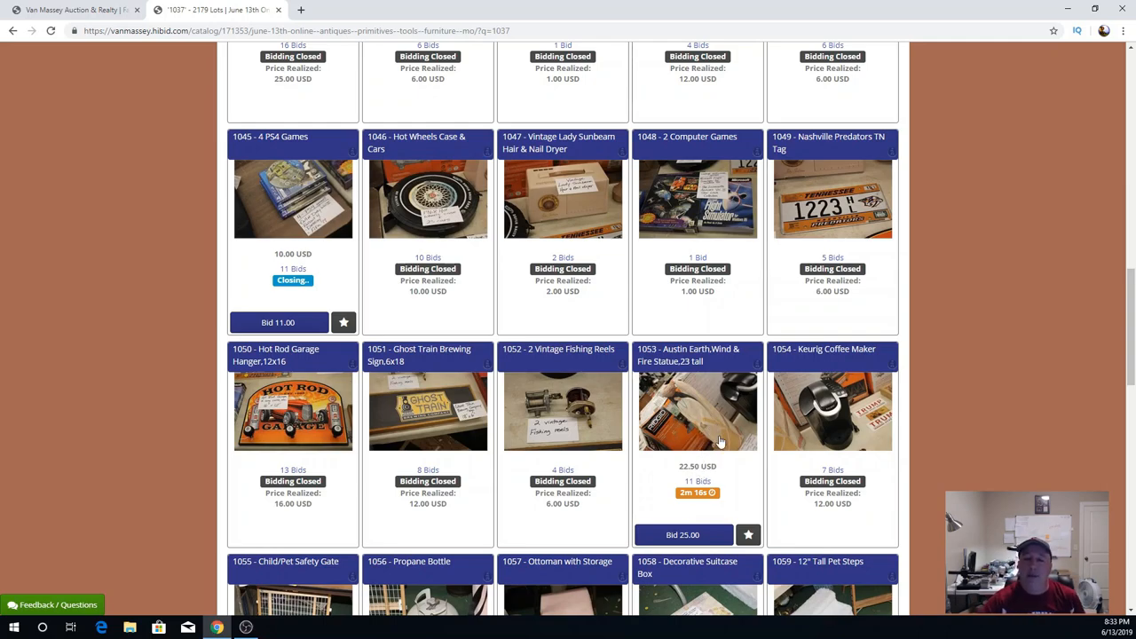
mouse_move(724, 477)
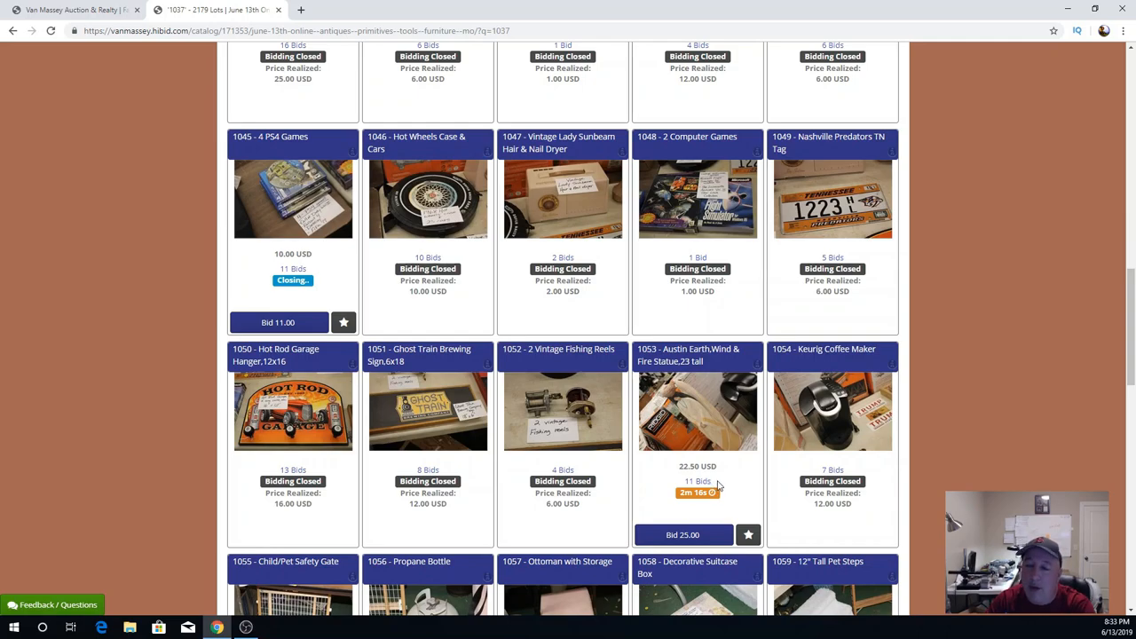
scroll("down", 3)
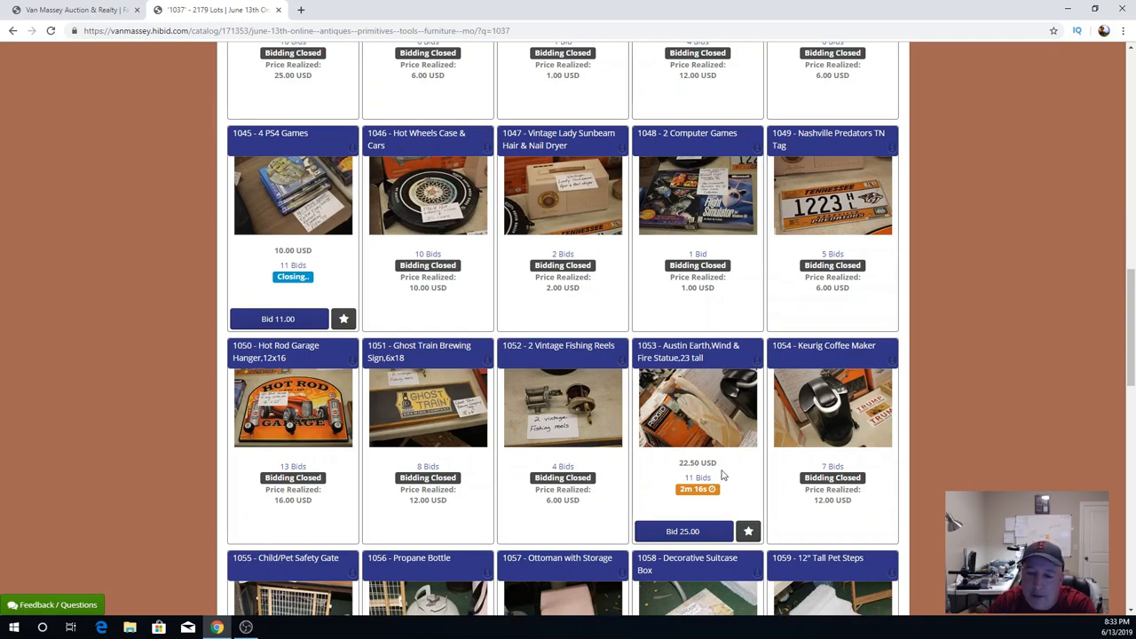
scroll("down", 3)
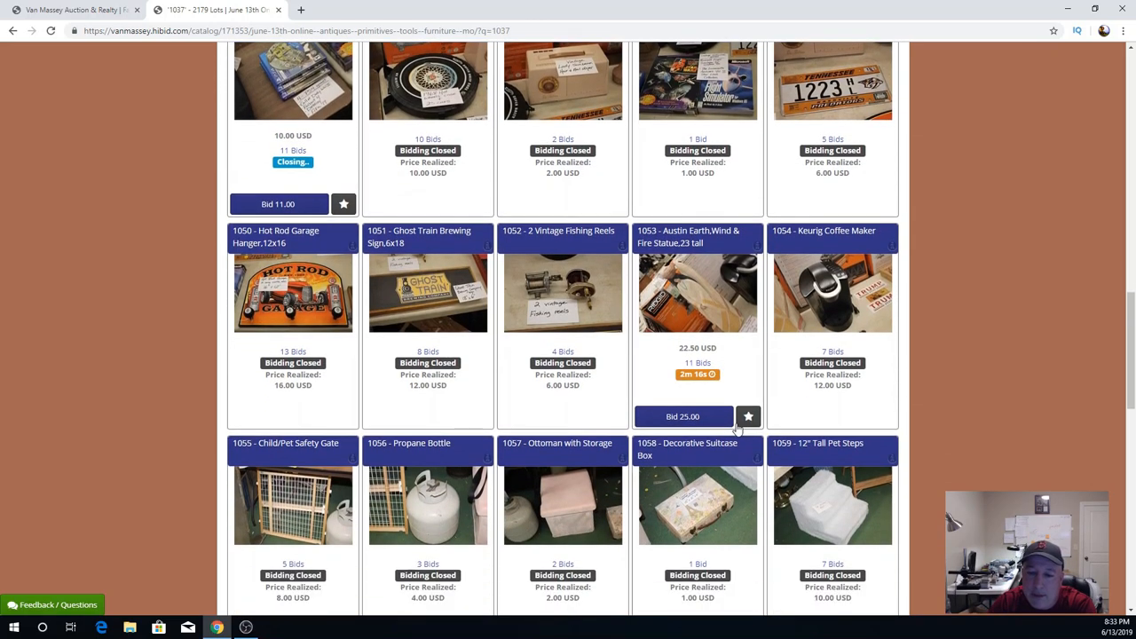
scroll("down", 3)
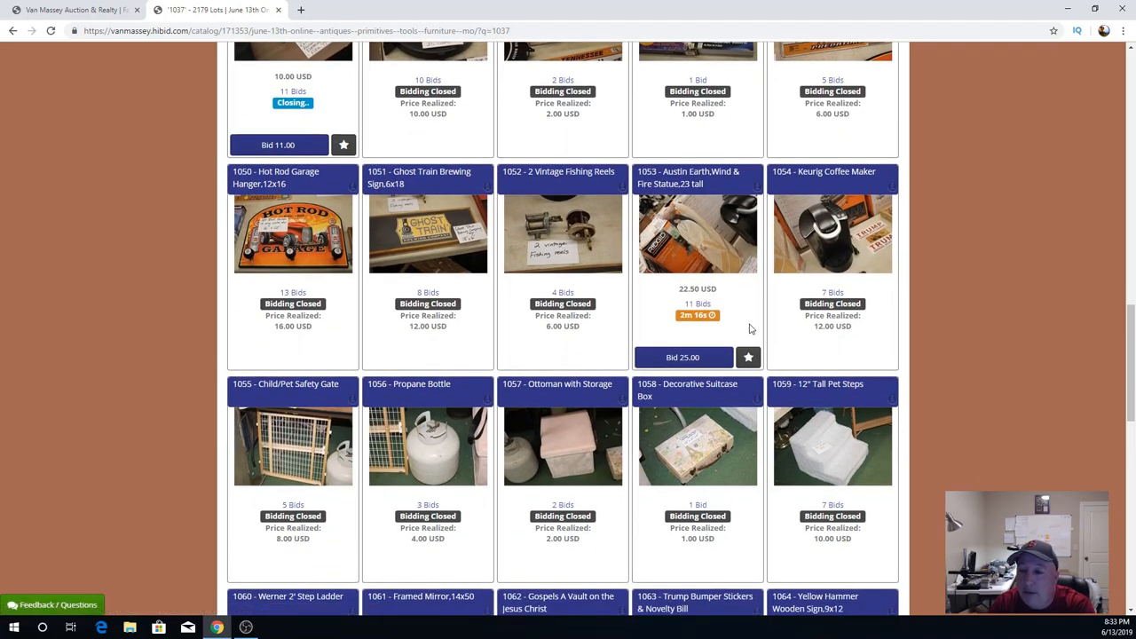
mouse_move(746, 337)
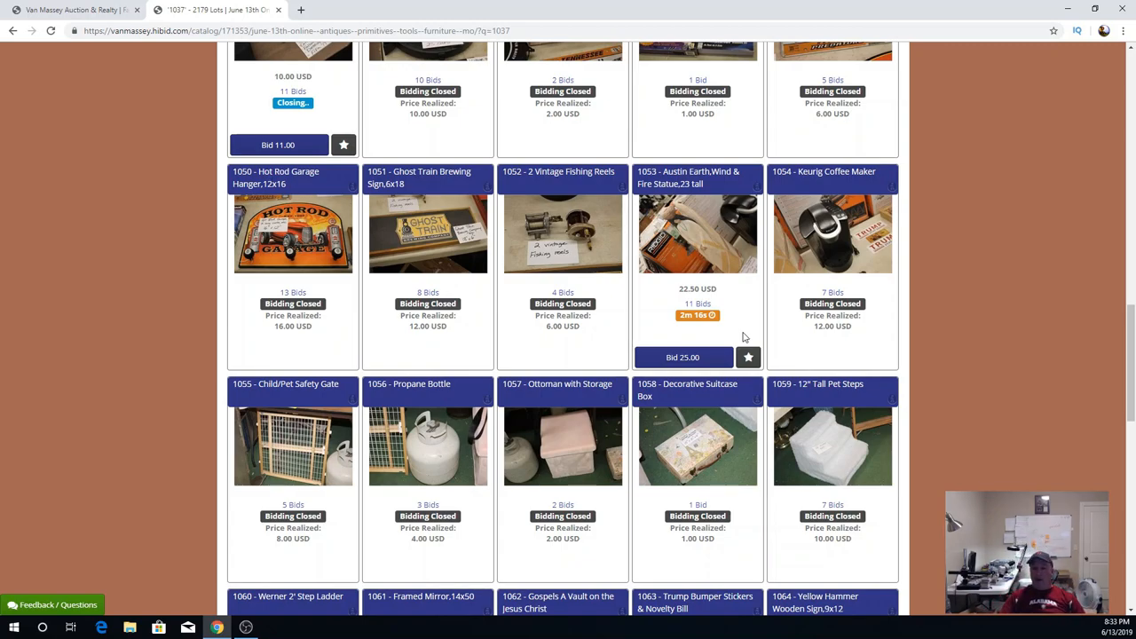
mouse_move(701, 337)
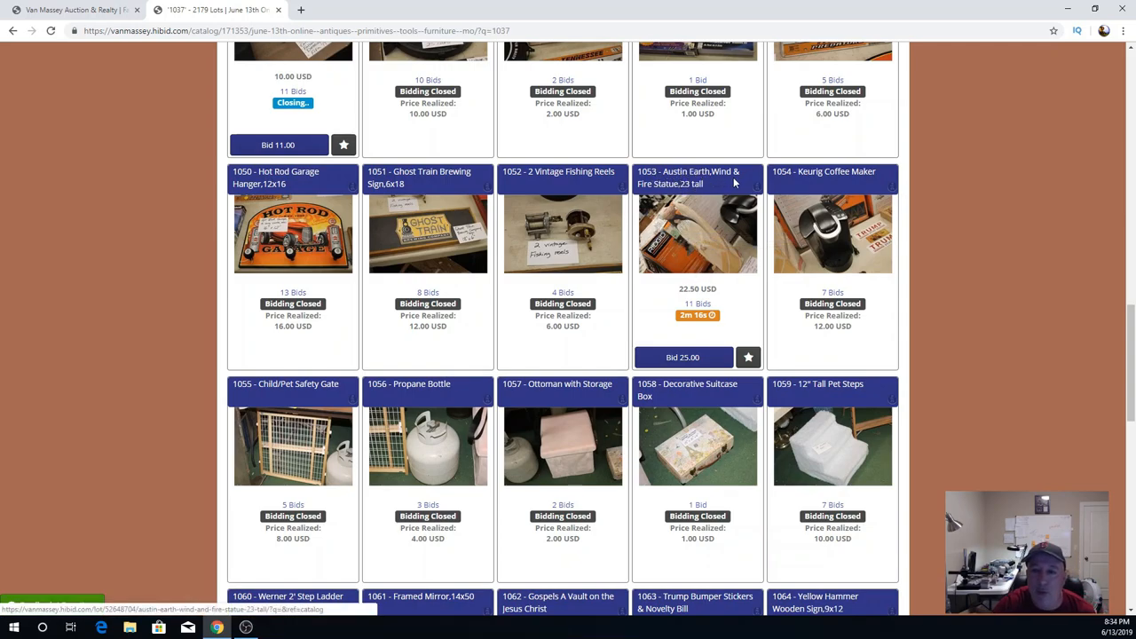
mouse_move(675, 256)
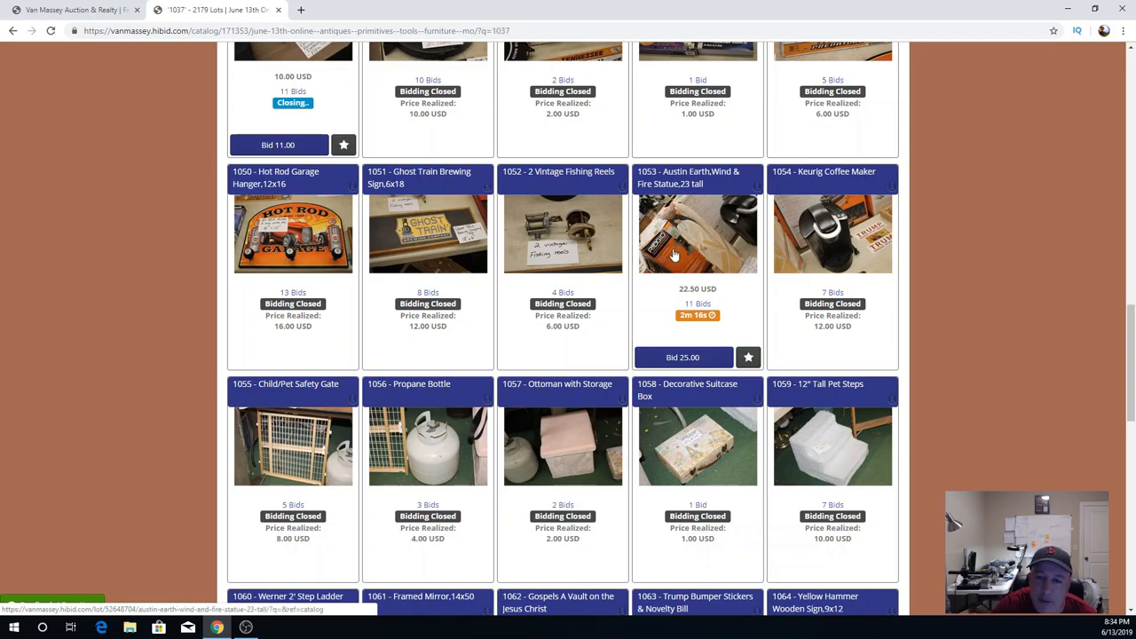
mouse_move(674, 257)
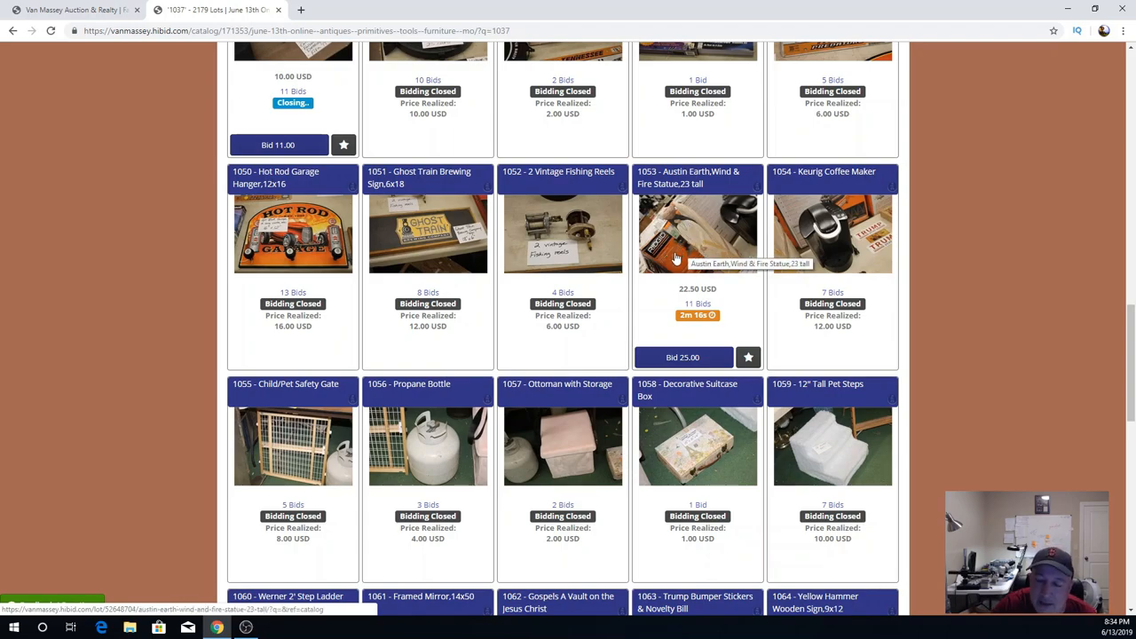
mouse_move(706, 256)
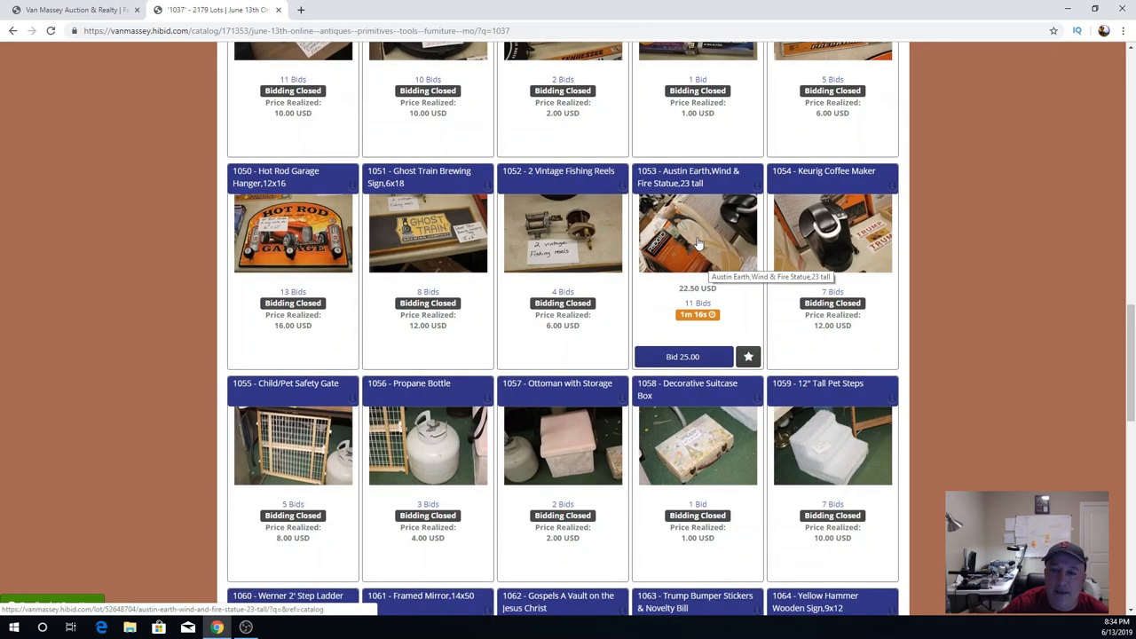
scroll("down", 3)
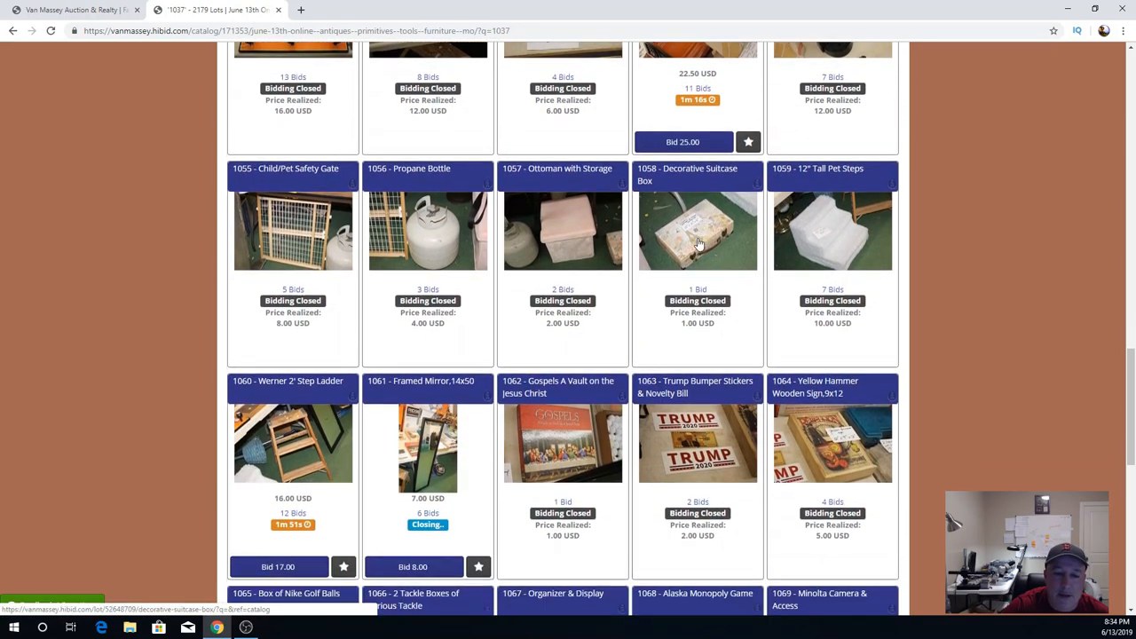
scroll("down", 3)
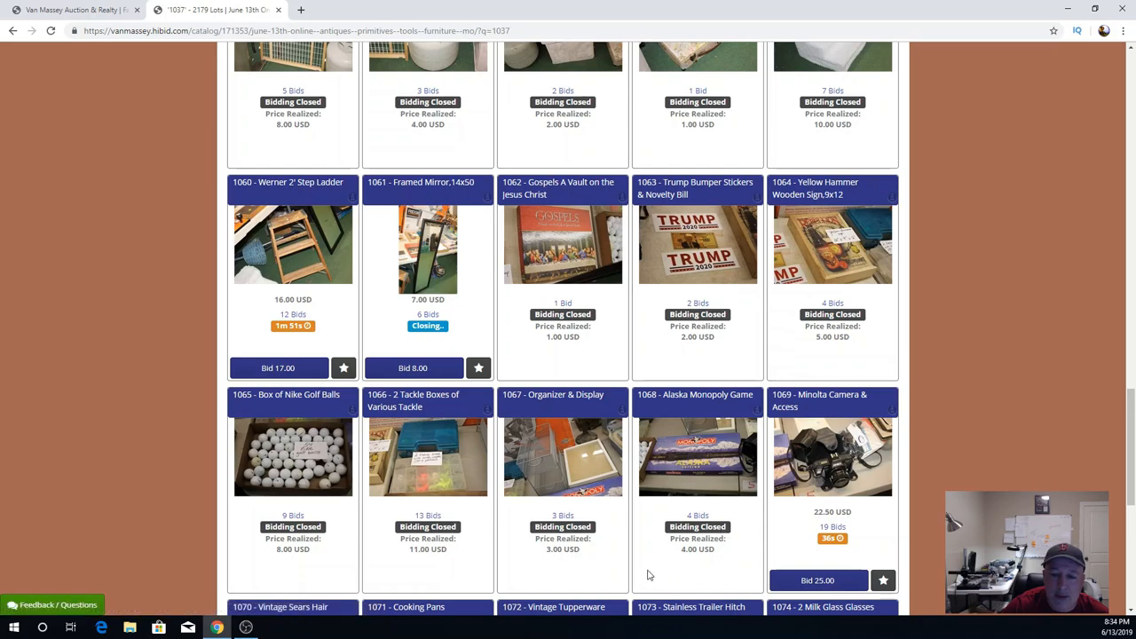
mouse_move(331, 529)
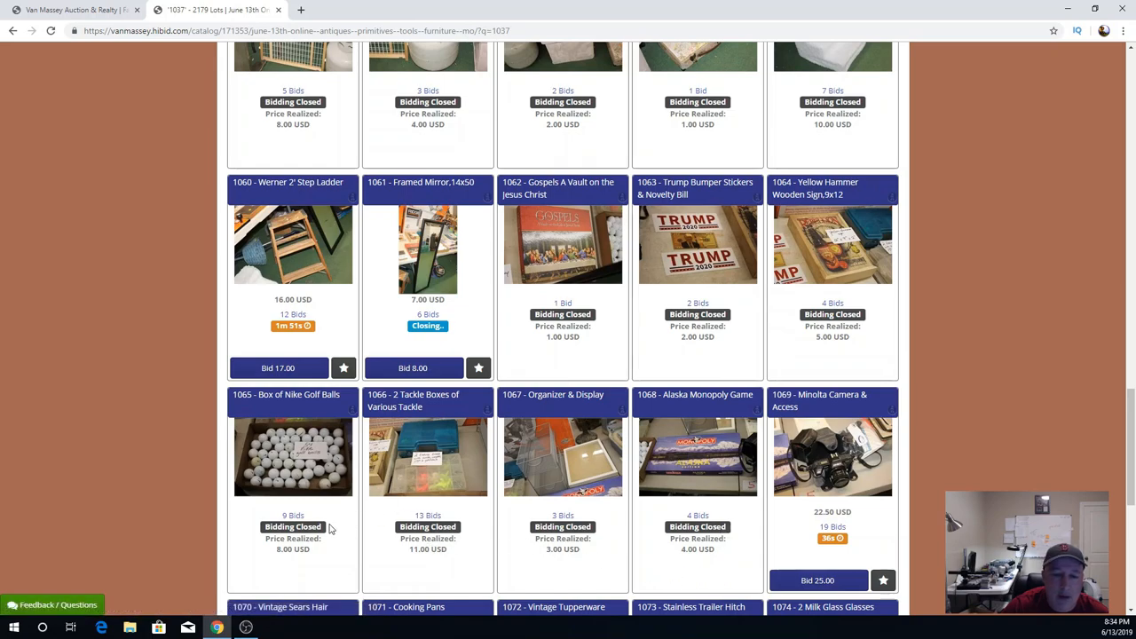
mouse_move(312, 341)
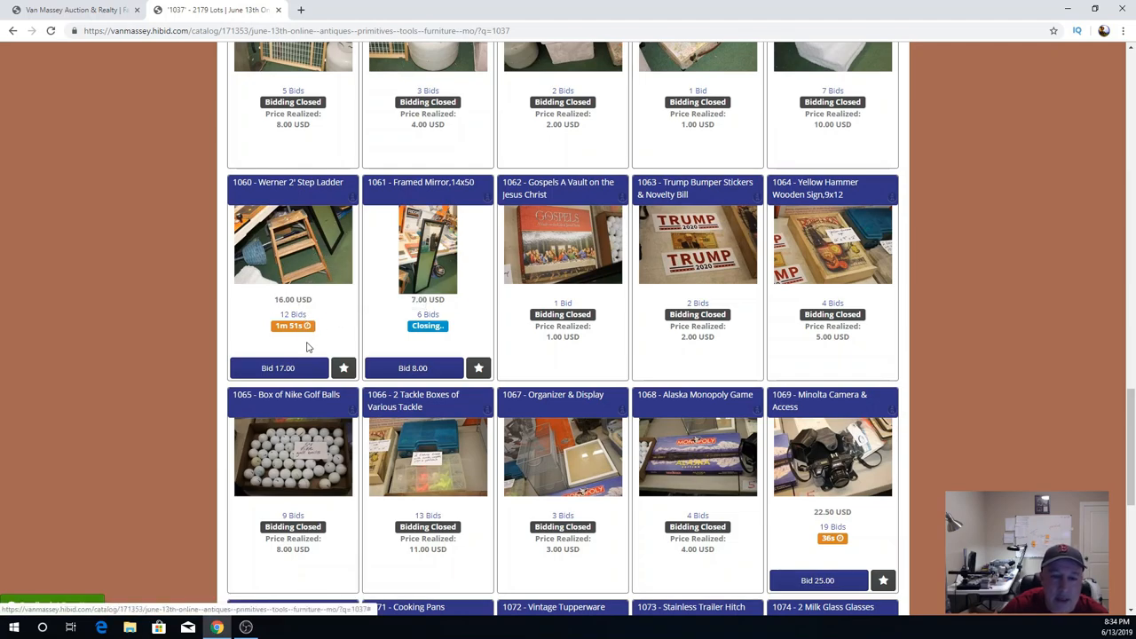
scroll("up", 3)
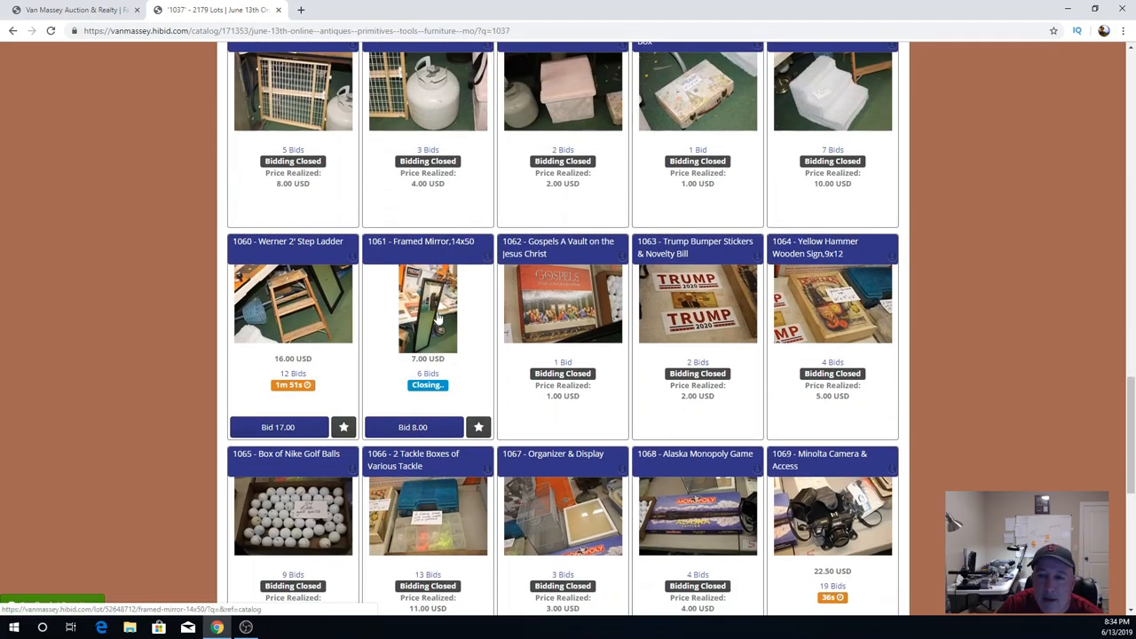
scroll("up", 3)
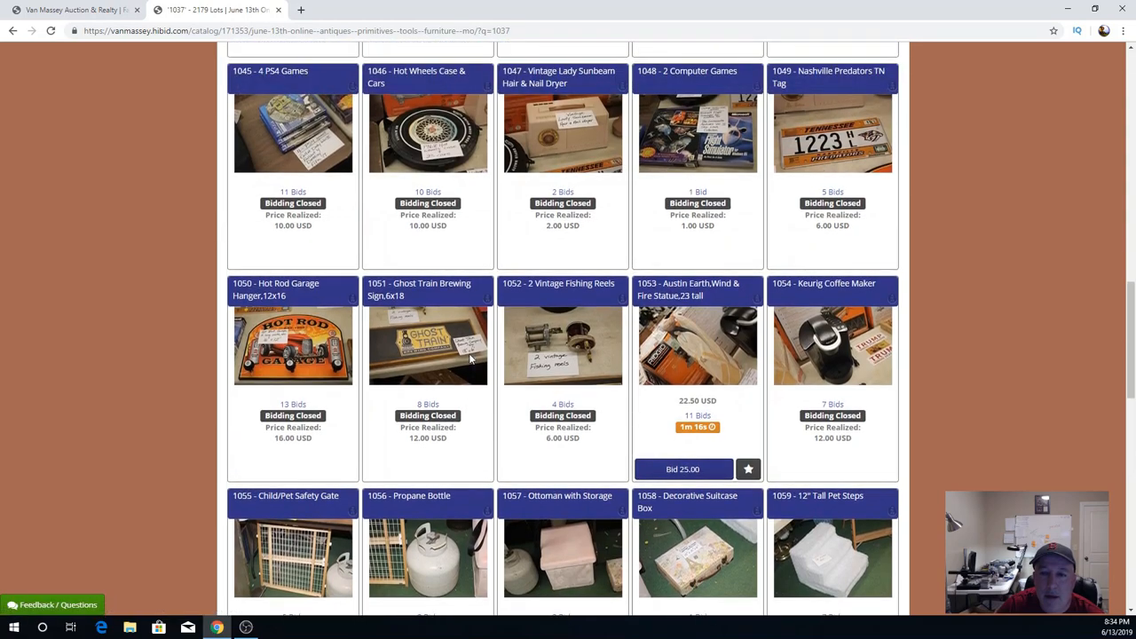
scroll("up", 3)
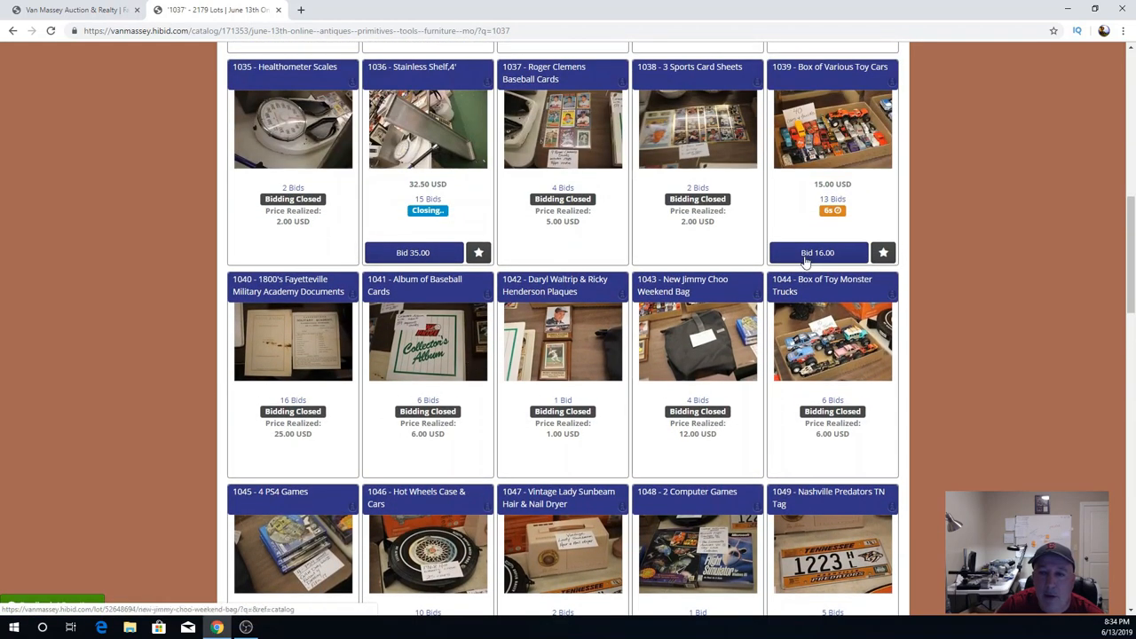
mouse_move(856, 142)
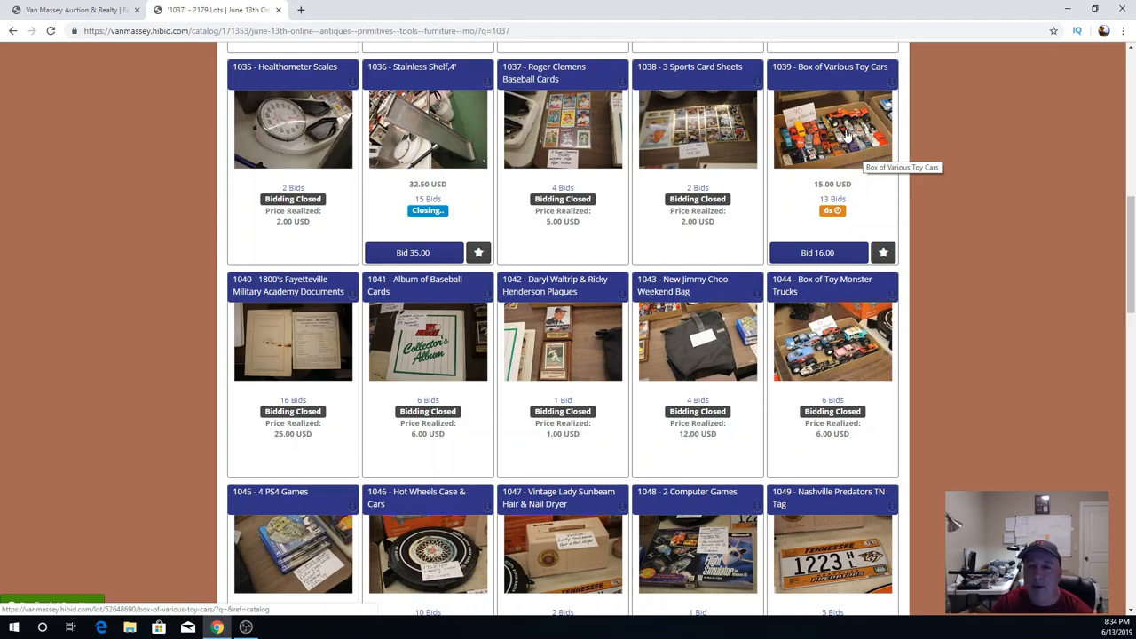
mouse_move(838, 167)
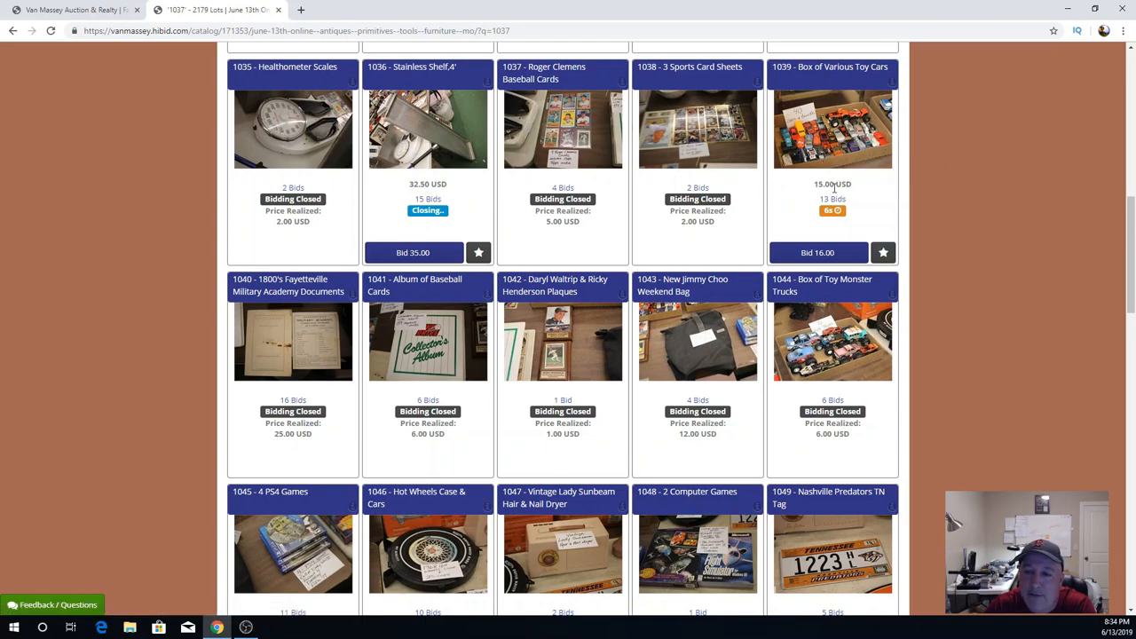
mouse_move(834, 438)
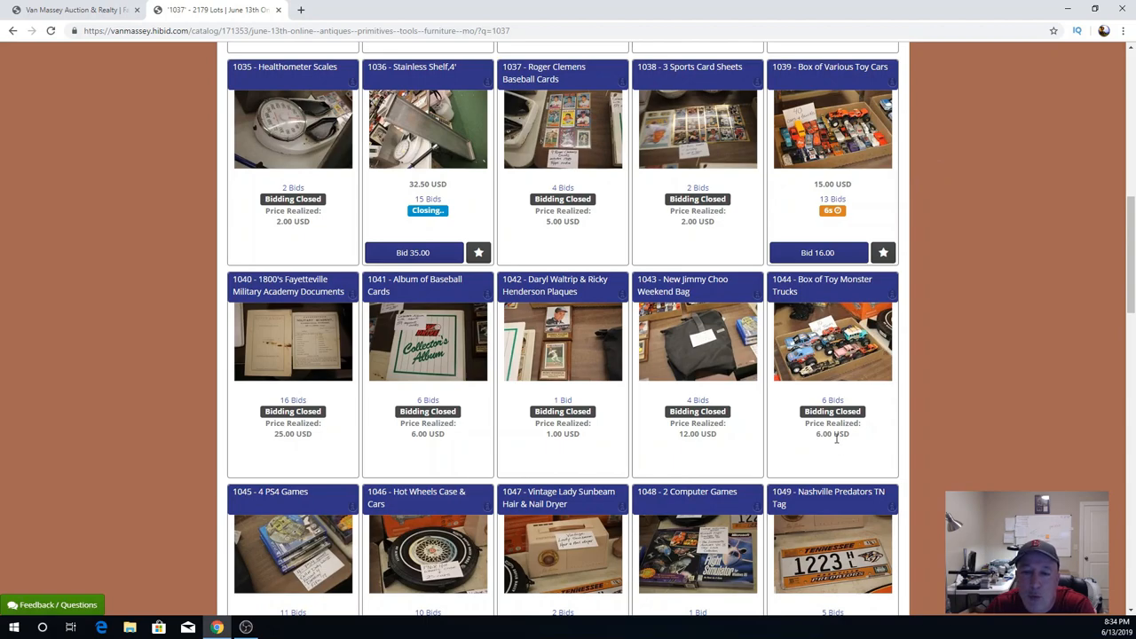
scroll("down", 3)
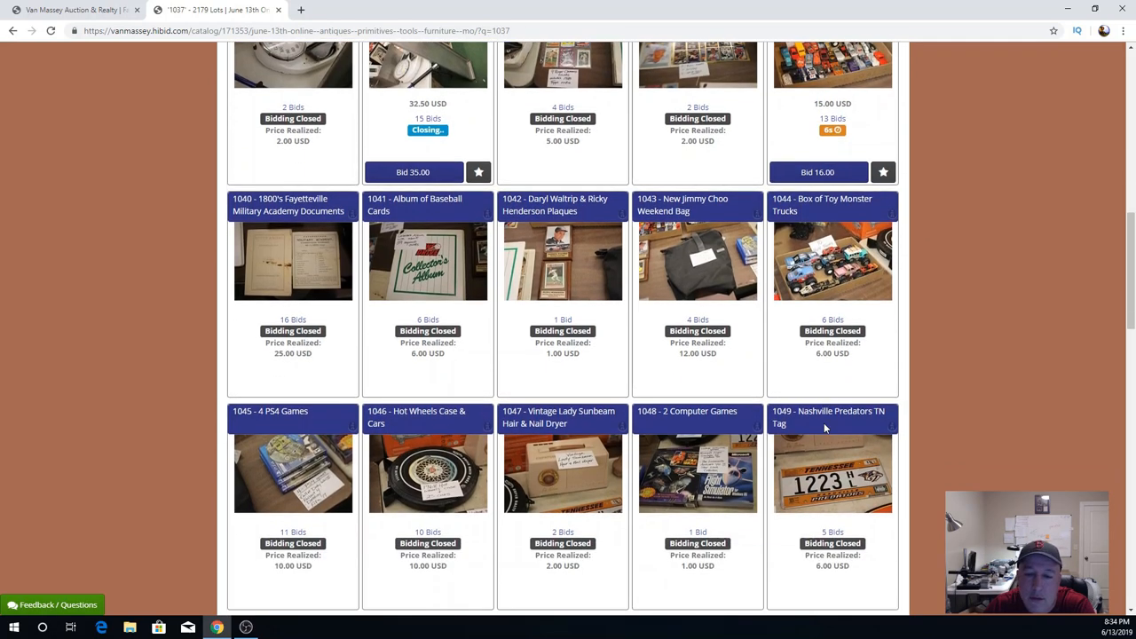
scroll("down", 3)
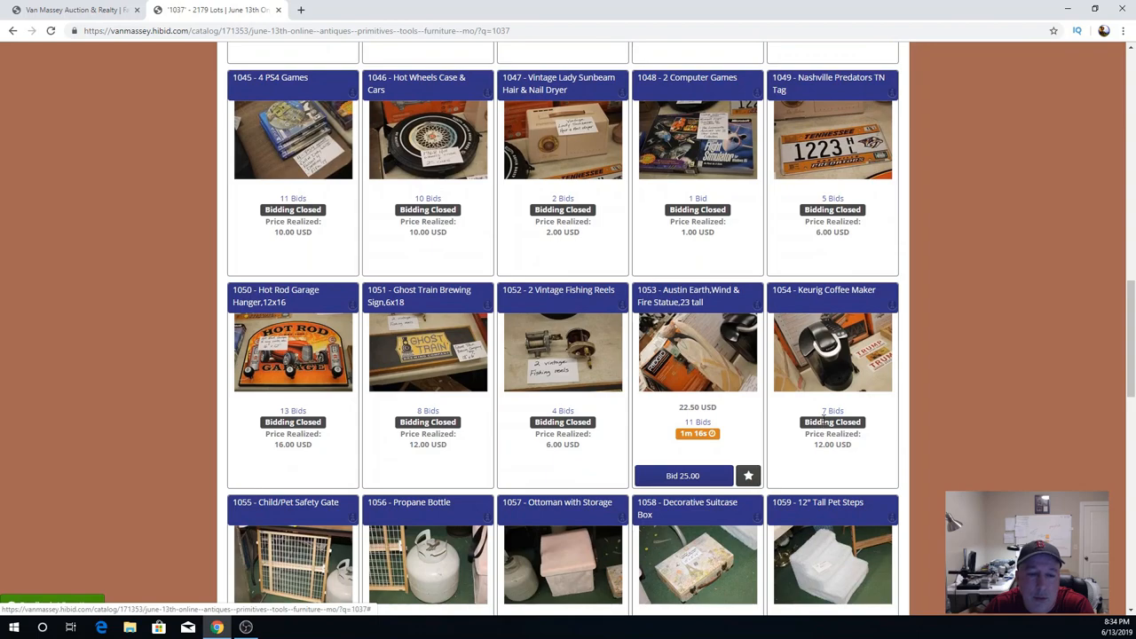
mouse_move(299, 455)
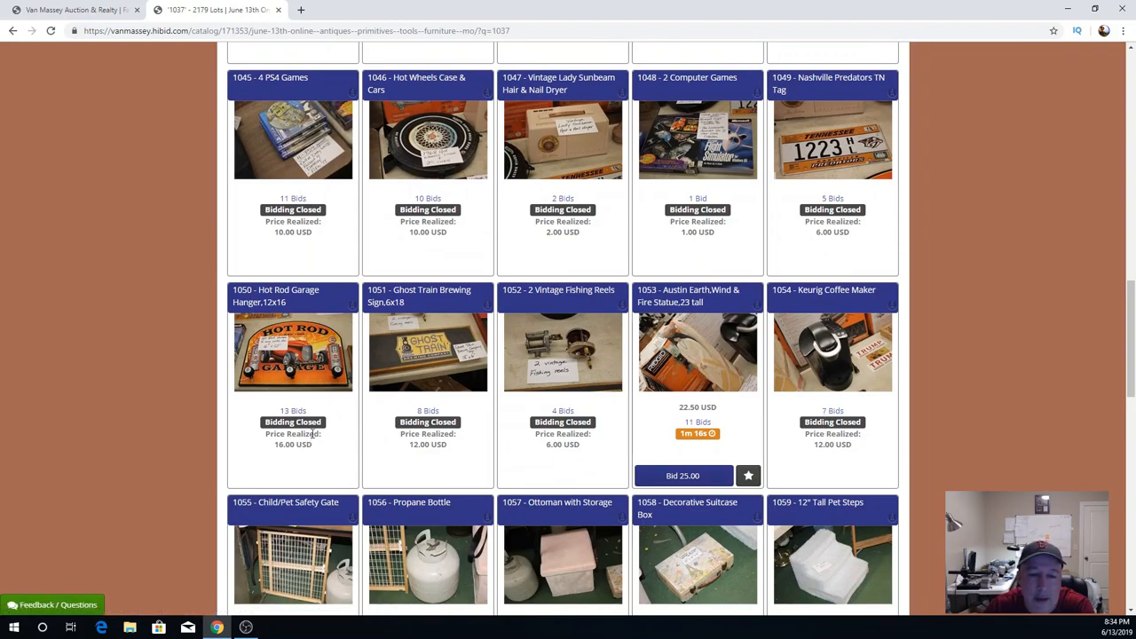
mouse_move(430, 455)
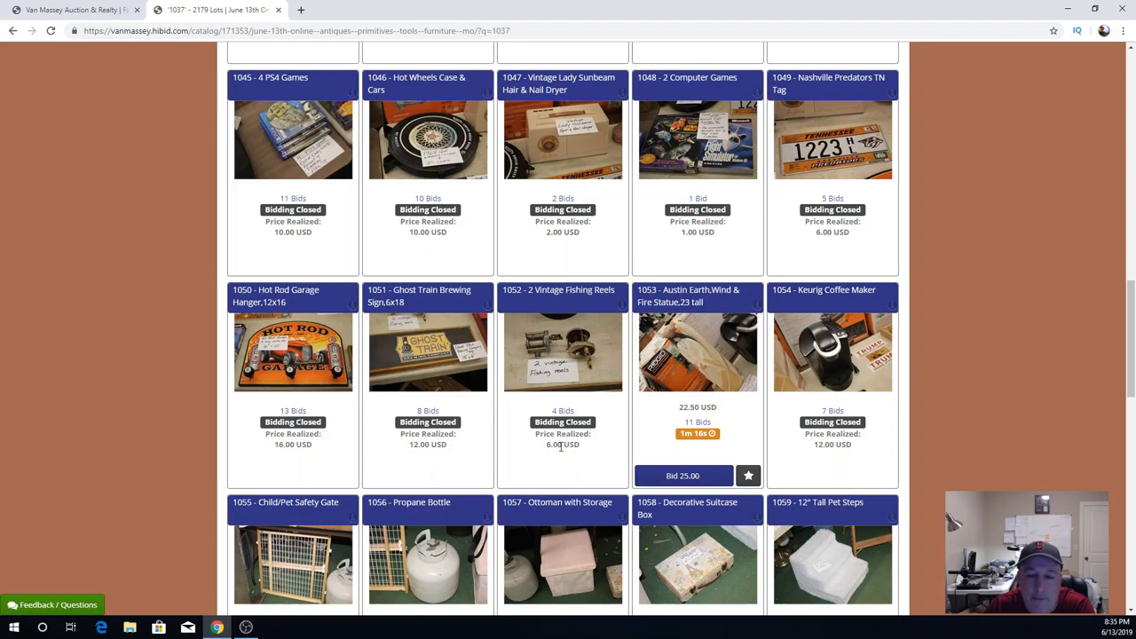
Scroll to lots 1053–1074 and watch lot 1053's countdown run out at 22.50 USD.
scroll("down", 3)
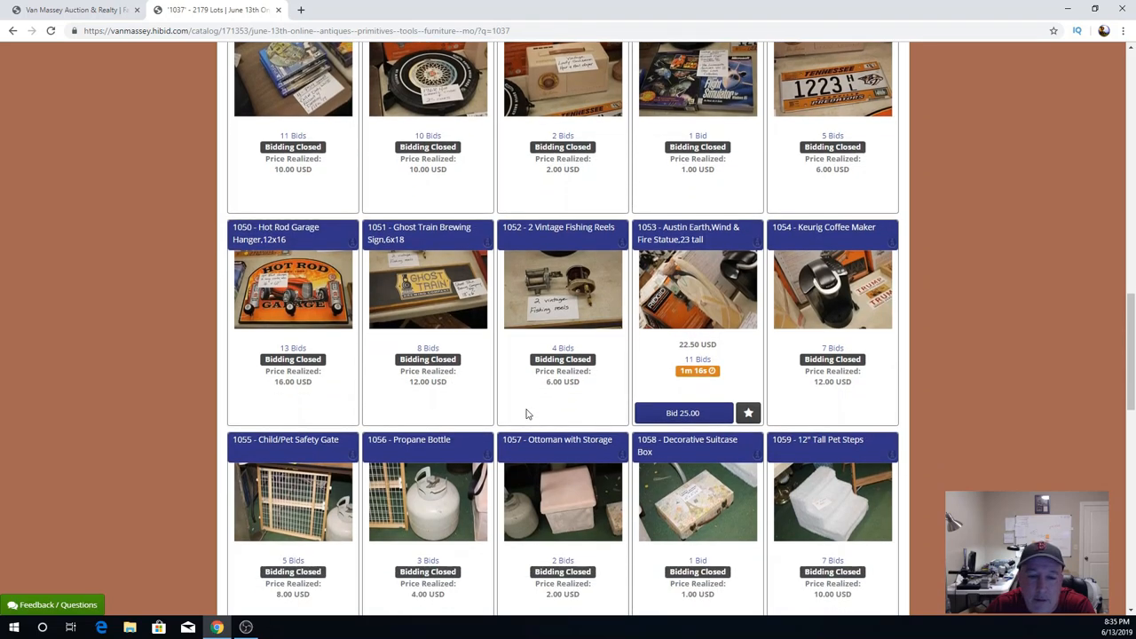
scroll("down", 3)
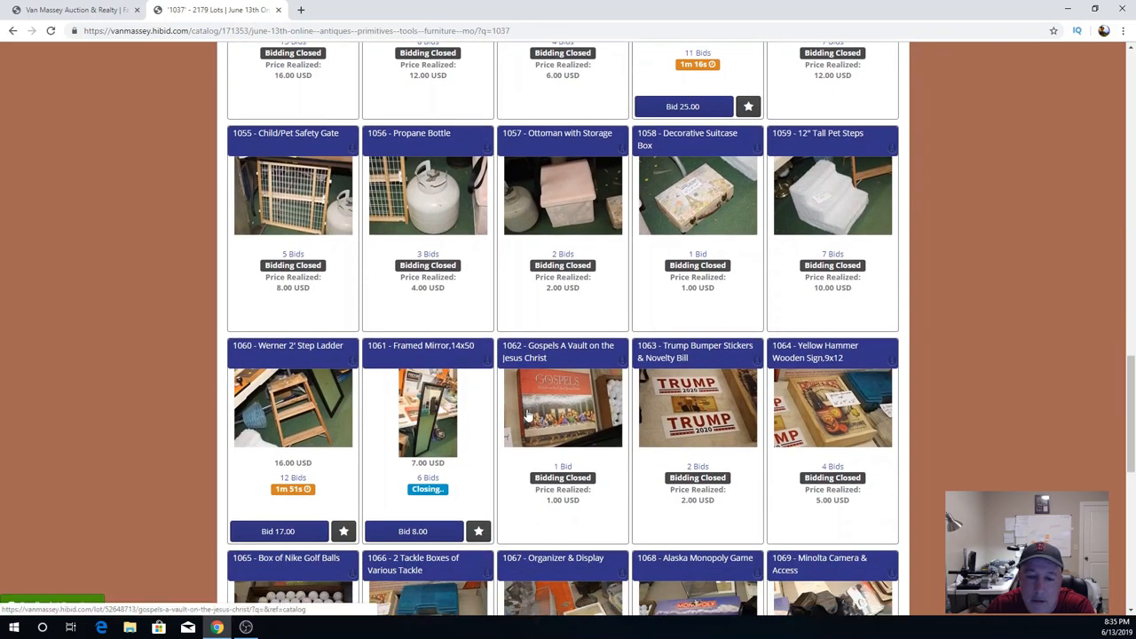
scroll("down", 3)
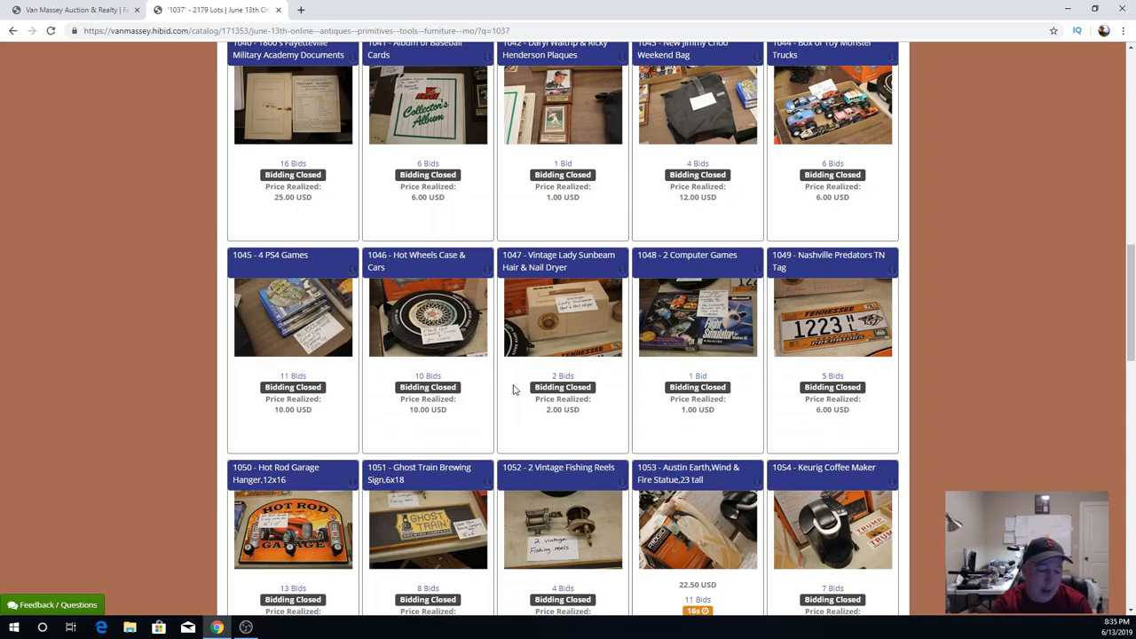
mouse_move(561, 371)
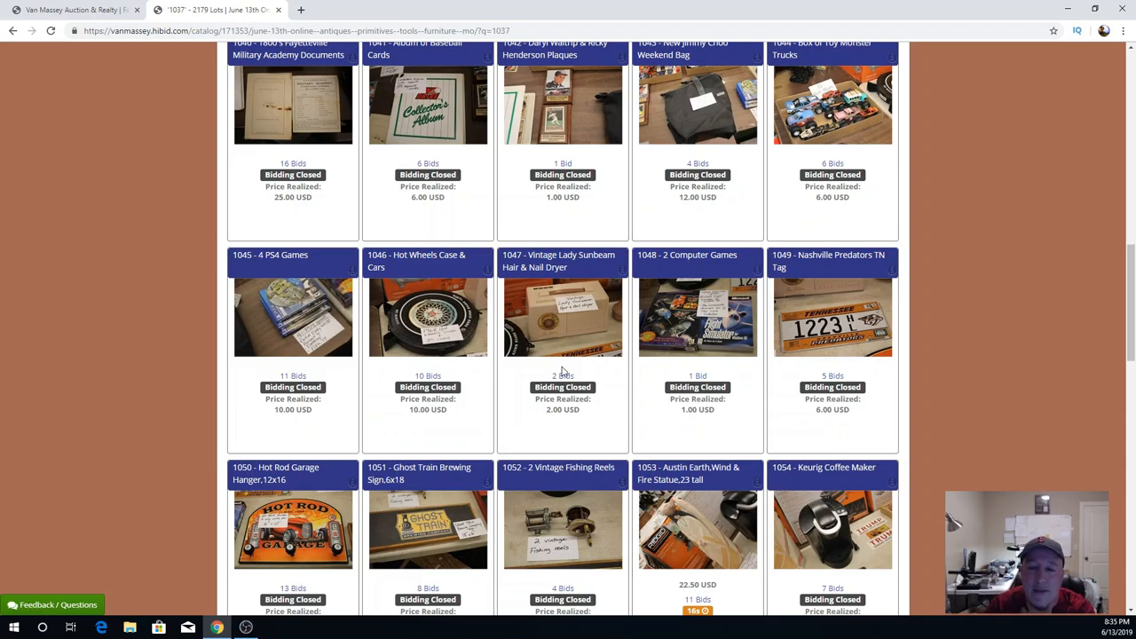
scroll("down", 3)
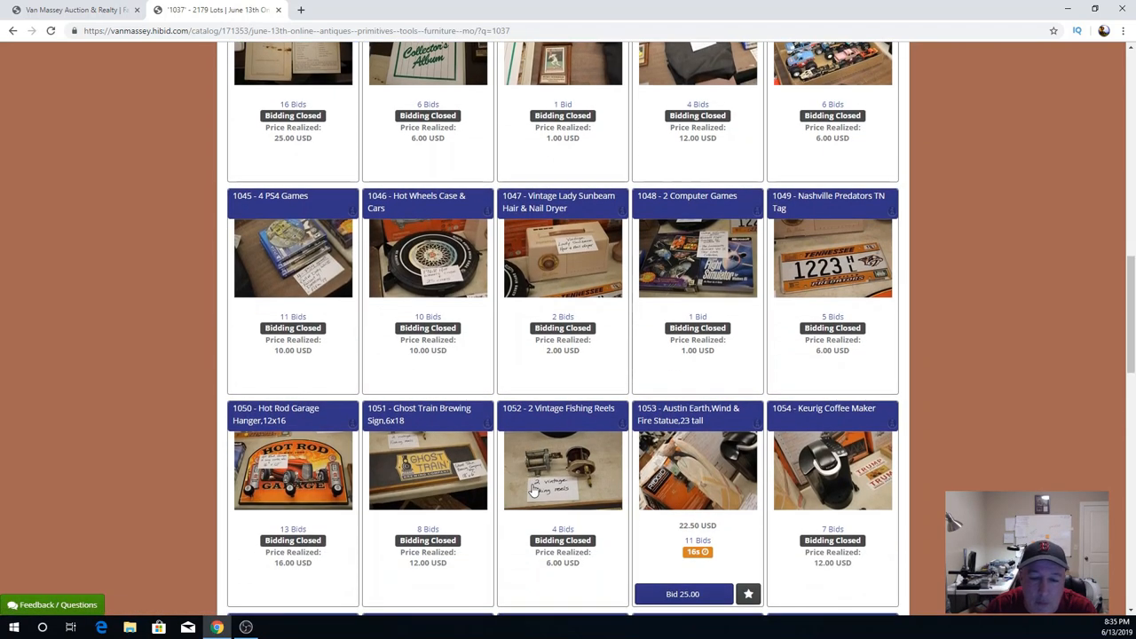
scroll("down", 3)
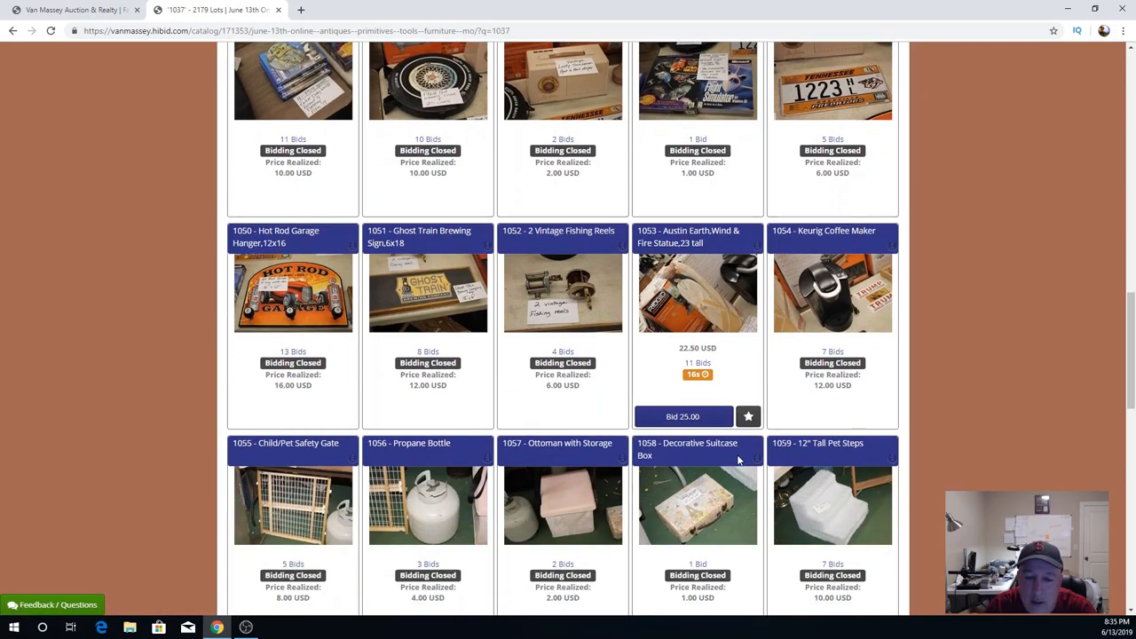
scroll("down", 3)
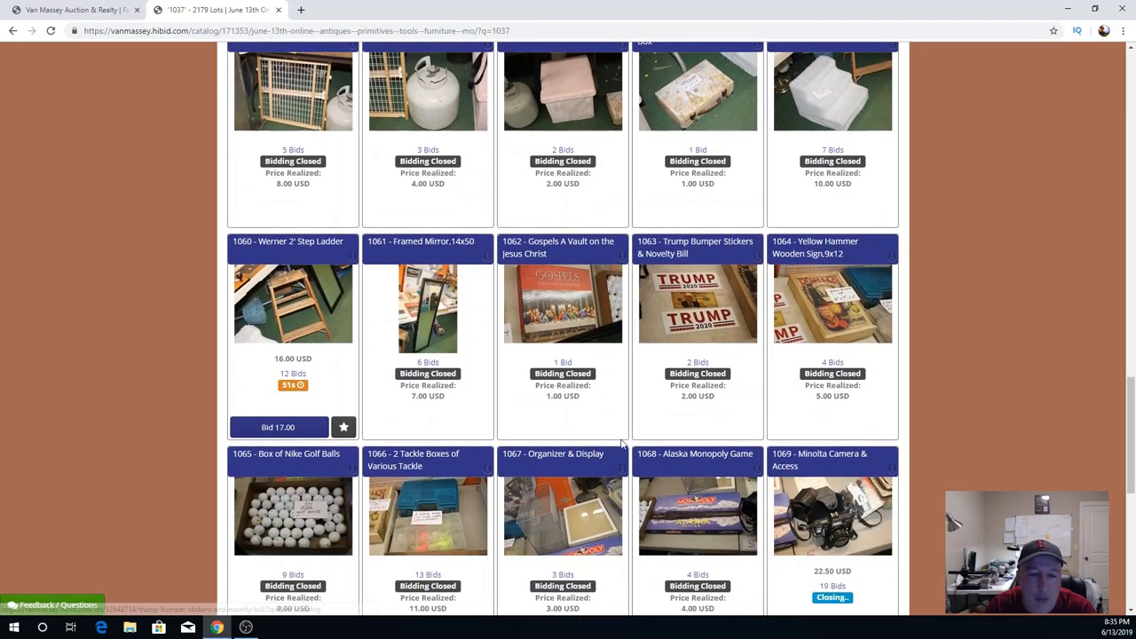
scroll("up", 3)
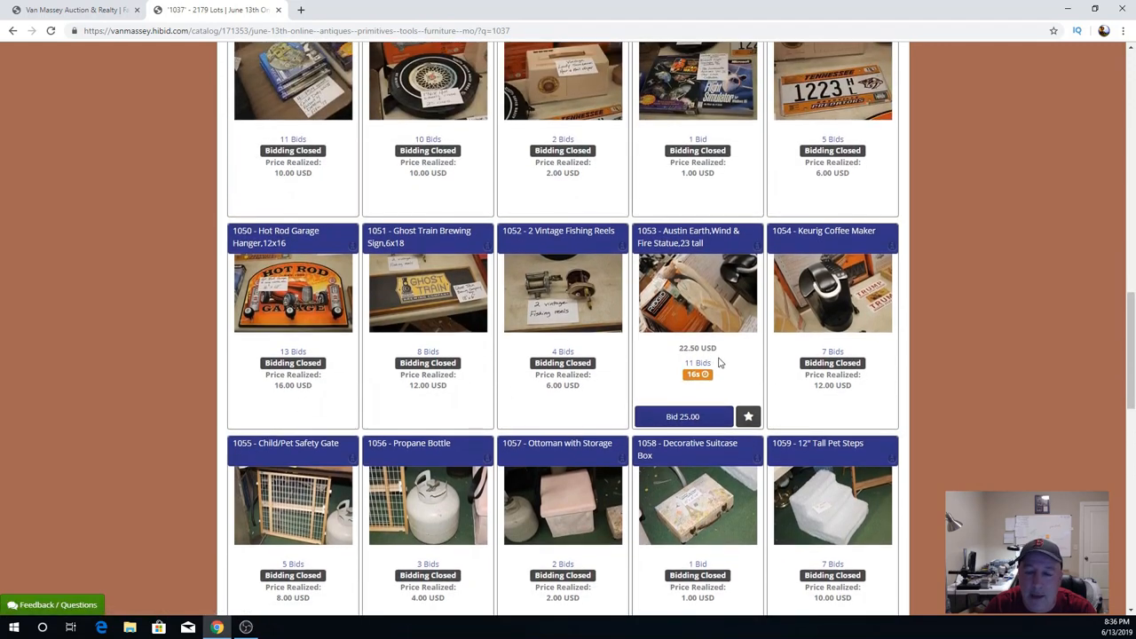
mouse_move(721, 327)
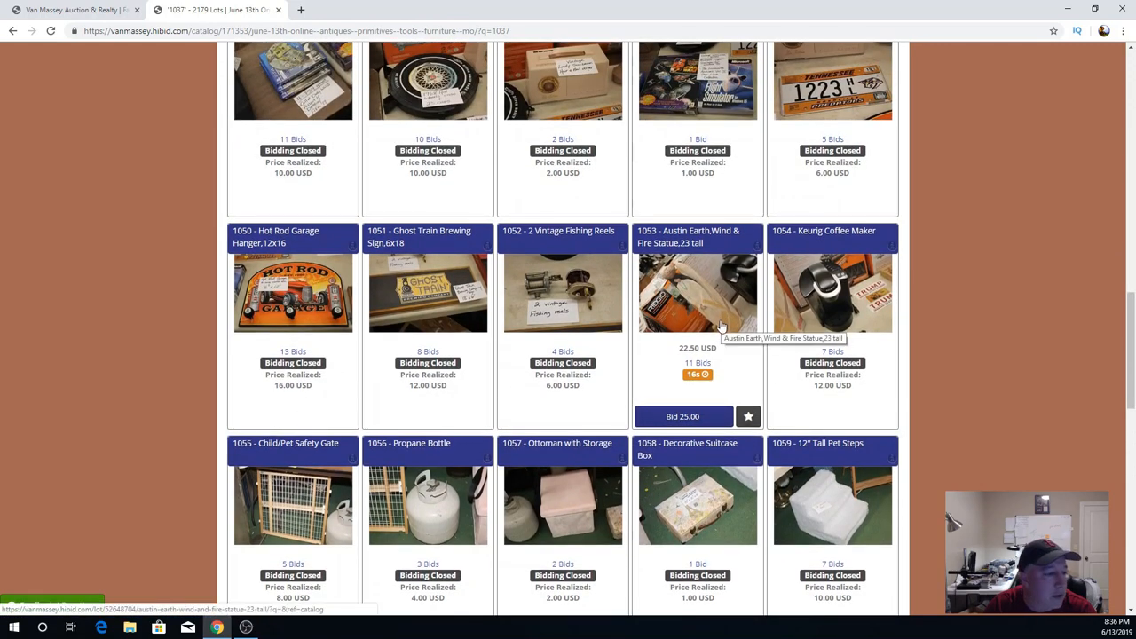
Scroll through the later rows where the Werner step ladder is closing at 16.00 USD.
scroll("down", 3)
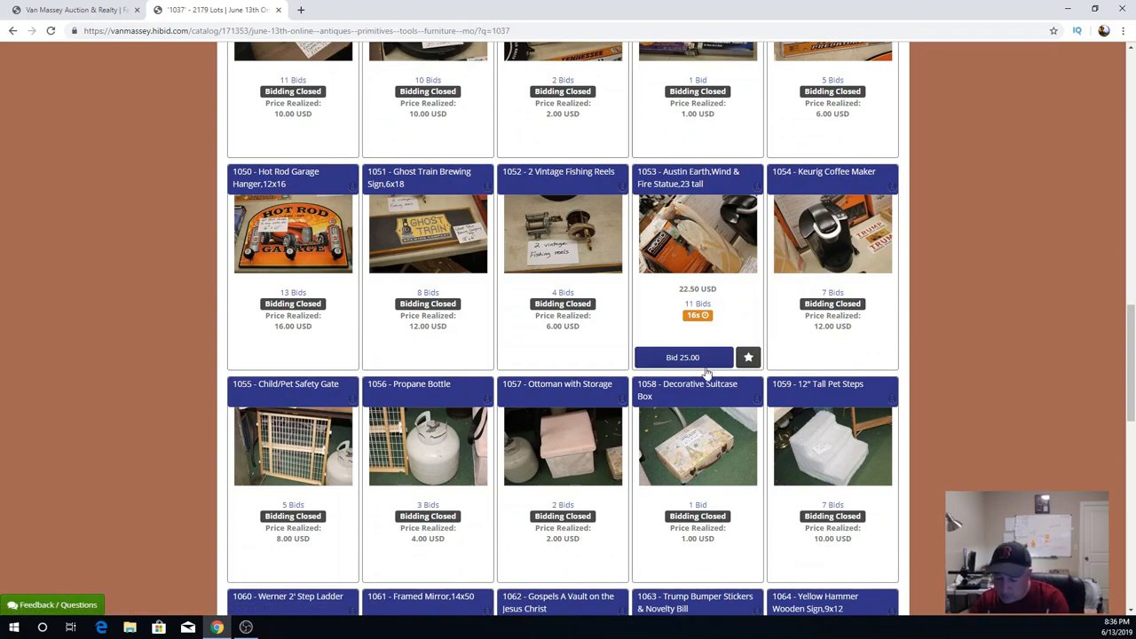
mouse_move(719, 380)
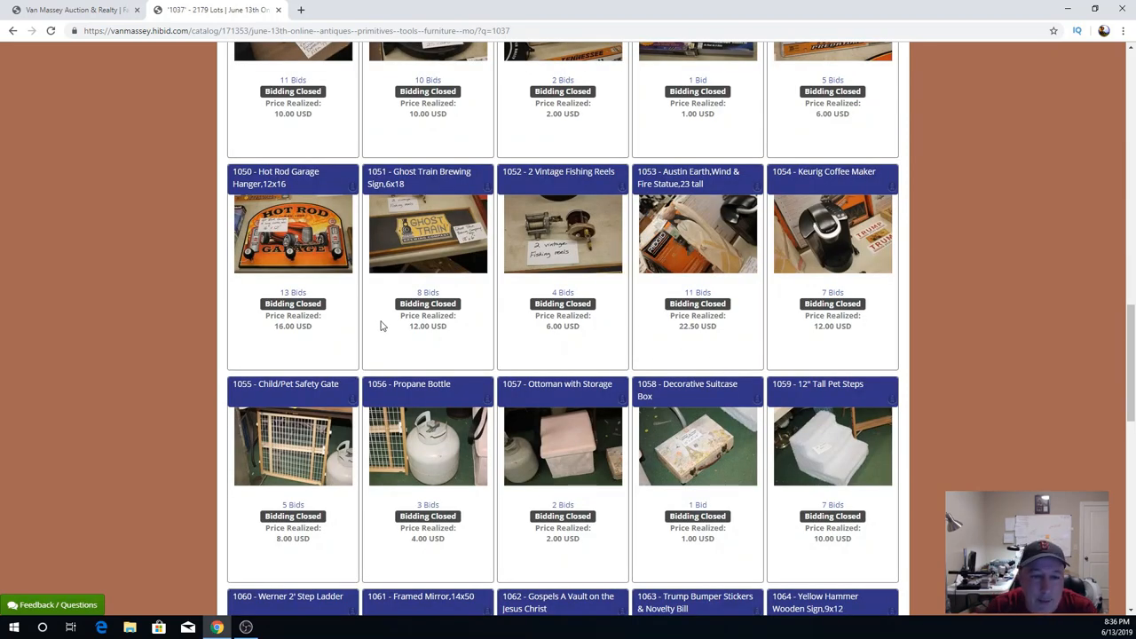
scroll("down", 3)
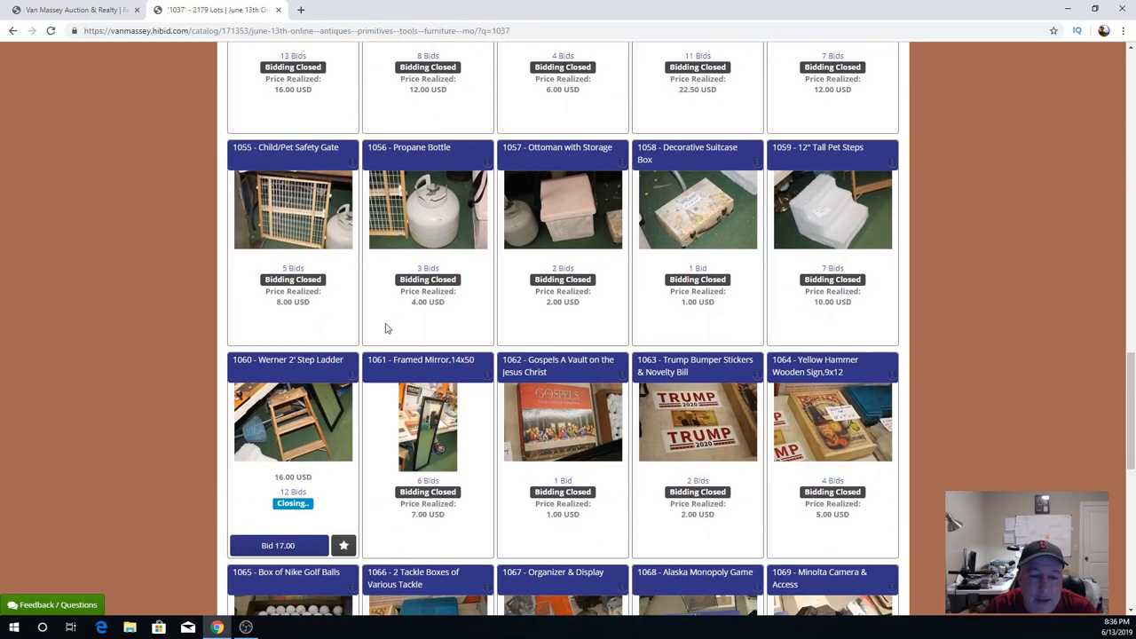
scroll("down", 3)
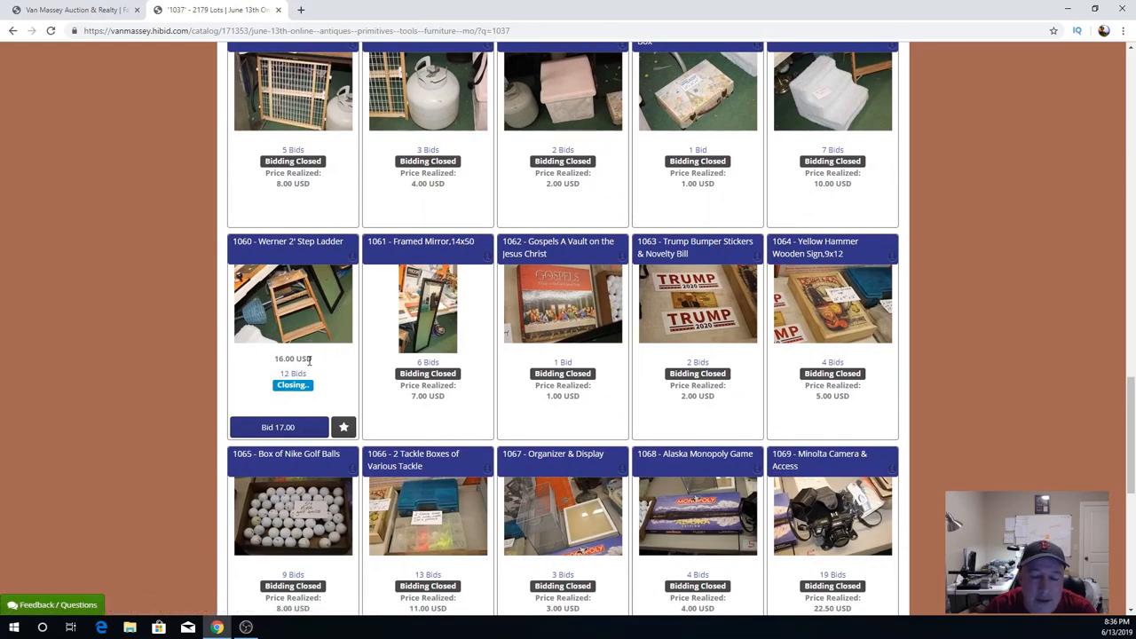
mouse_move(305, 363)
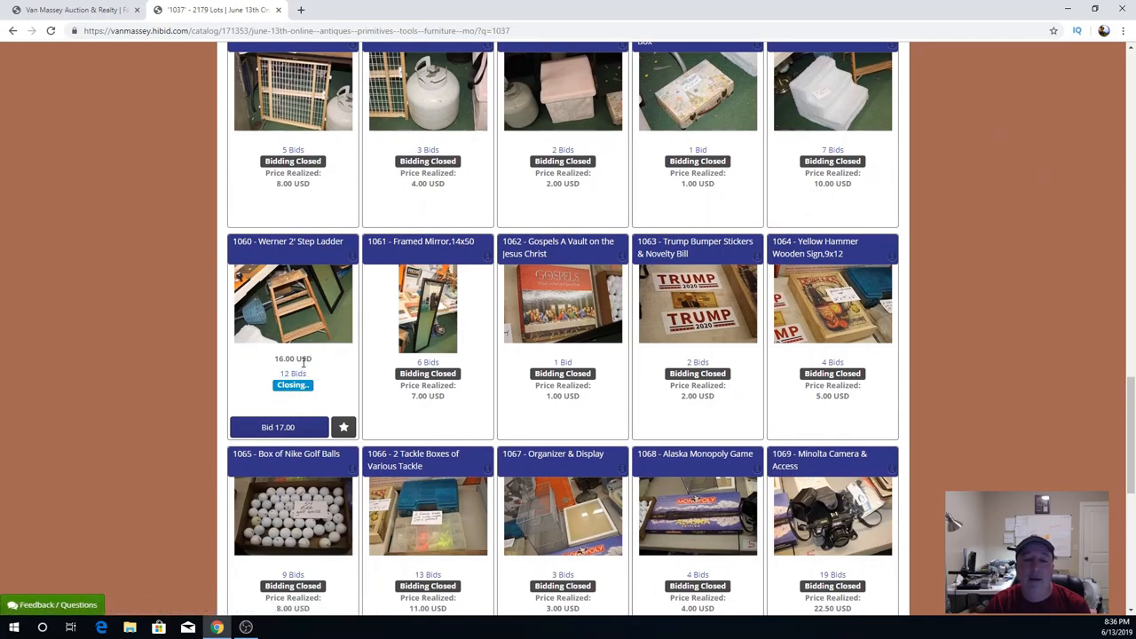
scroll("down", 3)
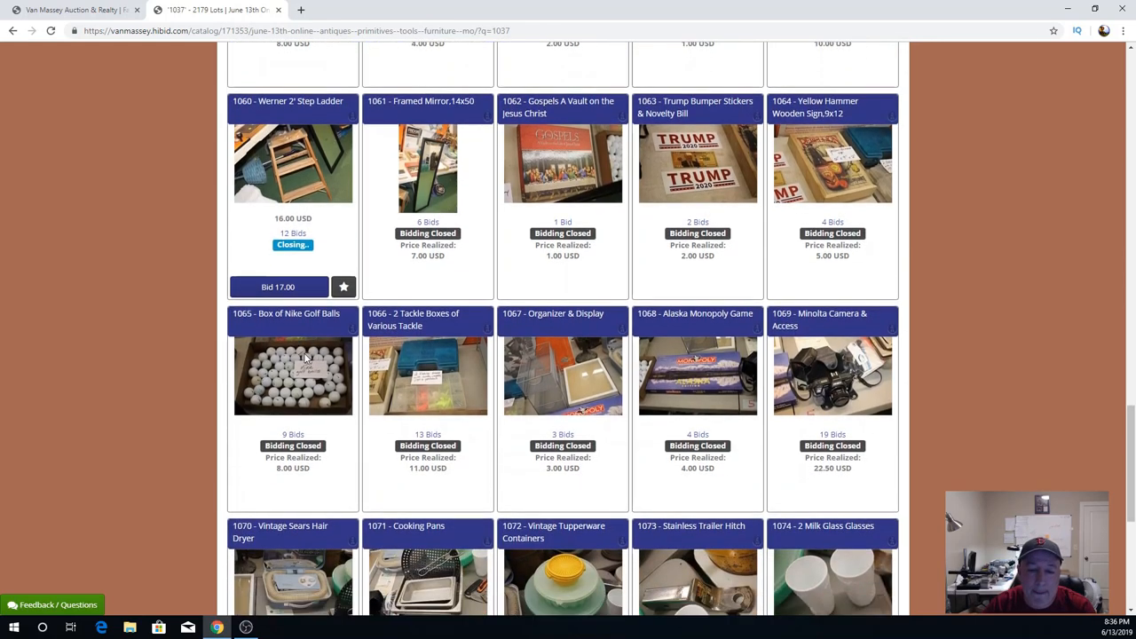
scroll("down", 3)
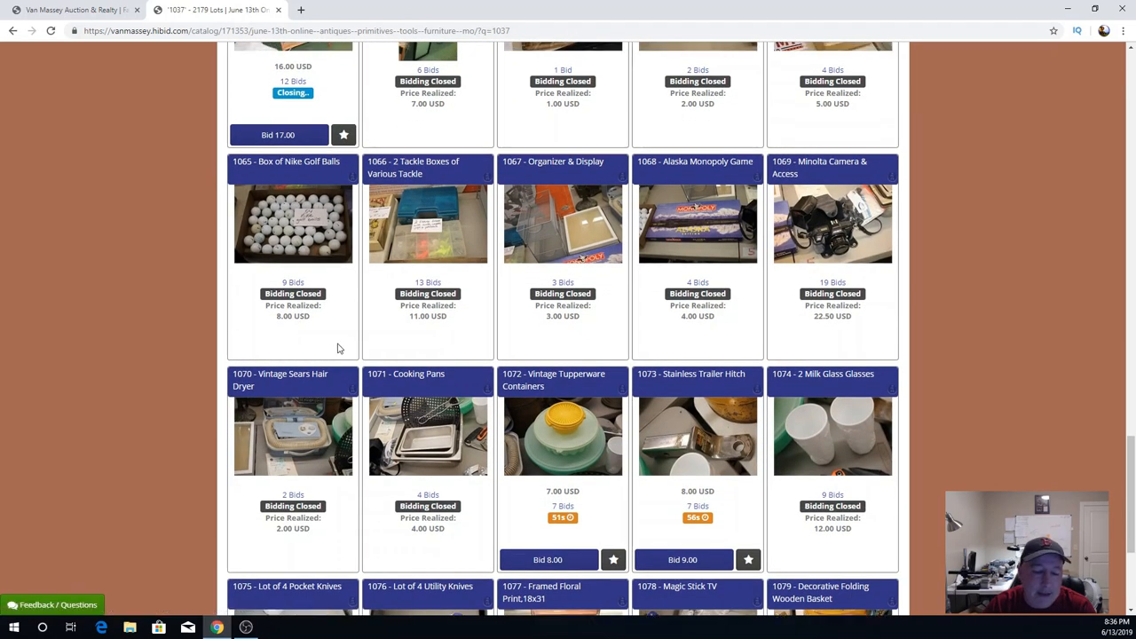
scroll("up", 3)
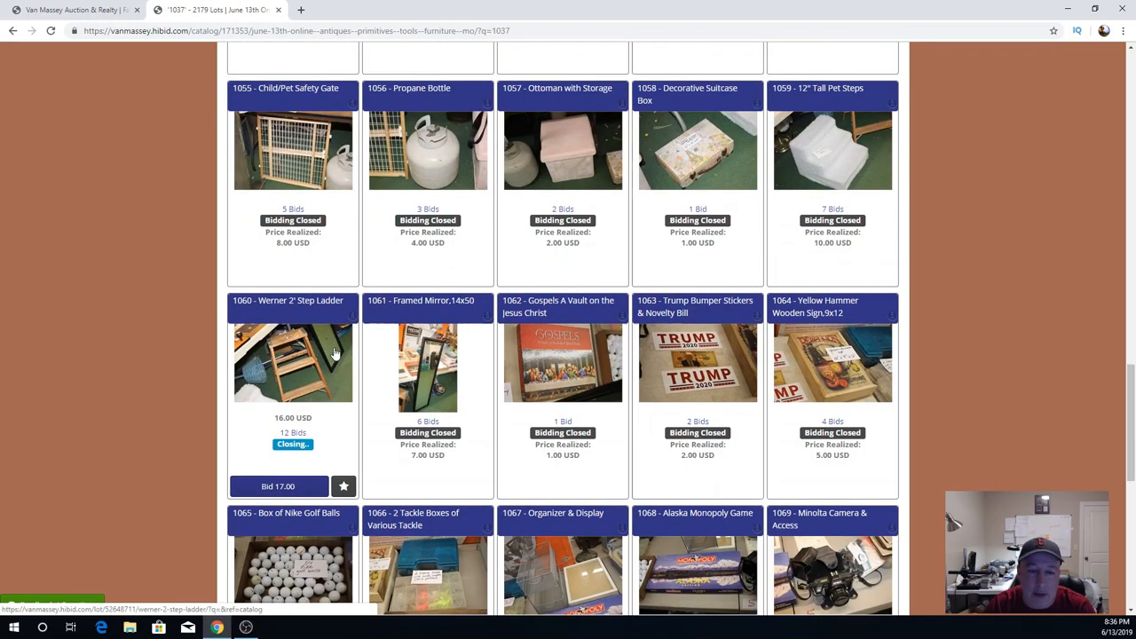
scroll("up", 3)
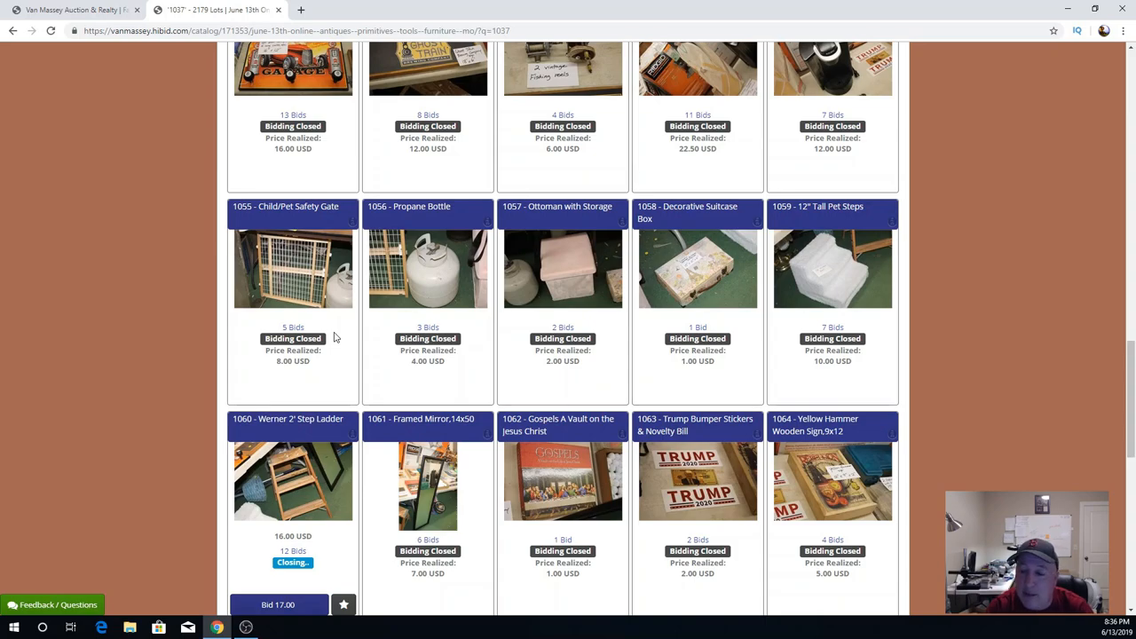
mouse_move(355, 298)
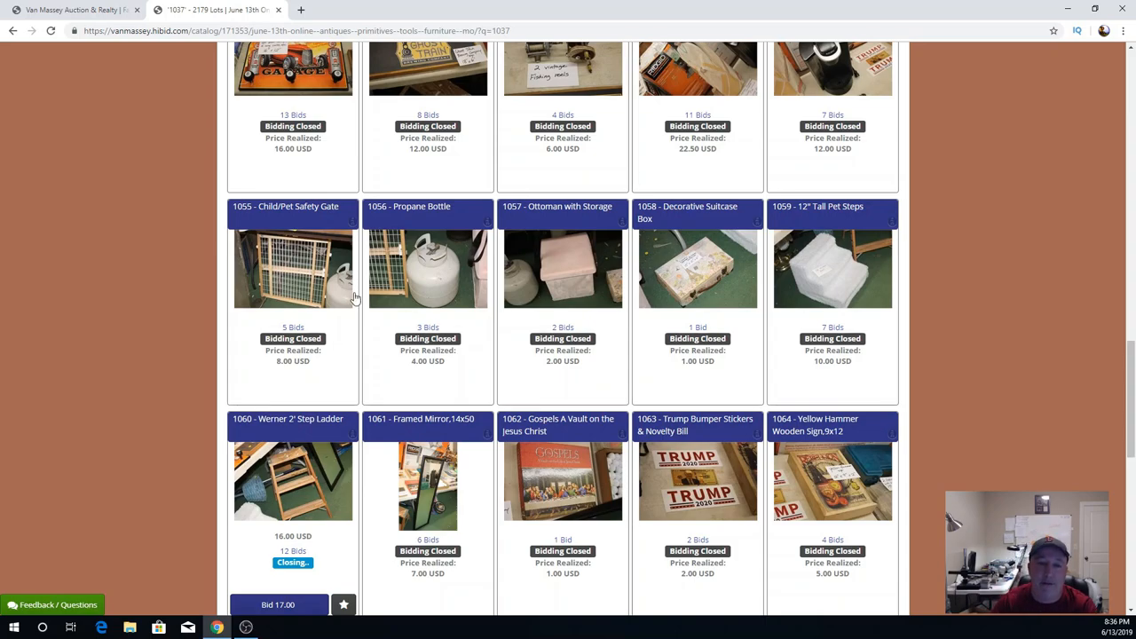
Scroll the tile view through closed lots 1045–1074 and their realized prices.
scroll("up", 3)
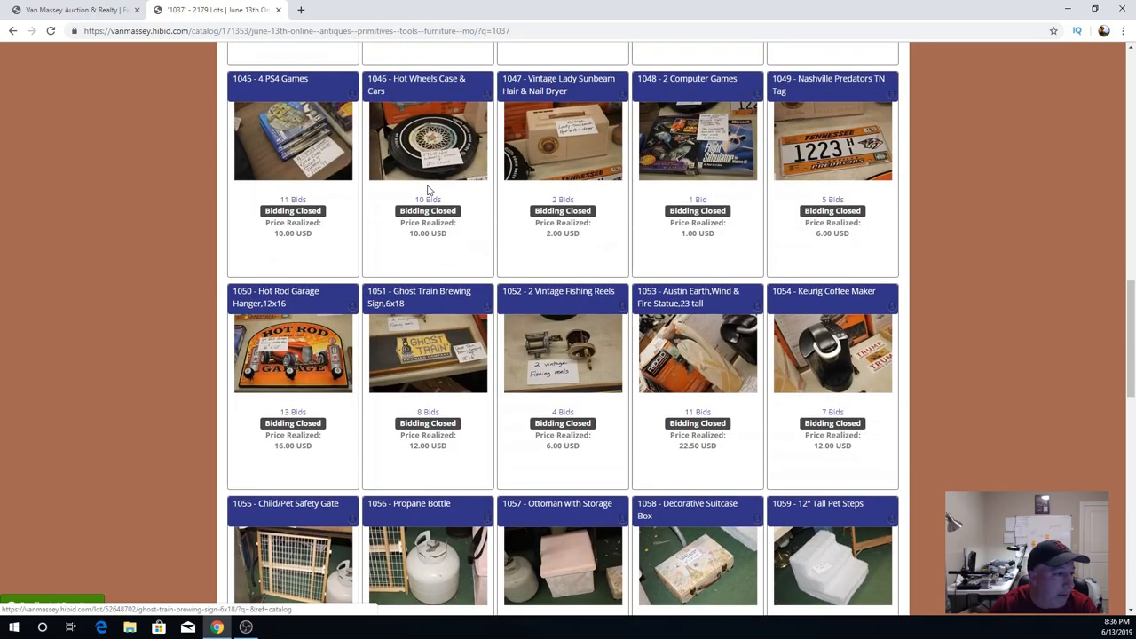
scroll("up", 3)
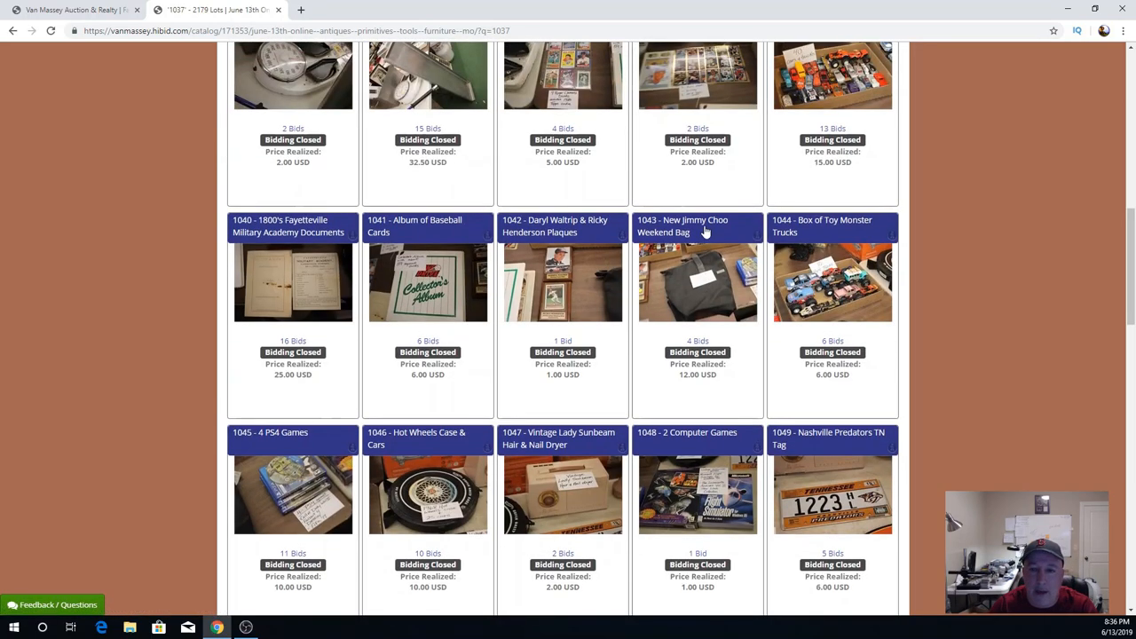
scroll("up", 3)
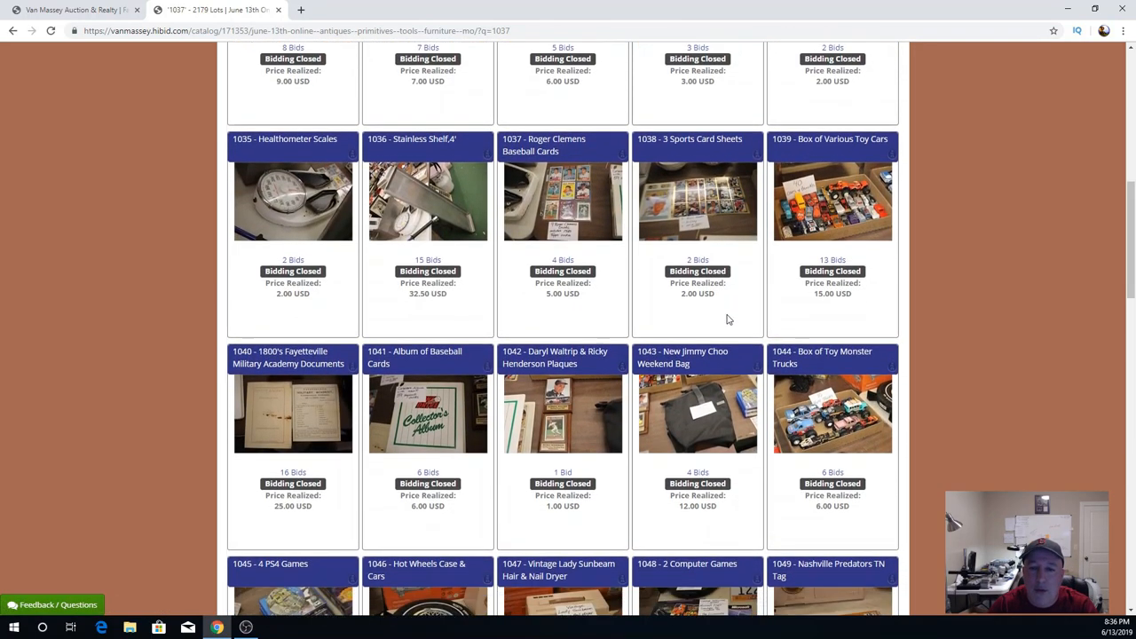
scroll("down", 3)
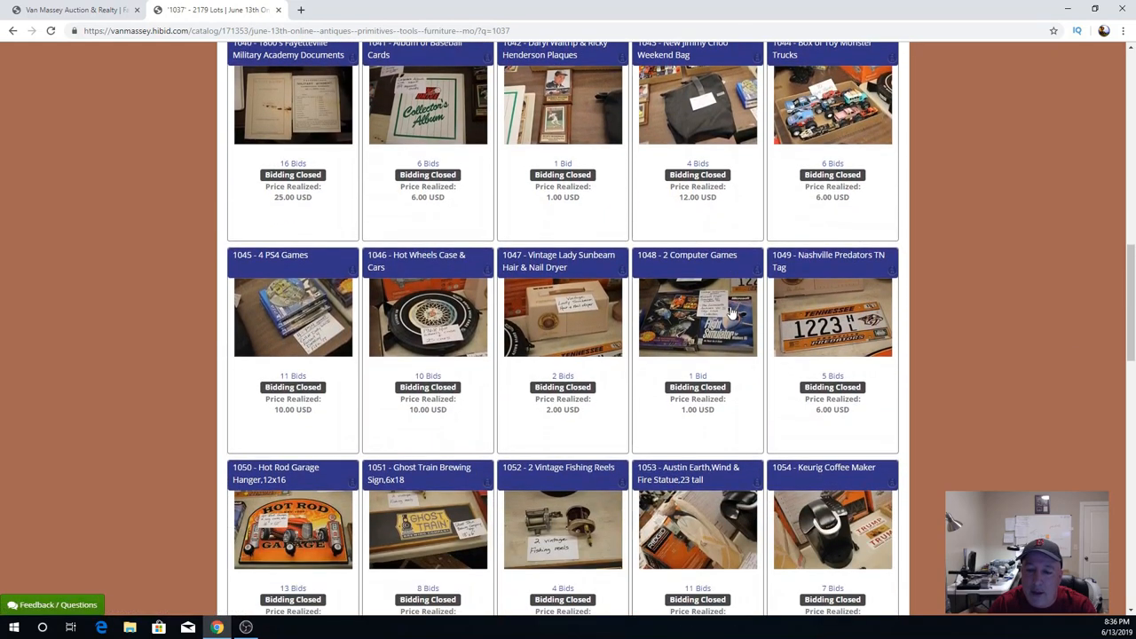
scroll("down", 3)
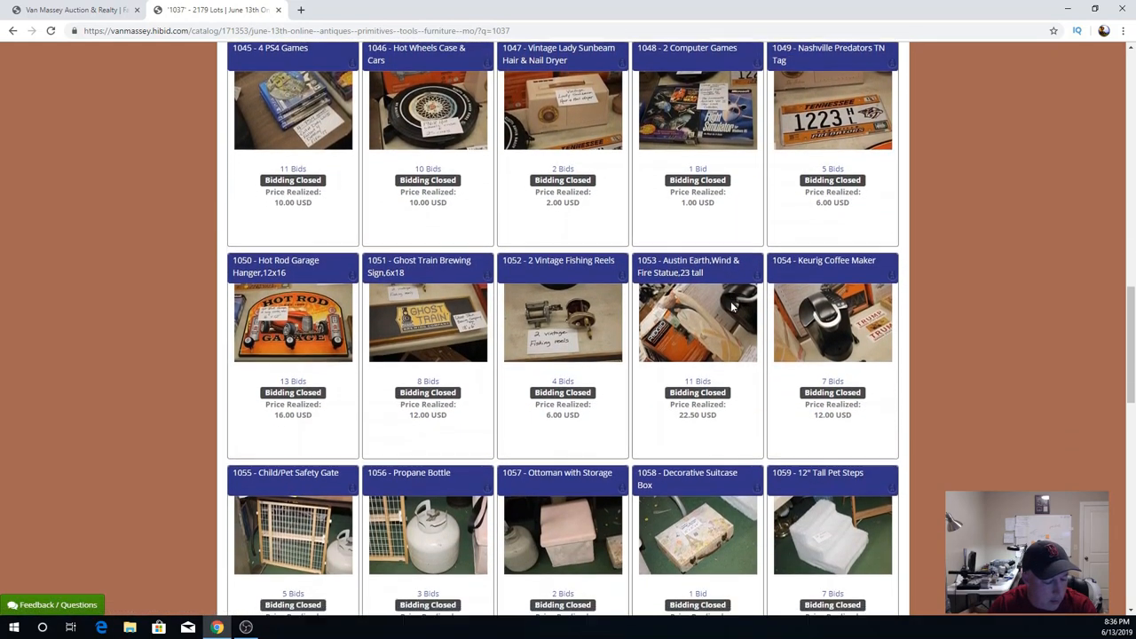
scroll("down", 3)
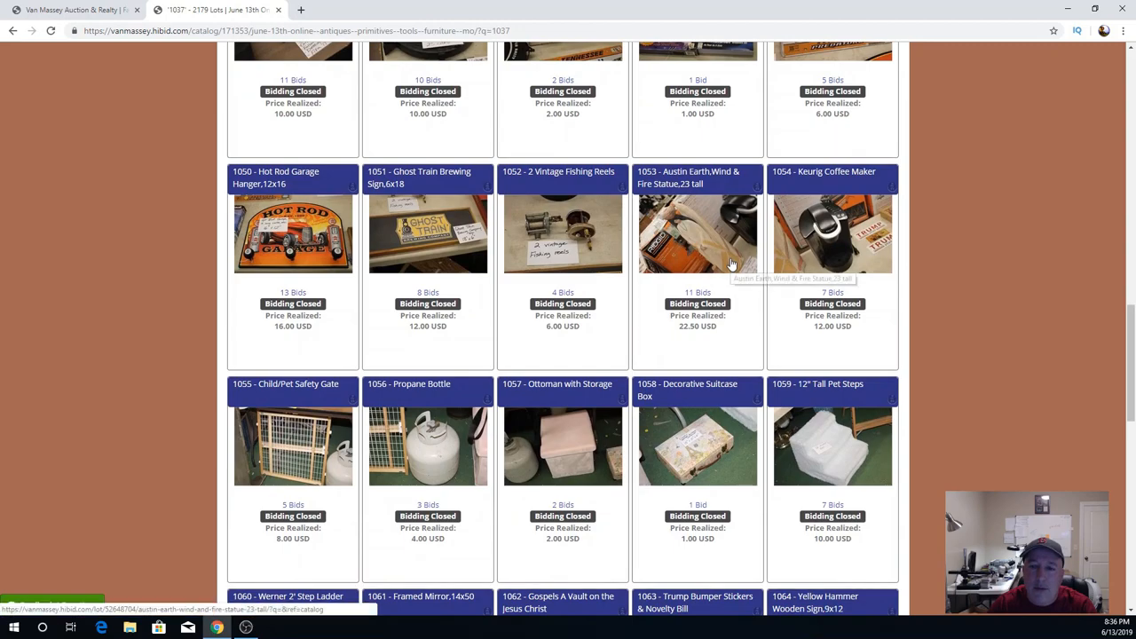
mouse_move(708, 343)
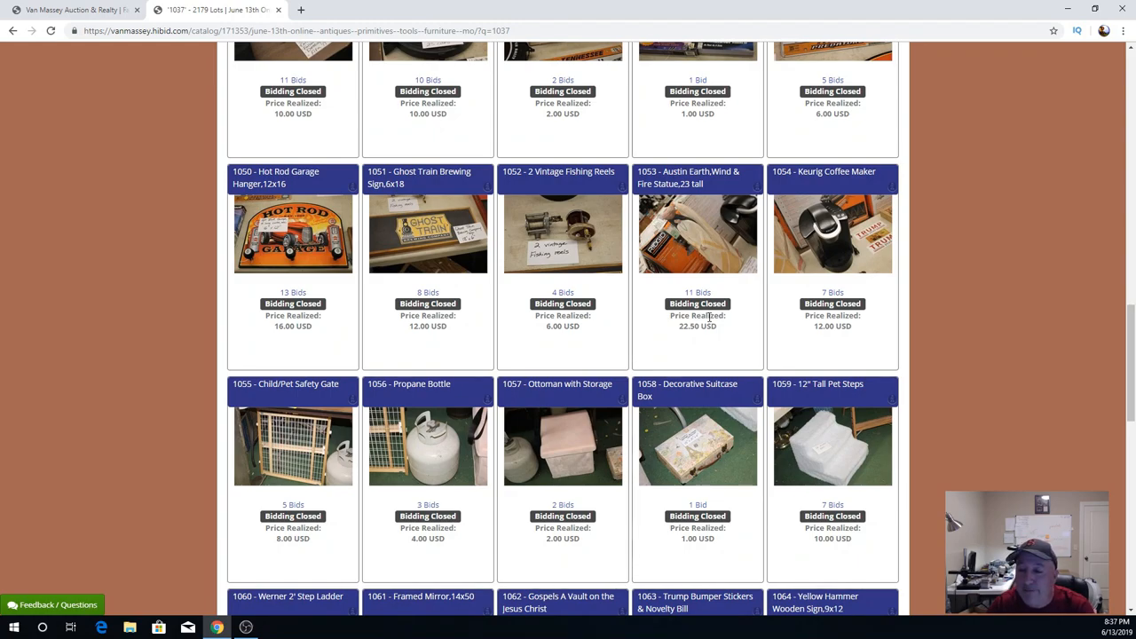
mouse_move(653, 291)
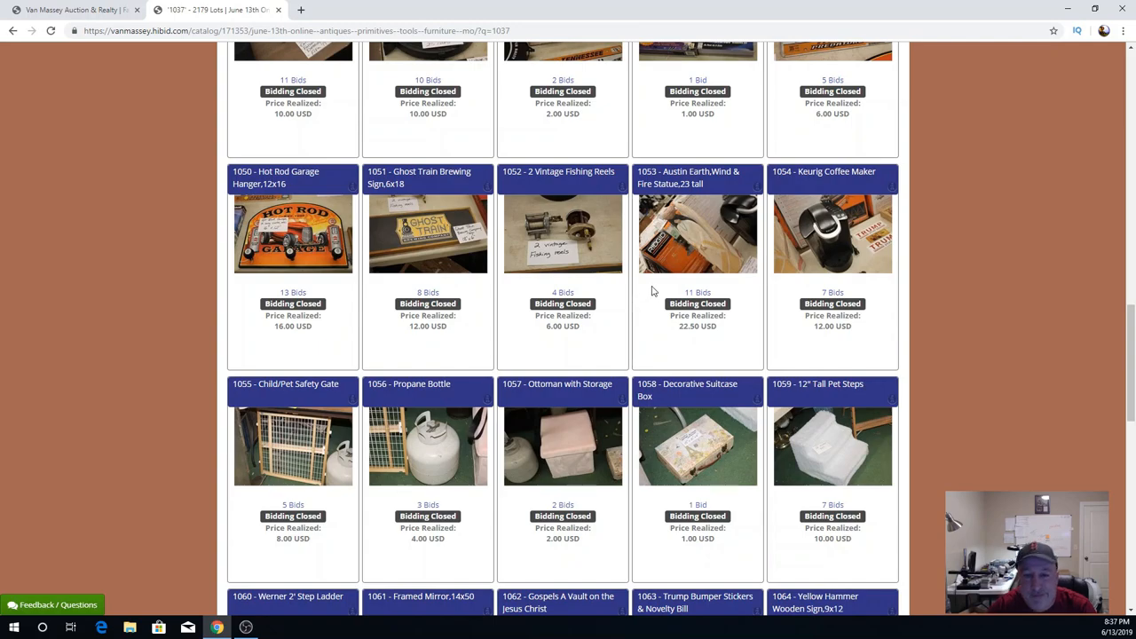
Confirm the Werner step ladder closed at 16.00 USD and return to the search area.
scroll("down", 3)
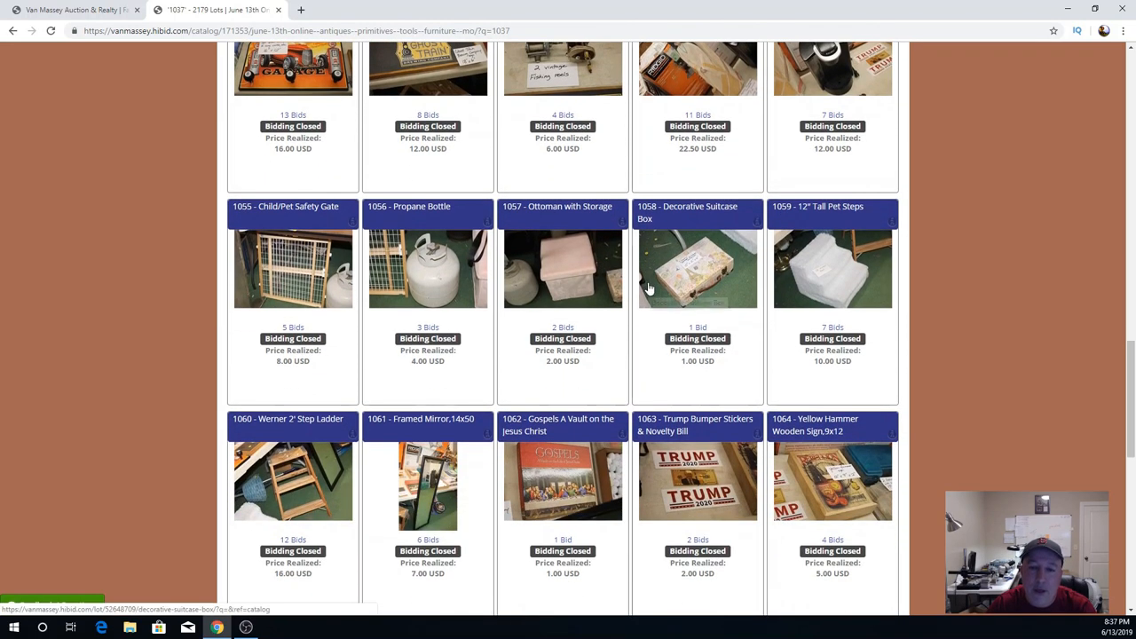
scroll("down", 3)
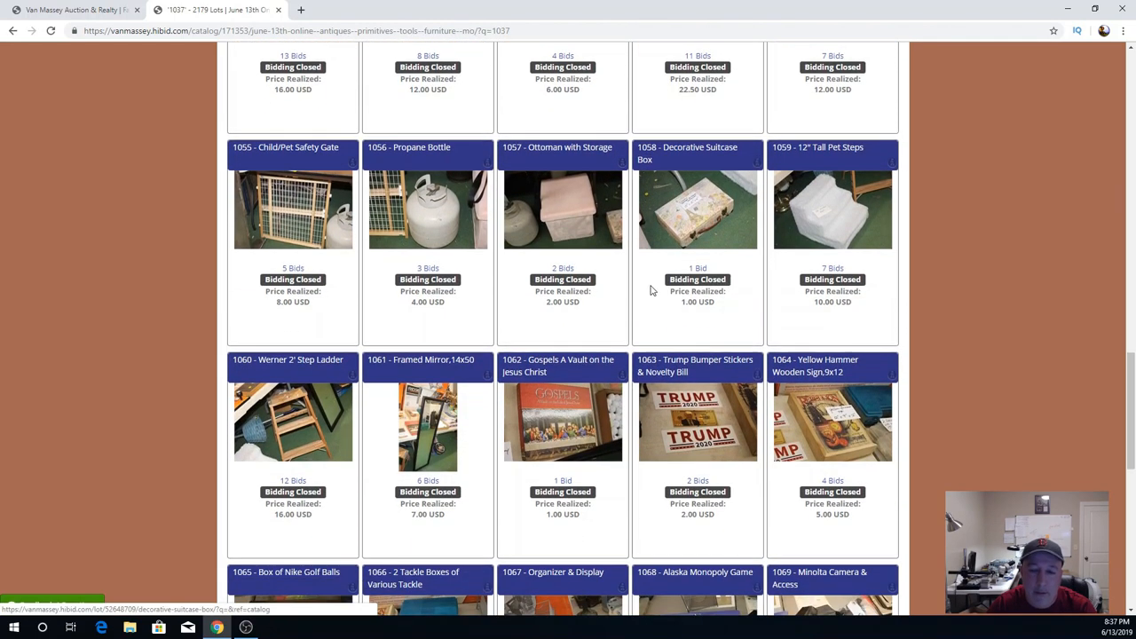
scroll("down", 3)
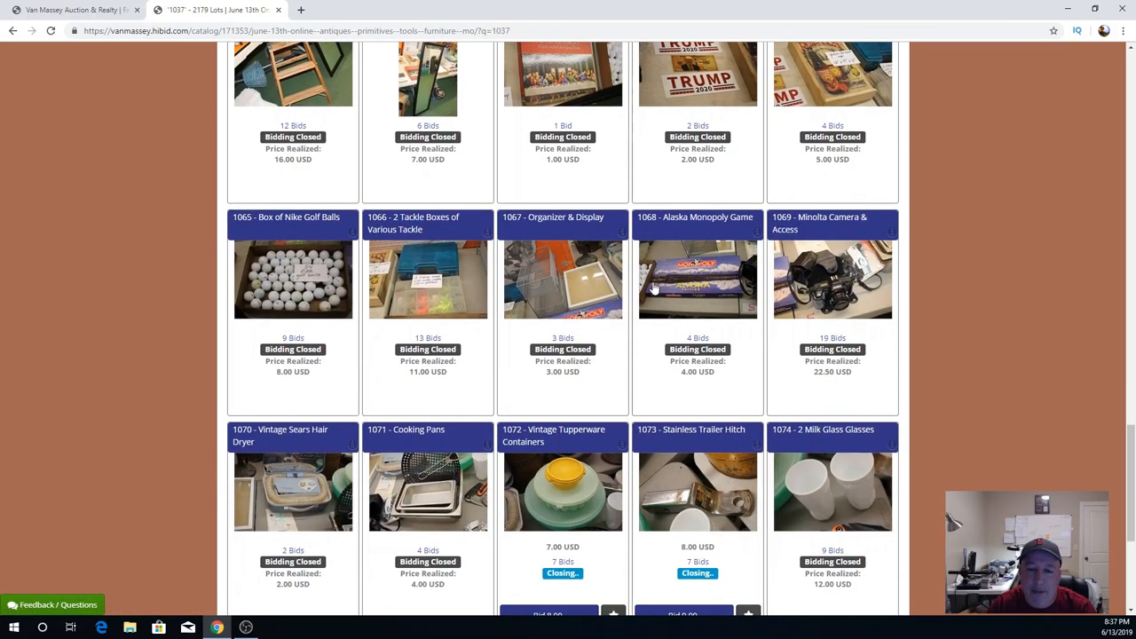
scroll("up", 3)
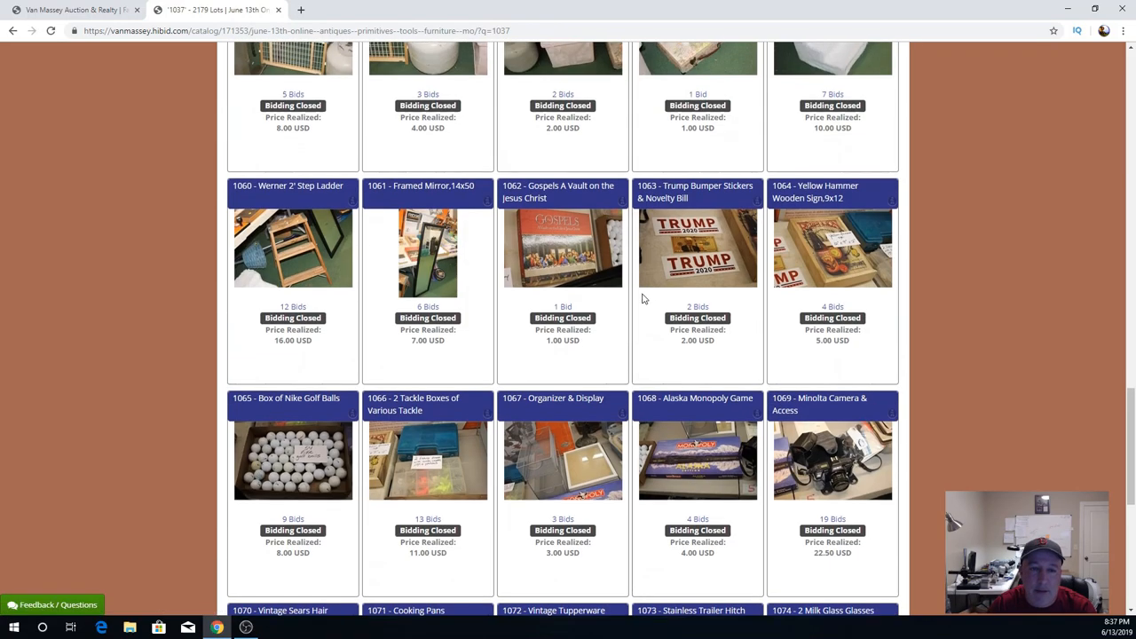
scroll("up", 3)
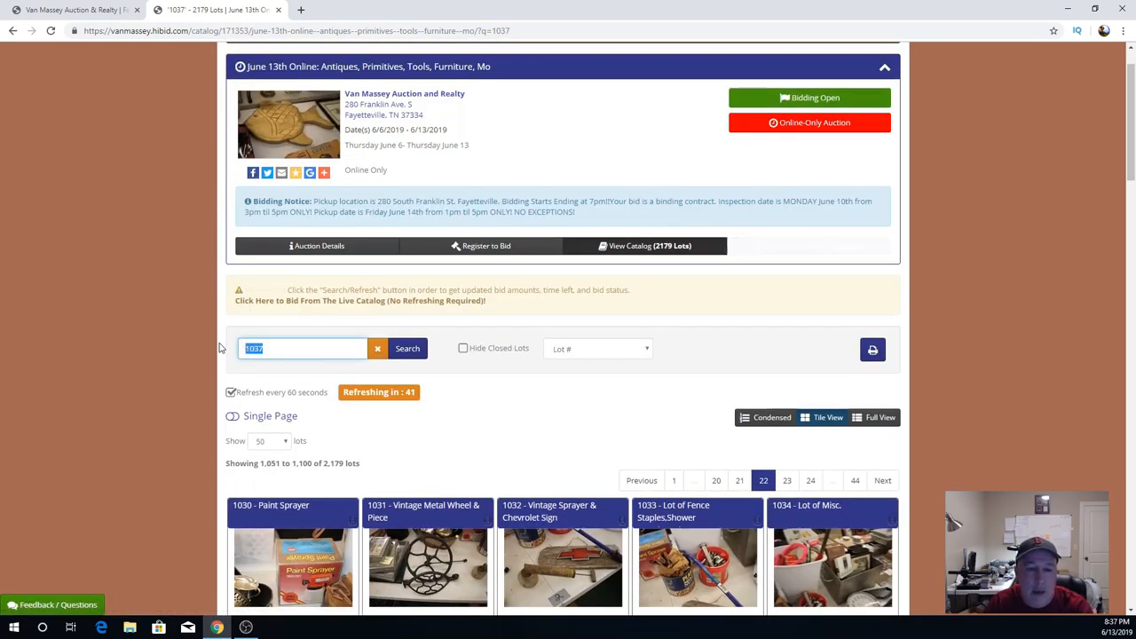
Search lot 1307 and scroll to its page of open lots 1281–1310 with bids and timers.
type("13")
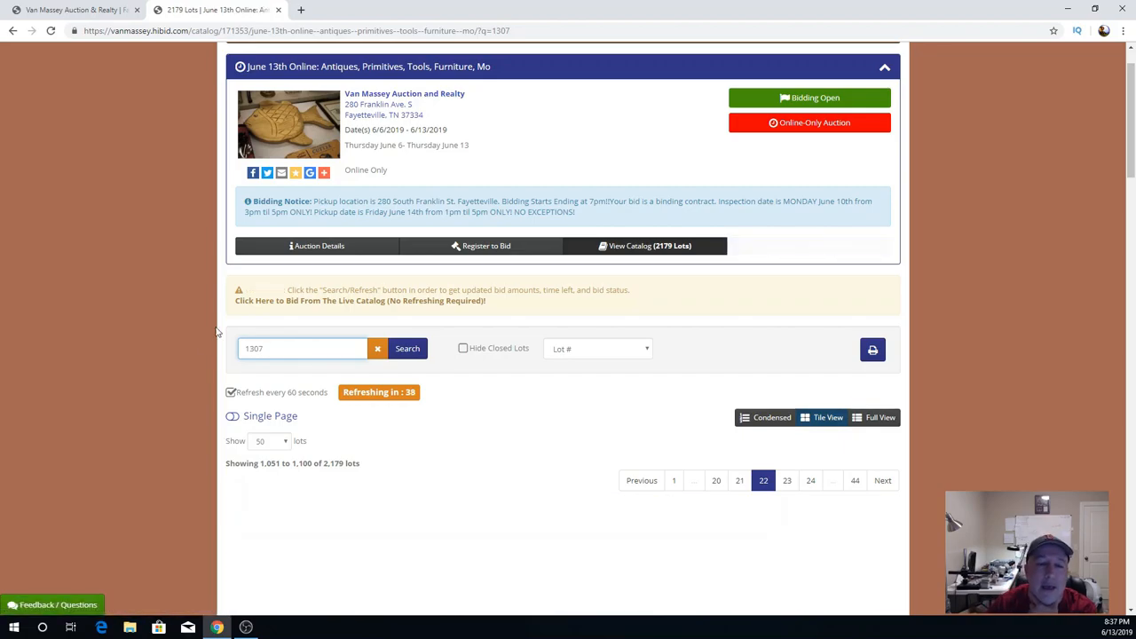
left_click(409, 348)
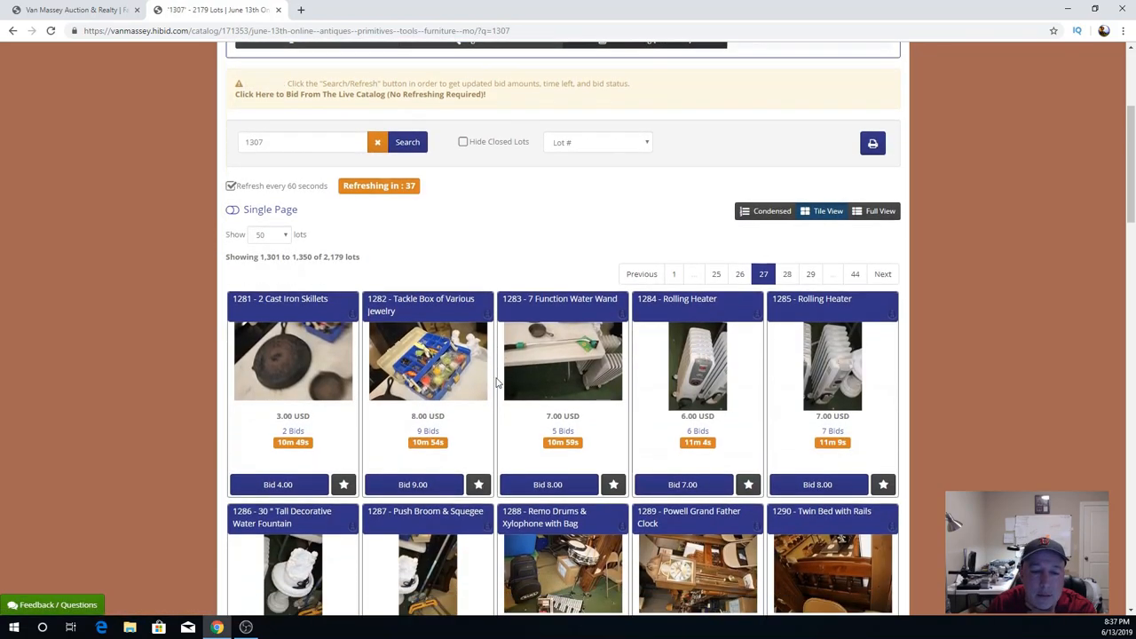
scroll("down", 3)
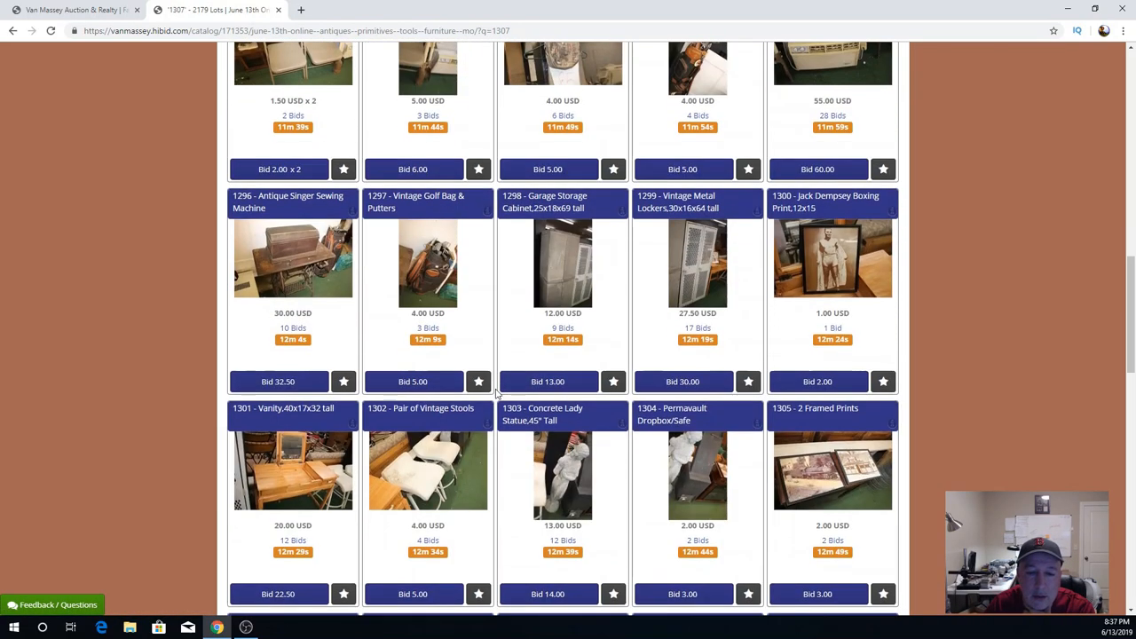
scroll("down", 3)
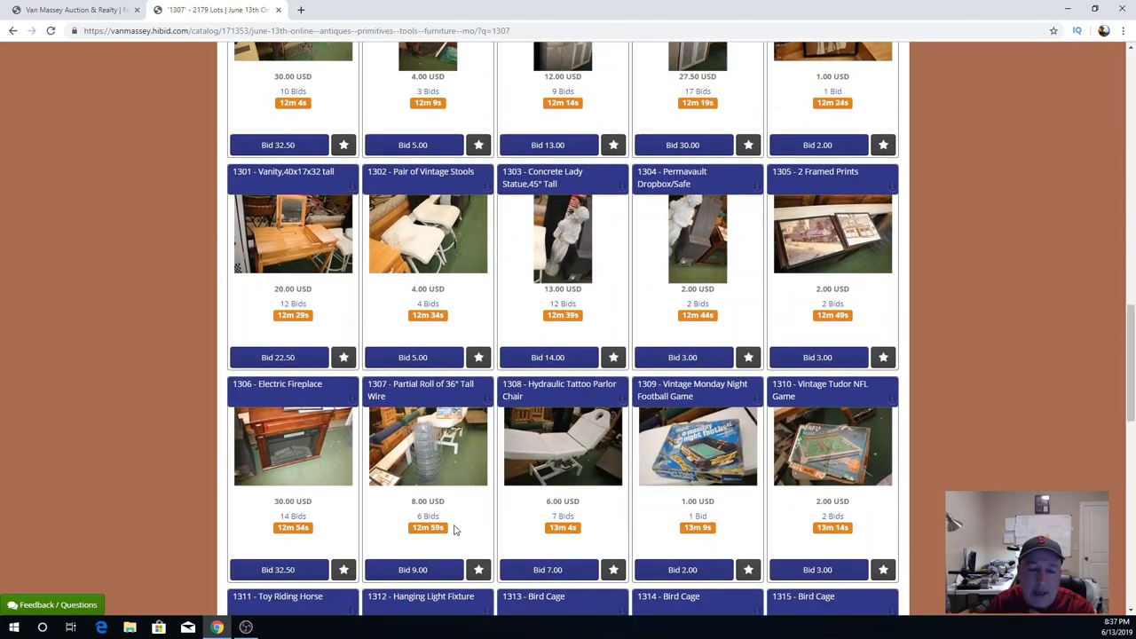
mouse_move(471, 524)
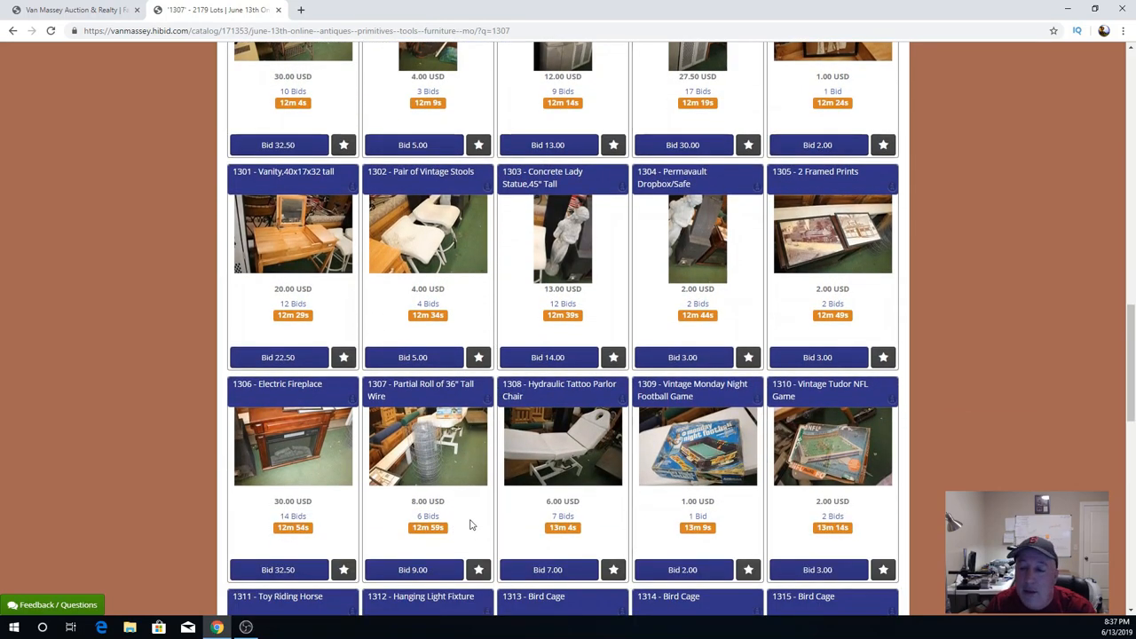
mouse_move(487, 490)
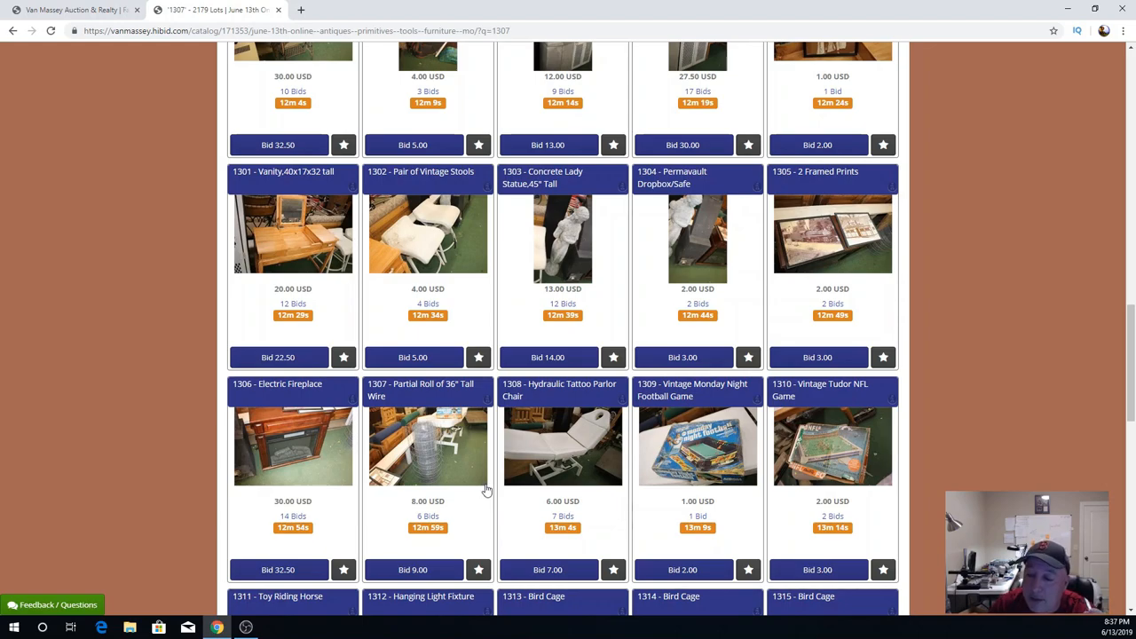
mouse_move(486, 497)
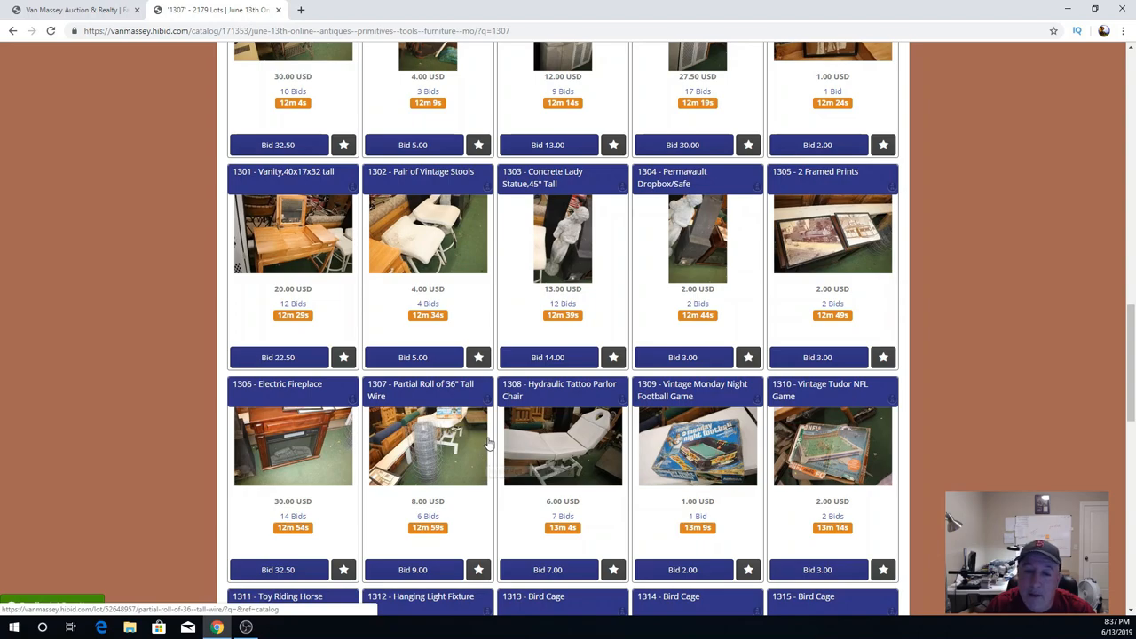
mouse_move(472, 465)
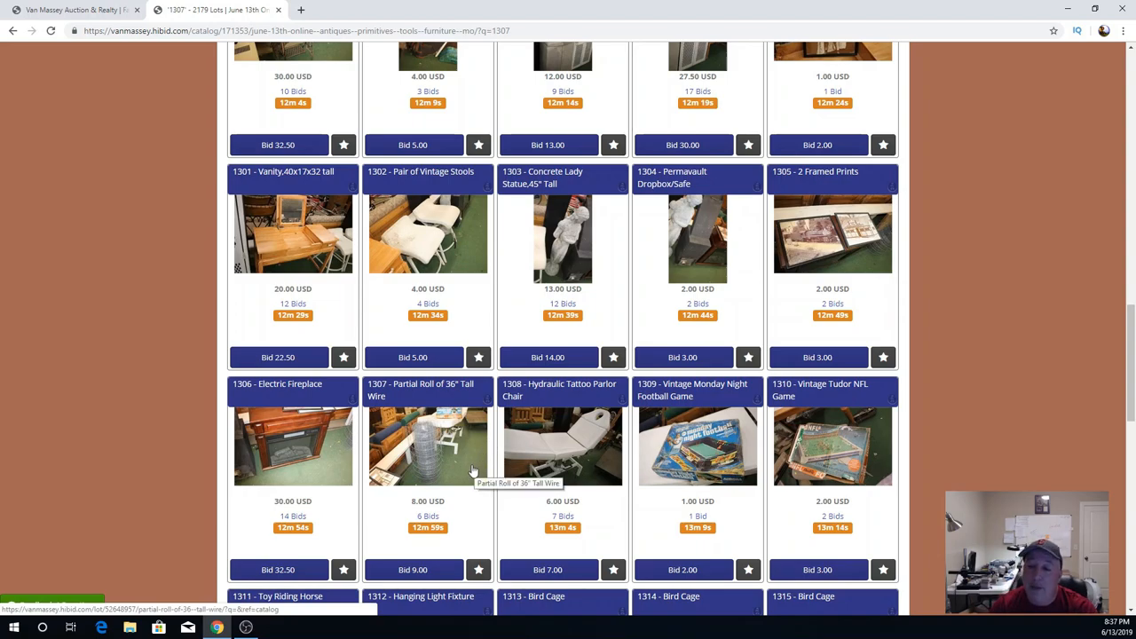
mouse_move(564, 396)
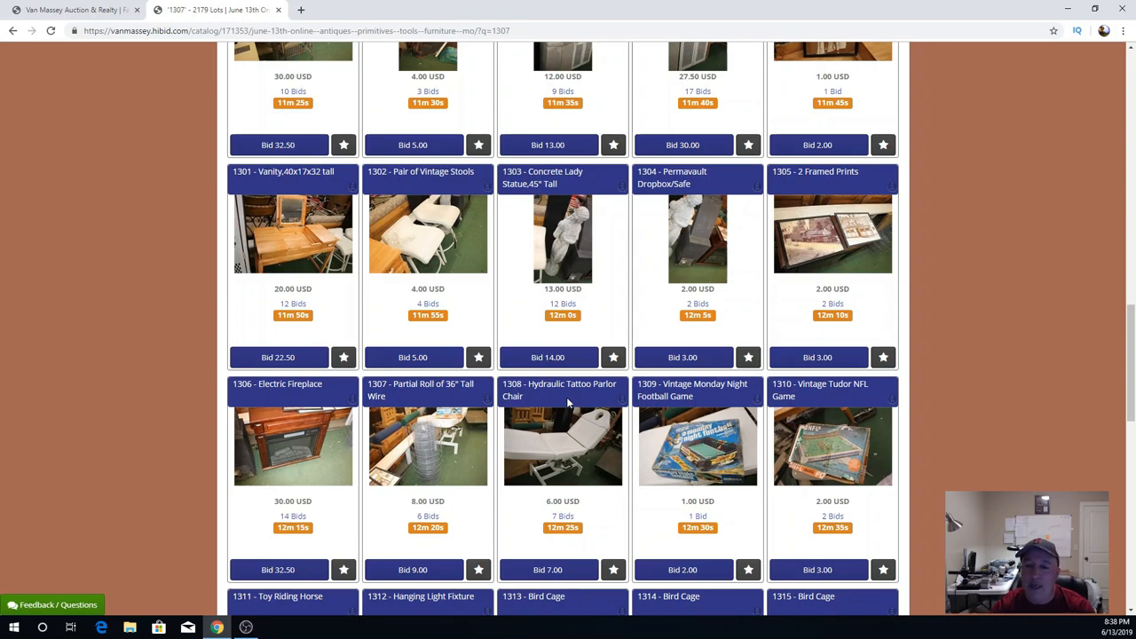
Search lot 1037 to return to closed lots 1040–1054 with realized prices.
scroll("up", 3)
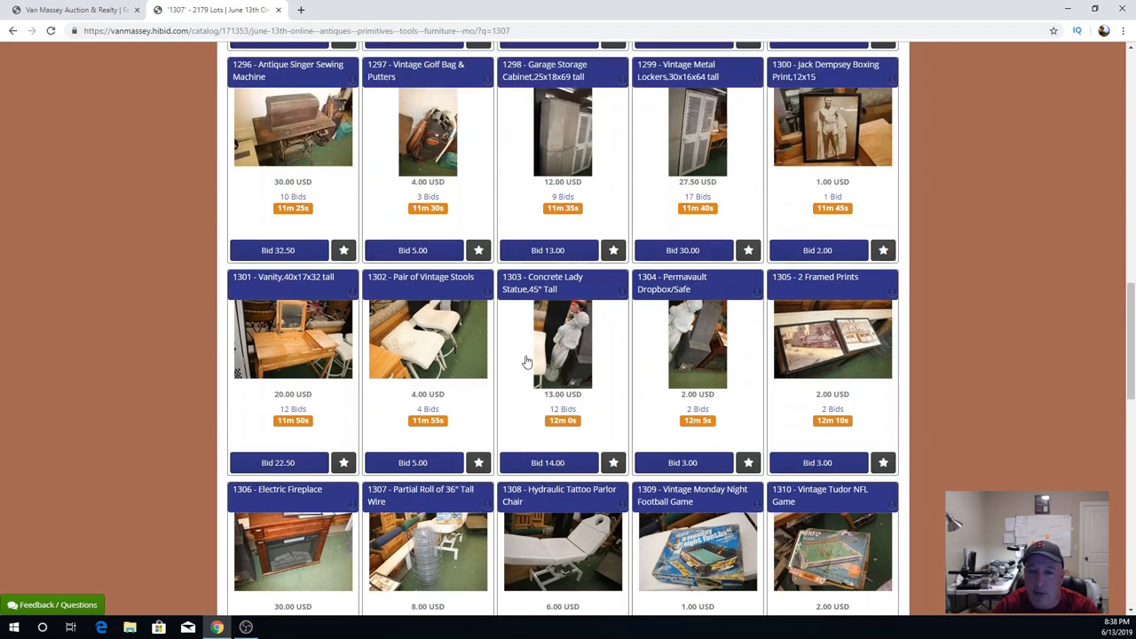
scroll("up", 3)
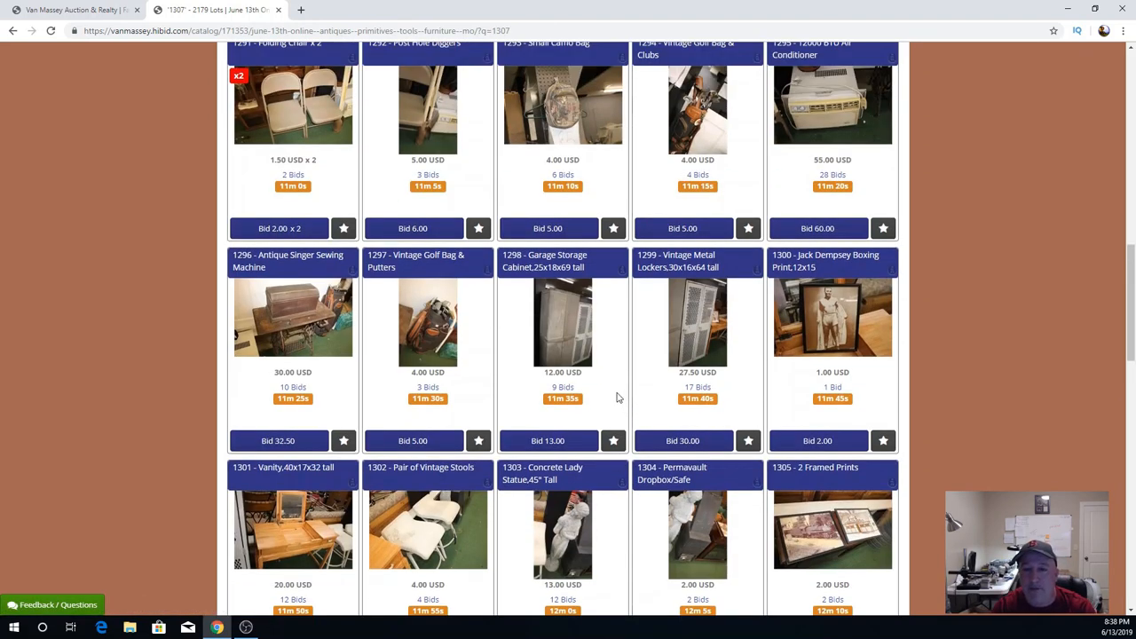
scroll("up", 3)
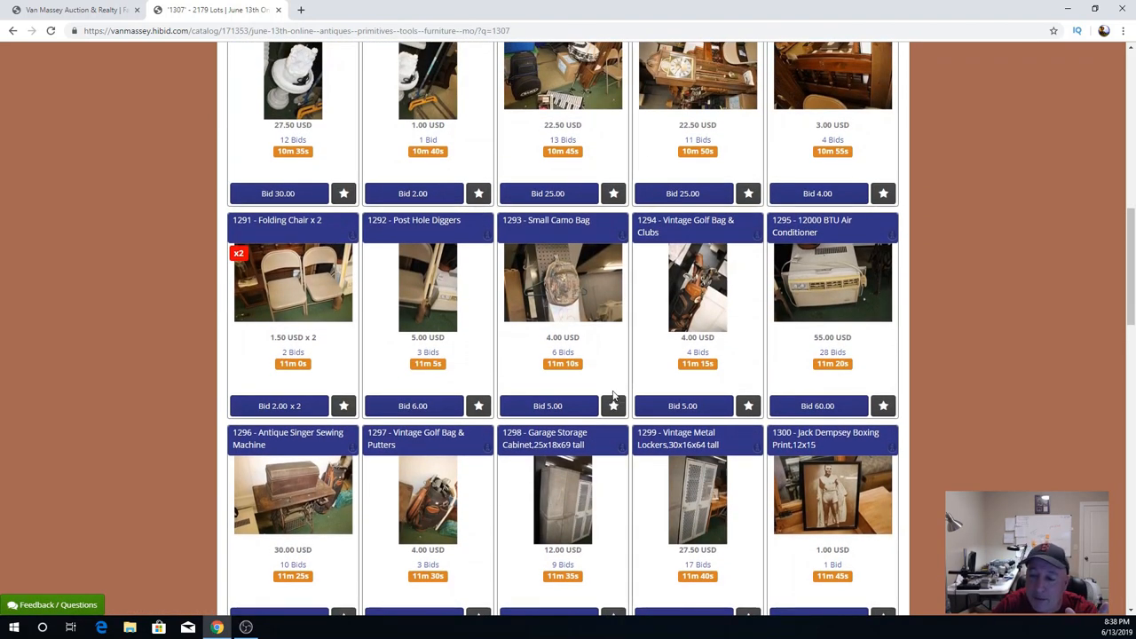
scroll("up", 3)
type("103")
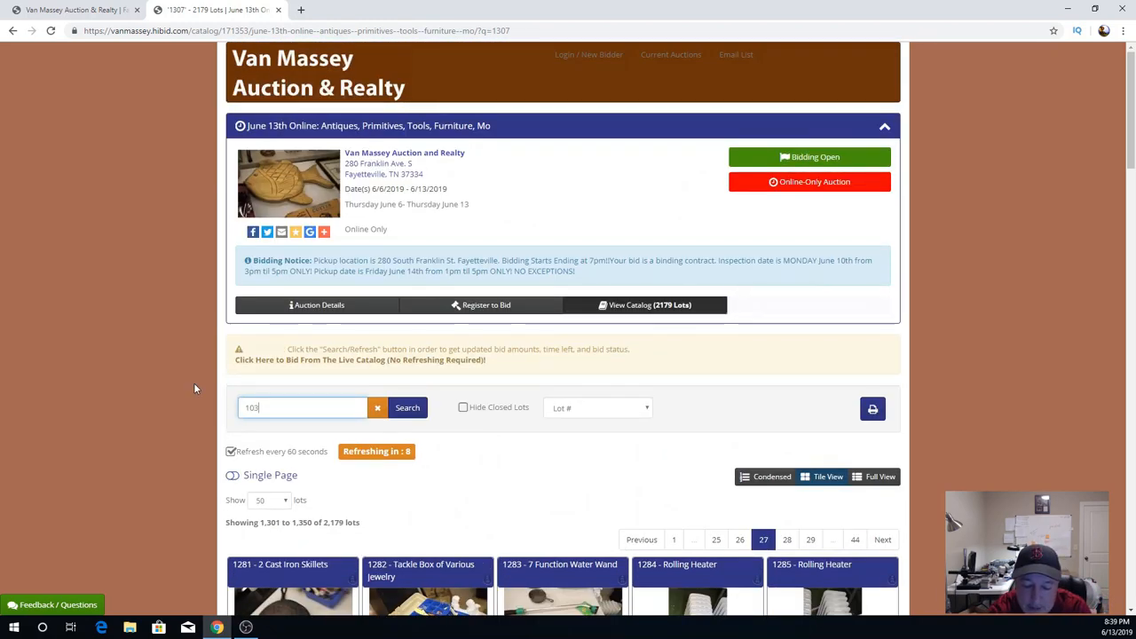
type("7")
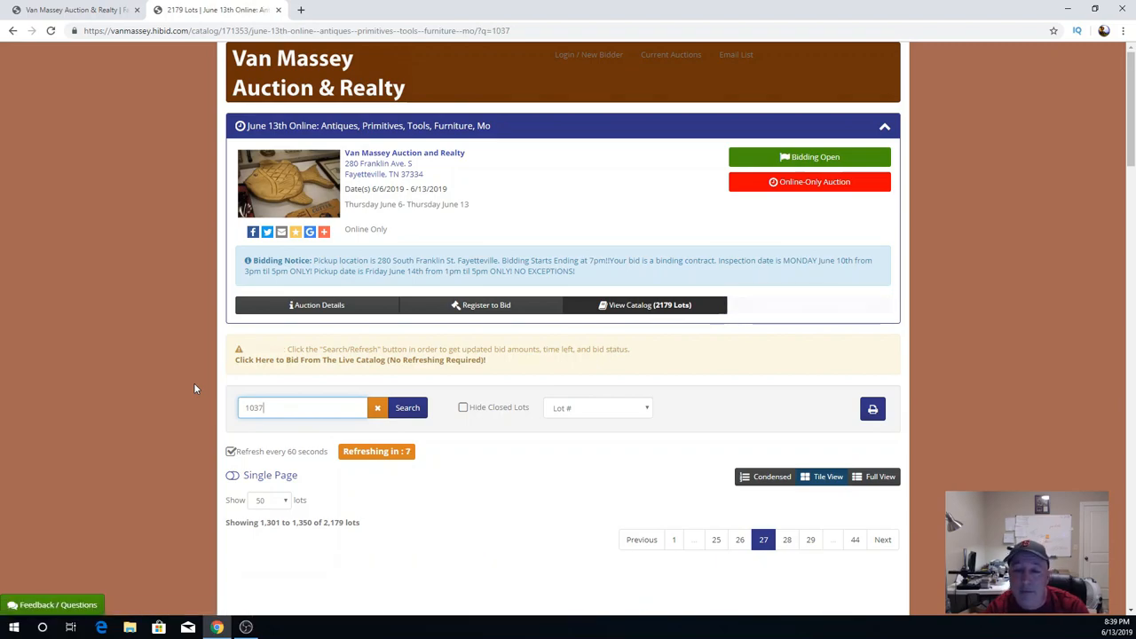
left_click(407, 407)
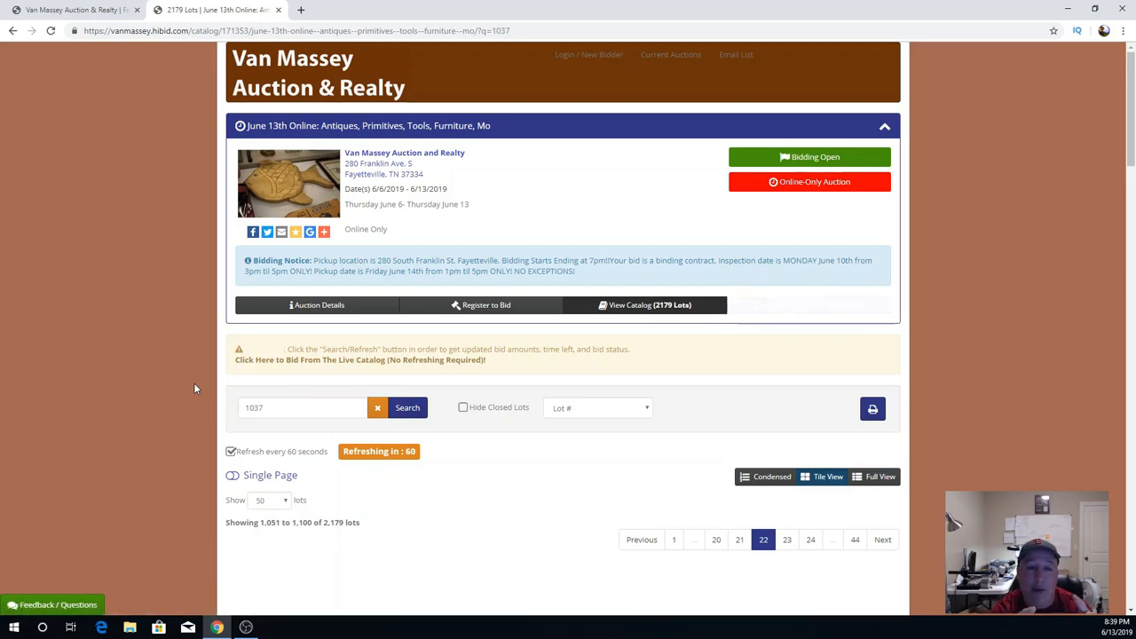
scroll("down", 3)
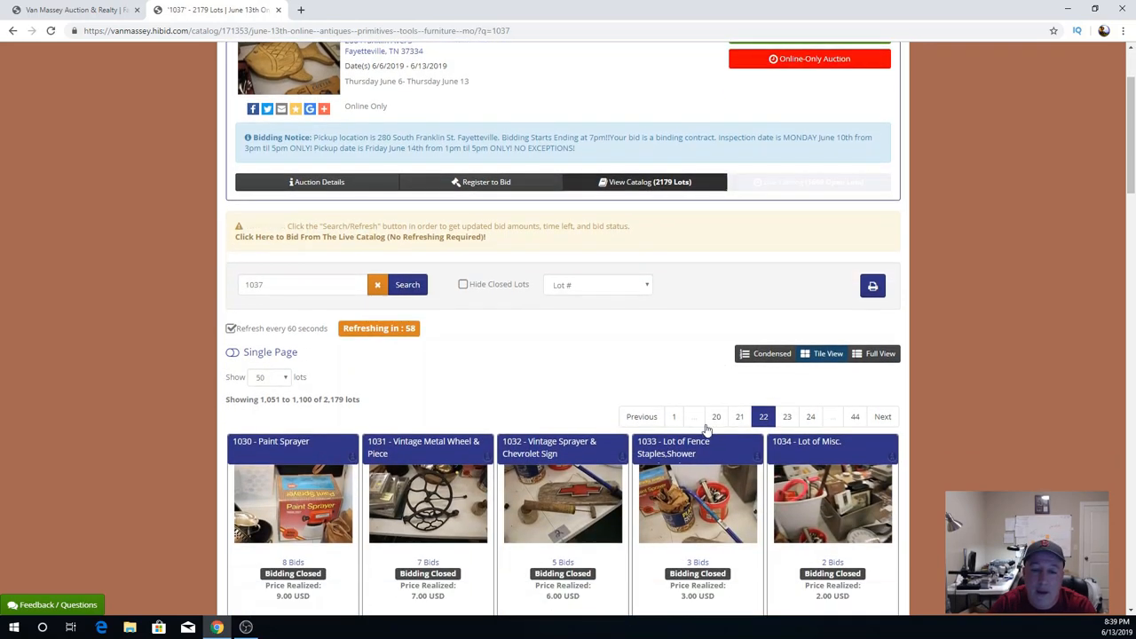
scroll("down", 3)
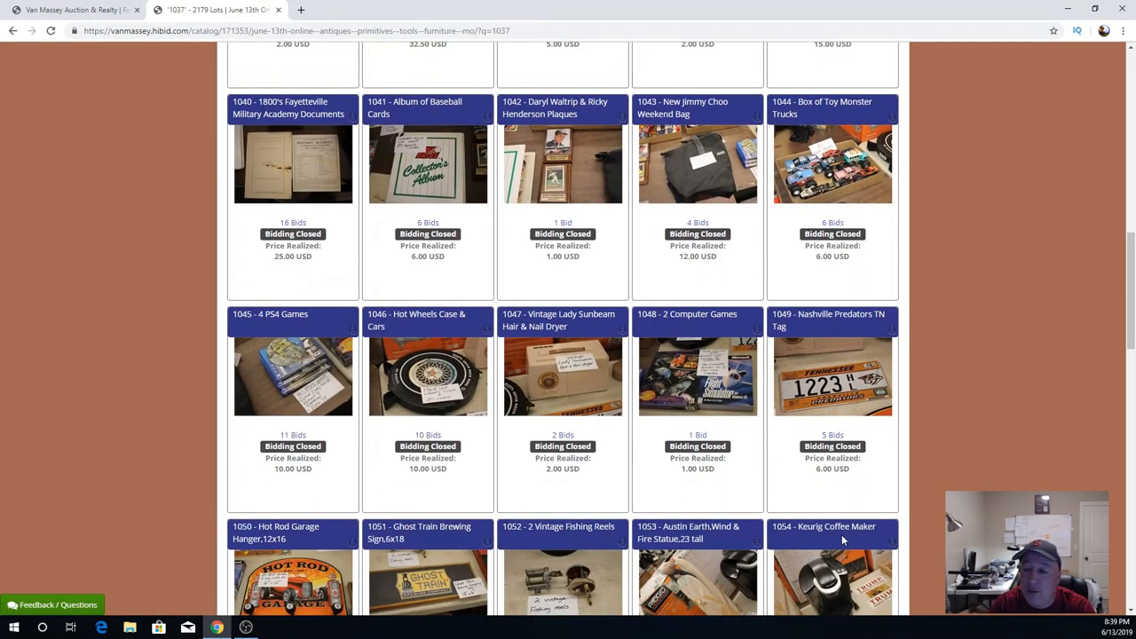